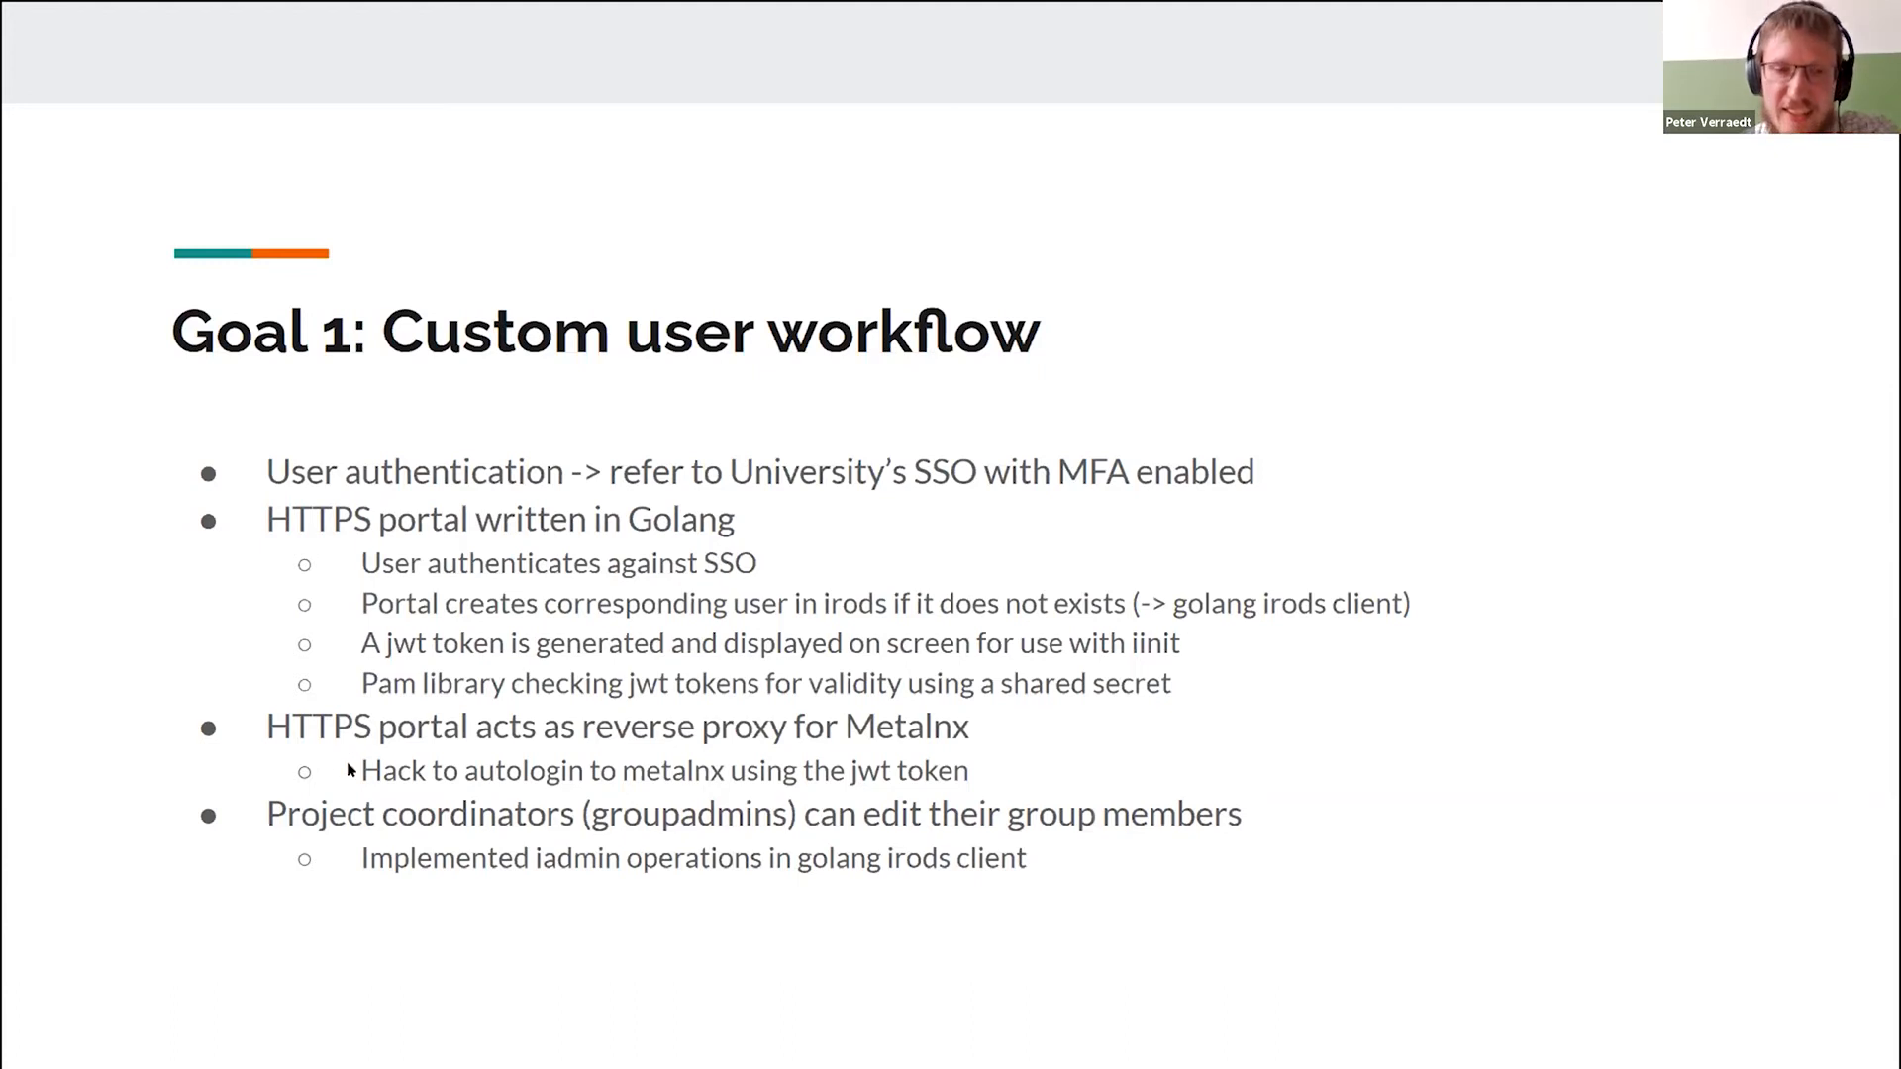
mouse_move(520, 783)
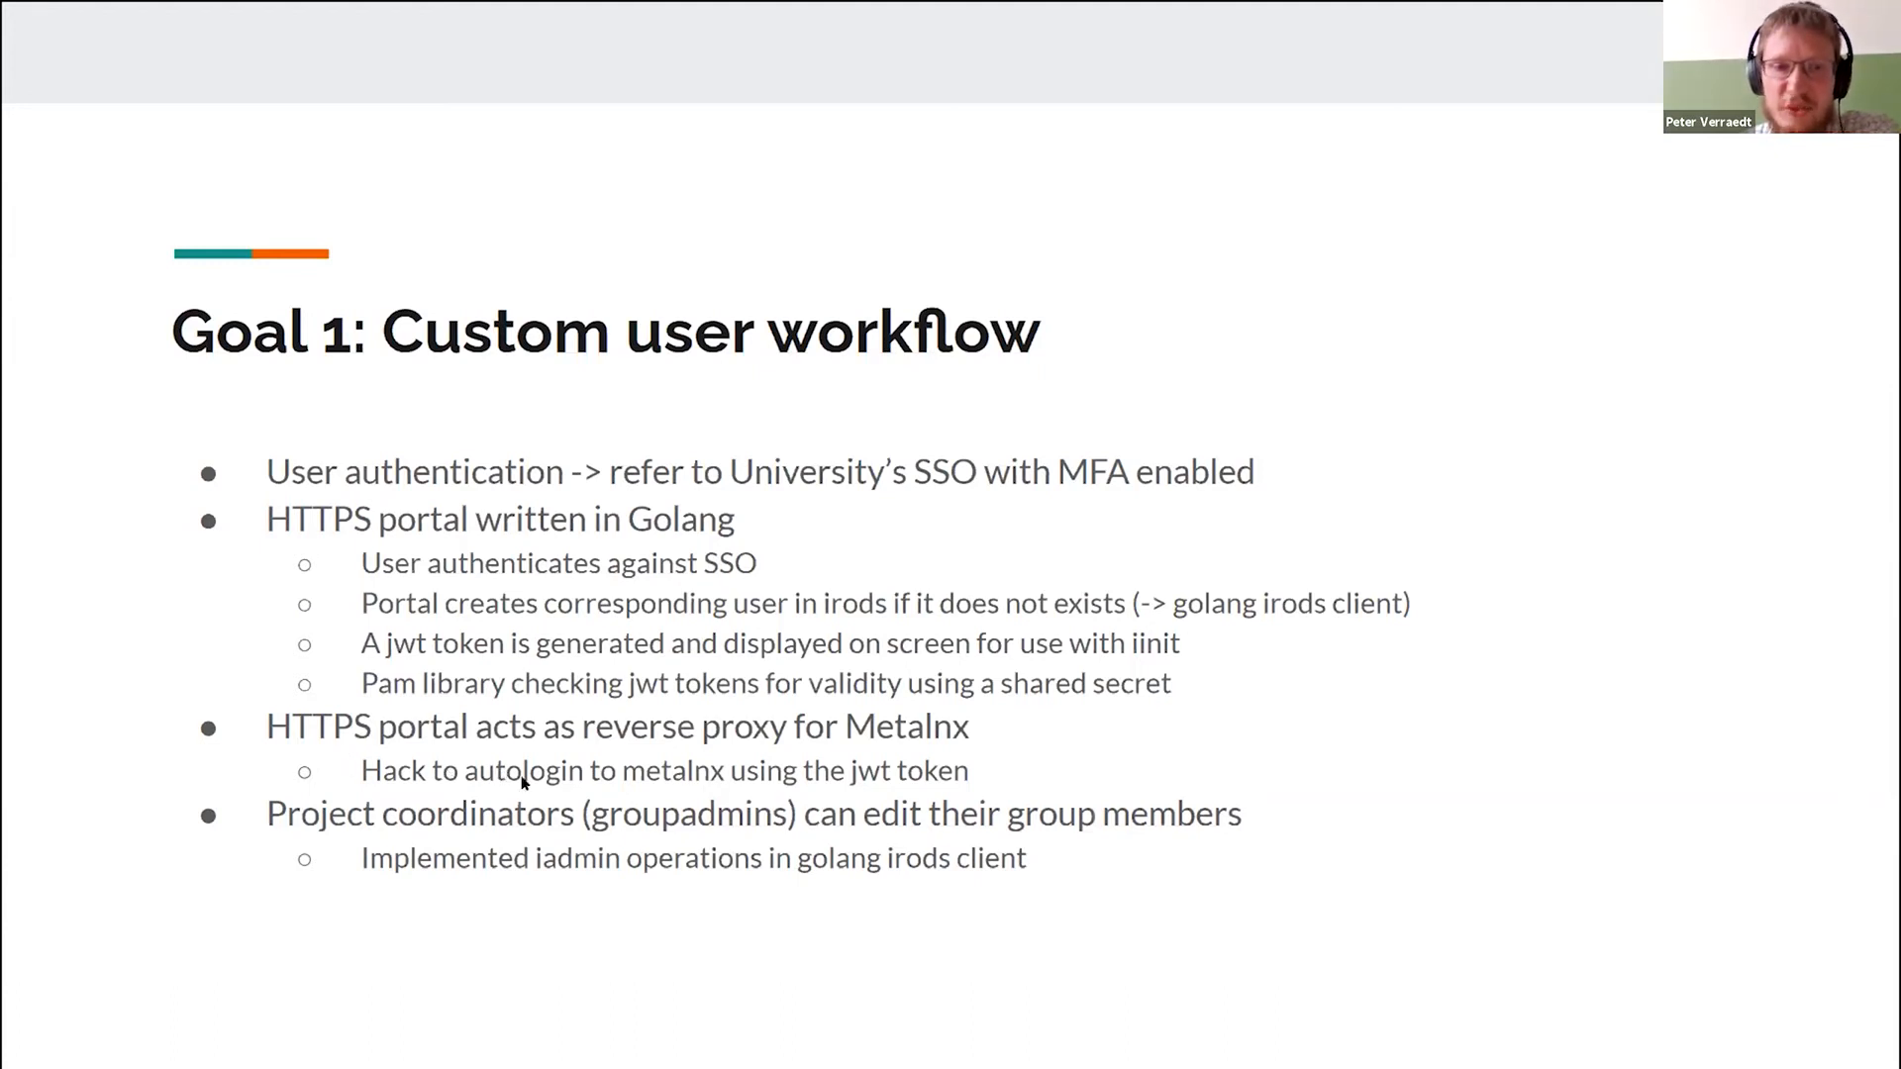
mouse_move(699, 787)
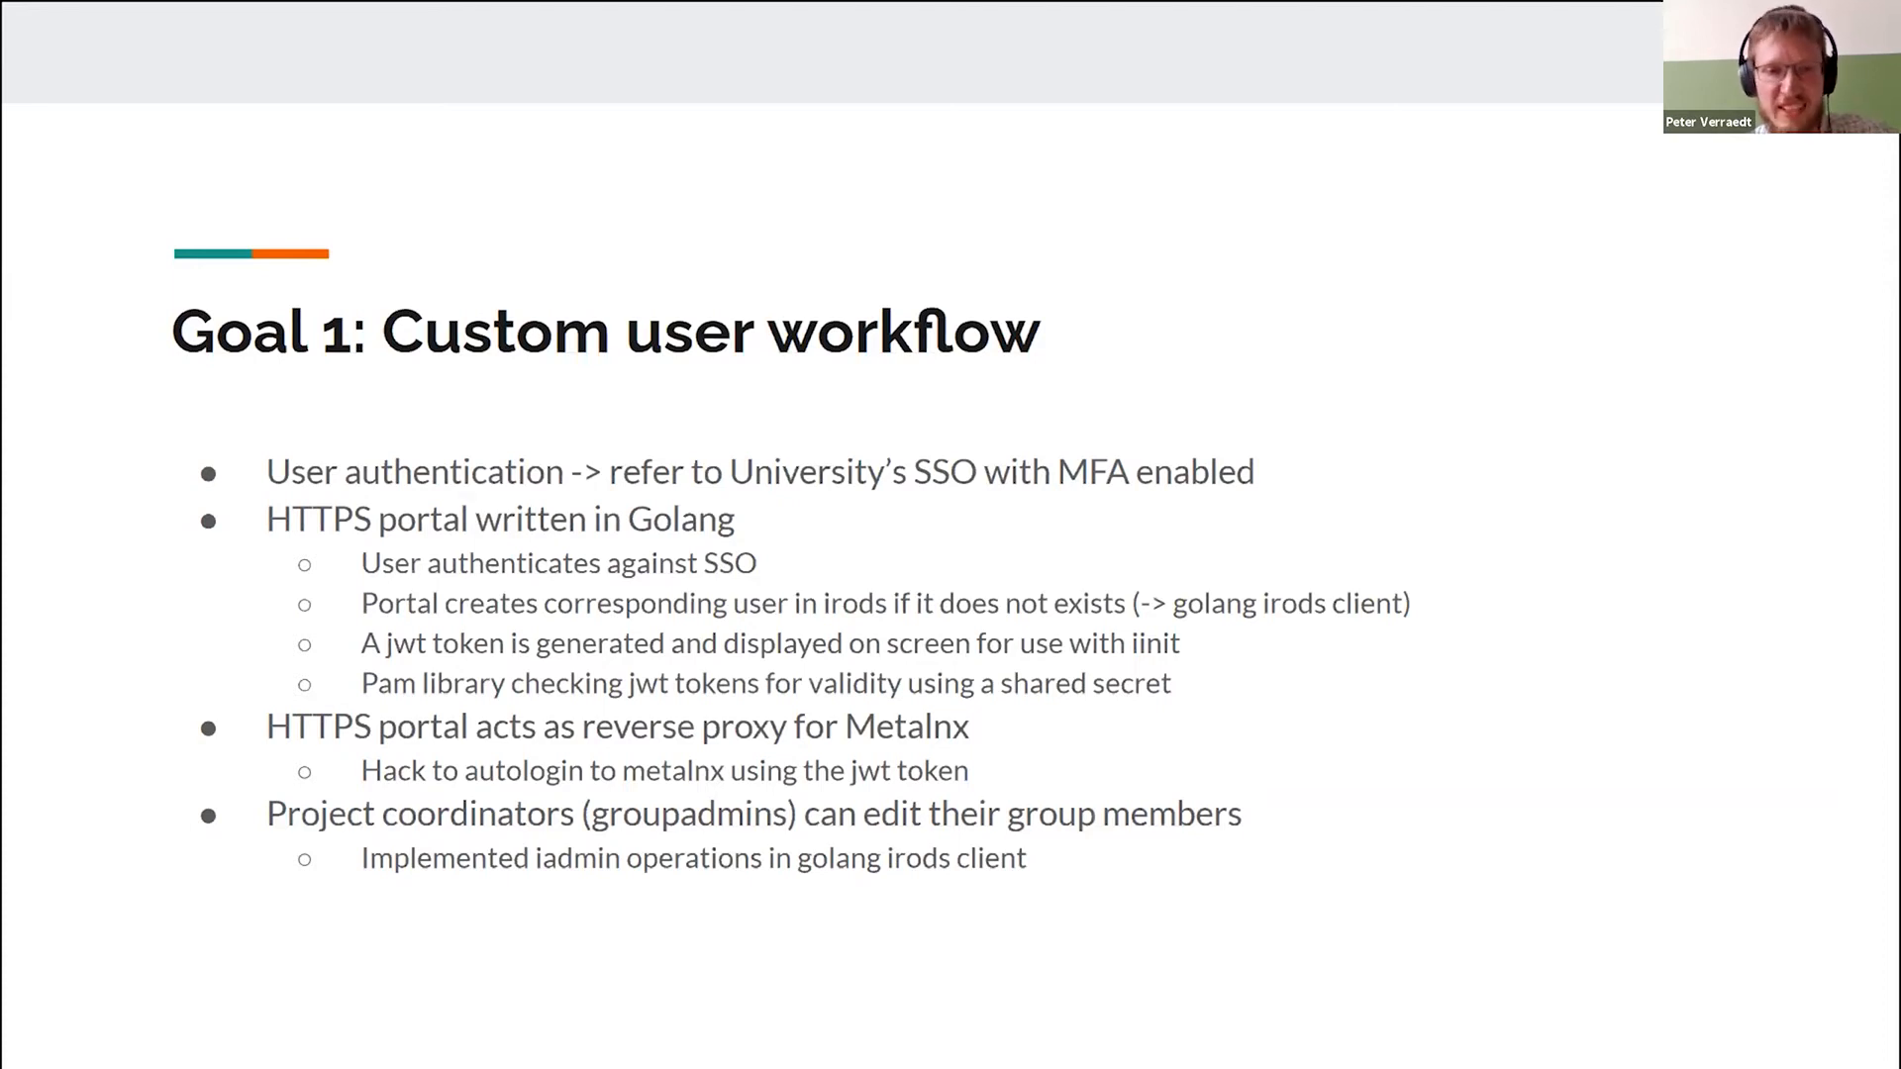
mouse_move(1002, 792)
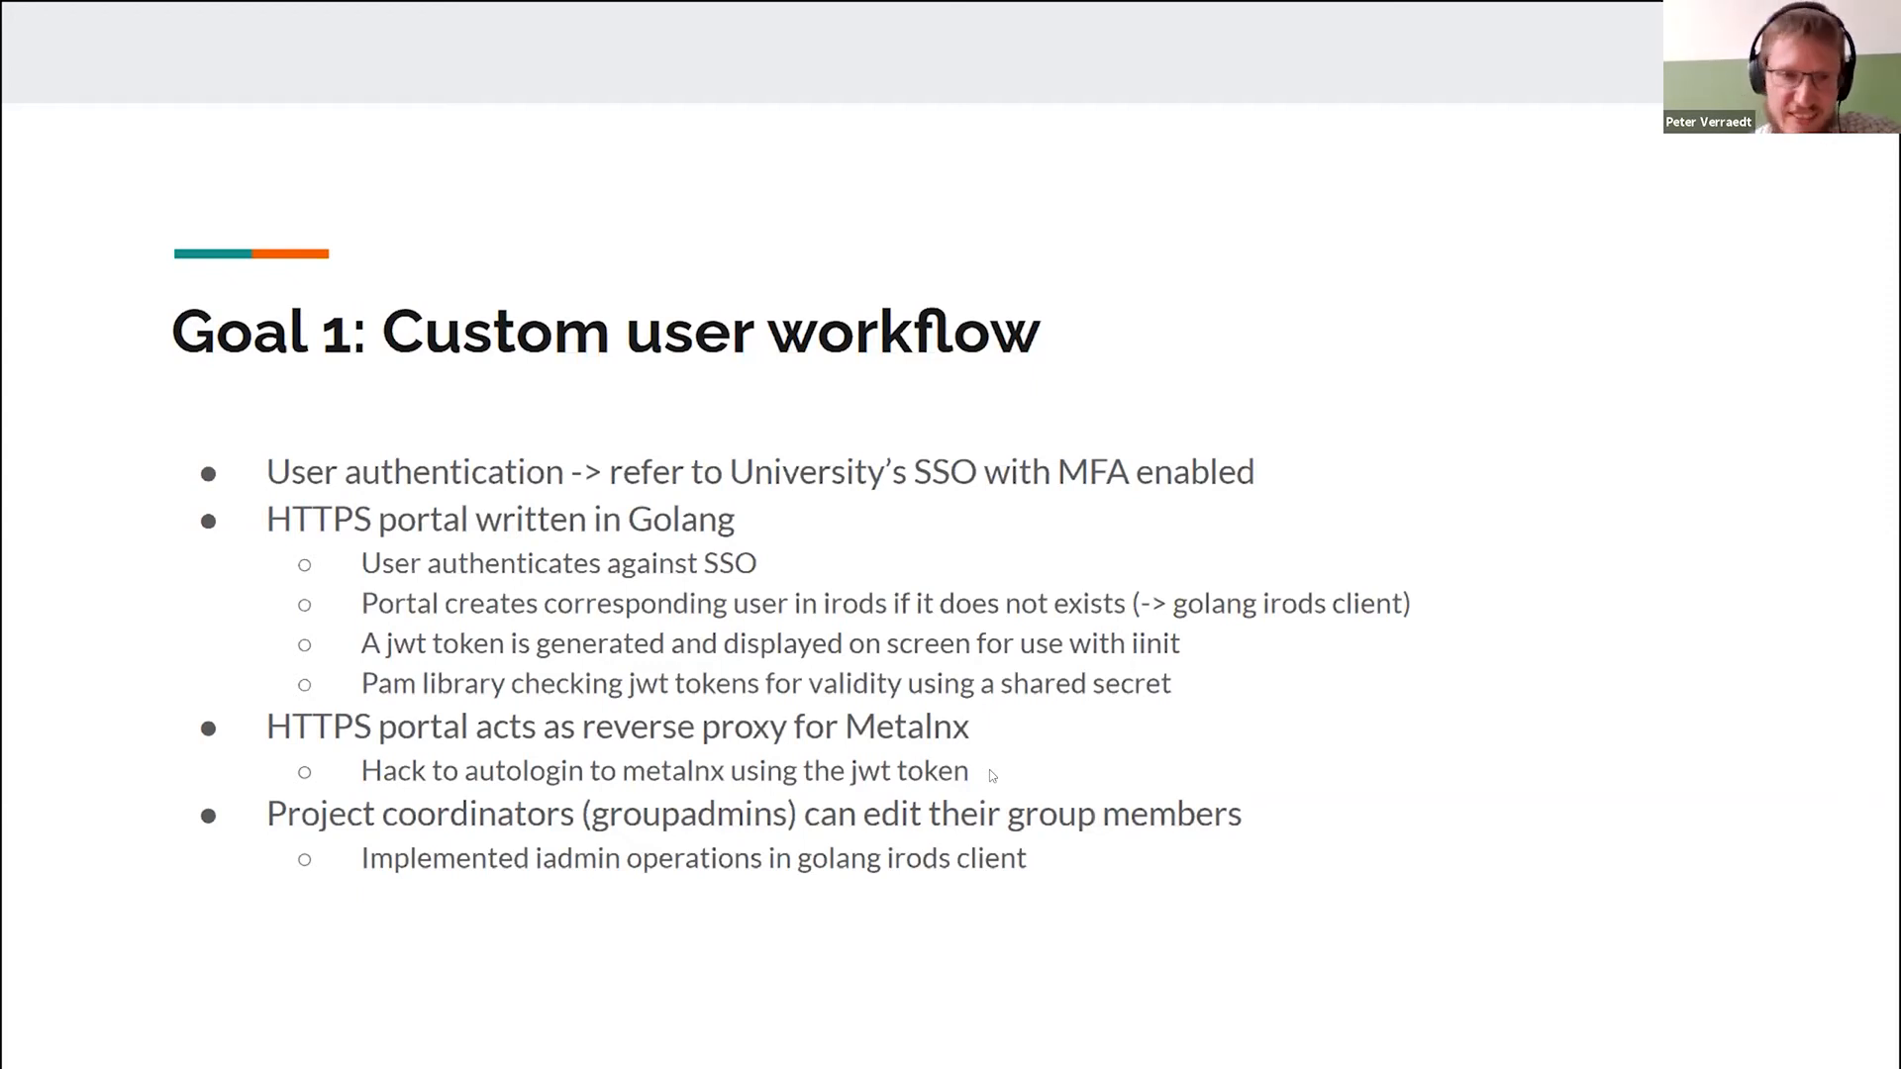
mouse_move(921, 768)
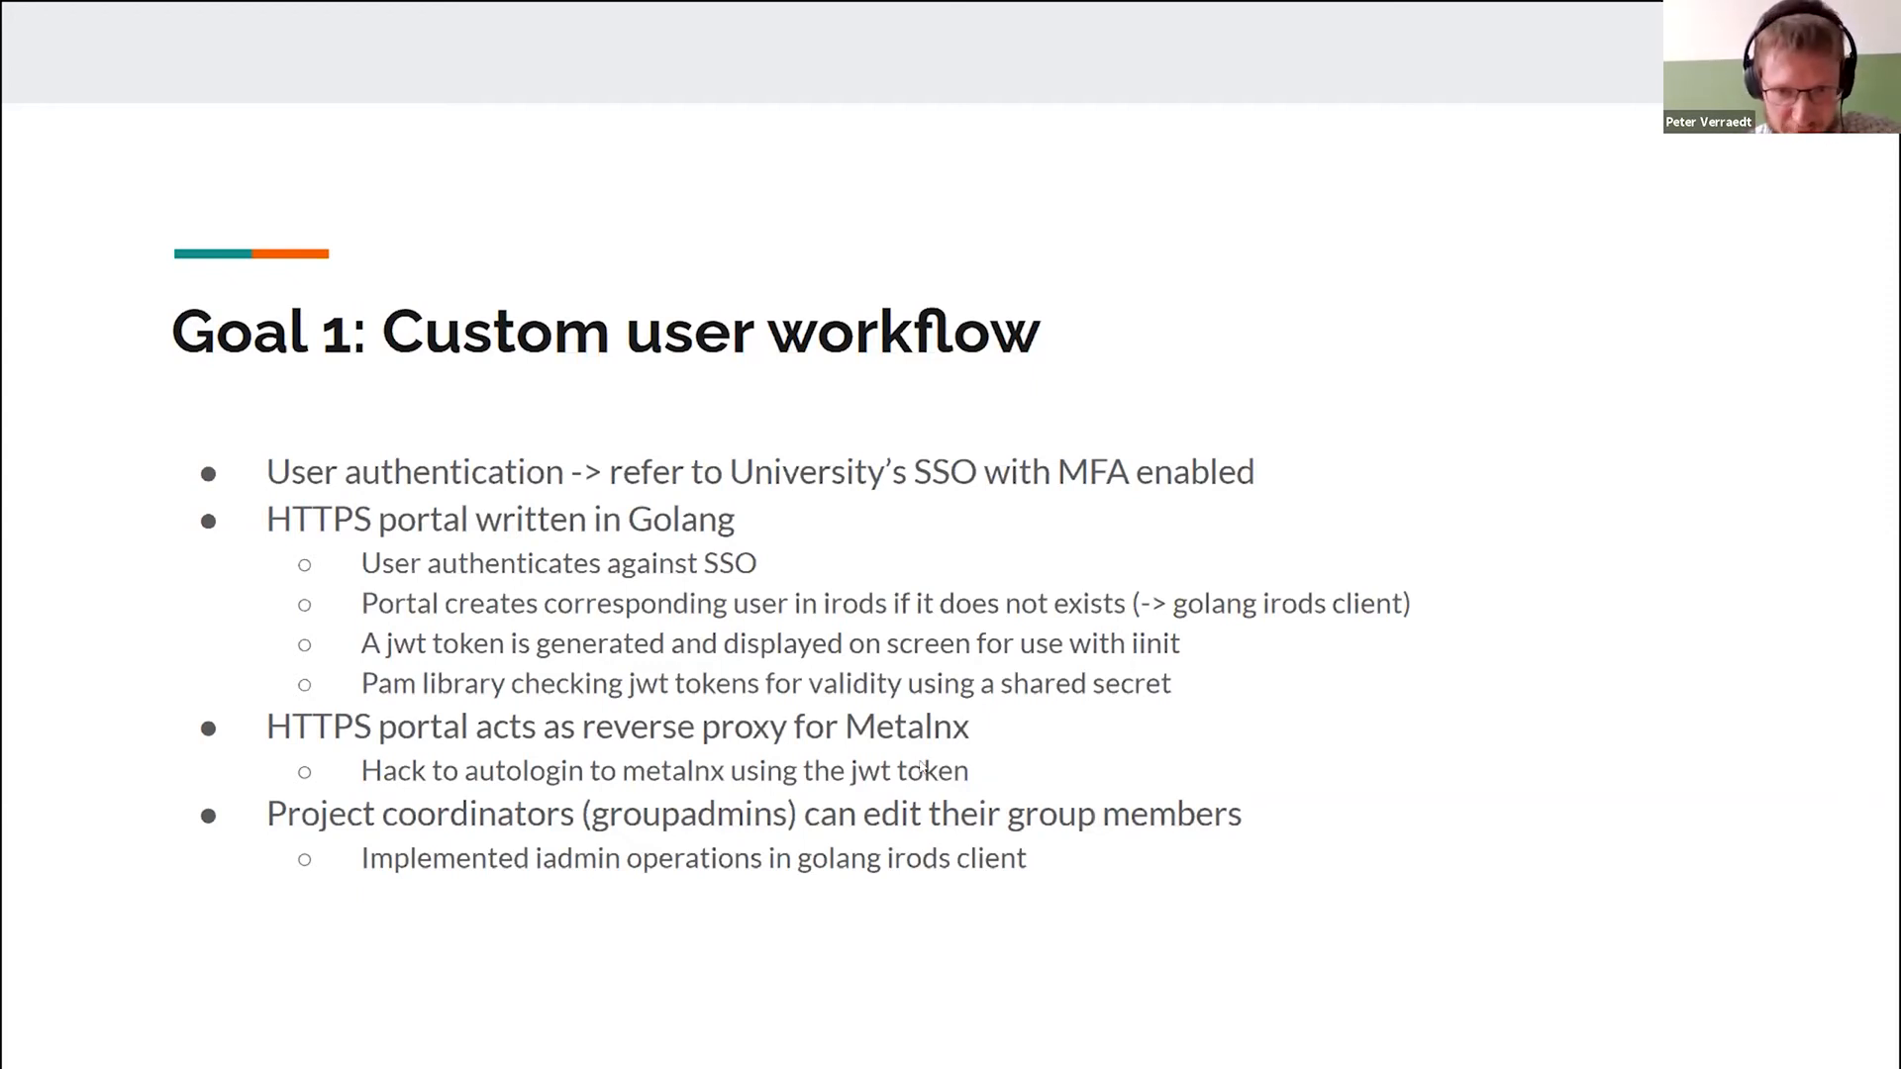
mouse_move(260, 772)
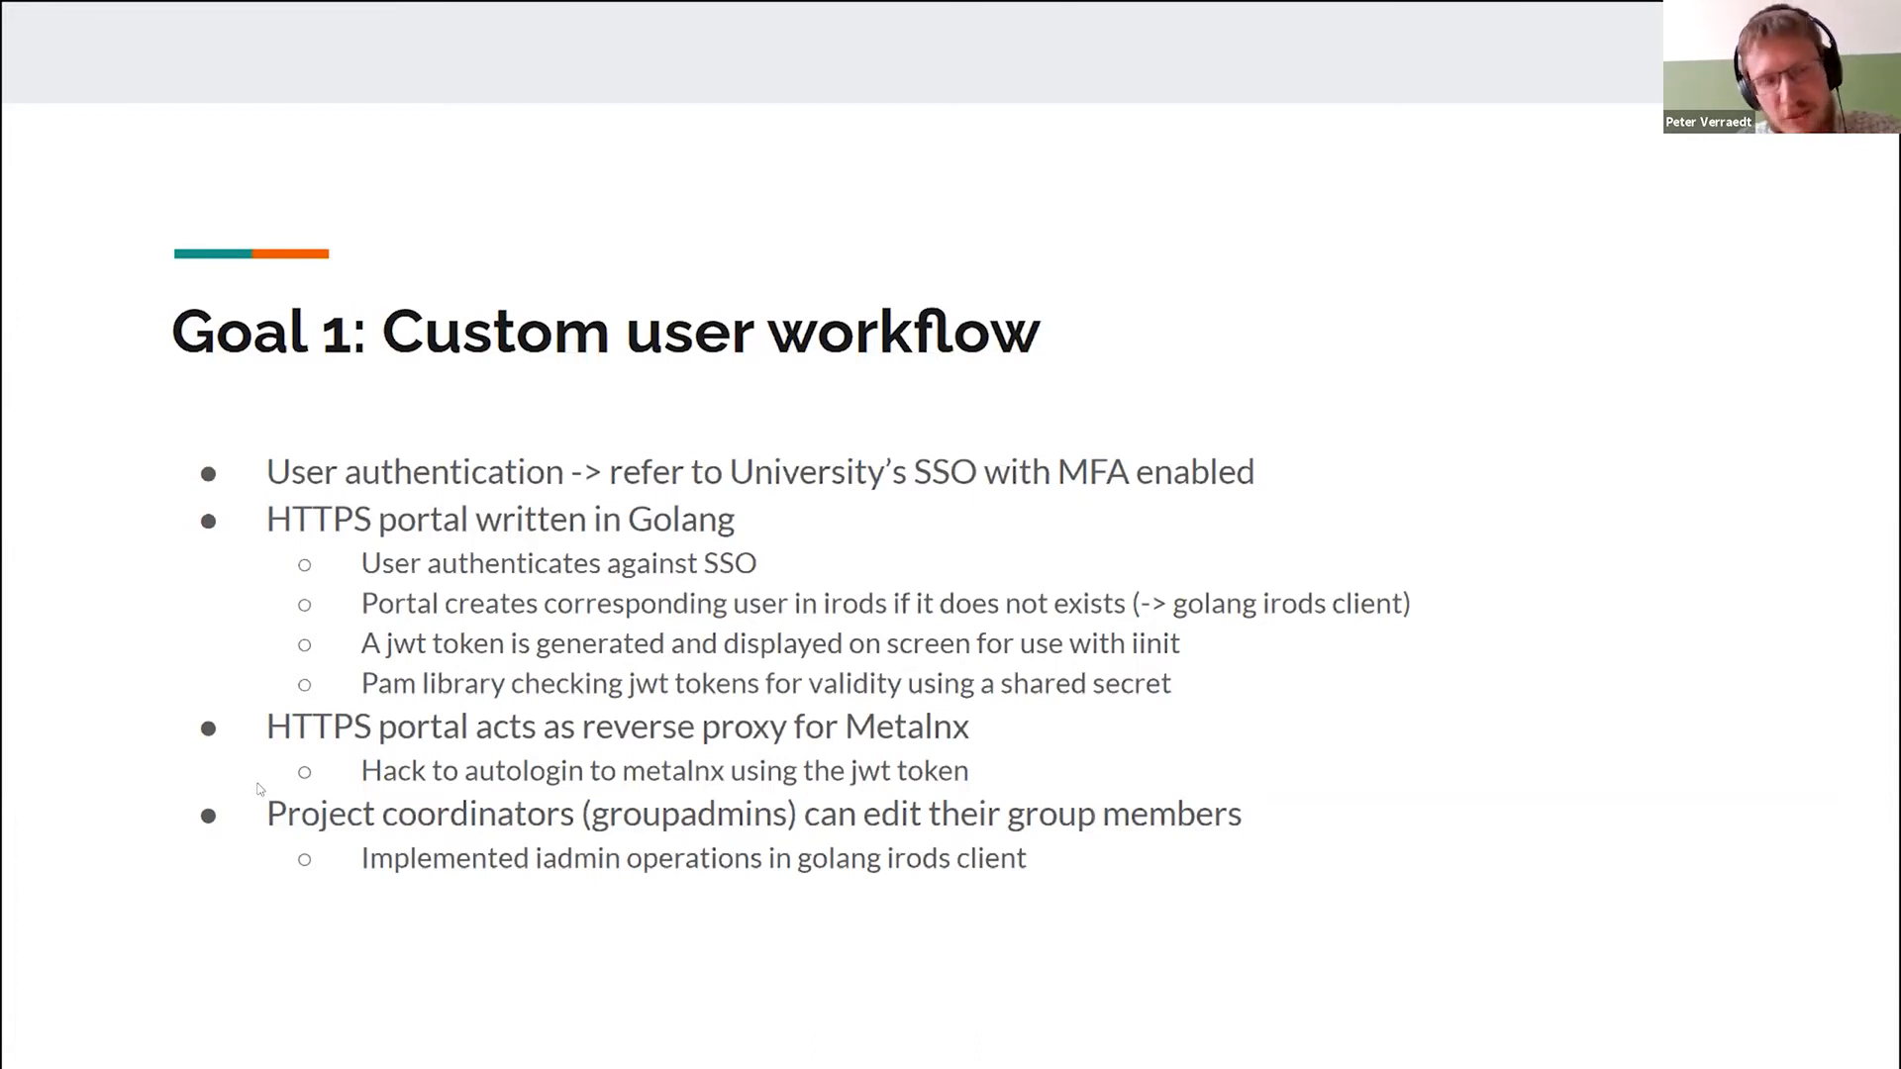
mouse_move(1226, 618)
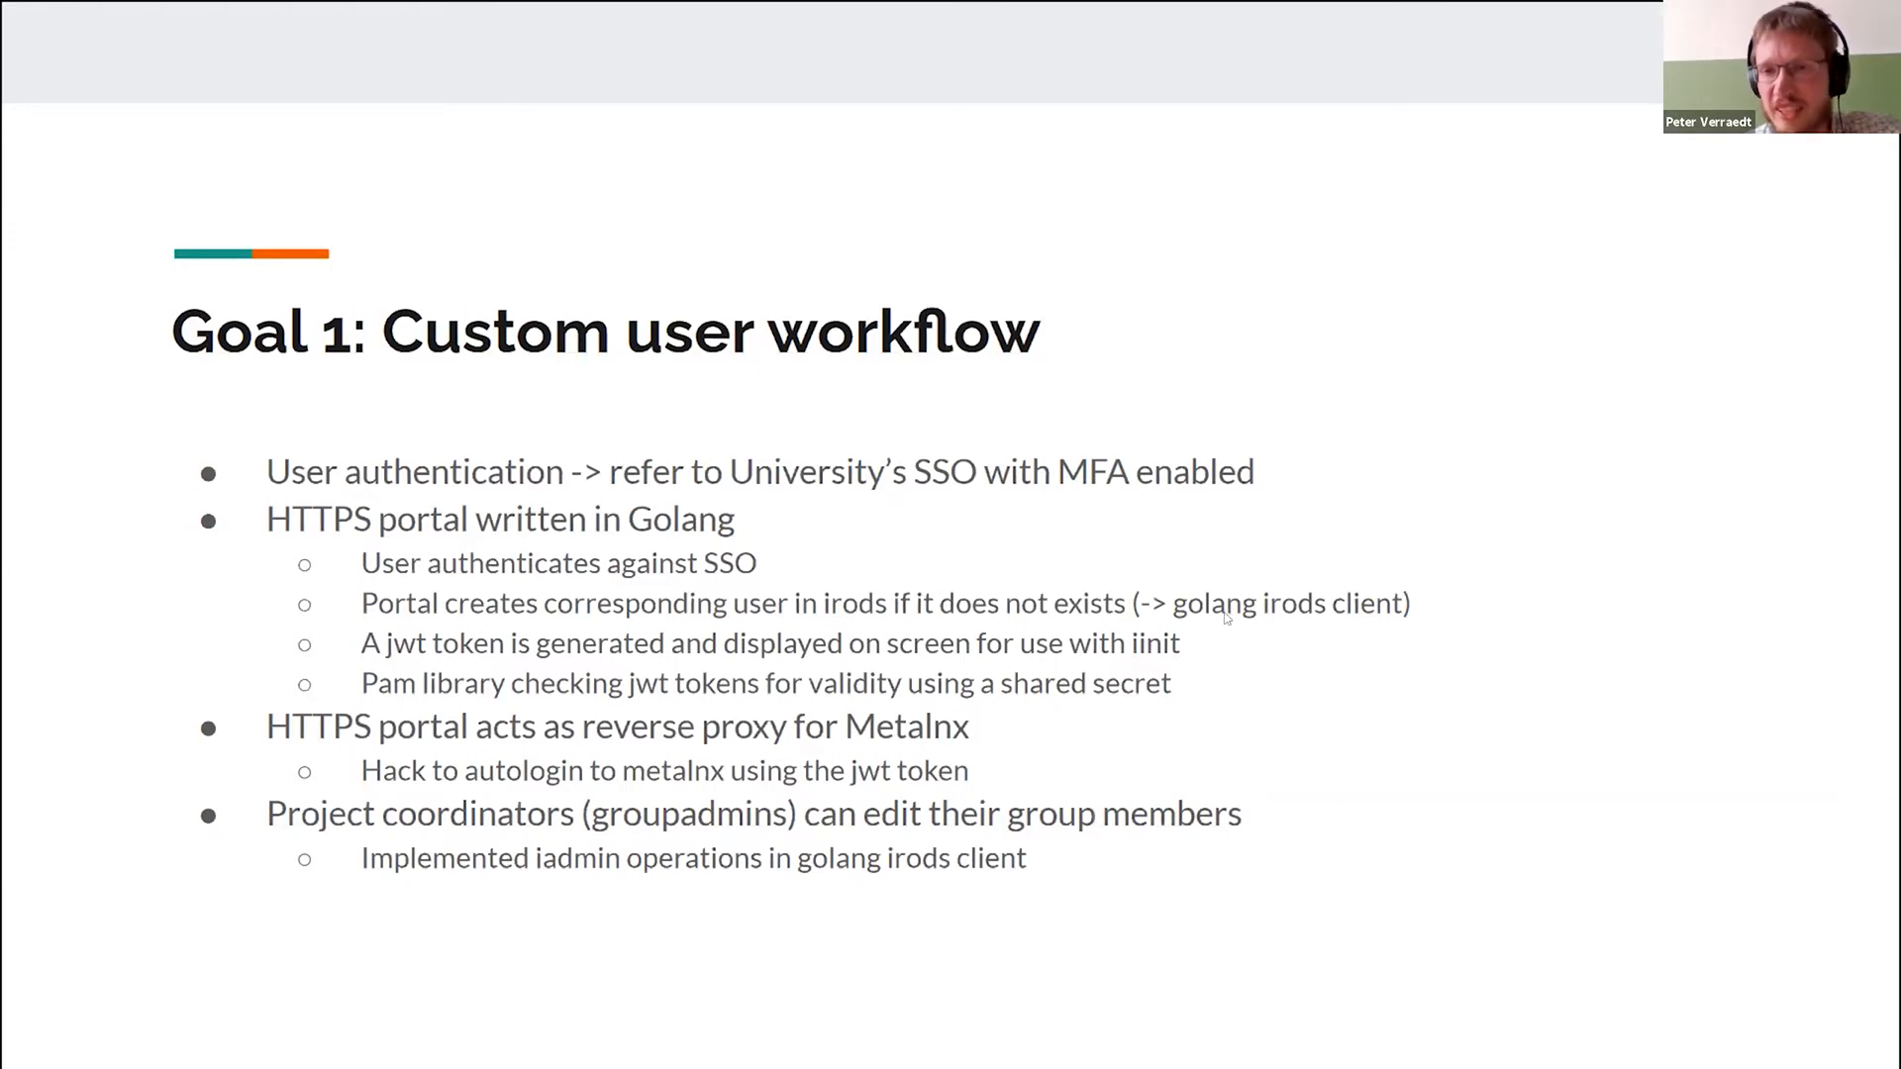
mouse_move(1388, 622)
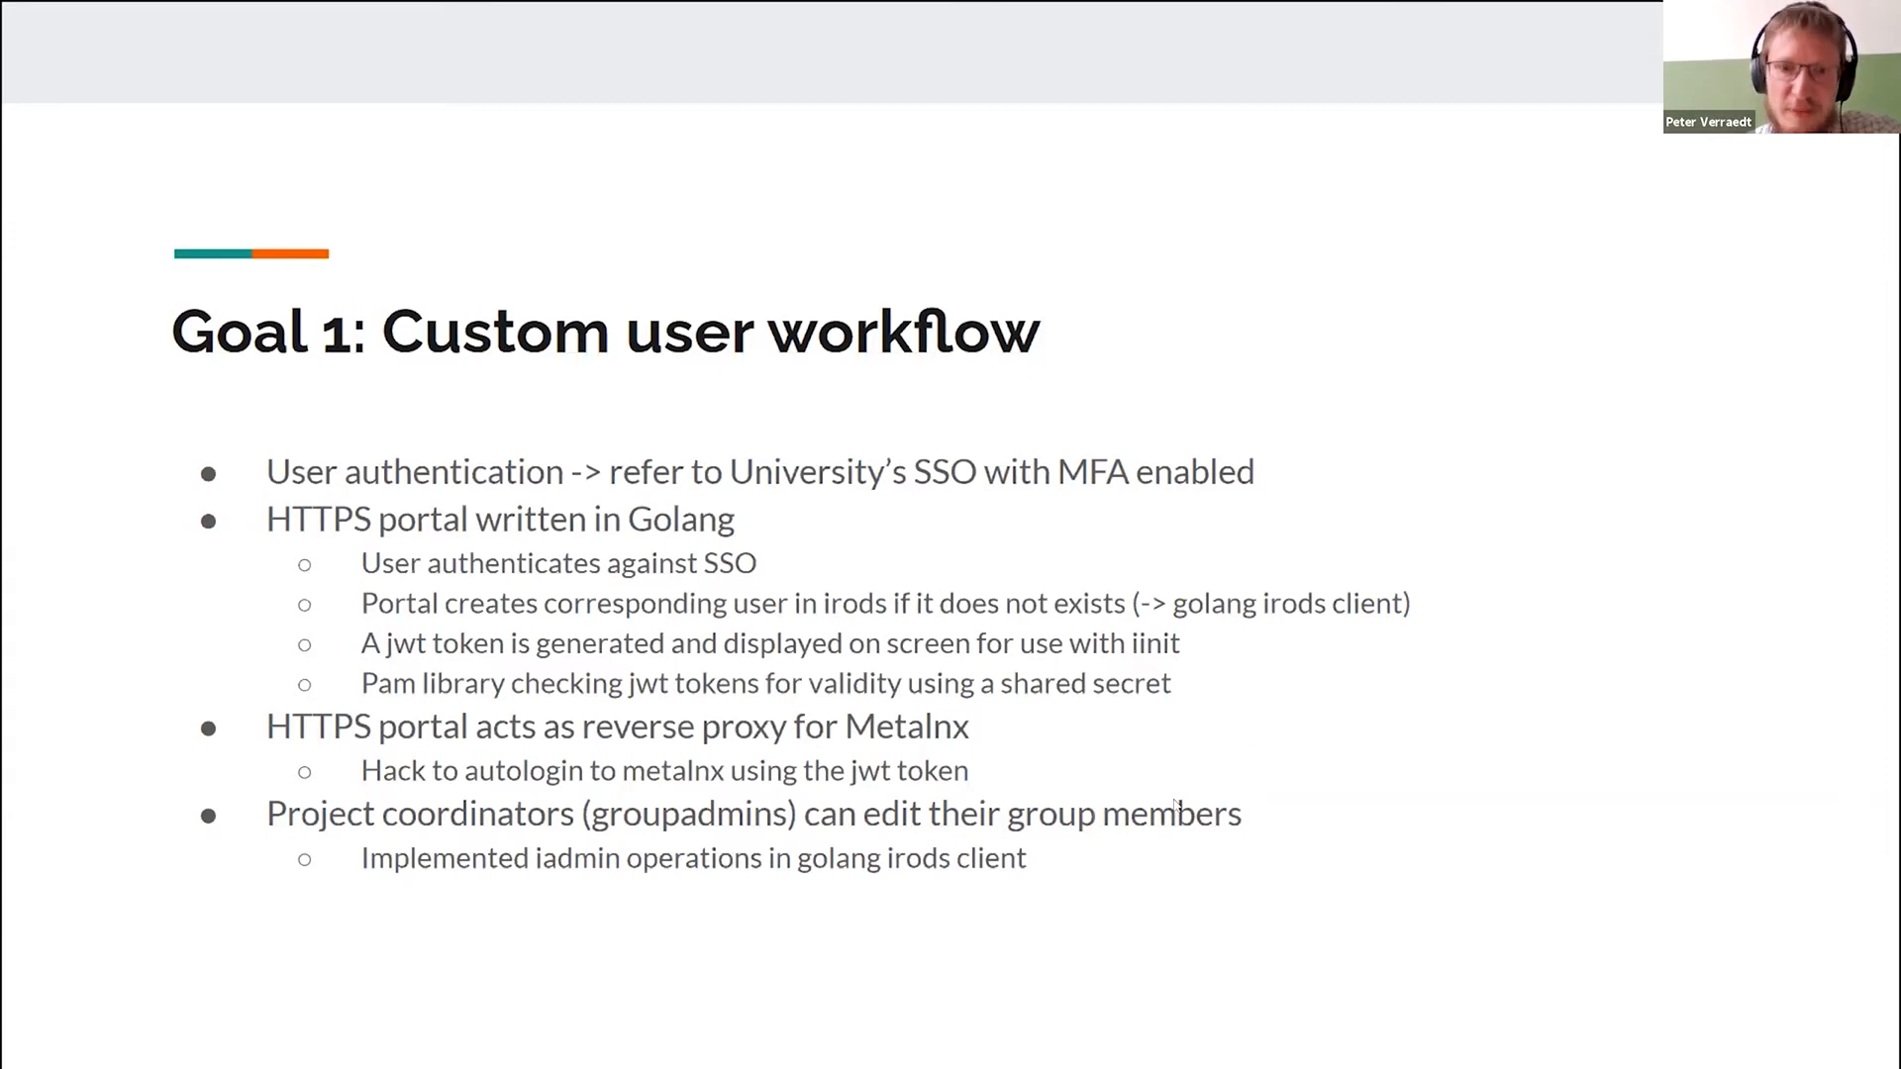
mouse_move(1244, 806)
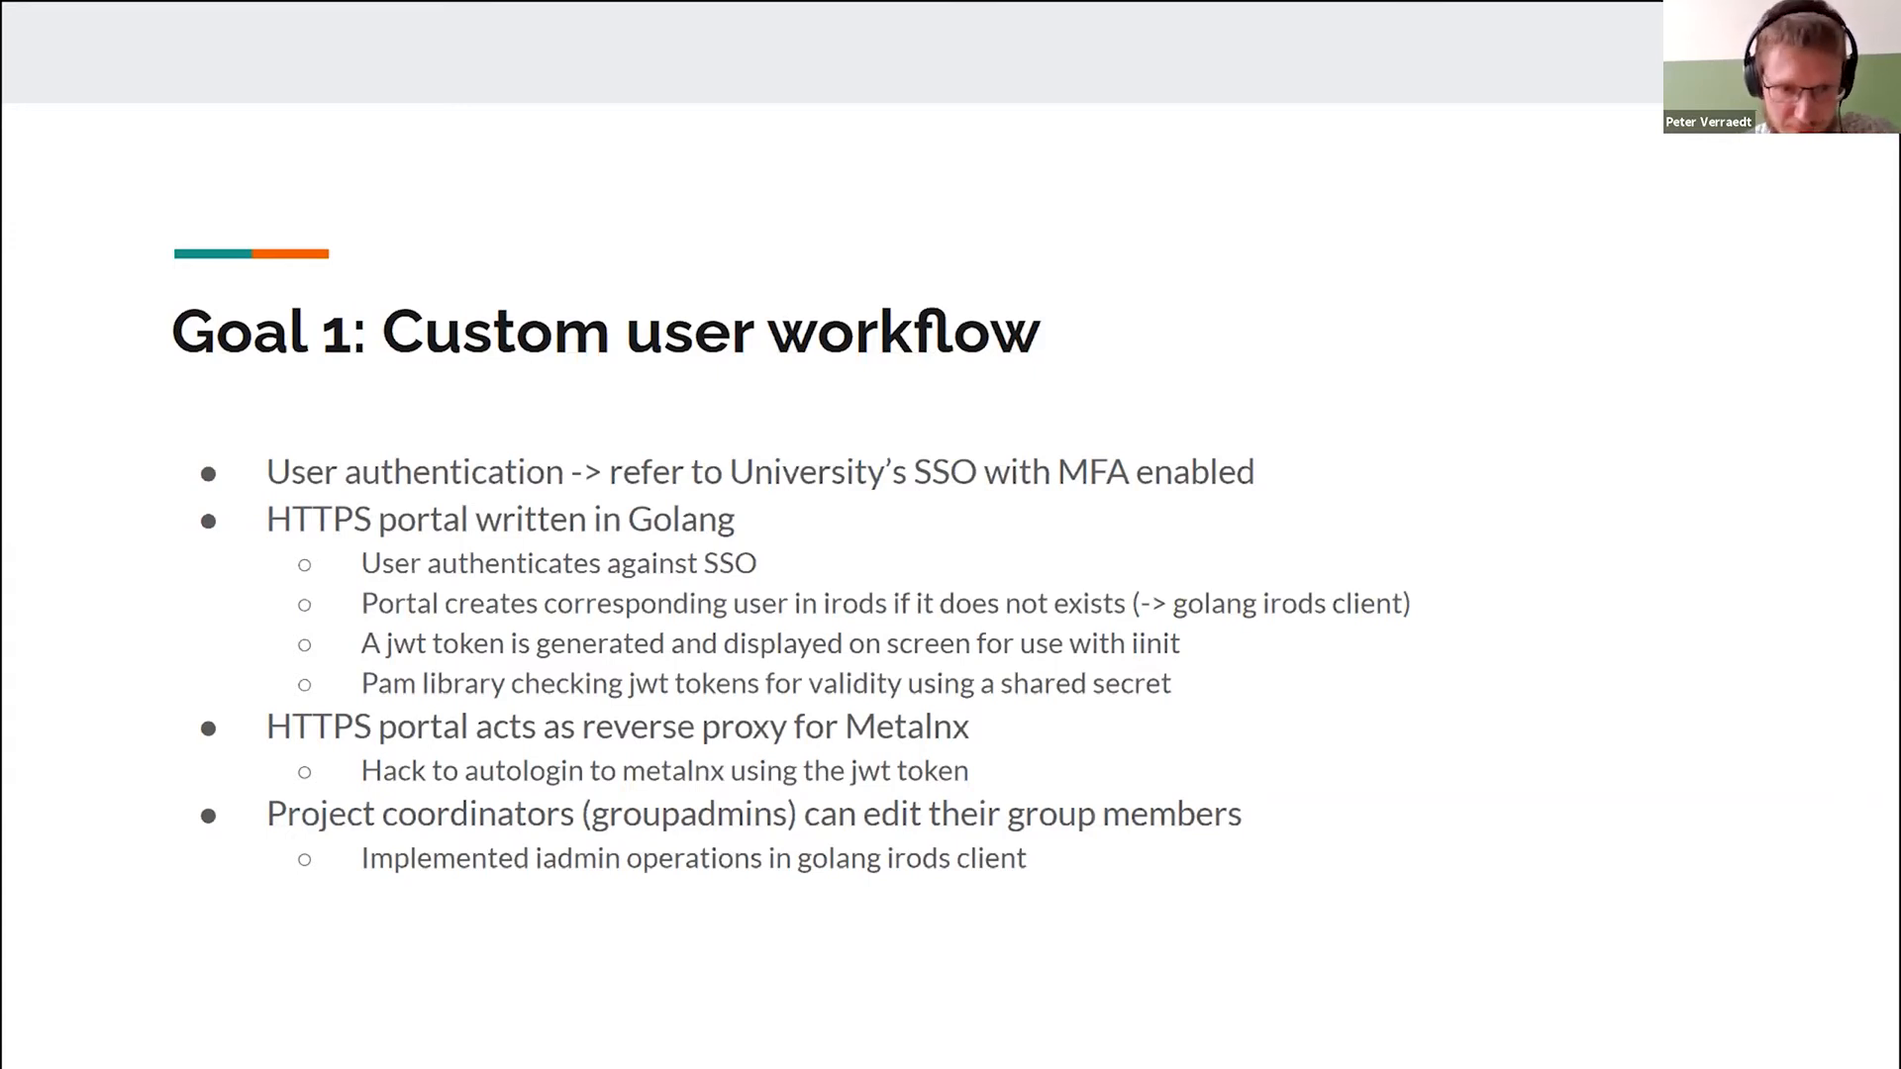
mouse_move(1050, 917)
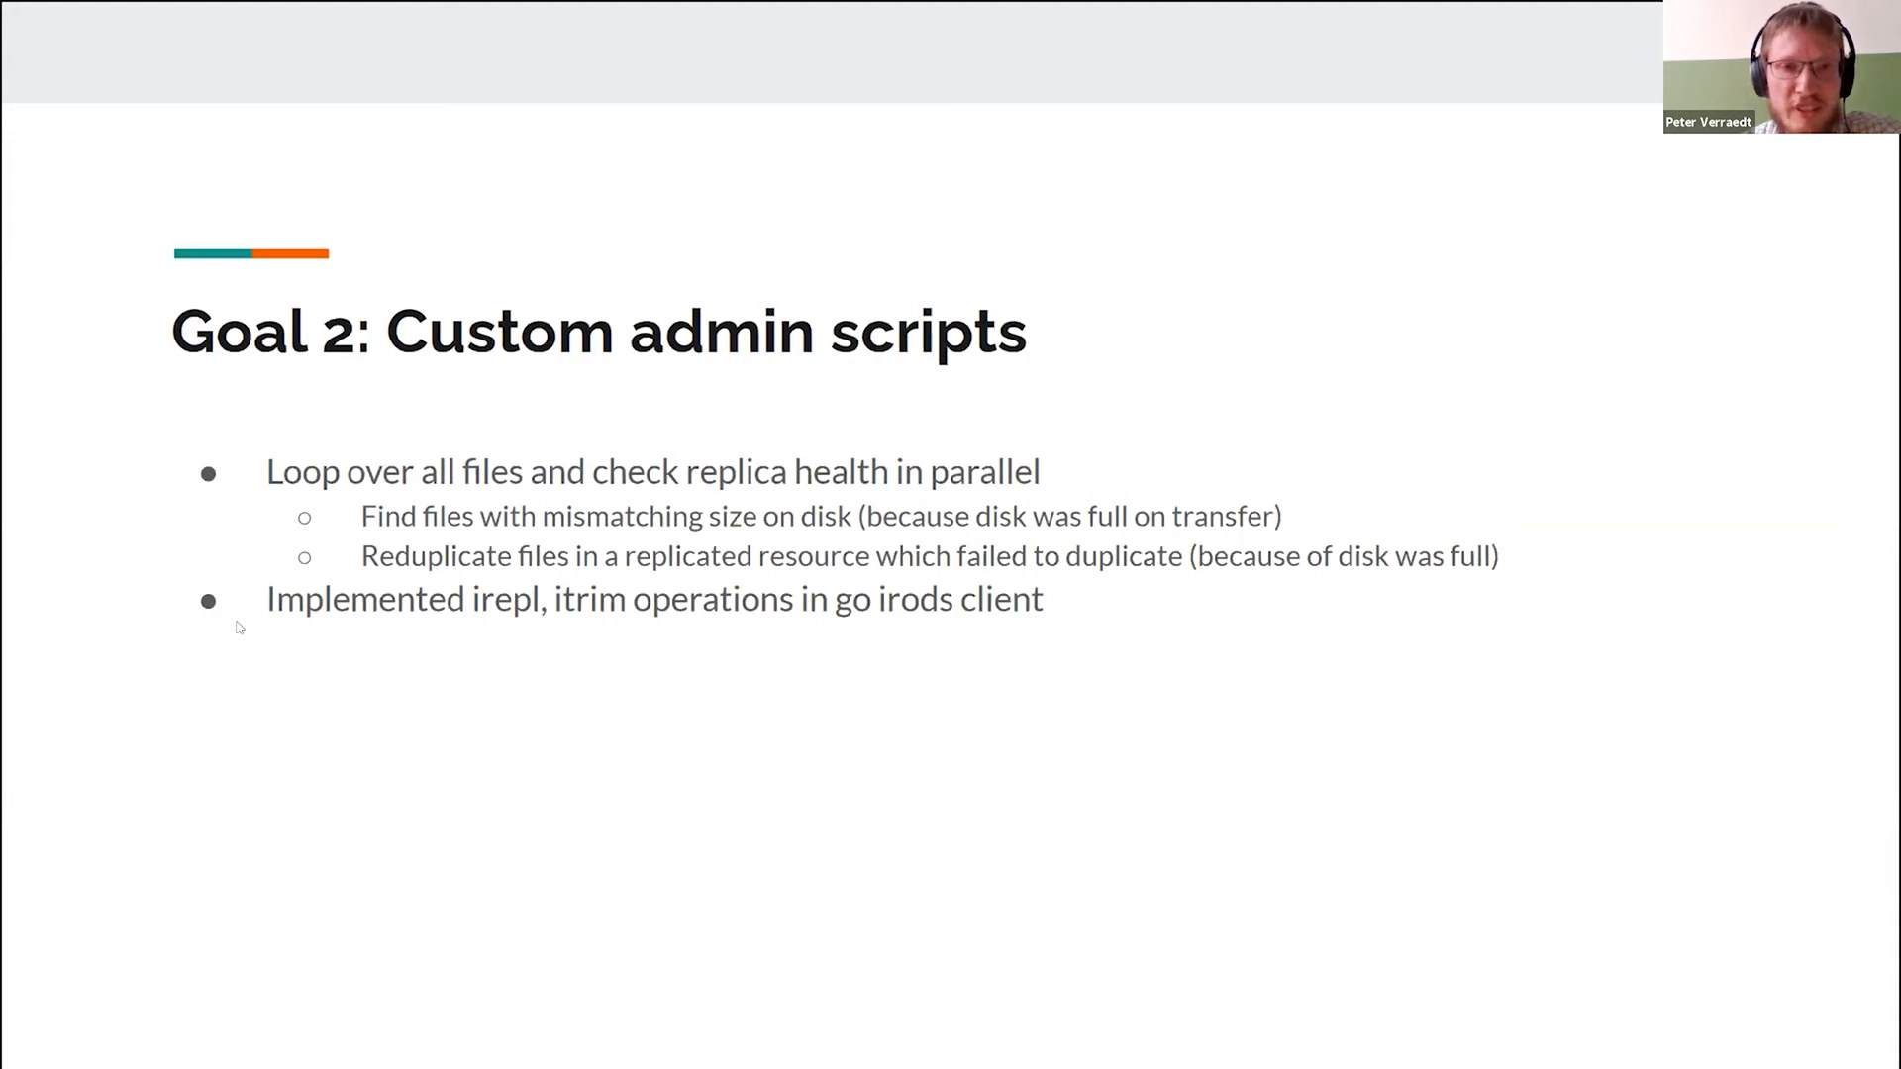
mouse_move(764, 501)
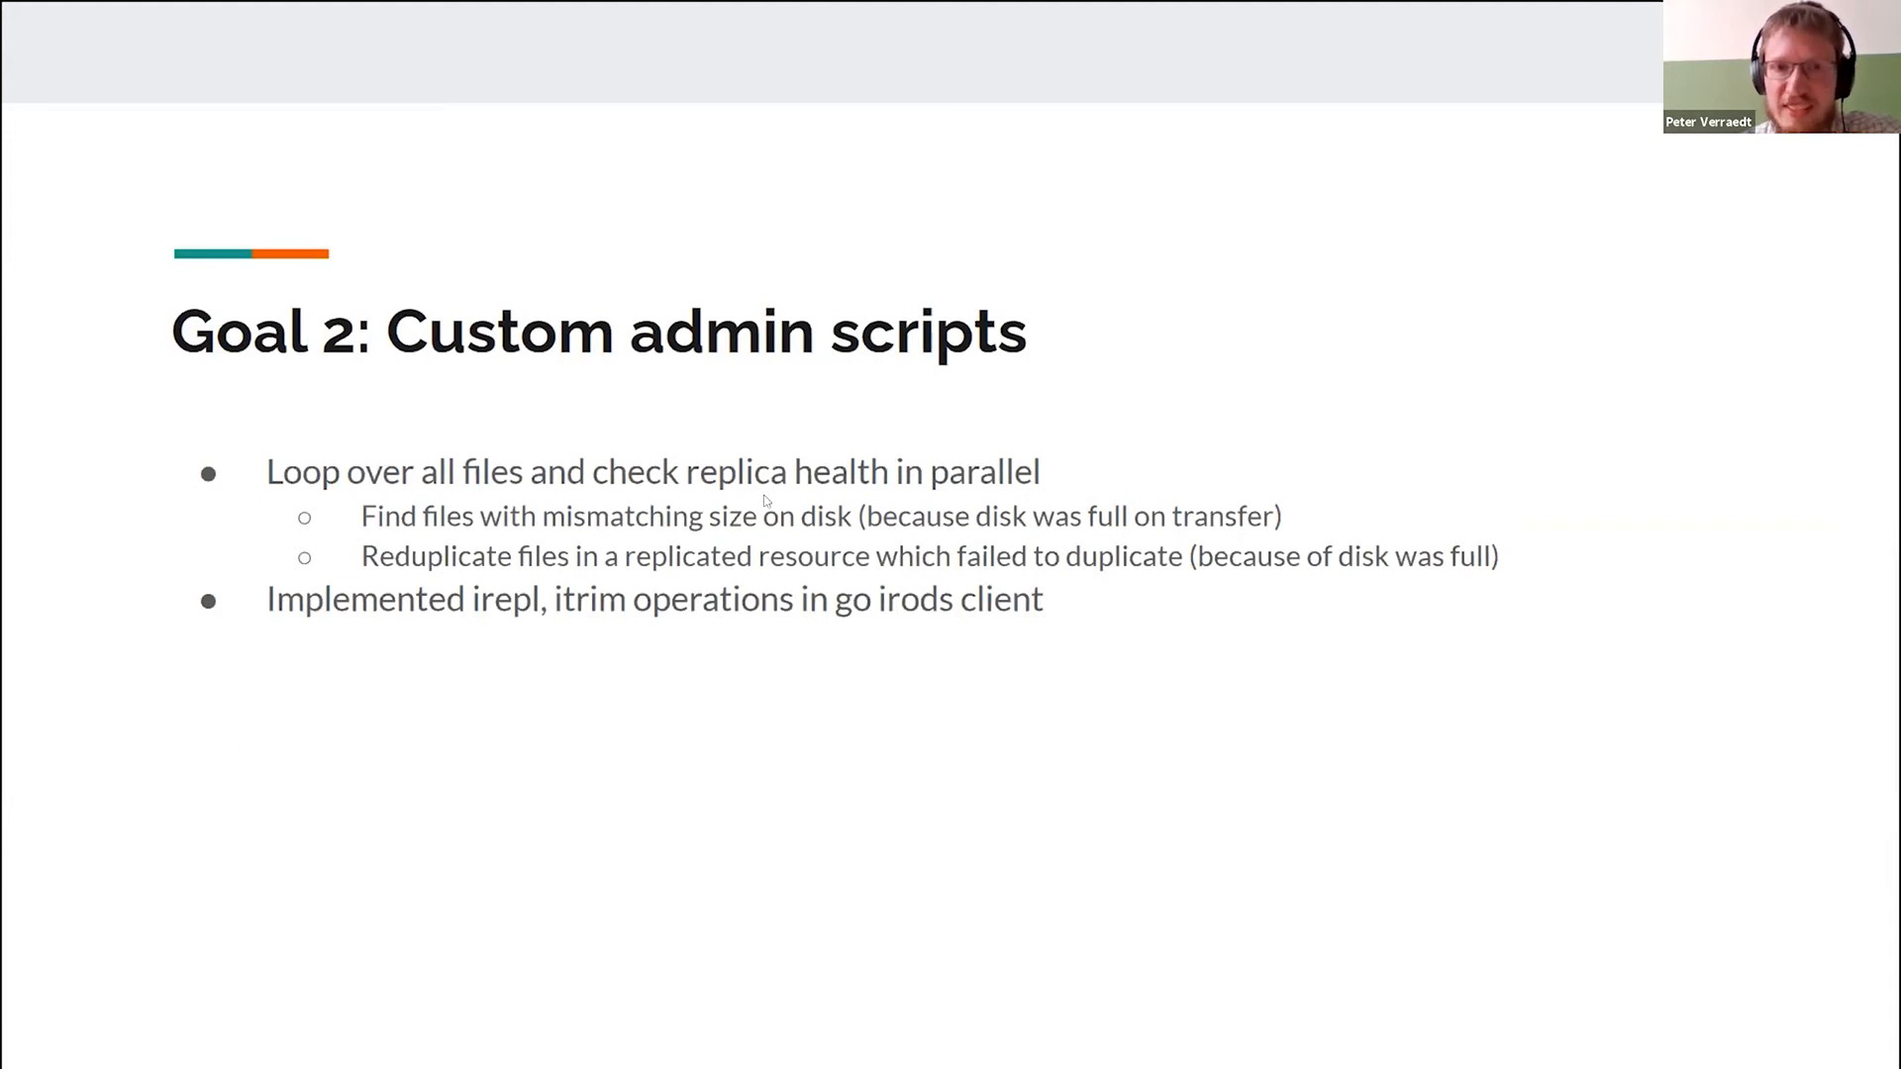
mouse_move(913, 485)
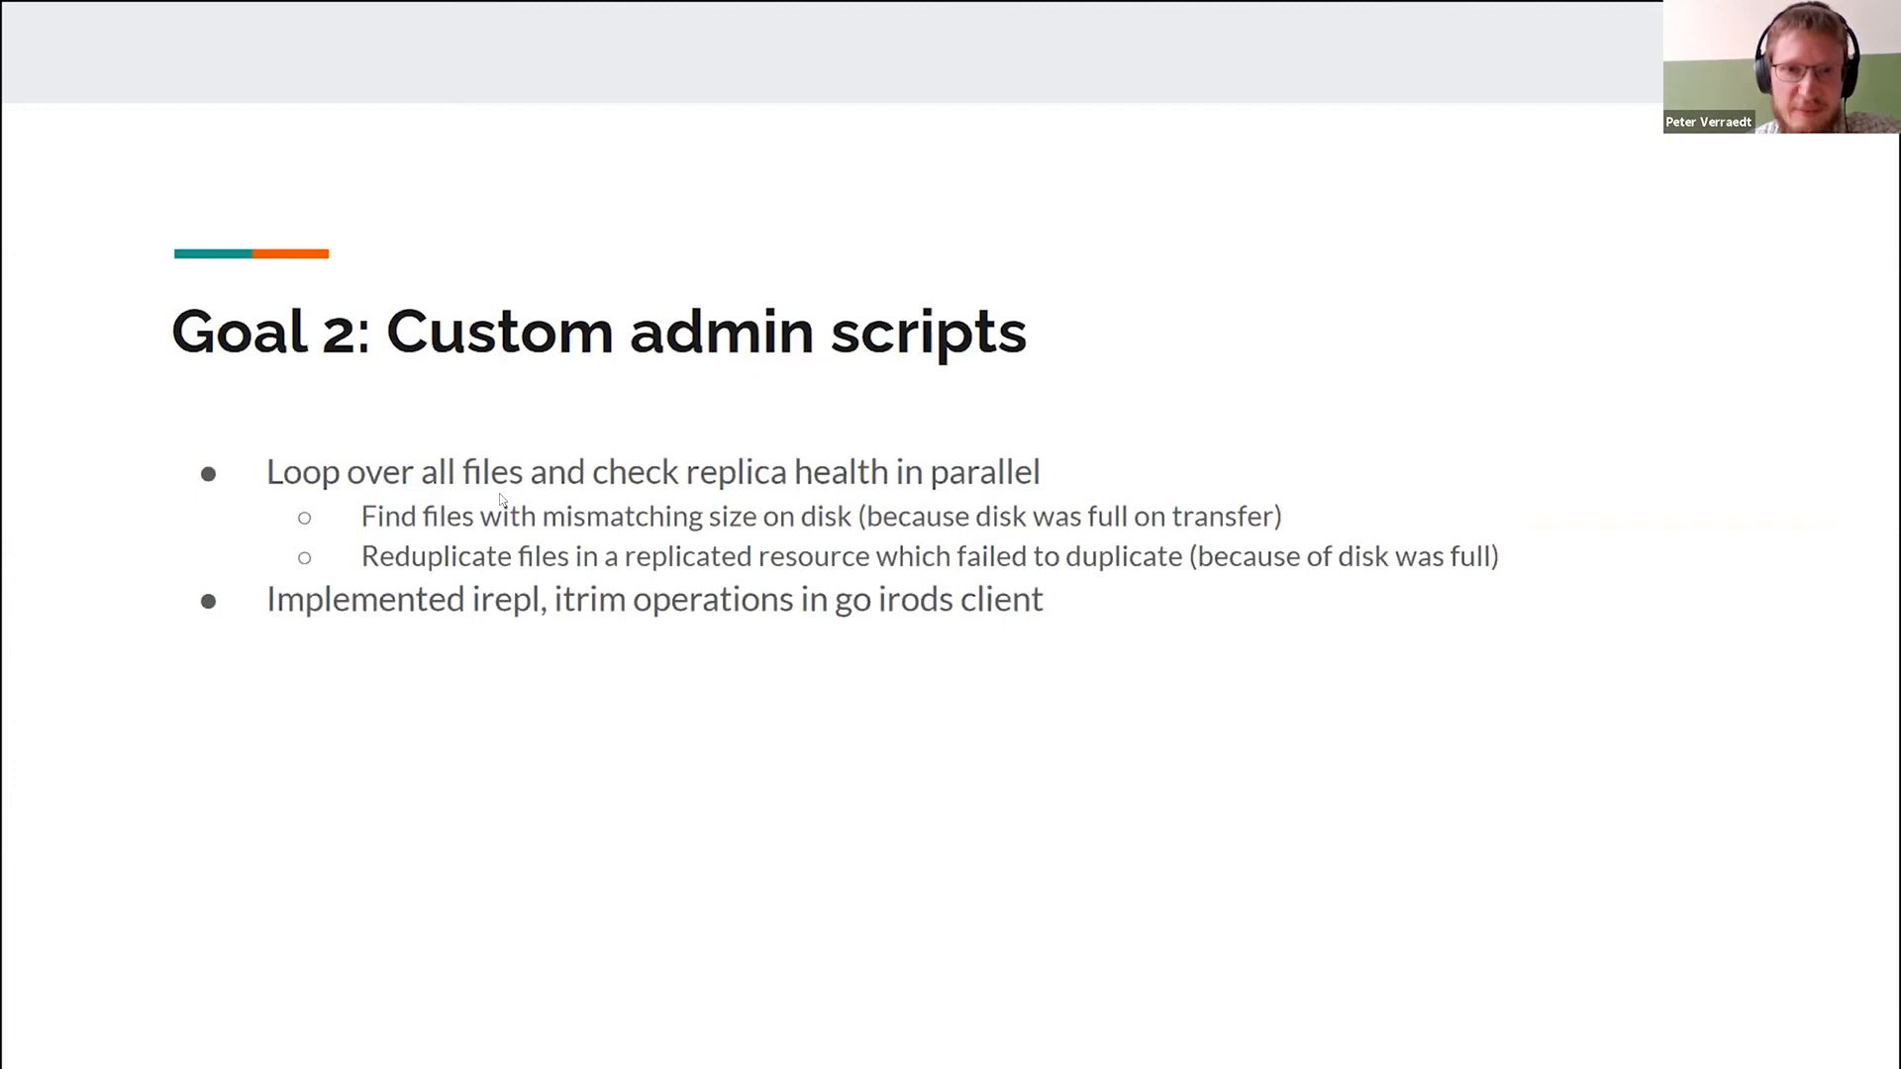
mouse_move(358, 522)
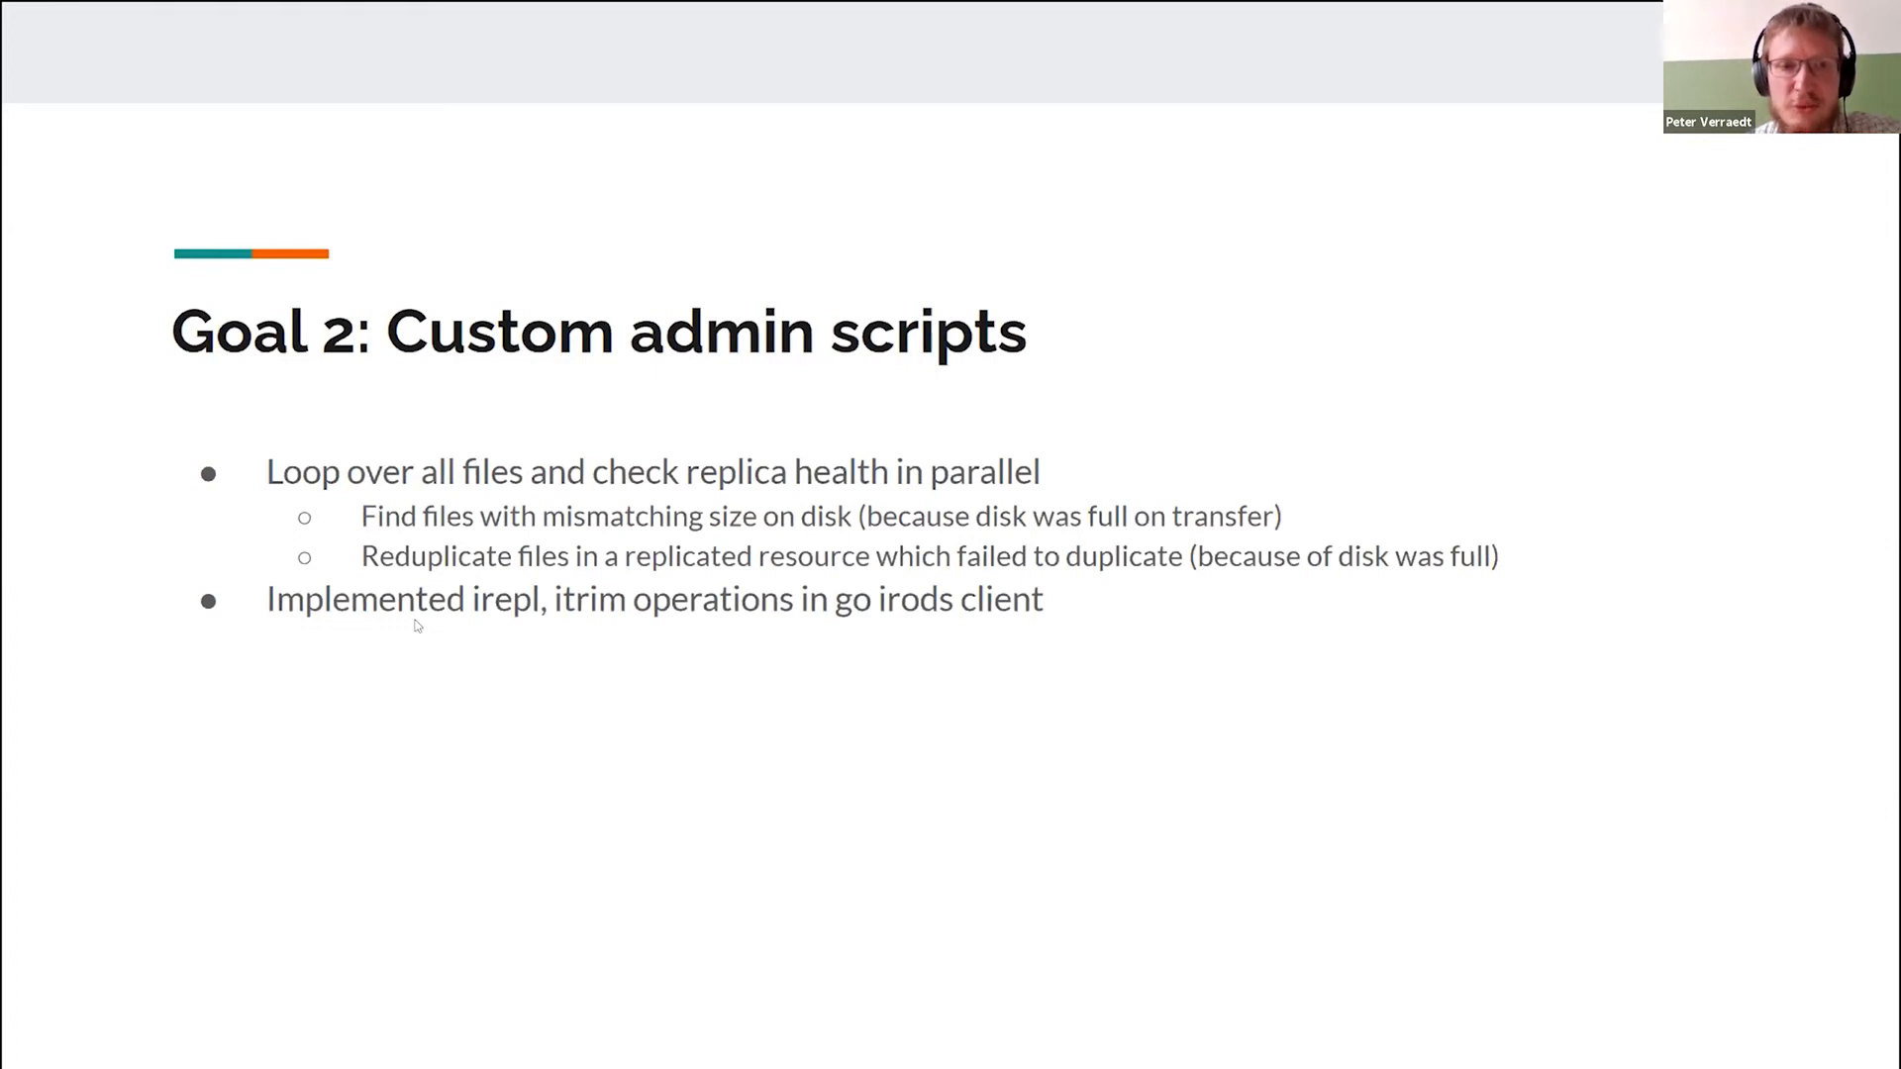
mouse_move(737, 616)
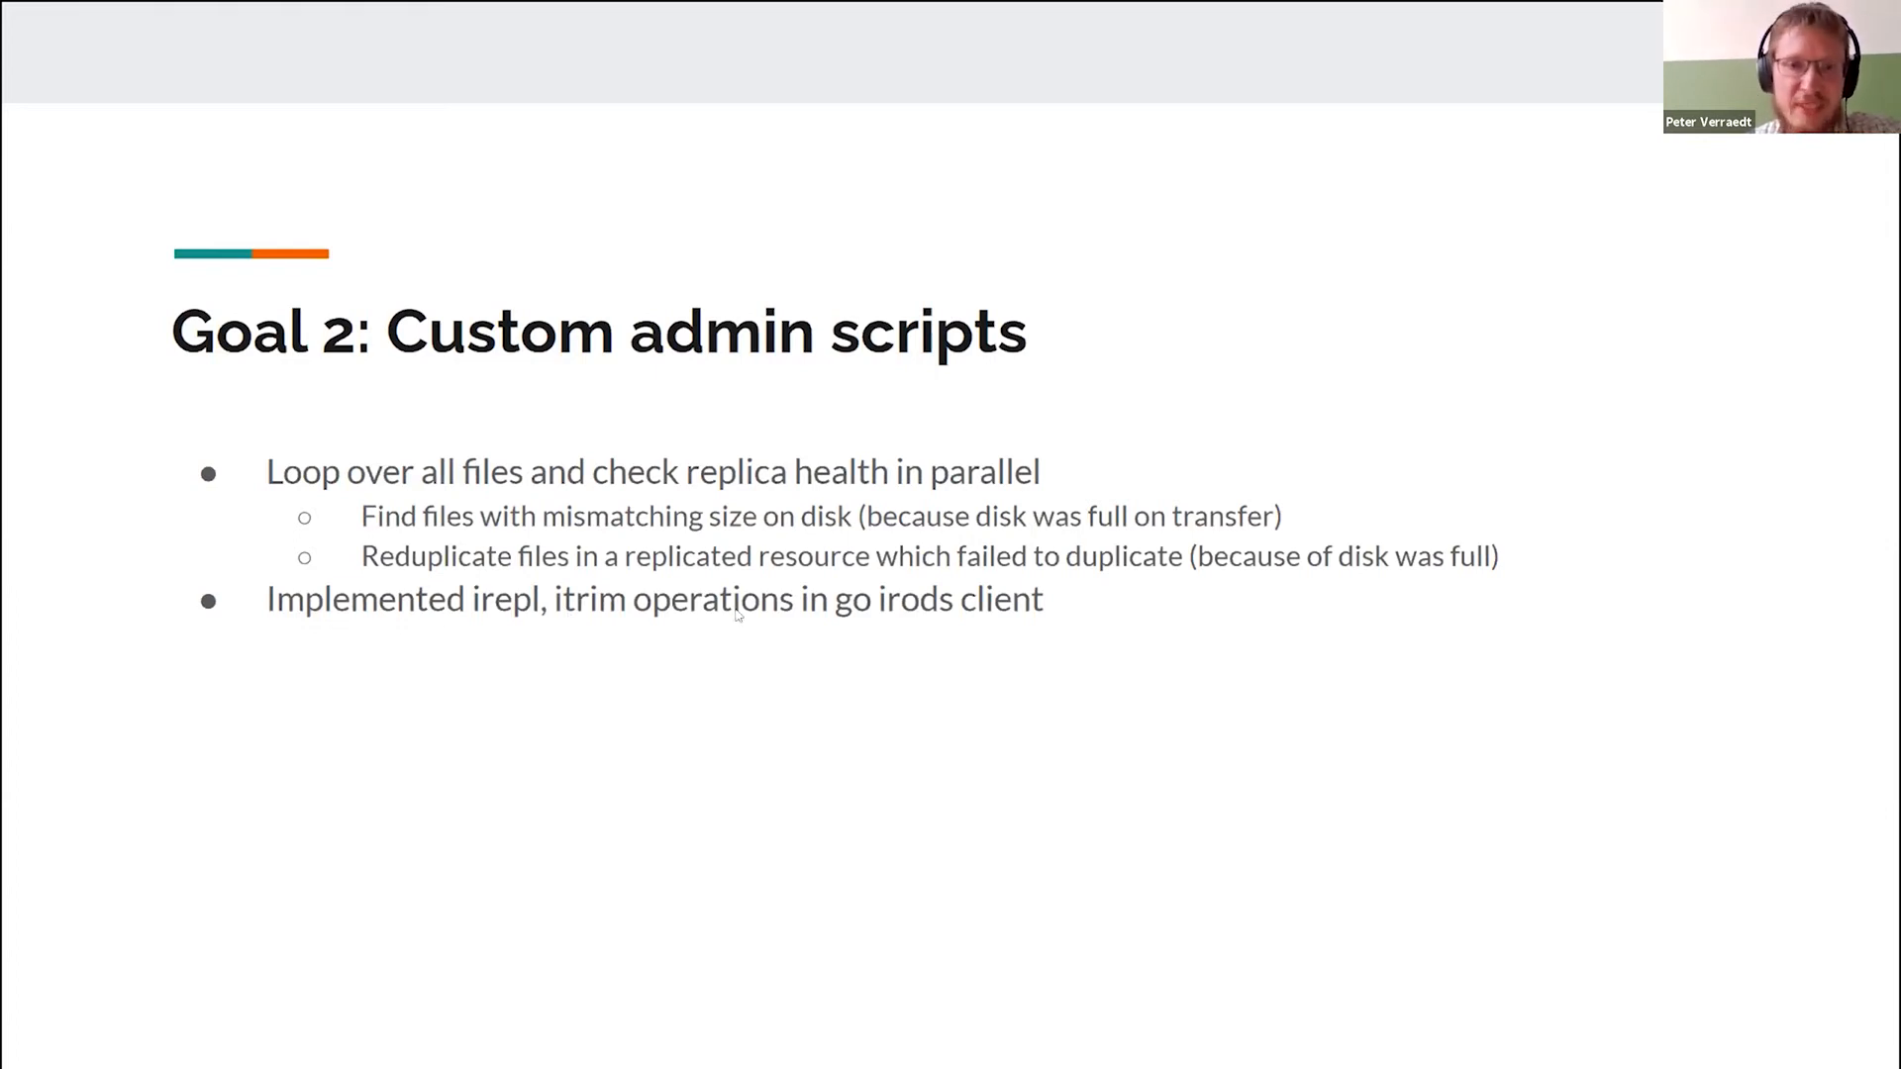
mouse_move(1386, 727)
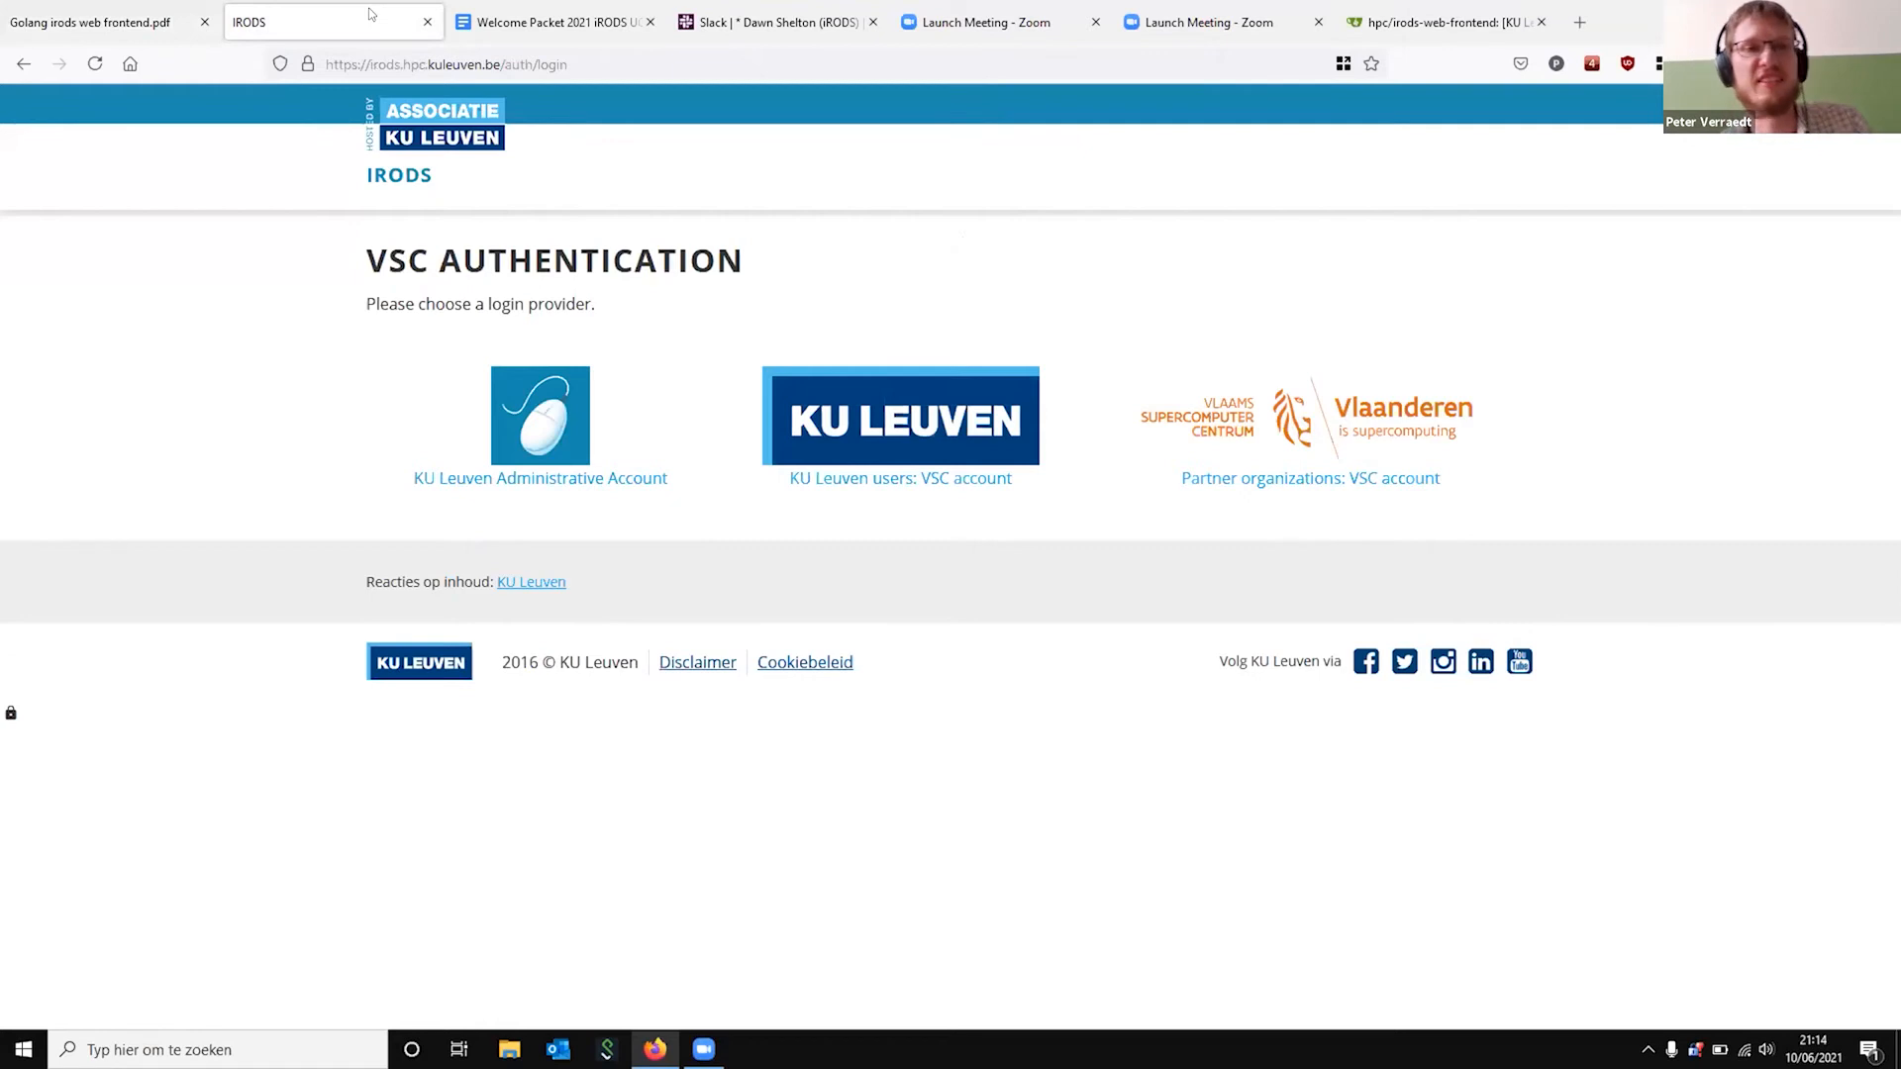
mouse_move(323, 283)
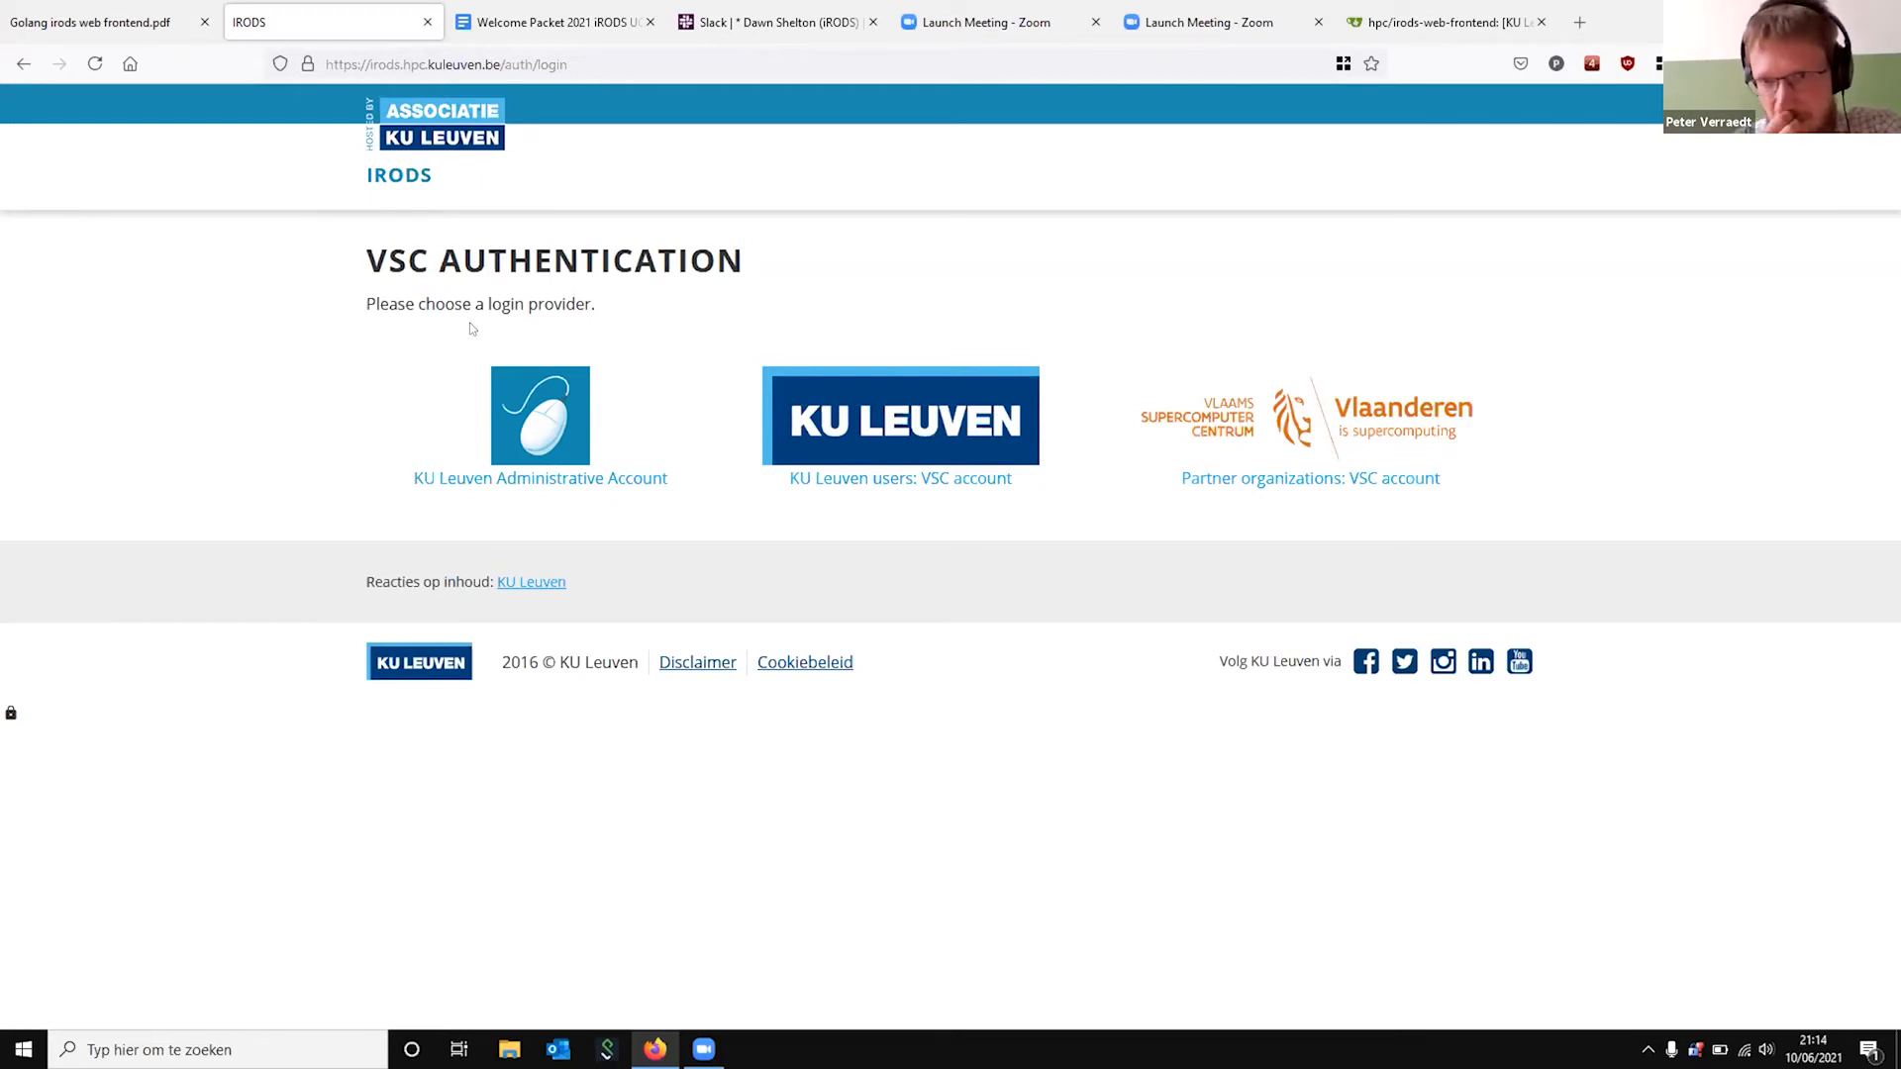
Sign in via the KU Leuven users provider with username, password and authenticator approval
left_click(538, 414)
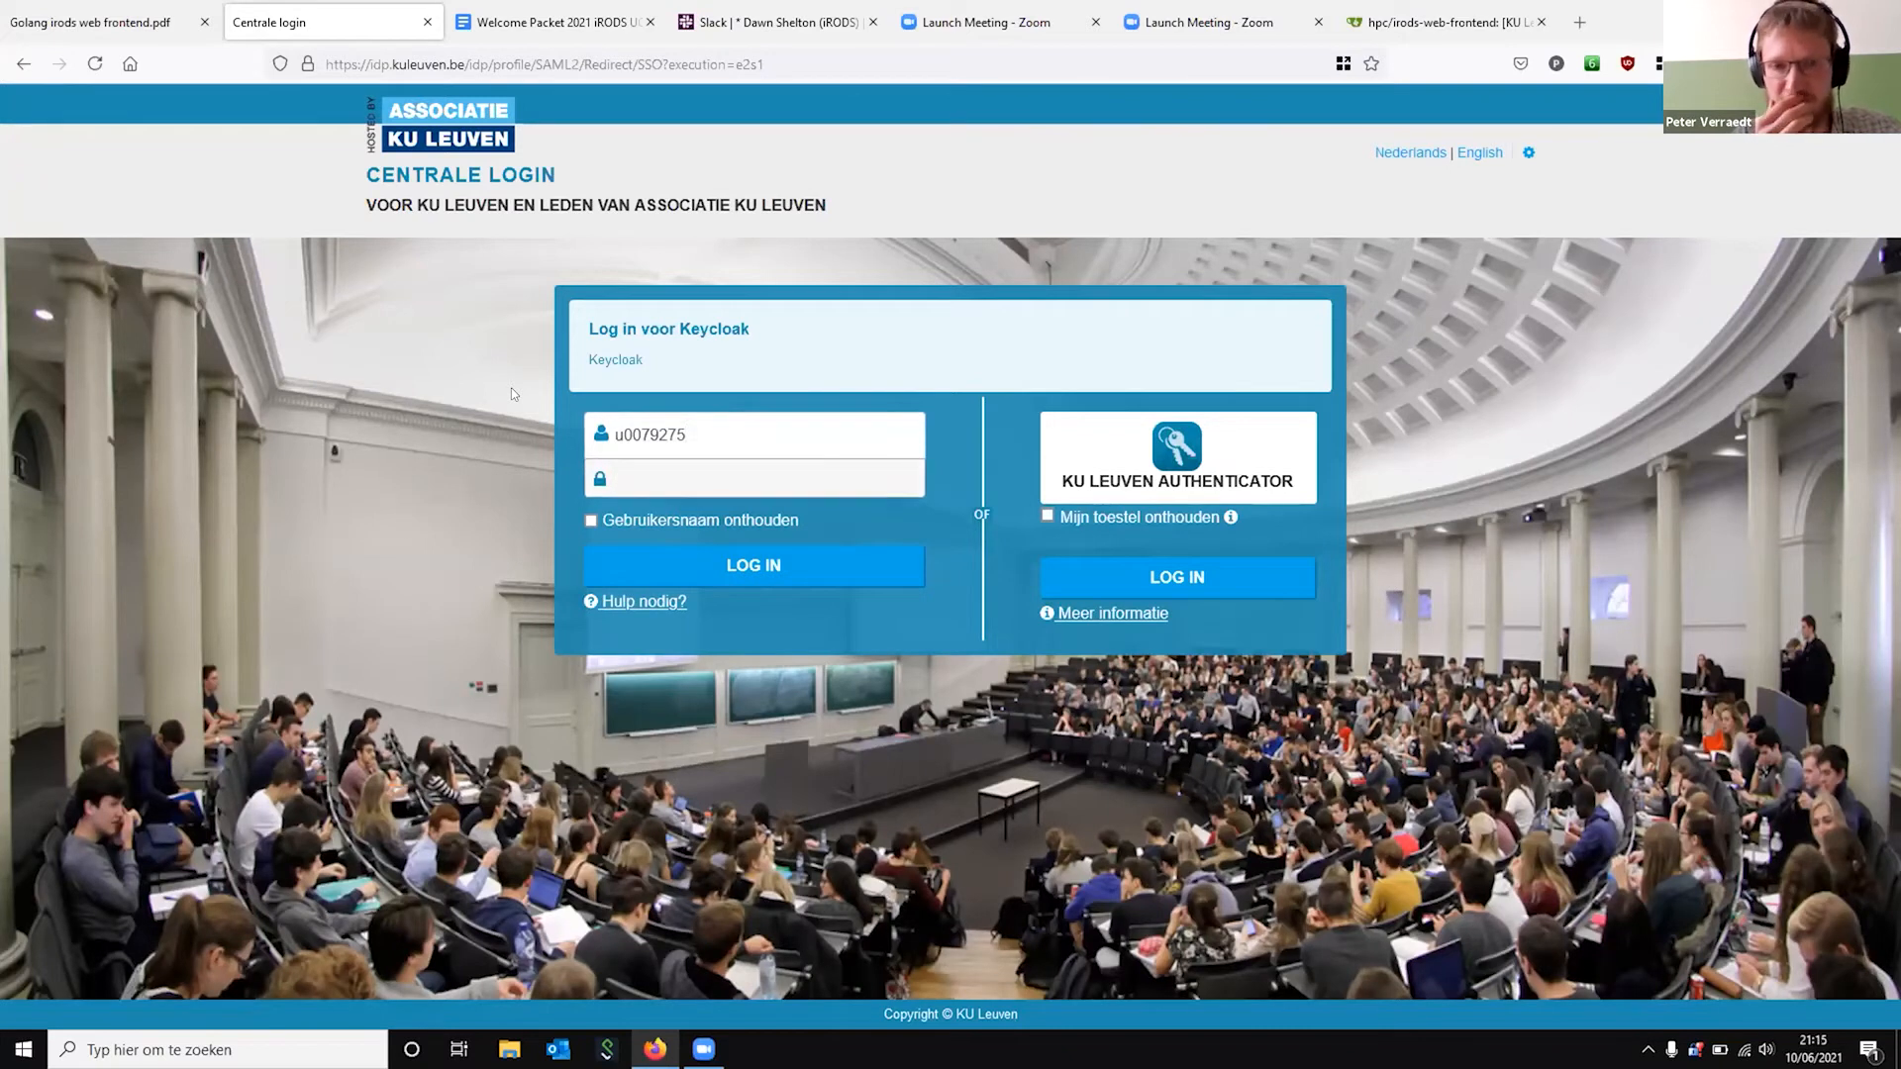
type("•••")
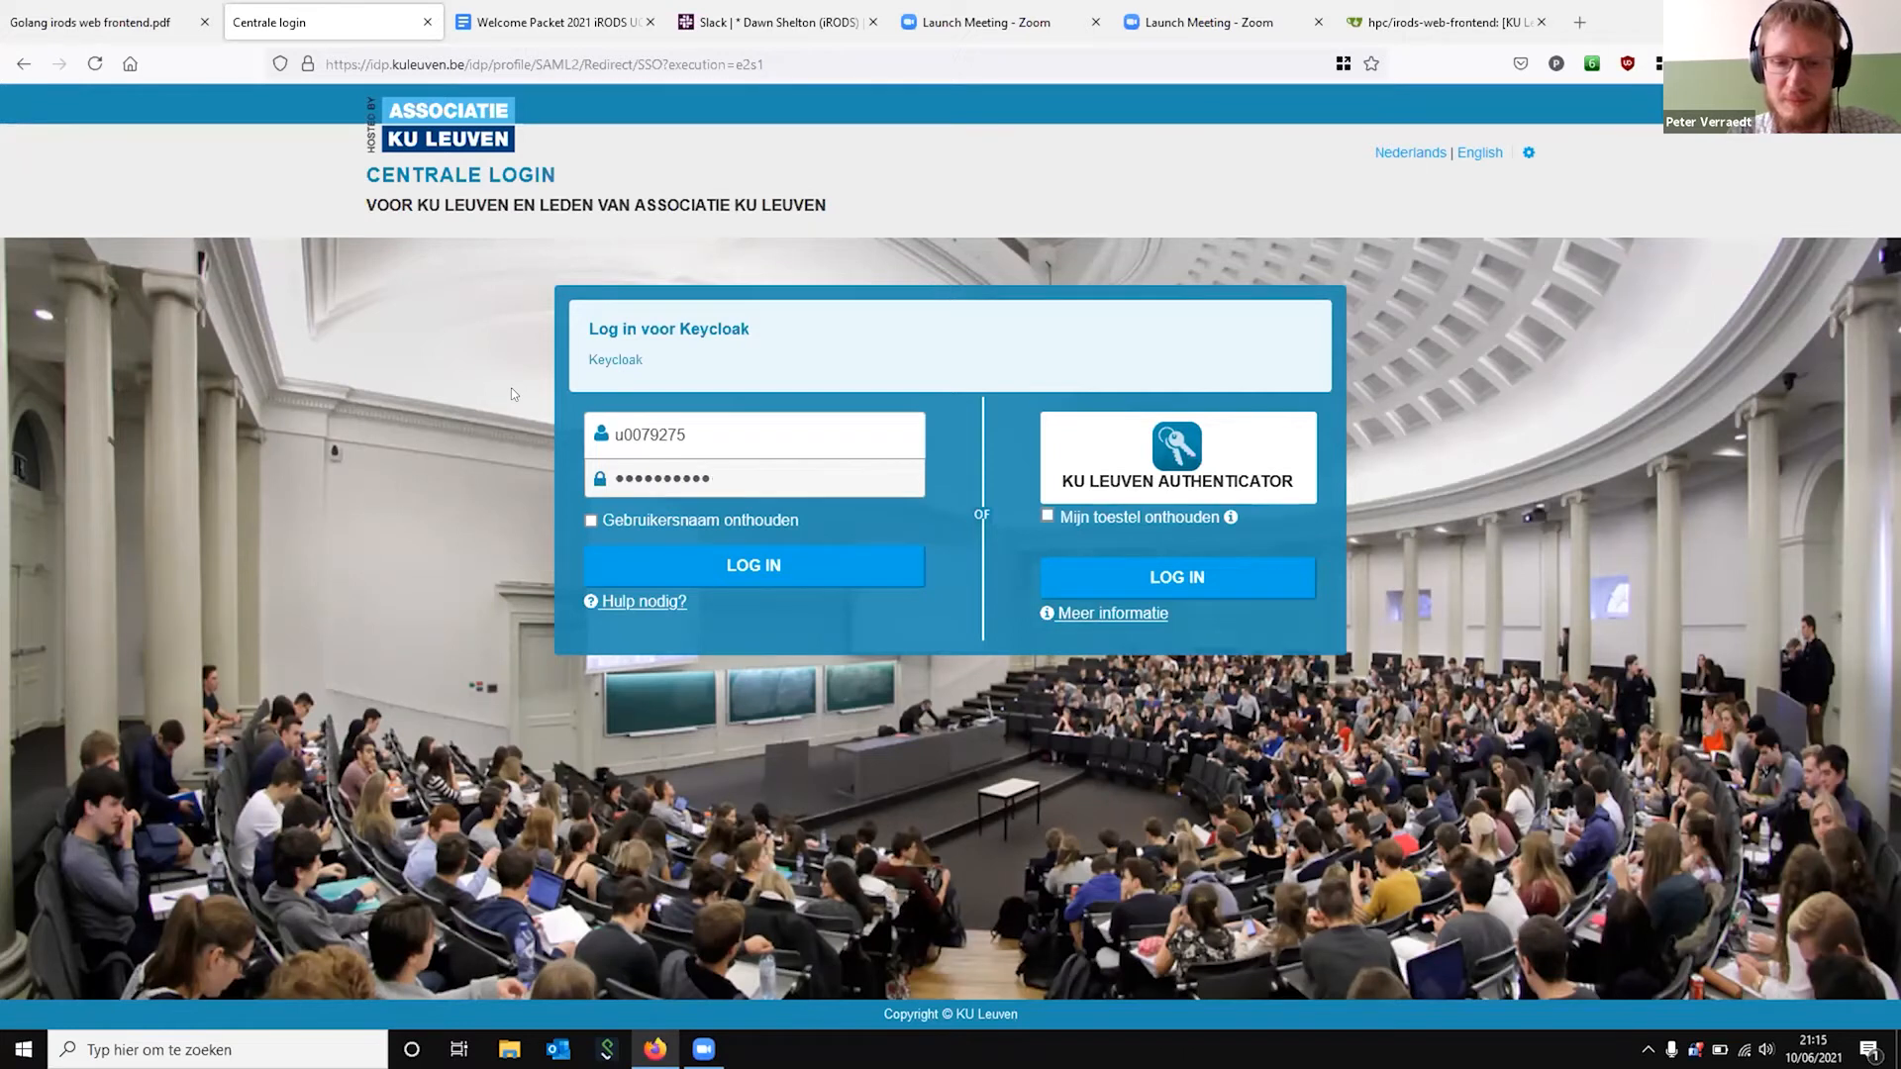
type("•••")
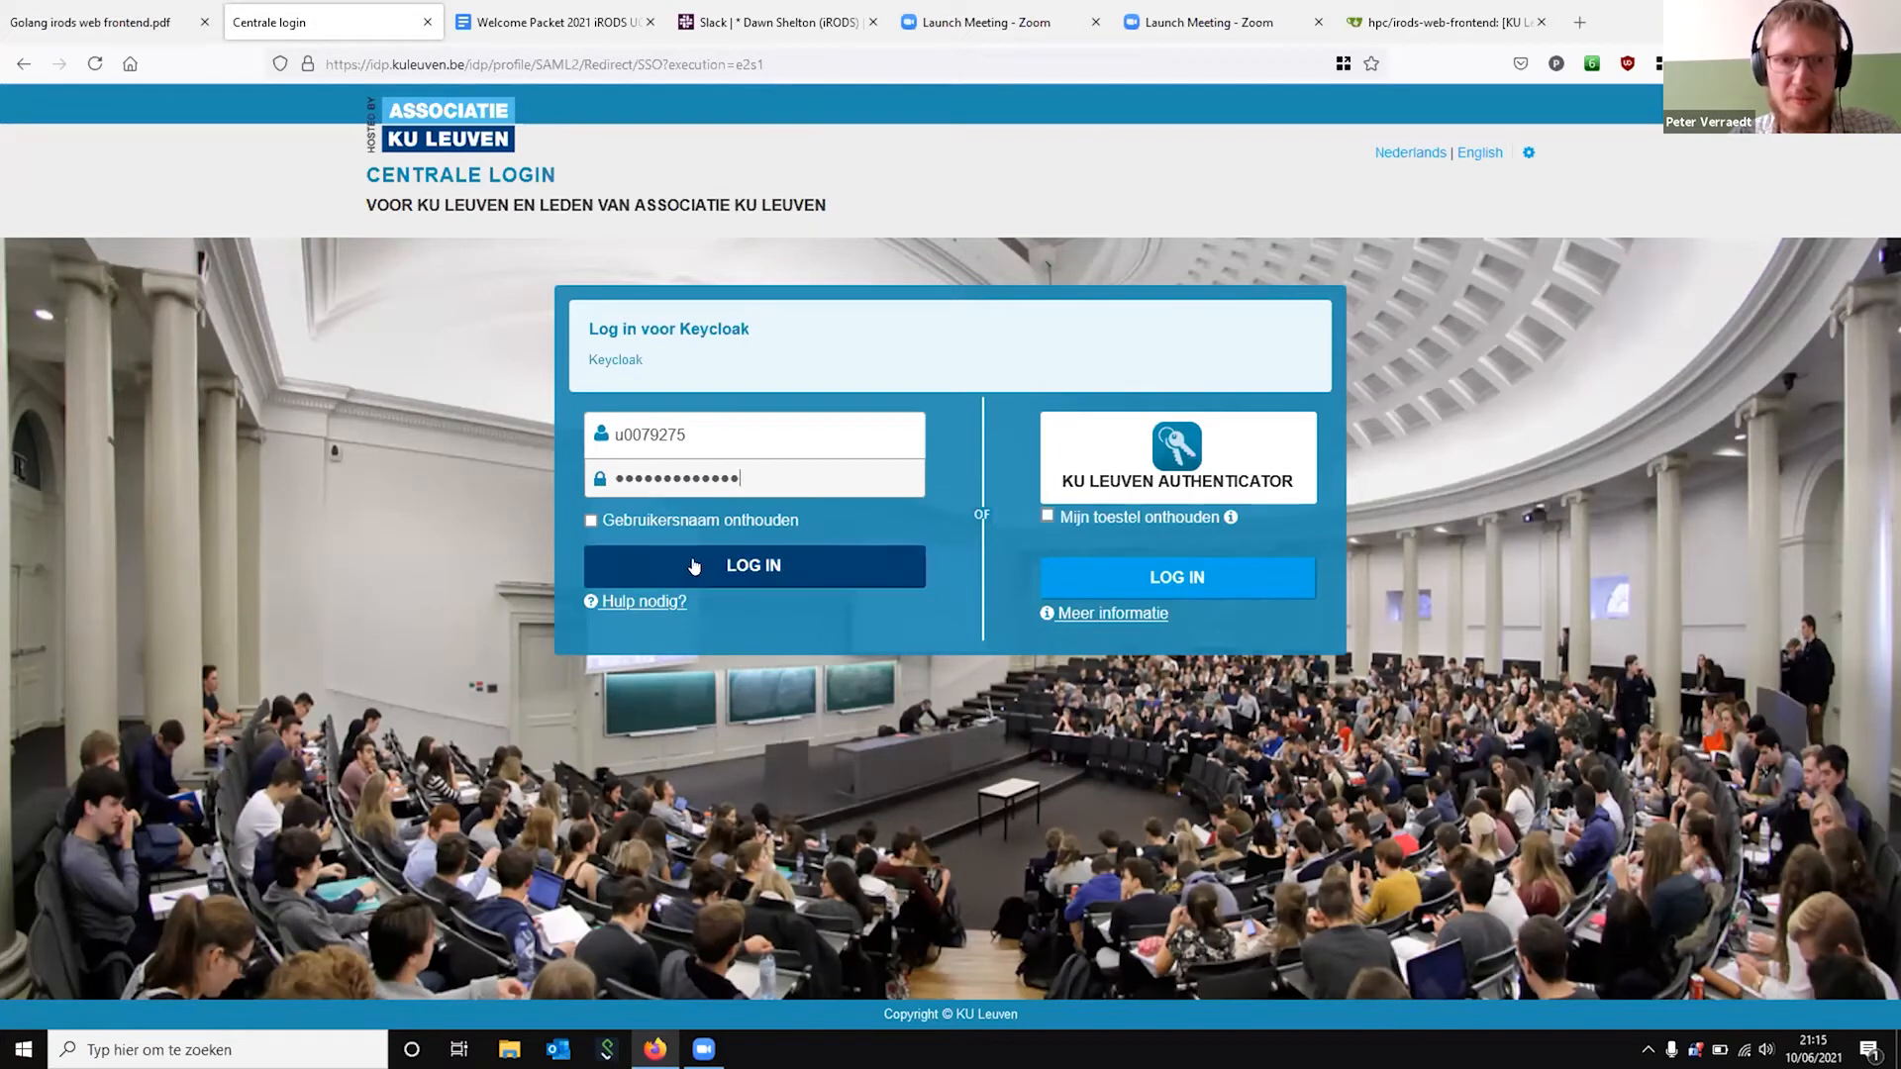
left_click(752, 564)
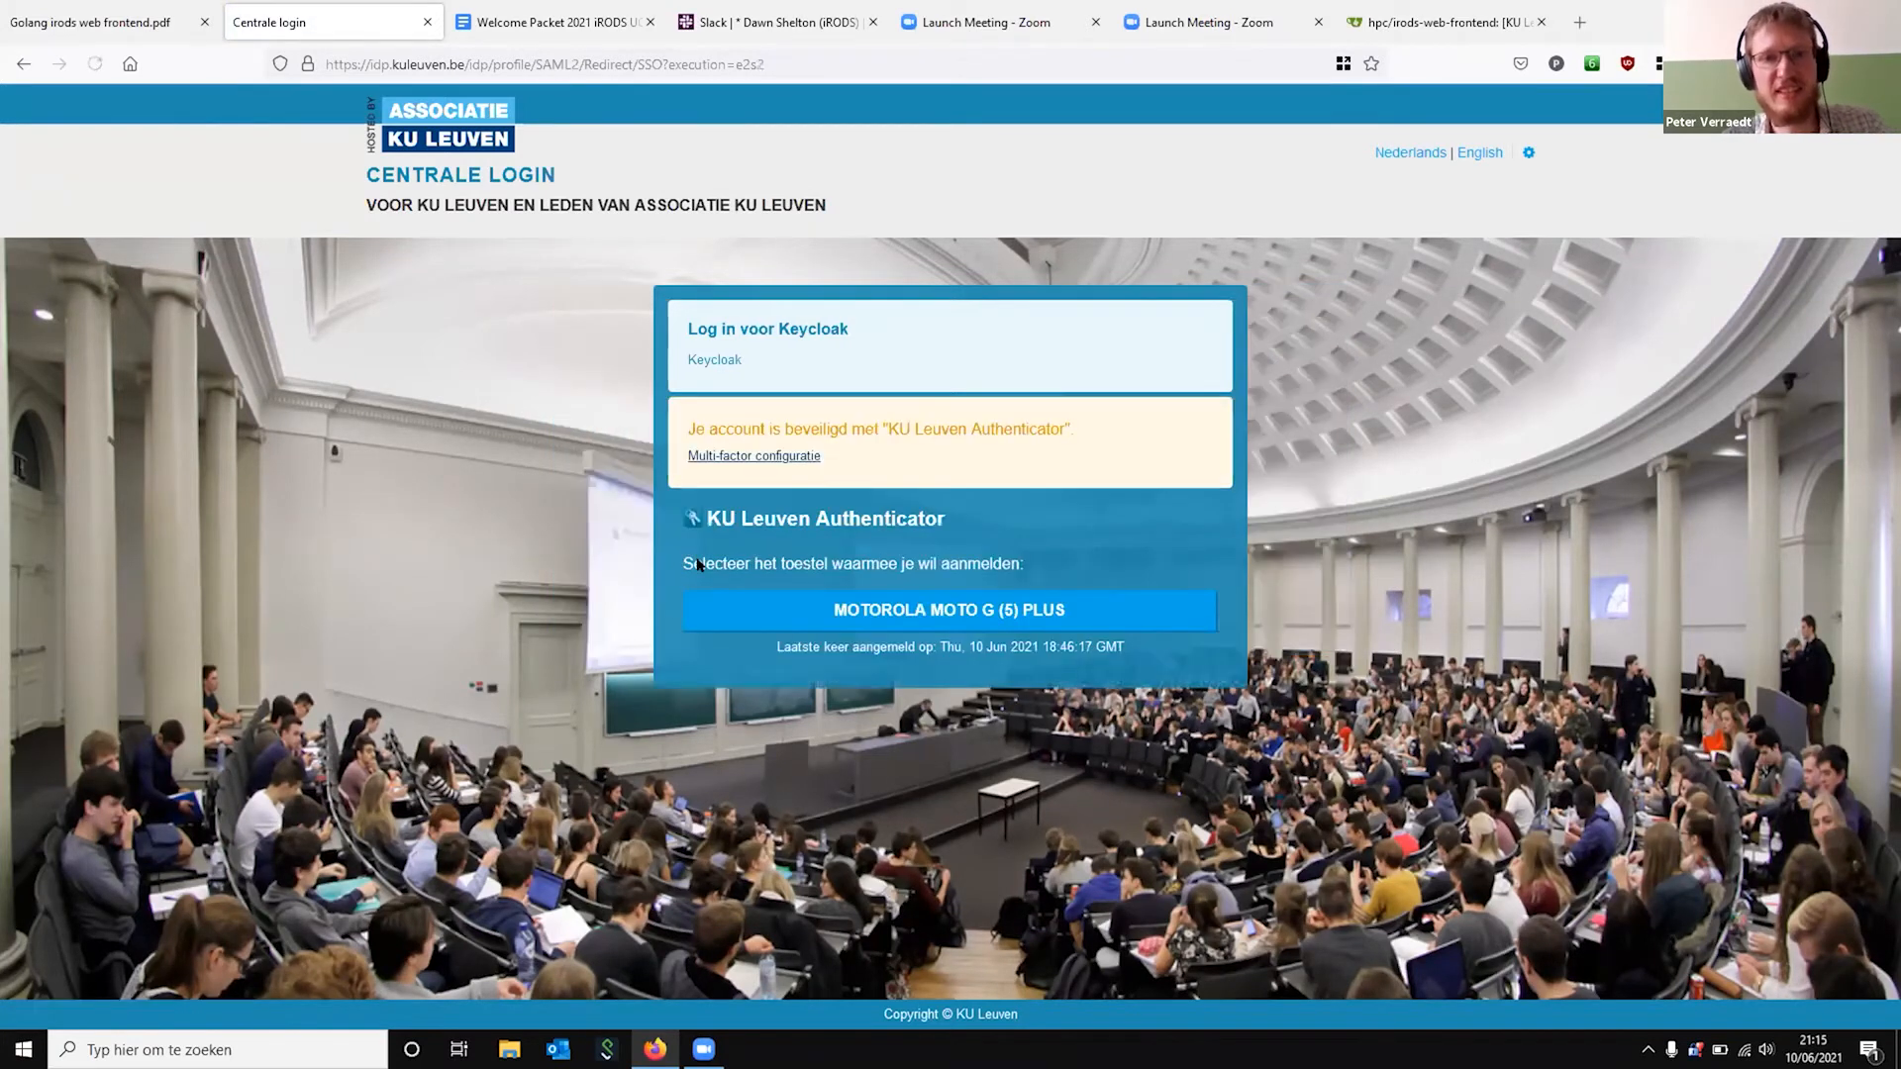
left_click(949, 610)
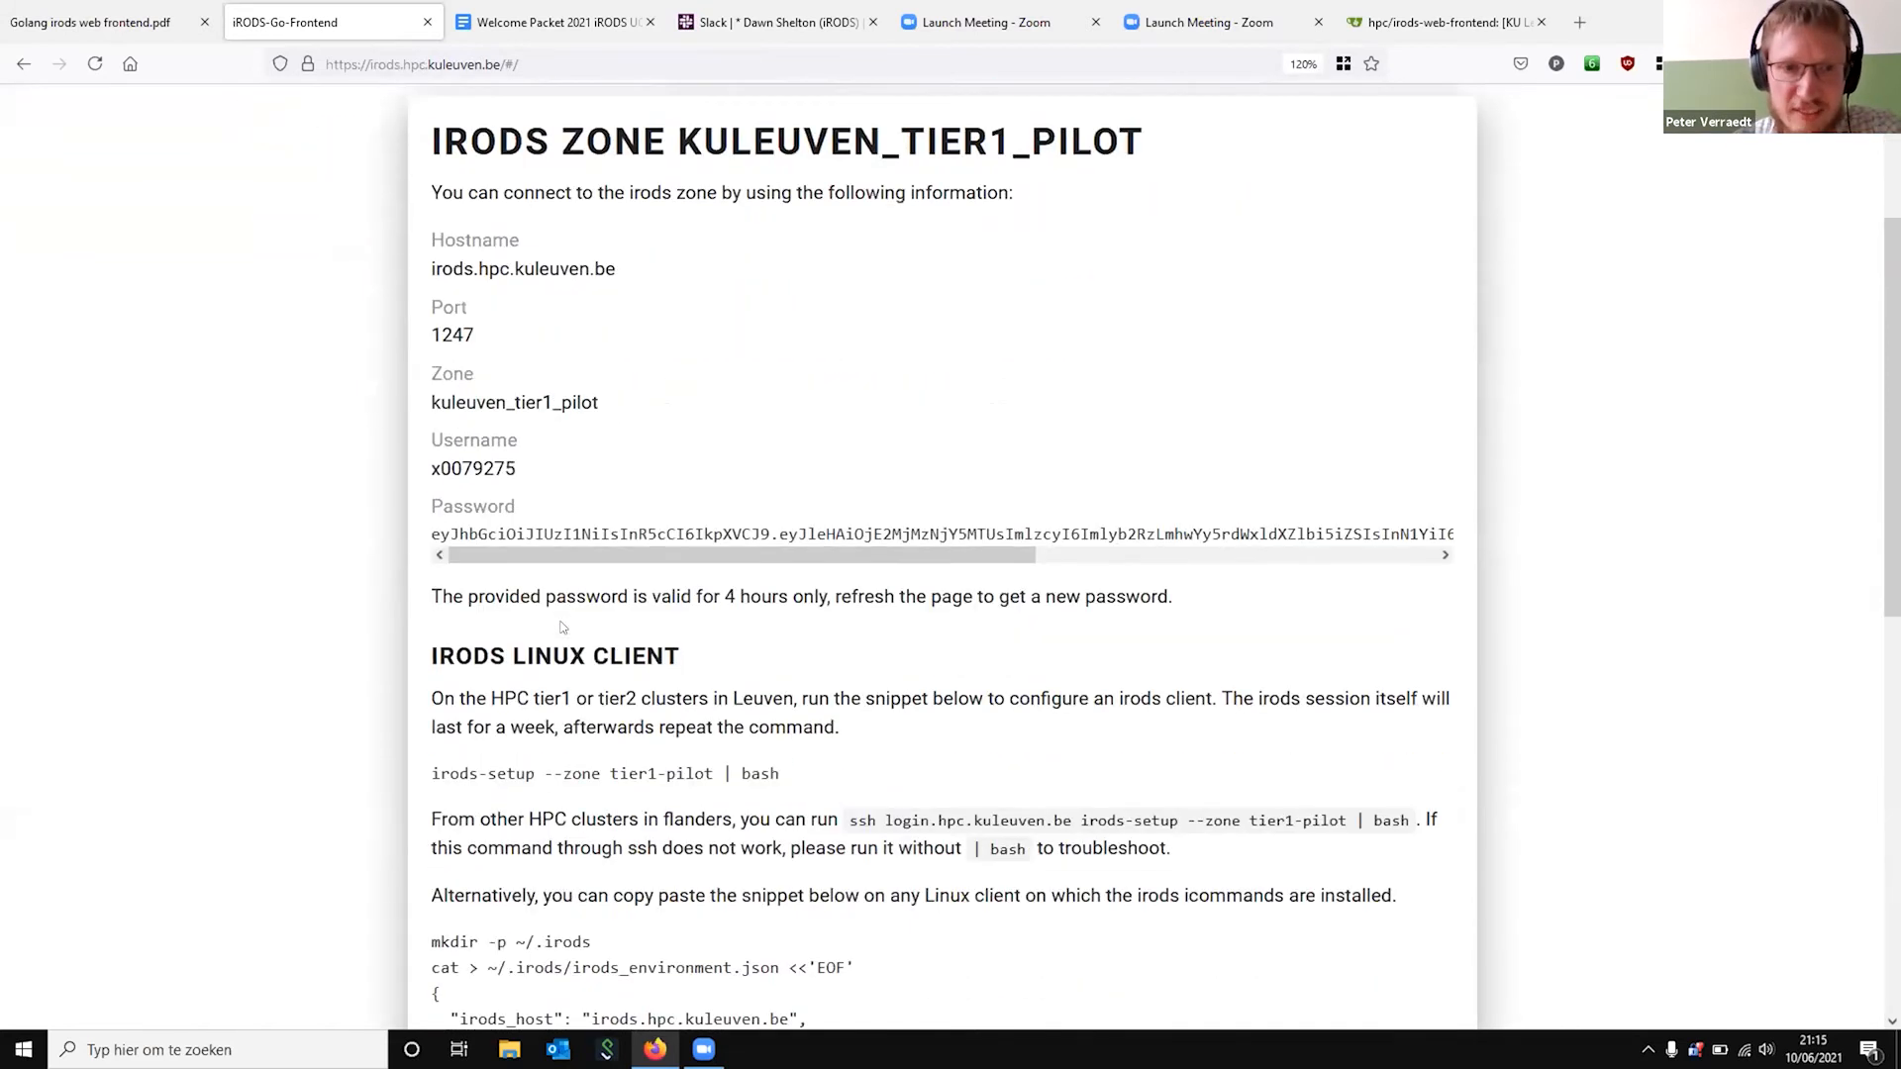
Review the Linux client setup snippet with PAM authentication and the WebDAV section, then return to the connection details
scroll("down", 3)
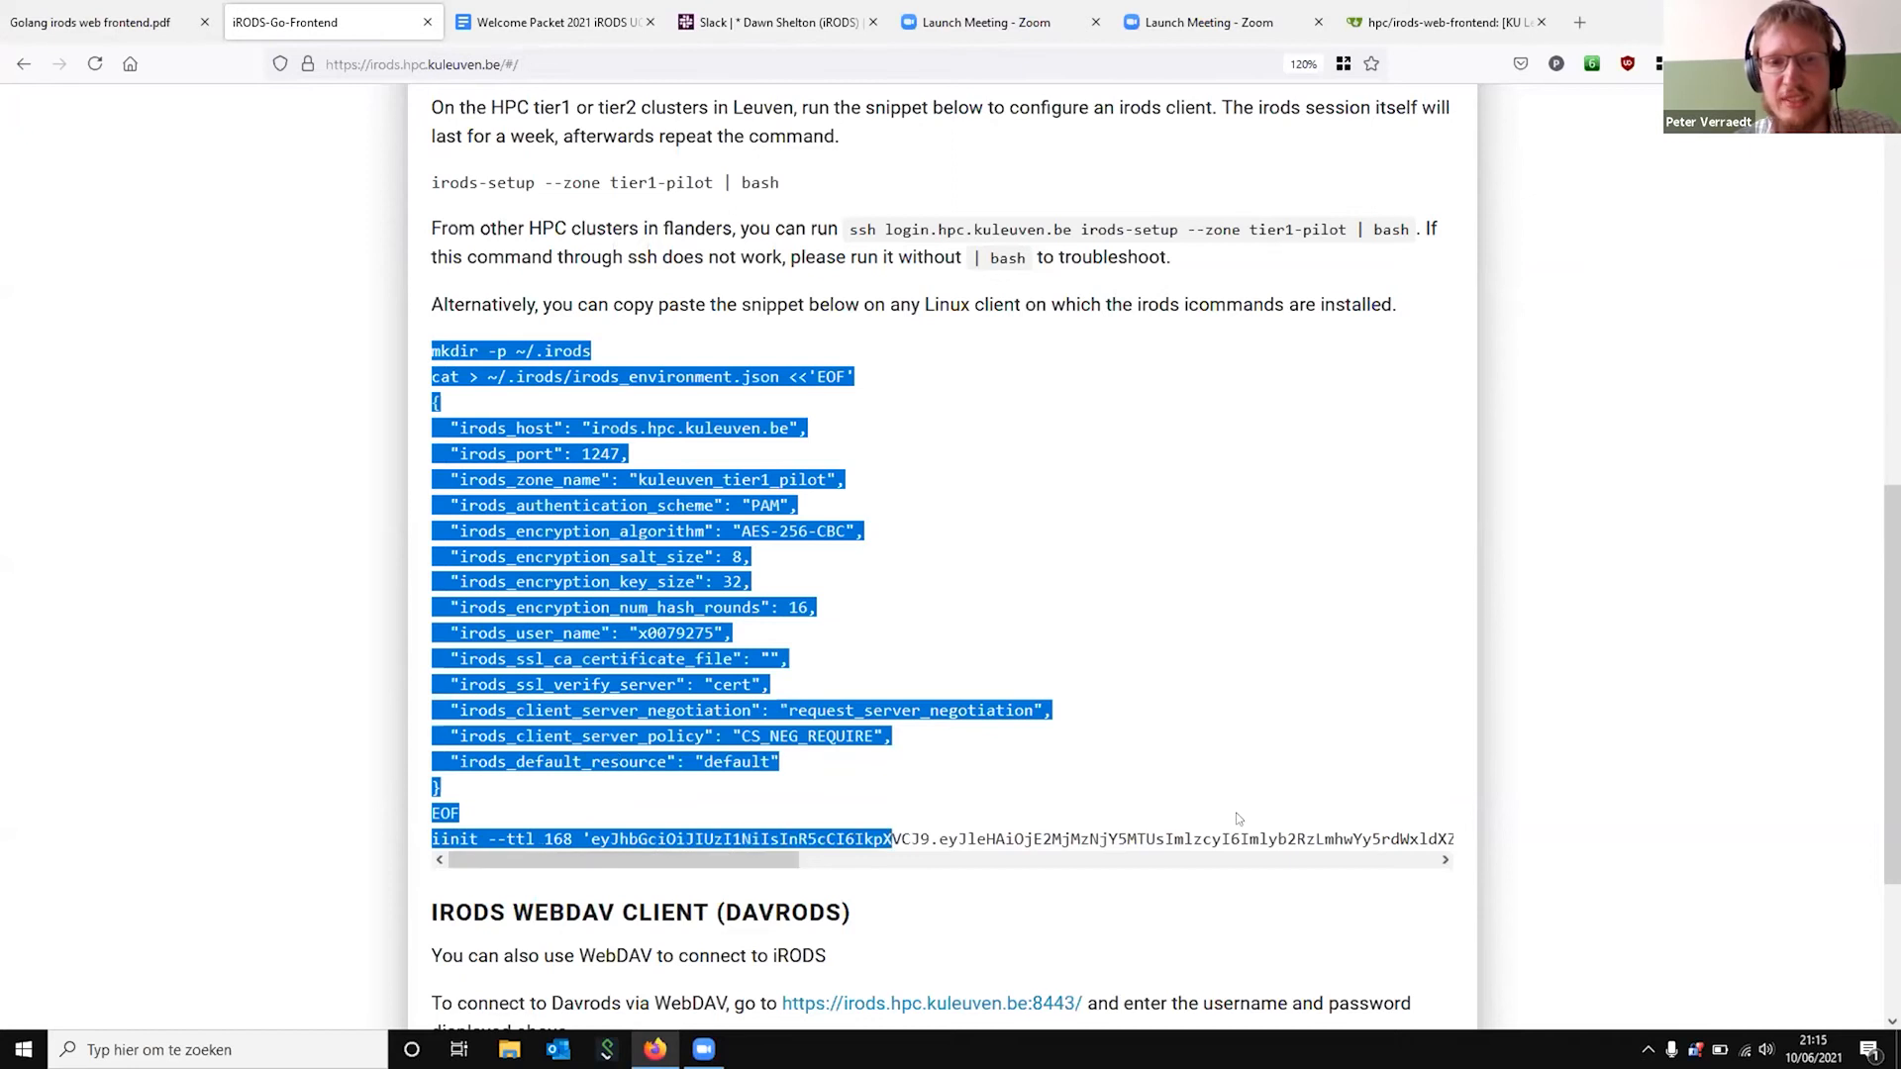
left_click(626, 415)
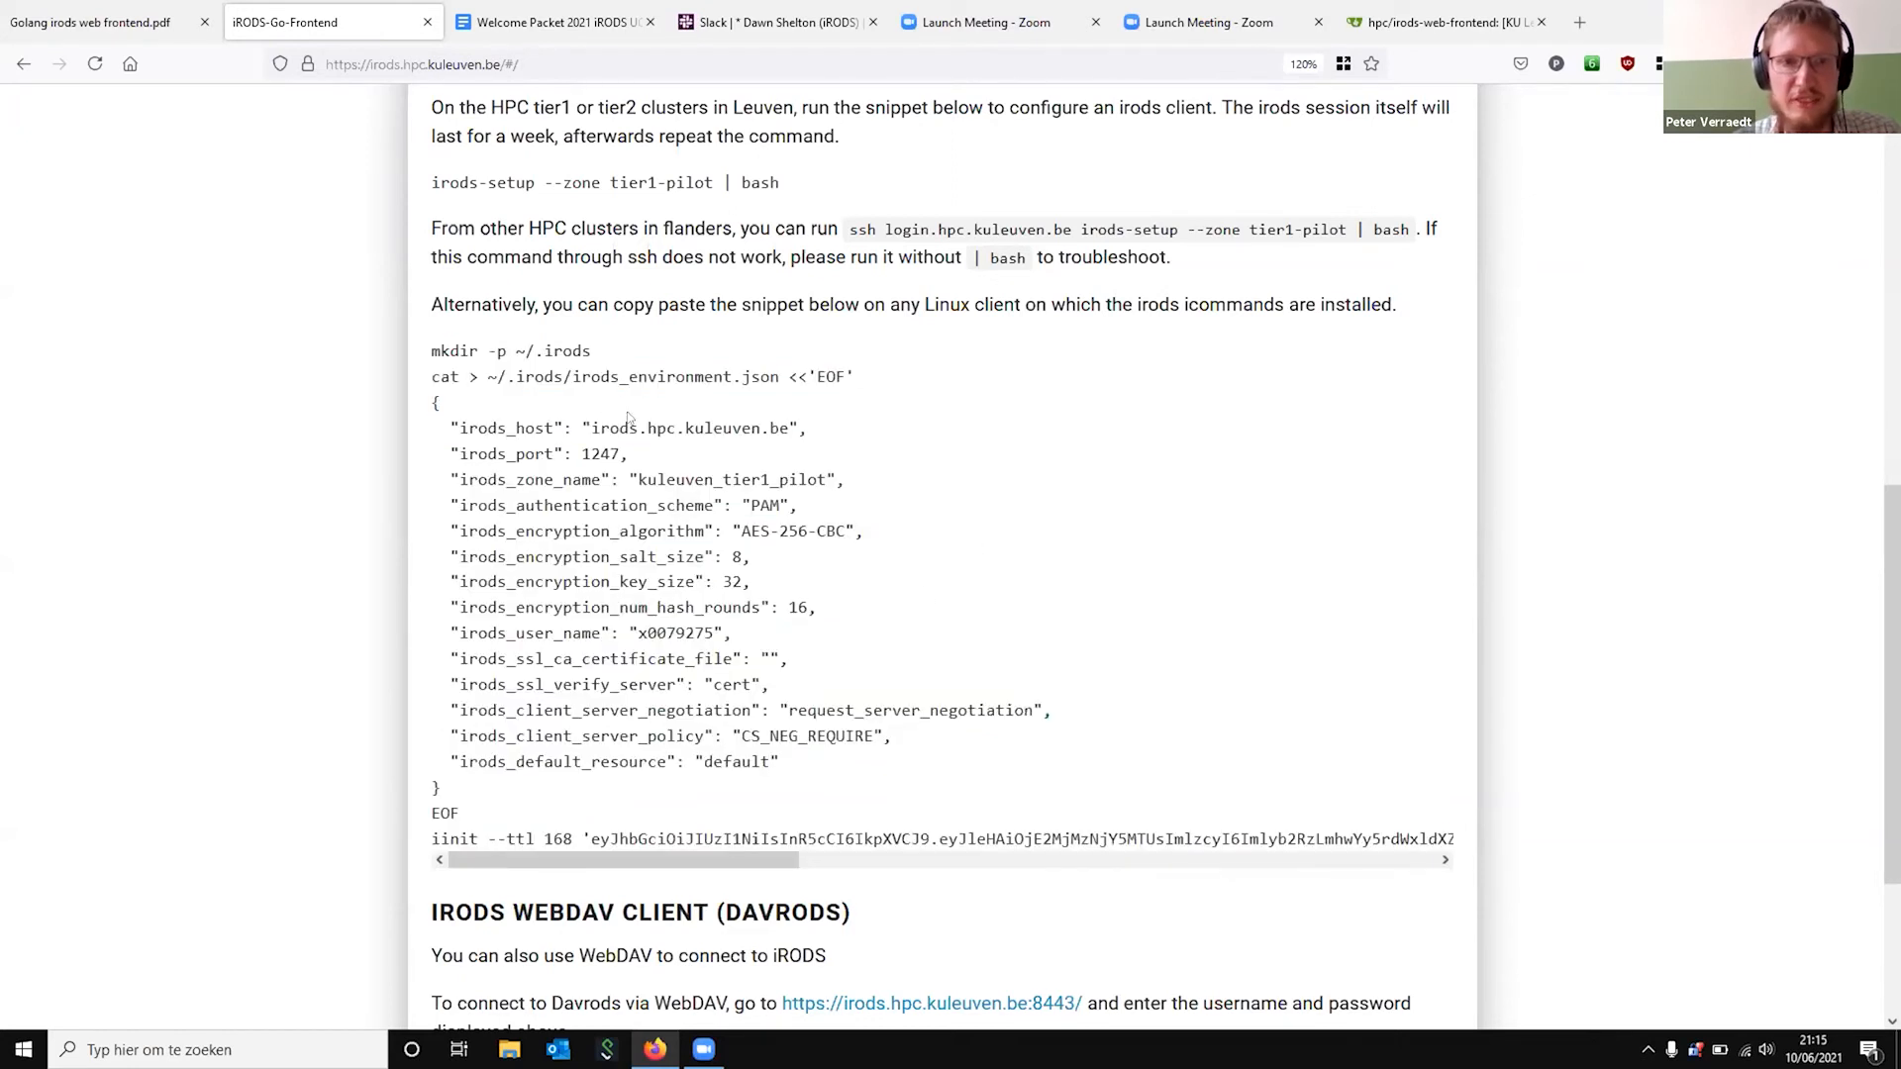
mouse_move(424, 856)
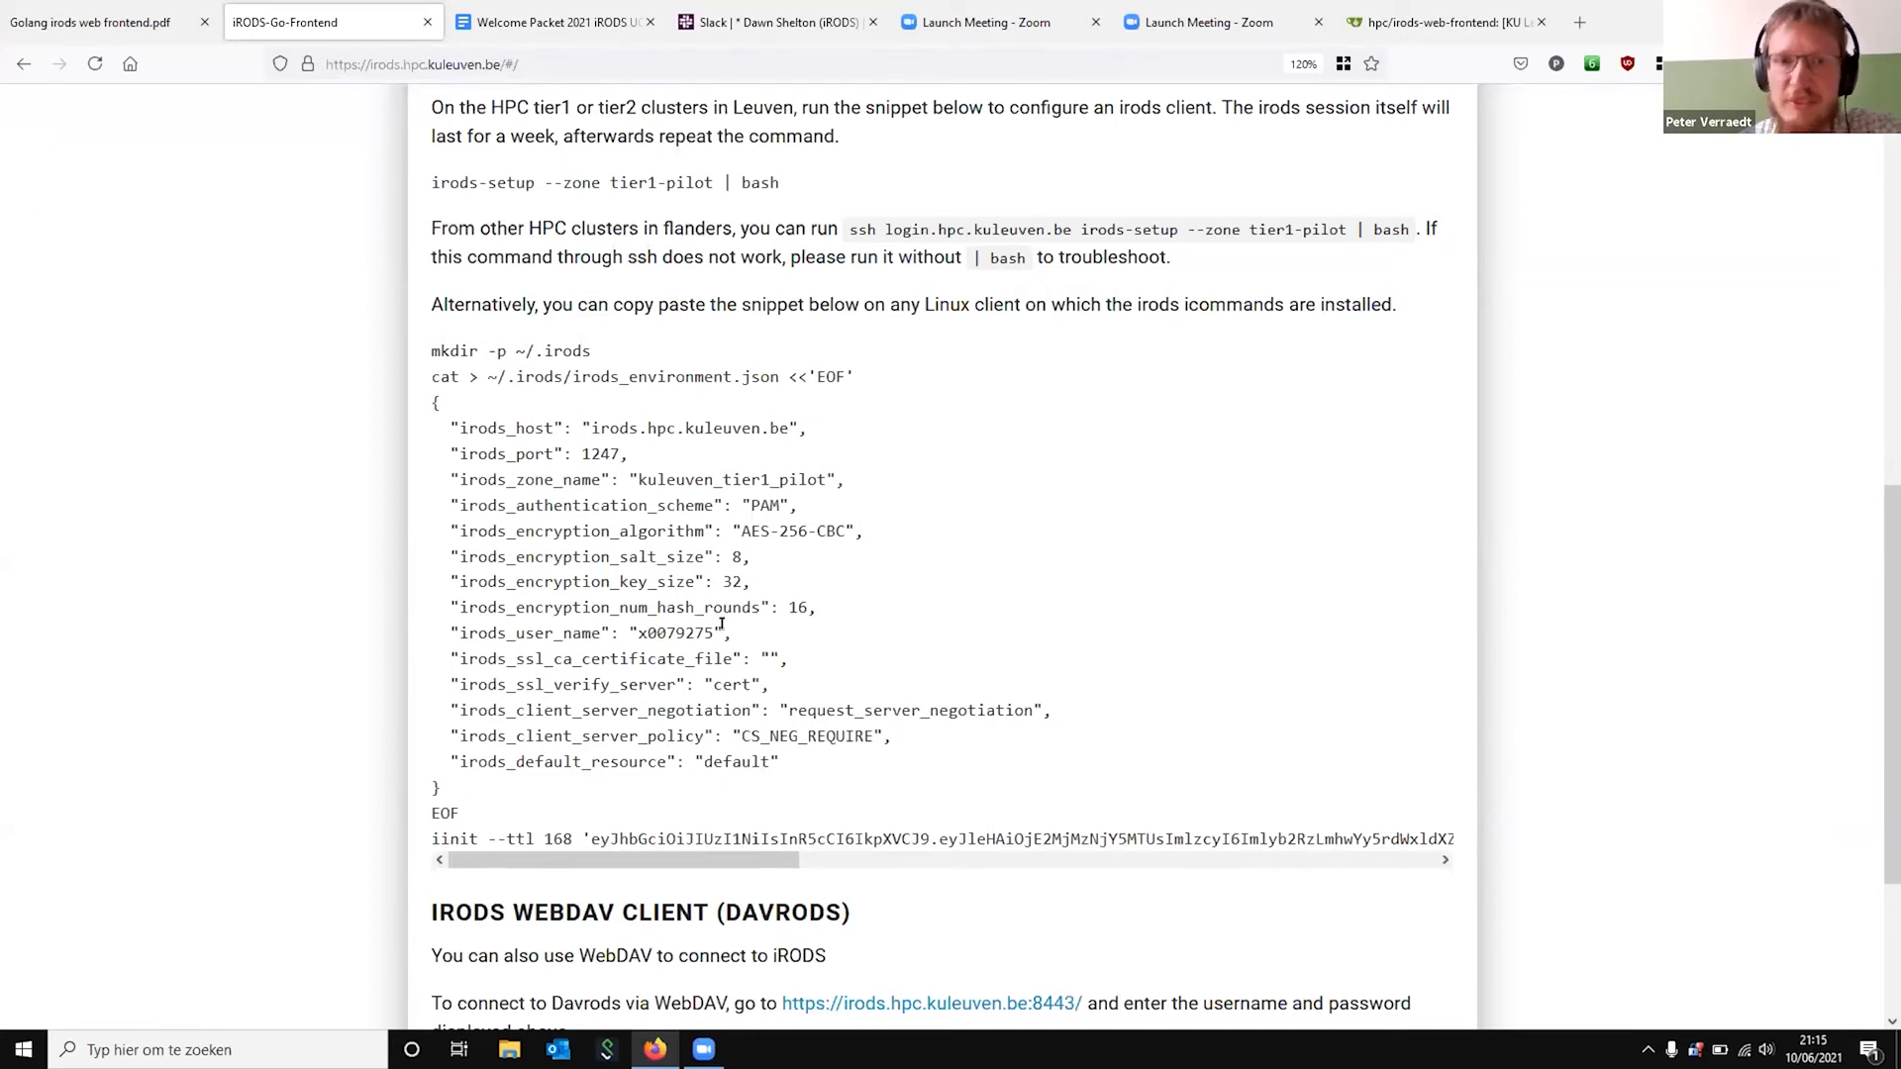
double_click(761, 505)
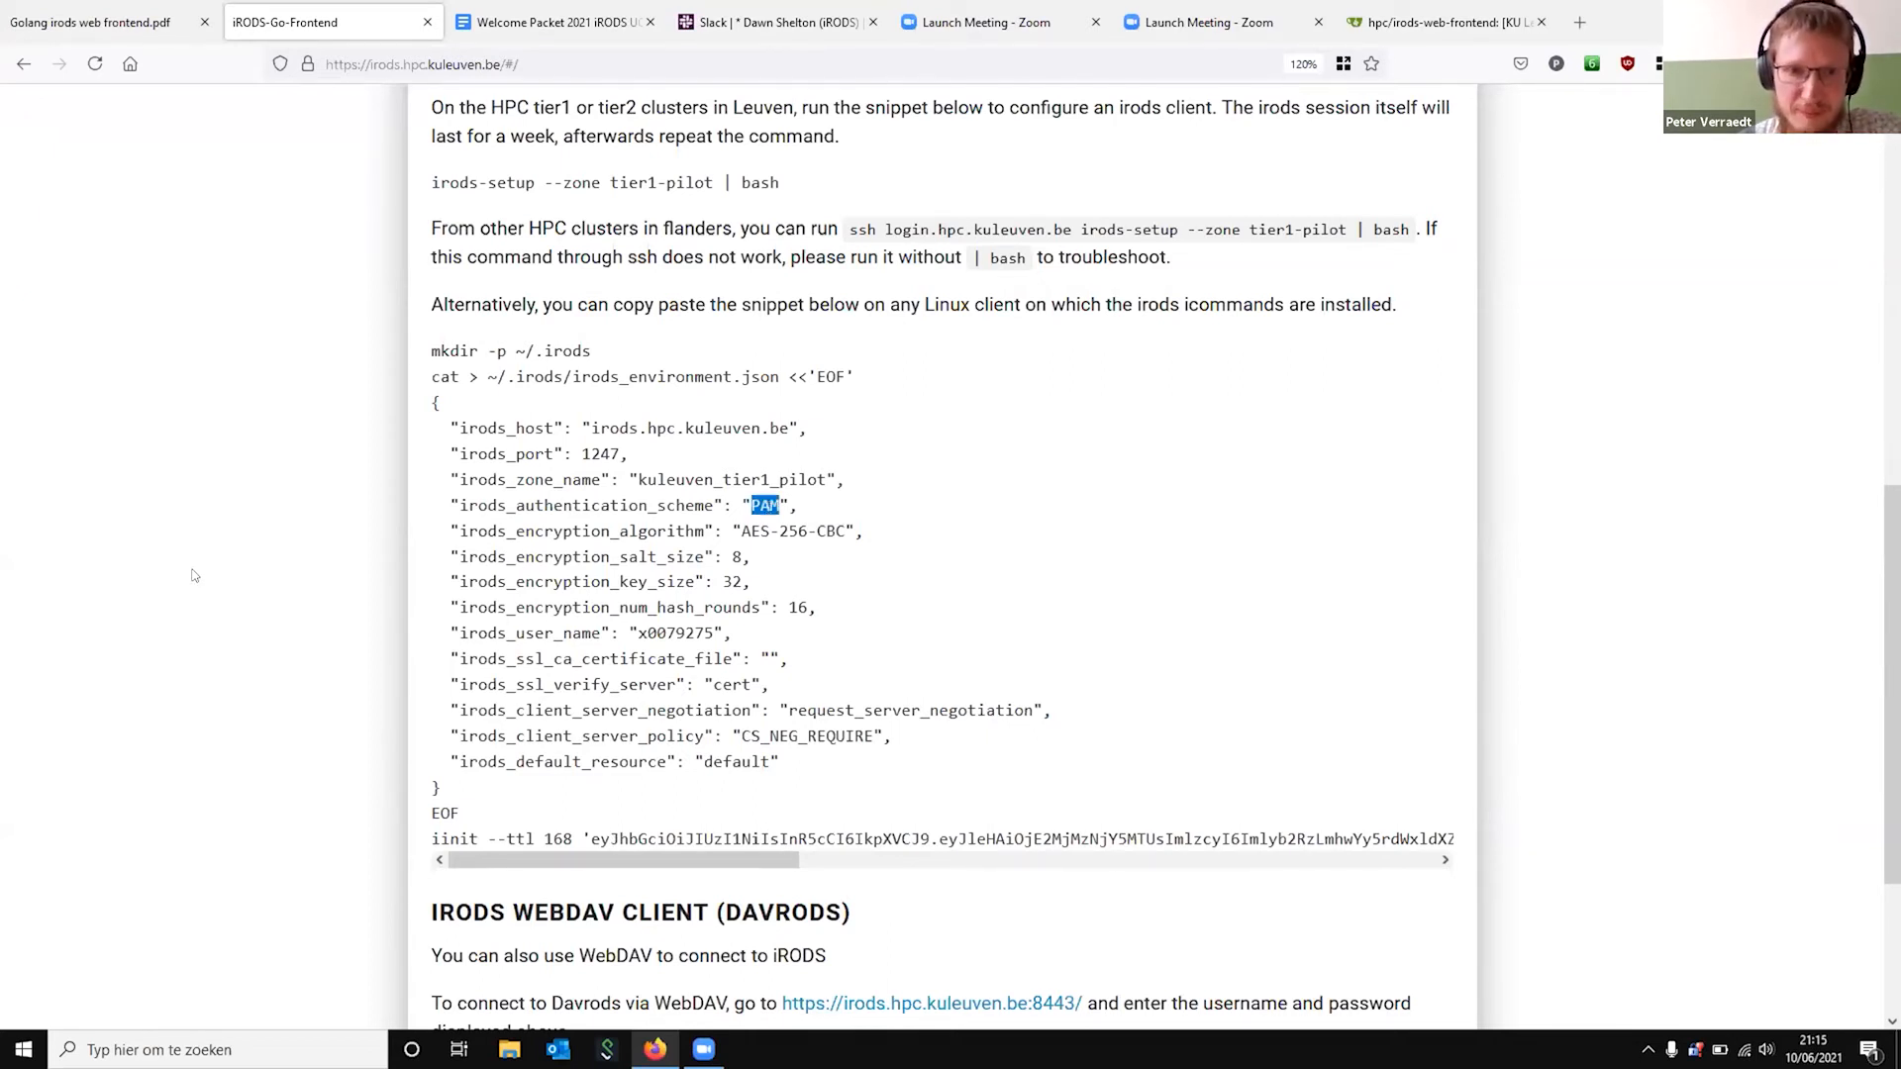
scroll("down", 3)
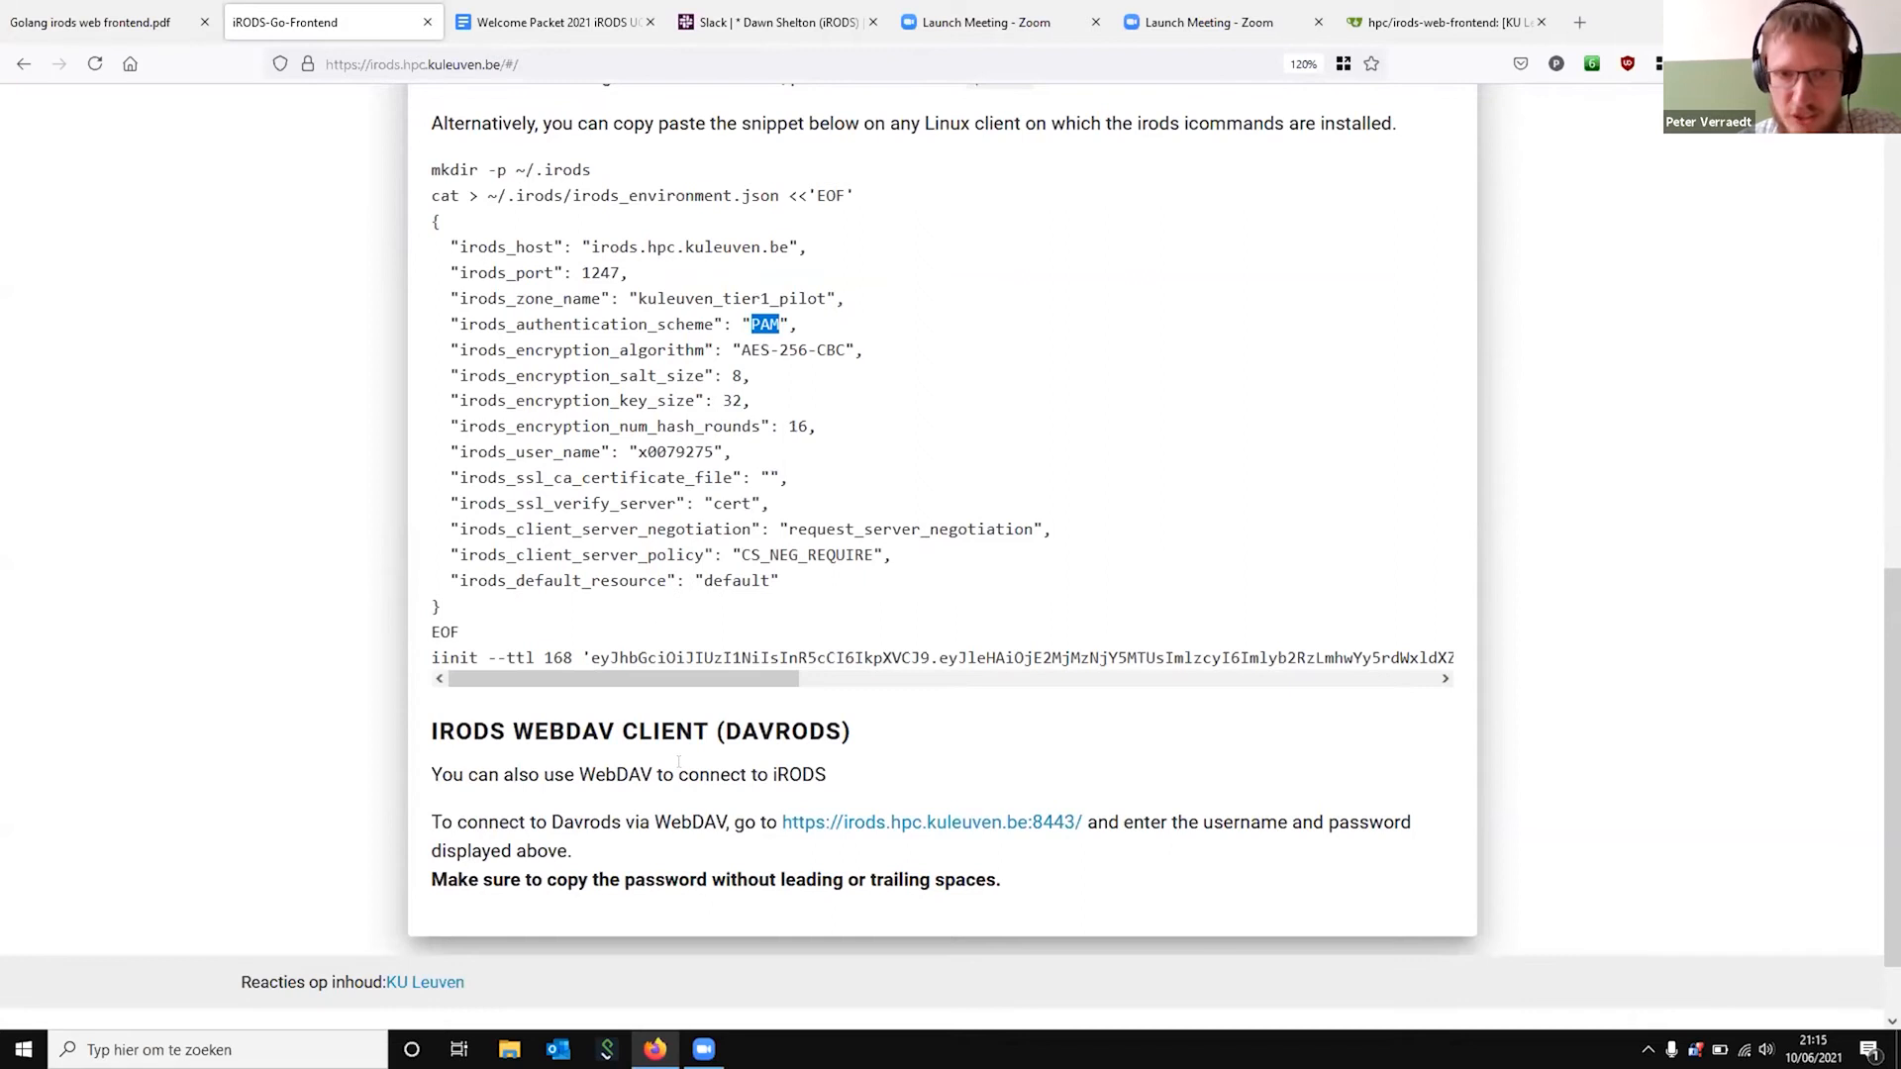
mouse_move(879, 694)
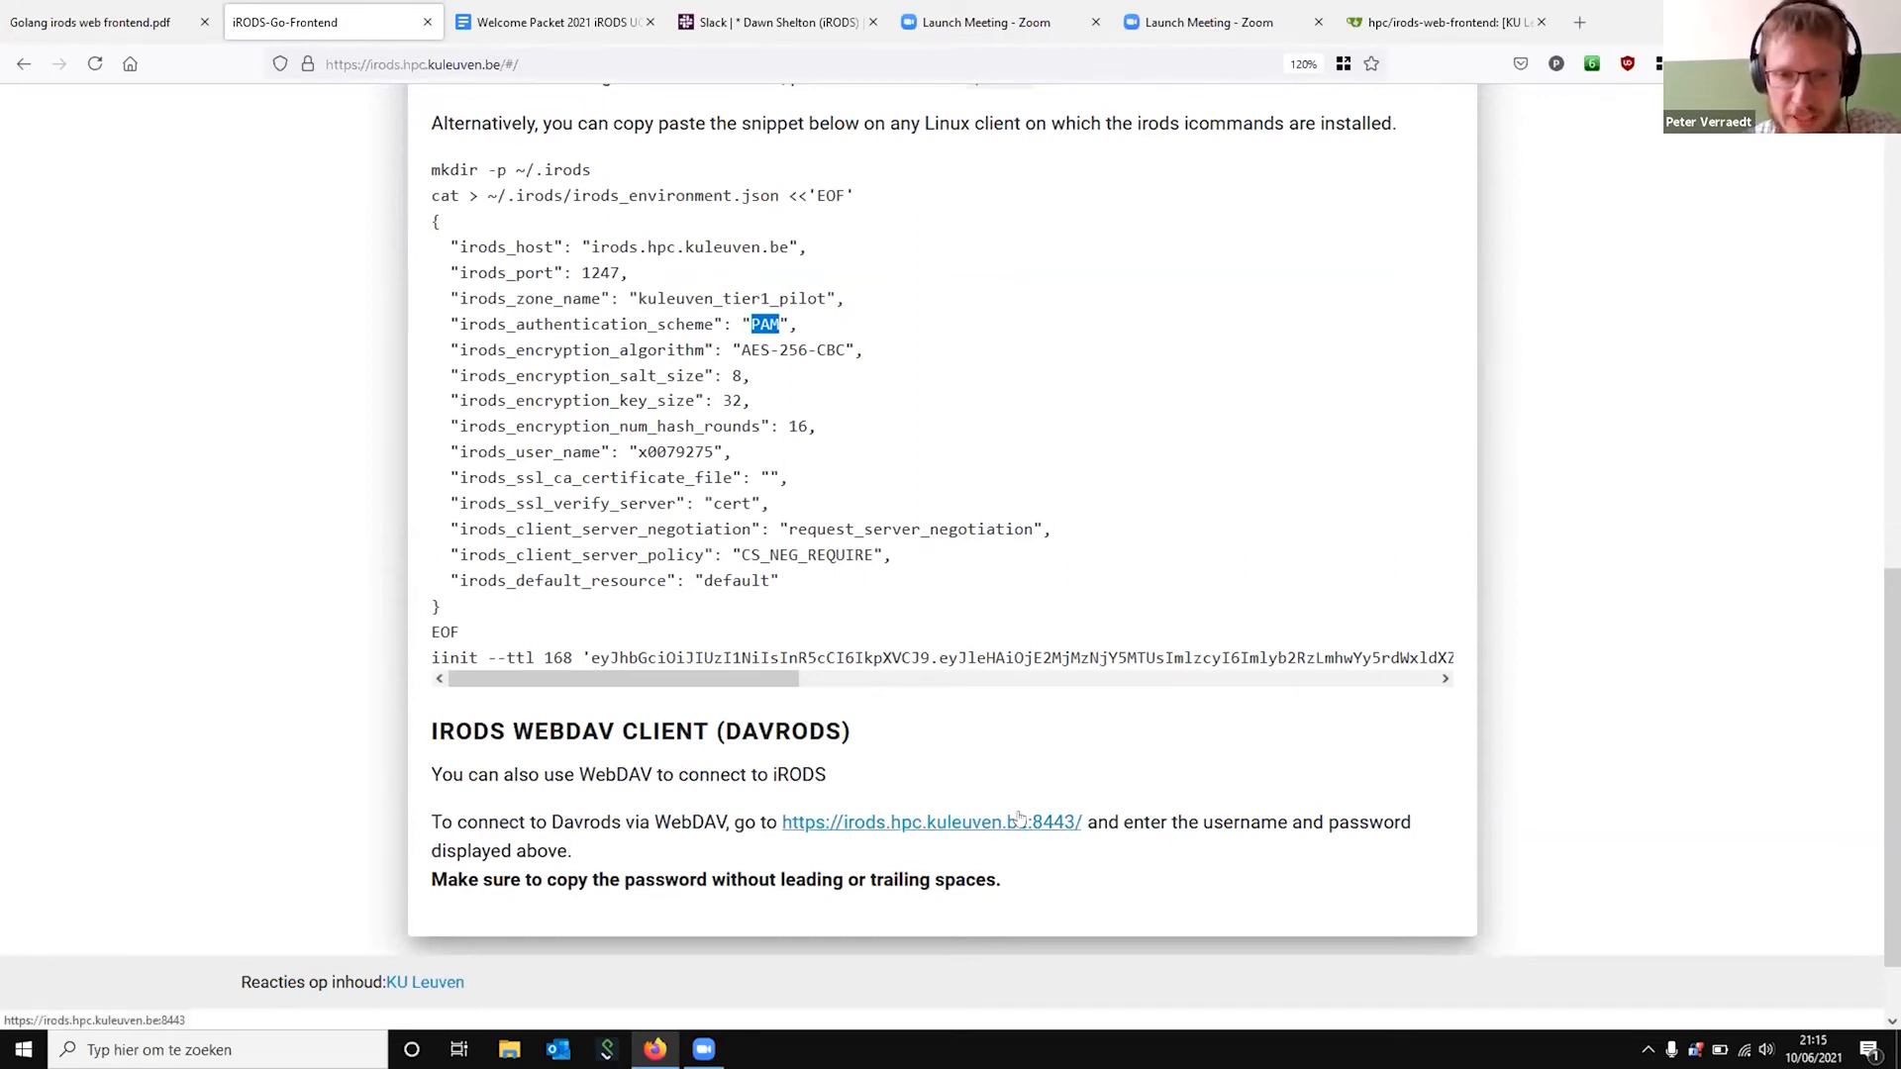
scroll("up", 3)
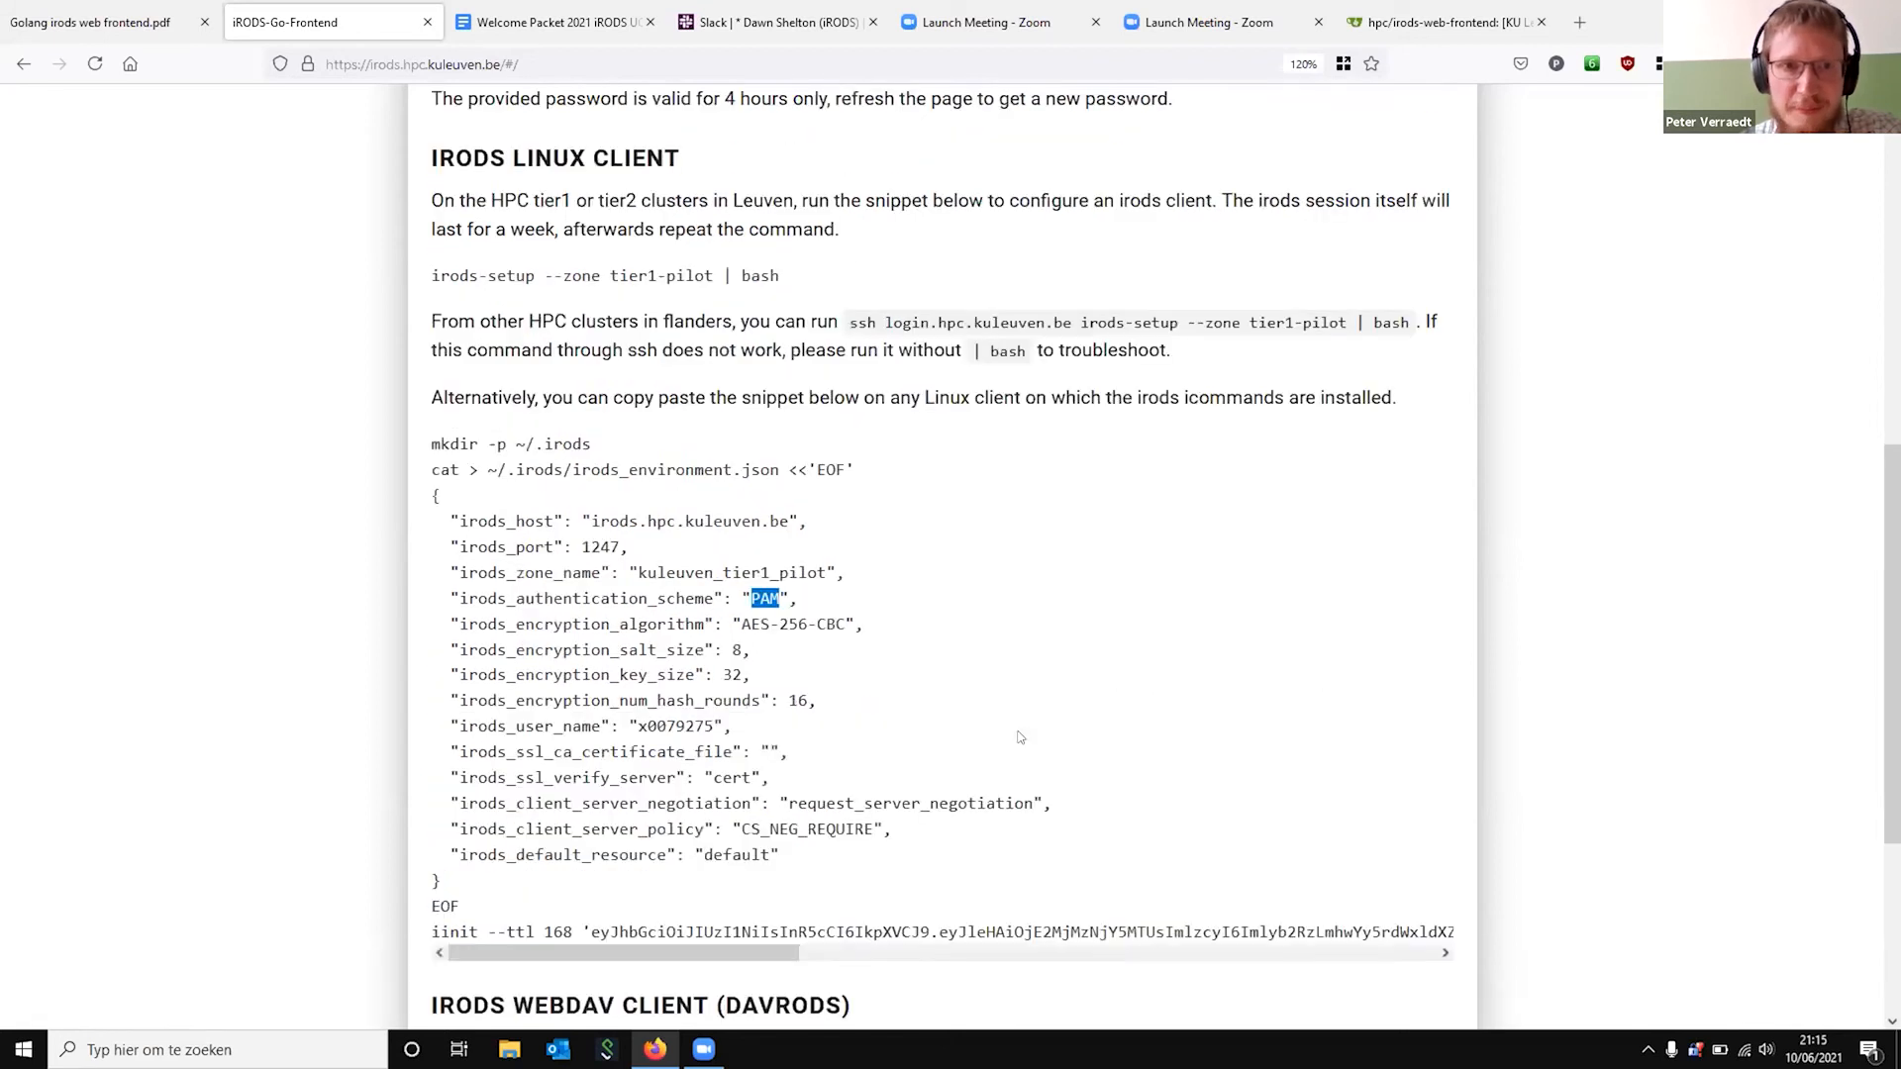
scroll("up", 3)
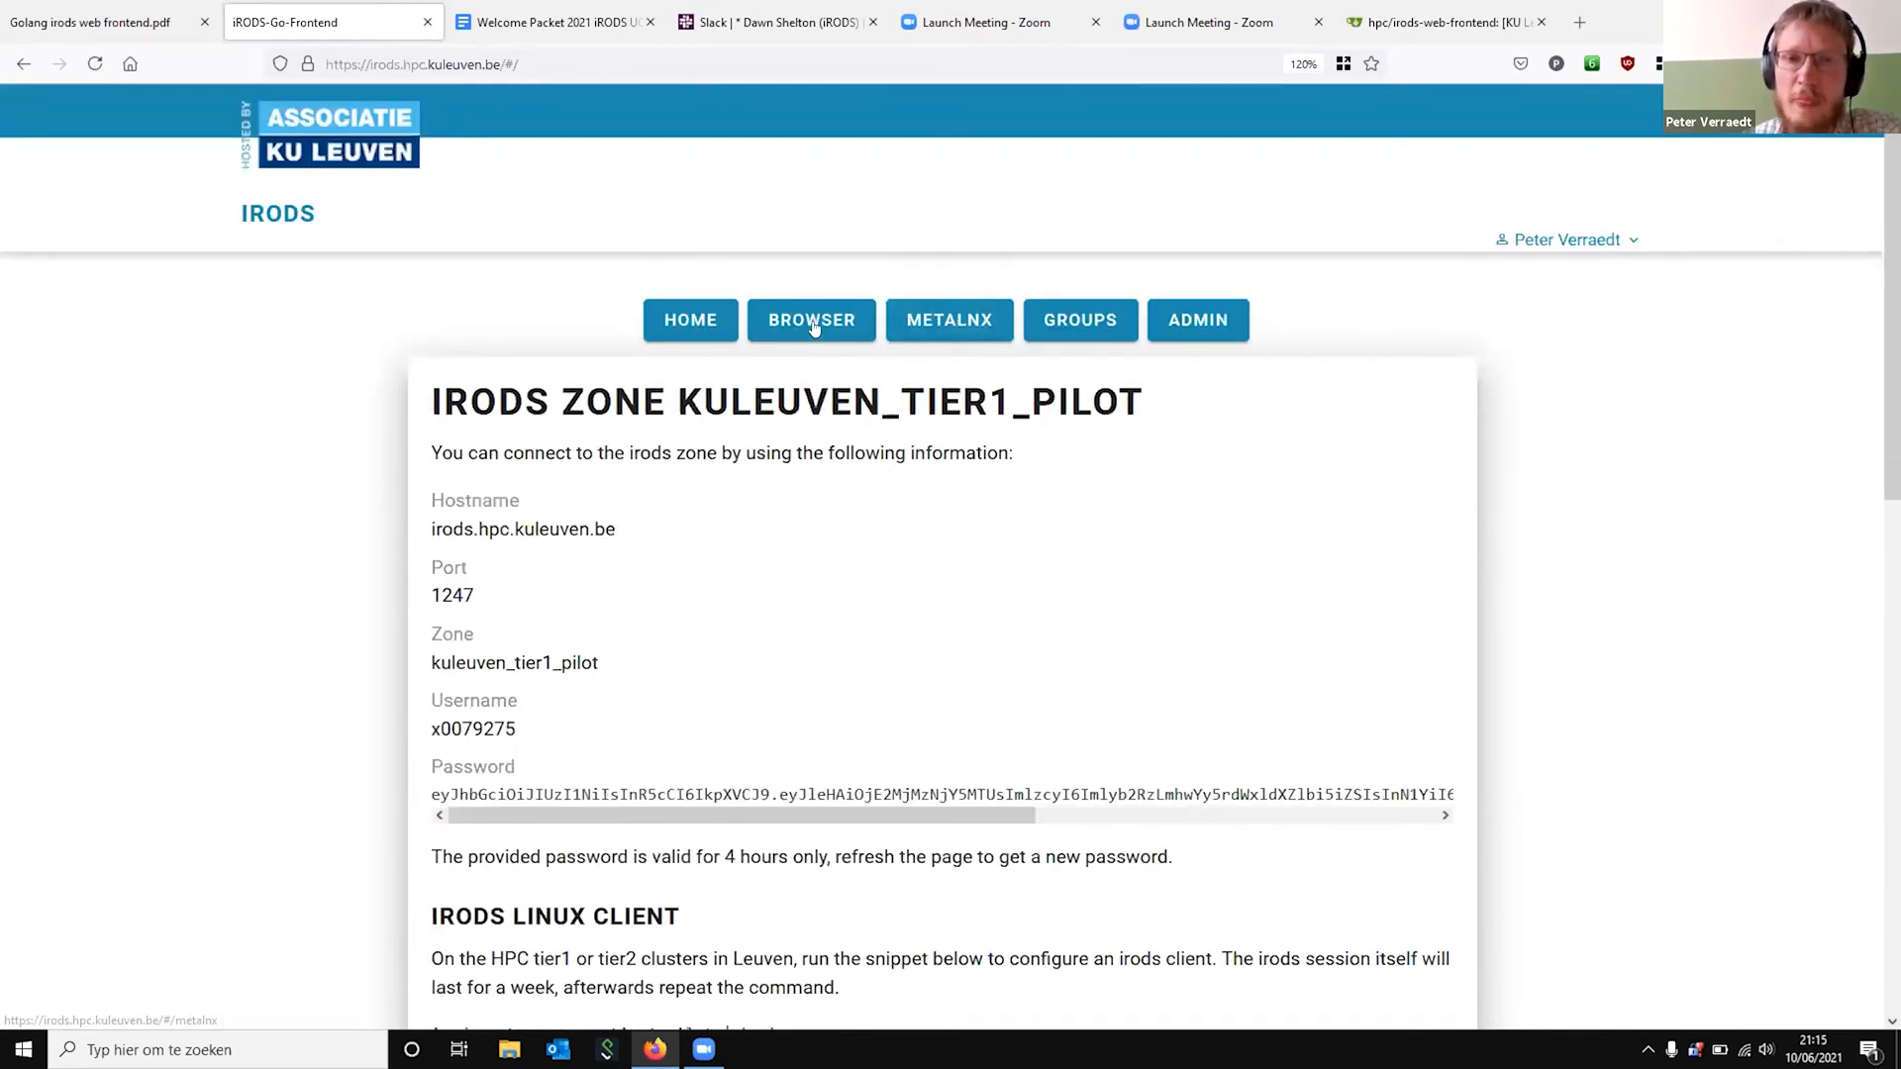
In the file browser, expand kuleuven_tier1_pilot > home and open the kuladmin folder
left_click(809, 321)
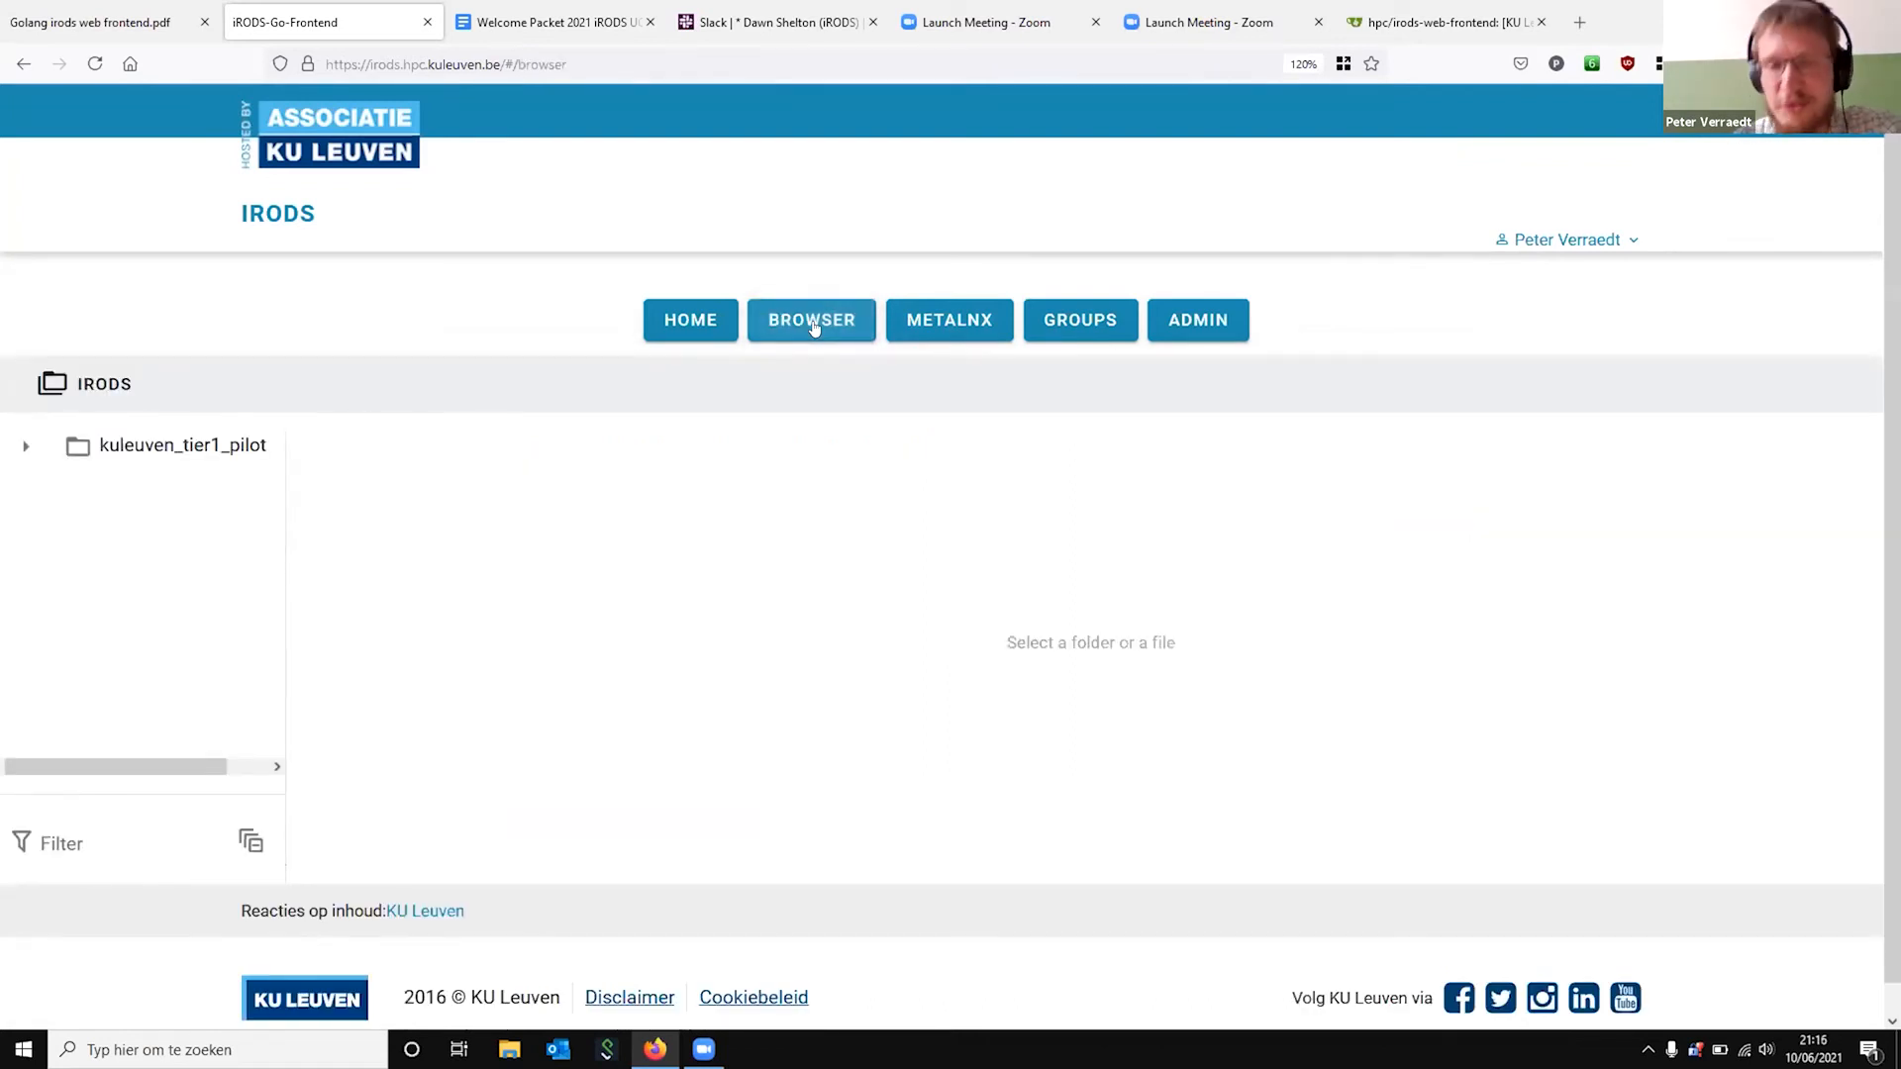
left_click(183, 446)
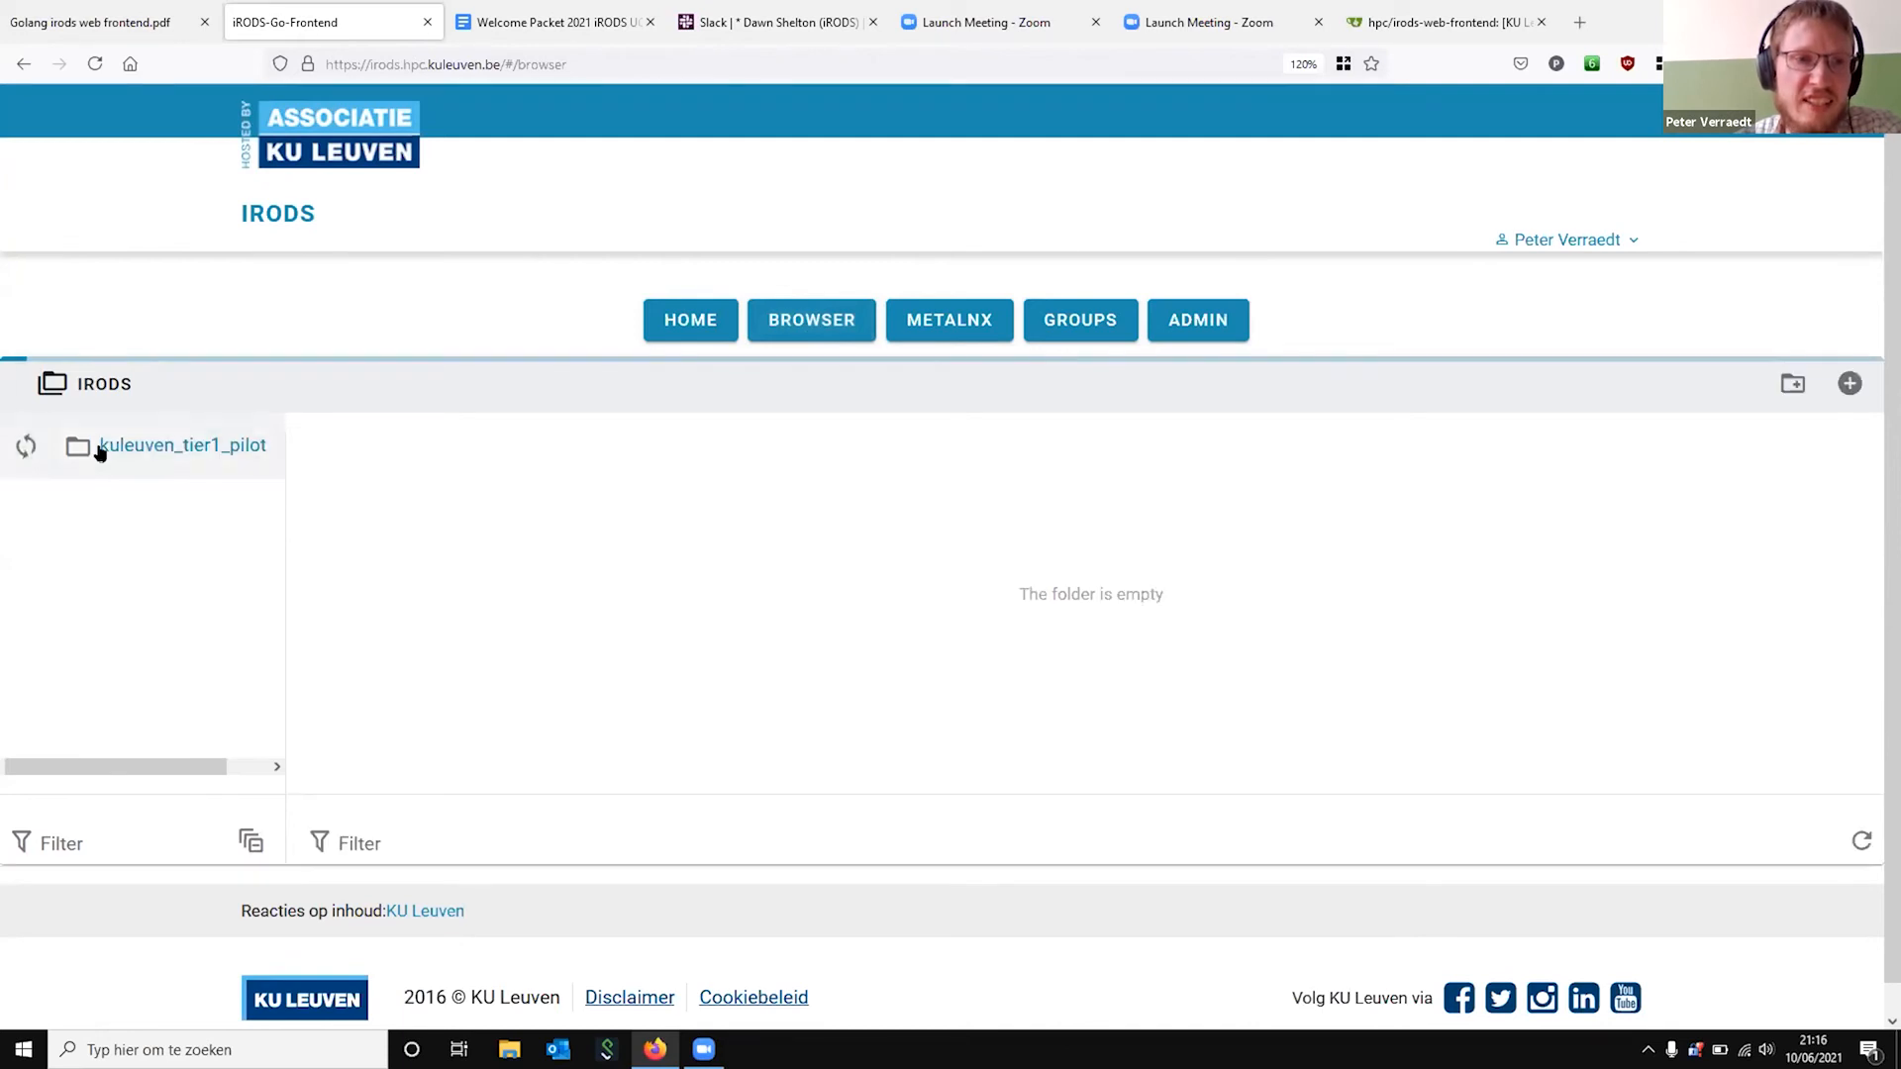
left_click(183, 446)
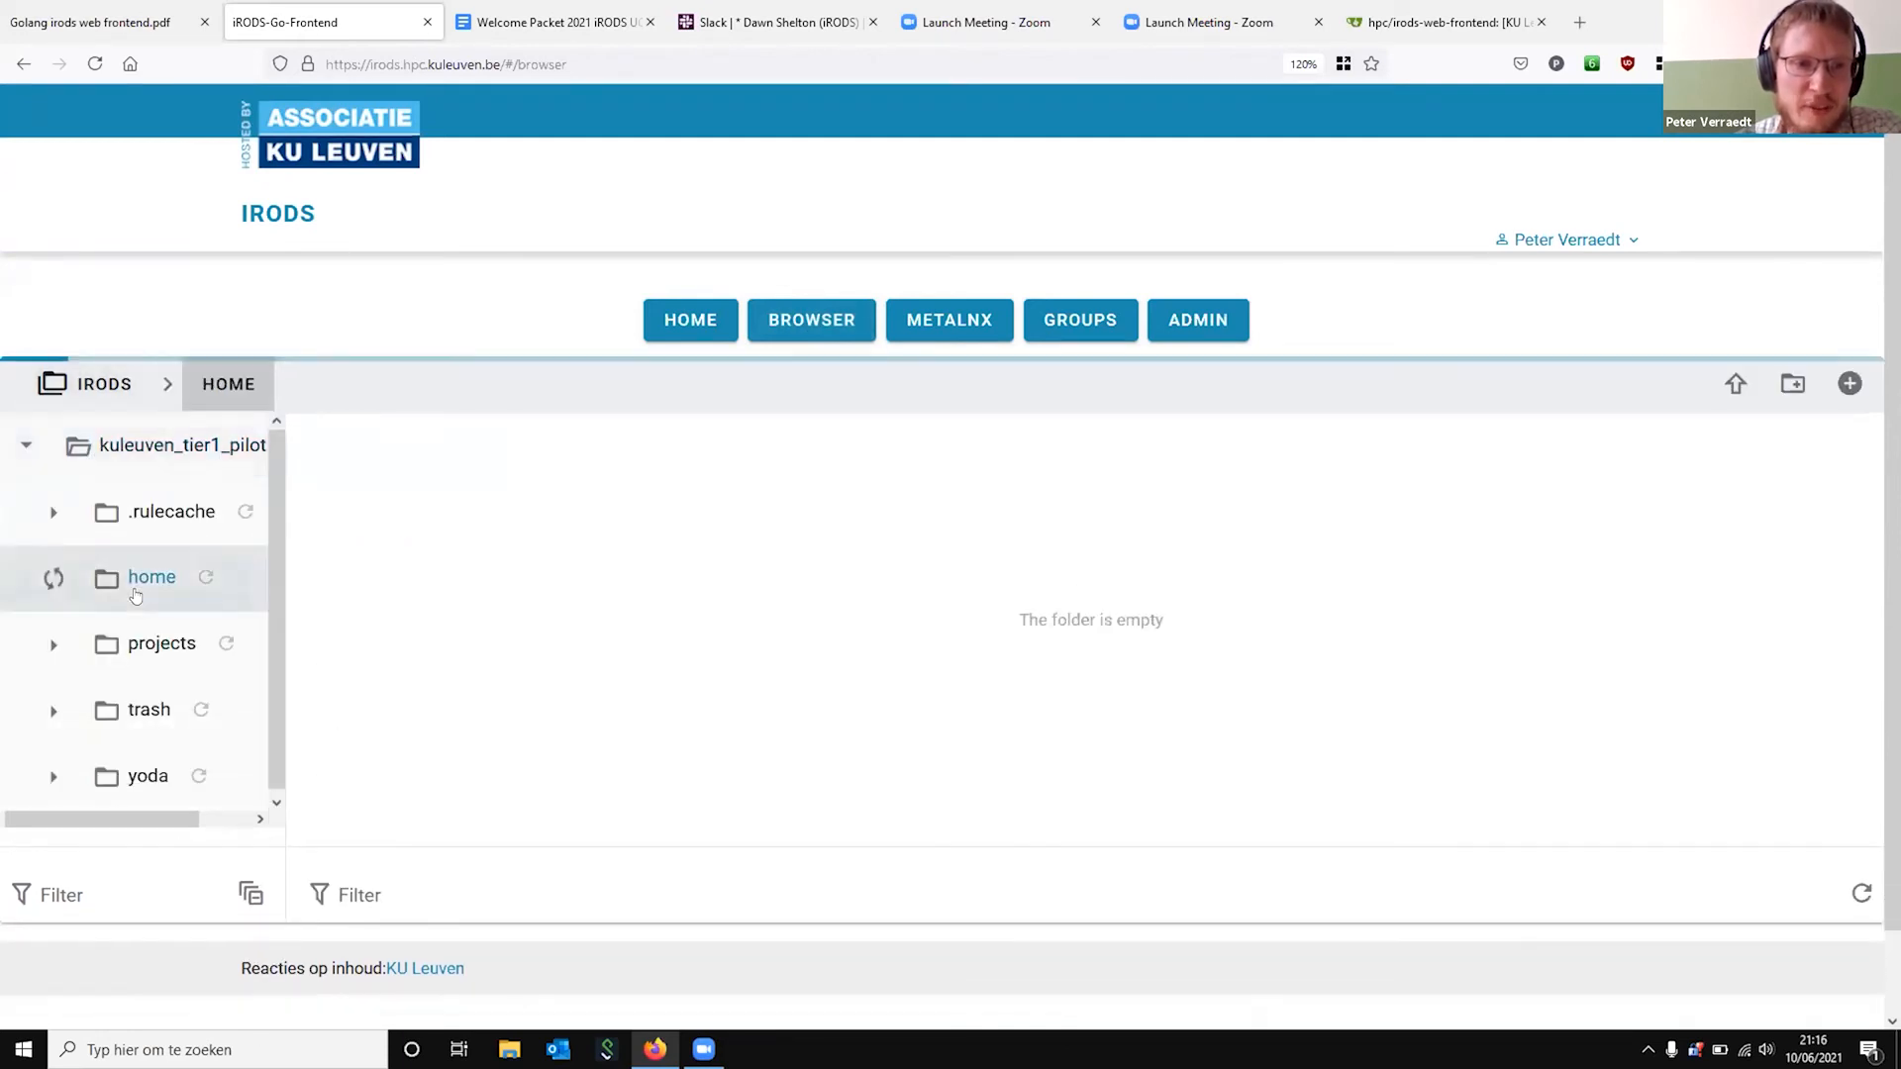
left_click(54, 577)
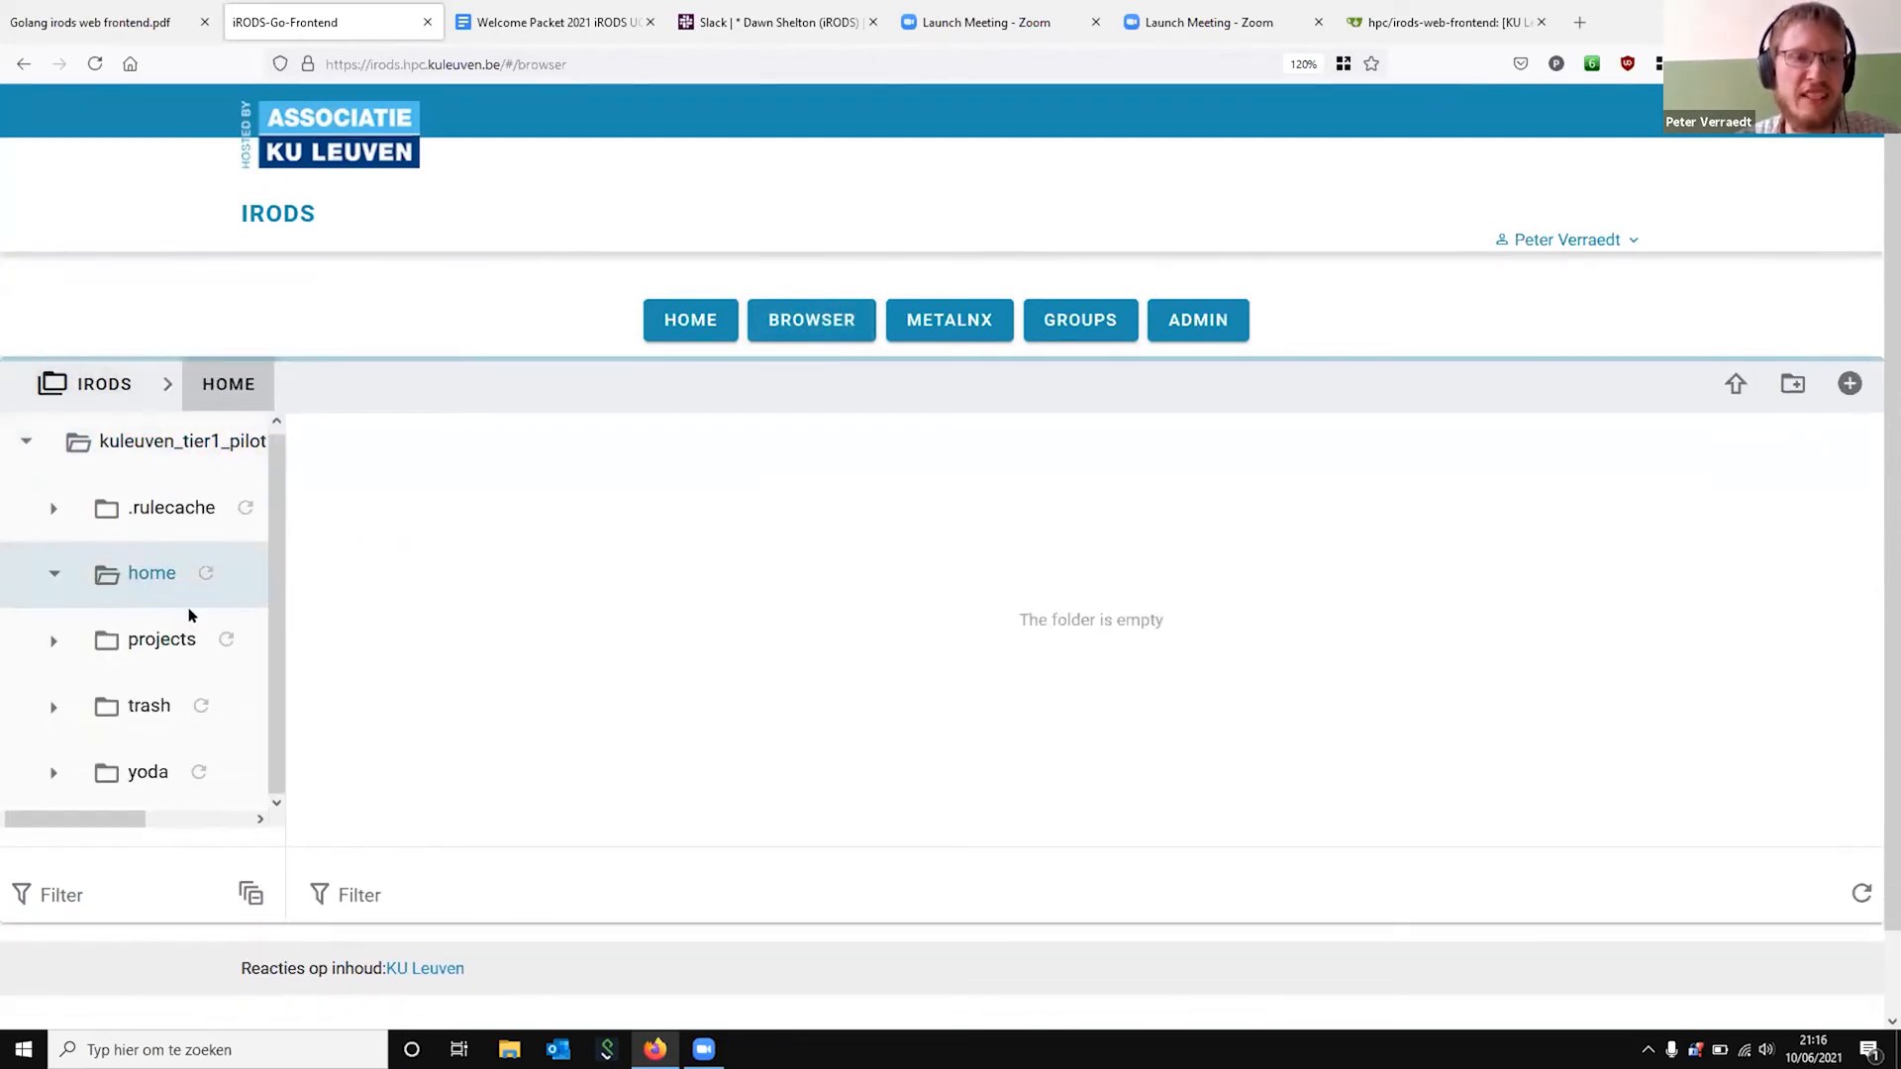
left_click(153, 572)
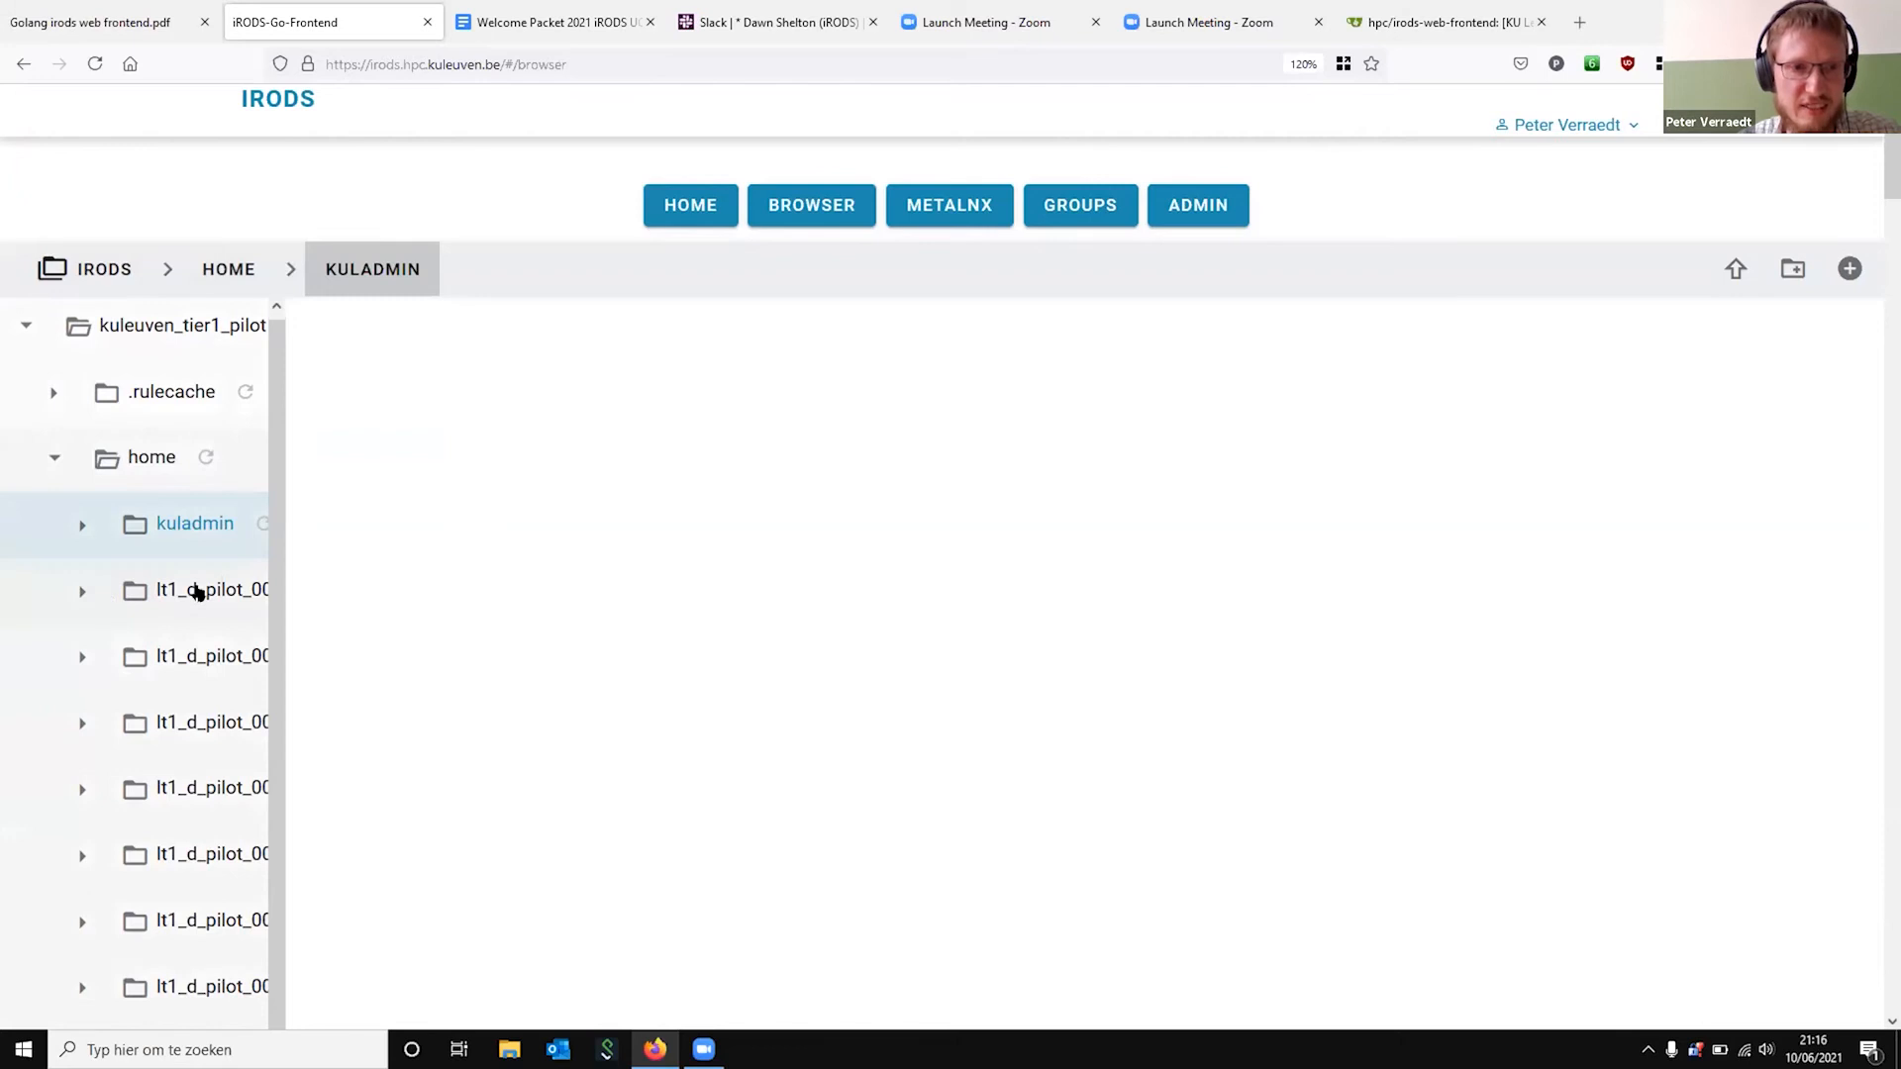
Open the lt1_d_pilot_003 folder and look through its contents down to redcap/KULA
left_click(212, 590)
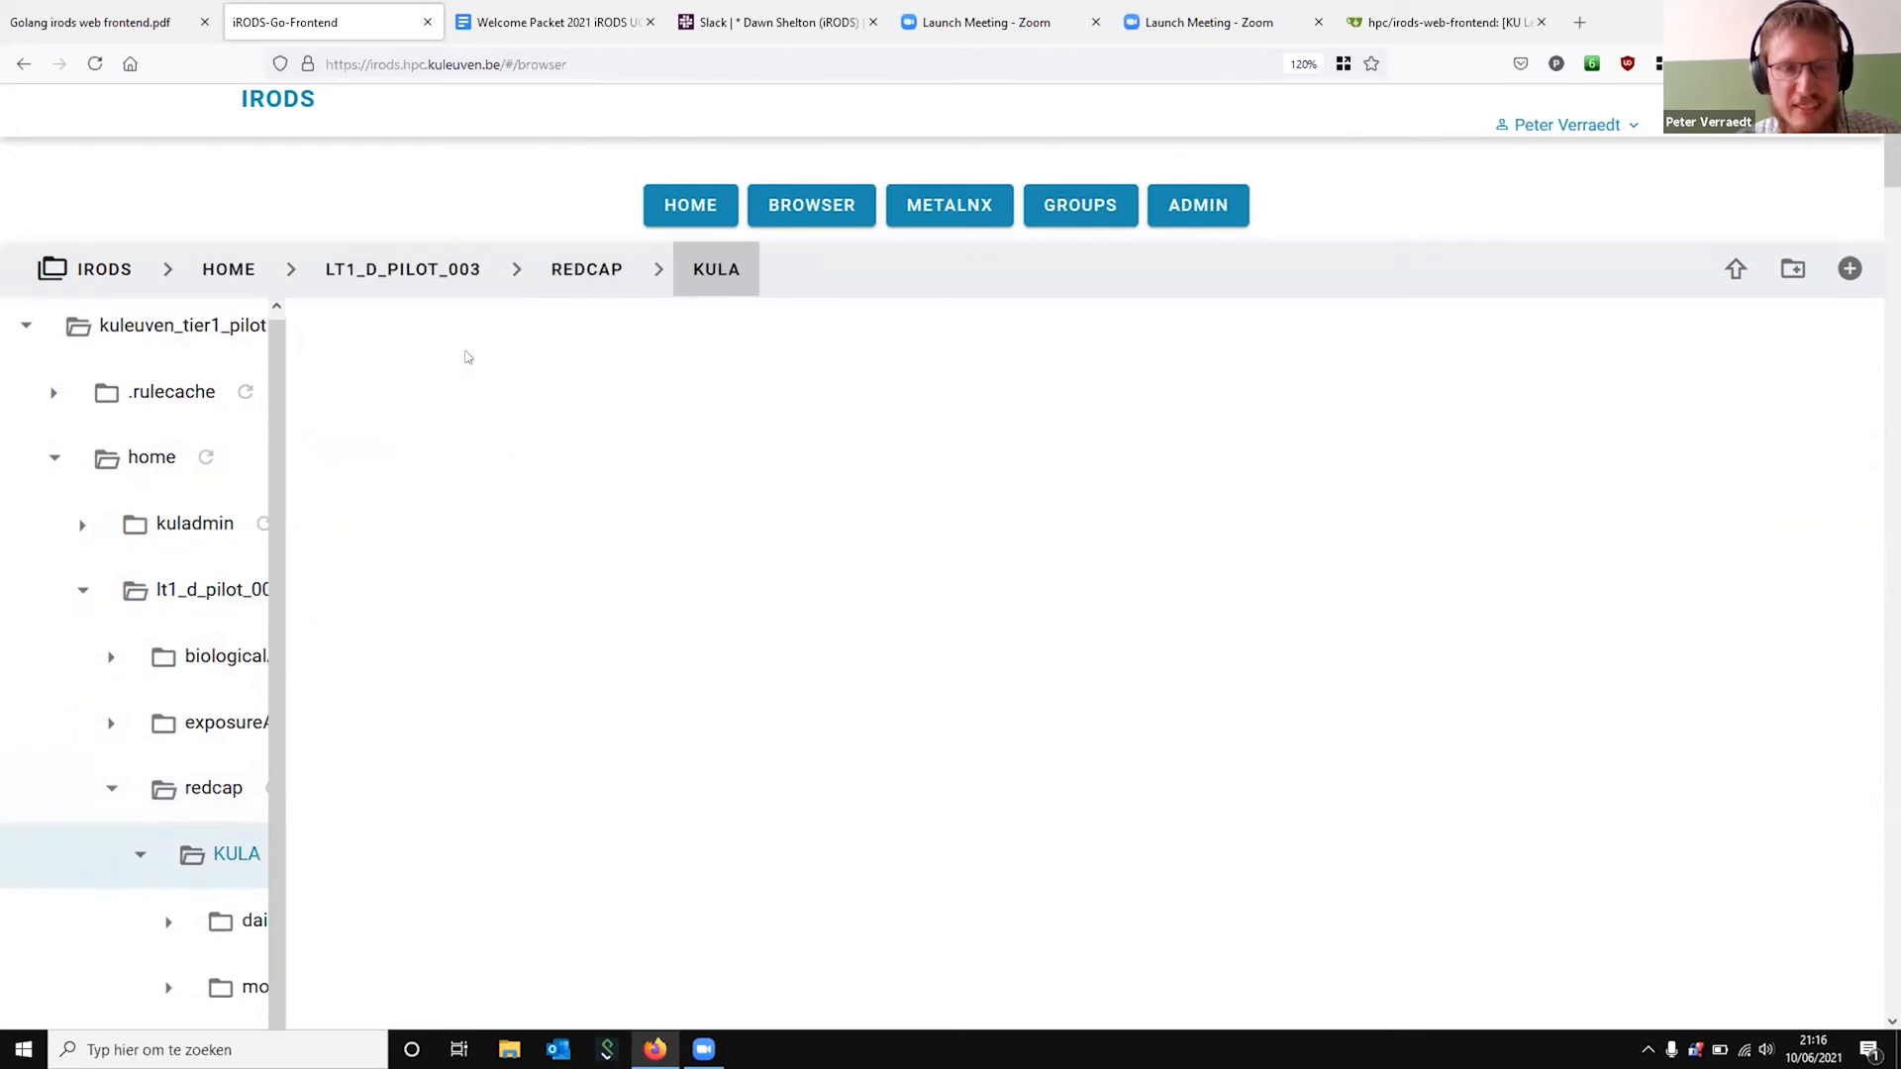
scroll("down", 3)
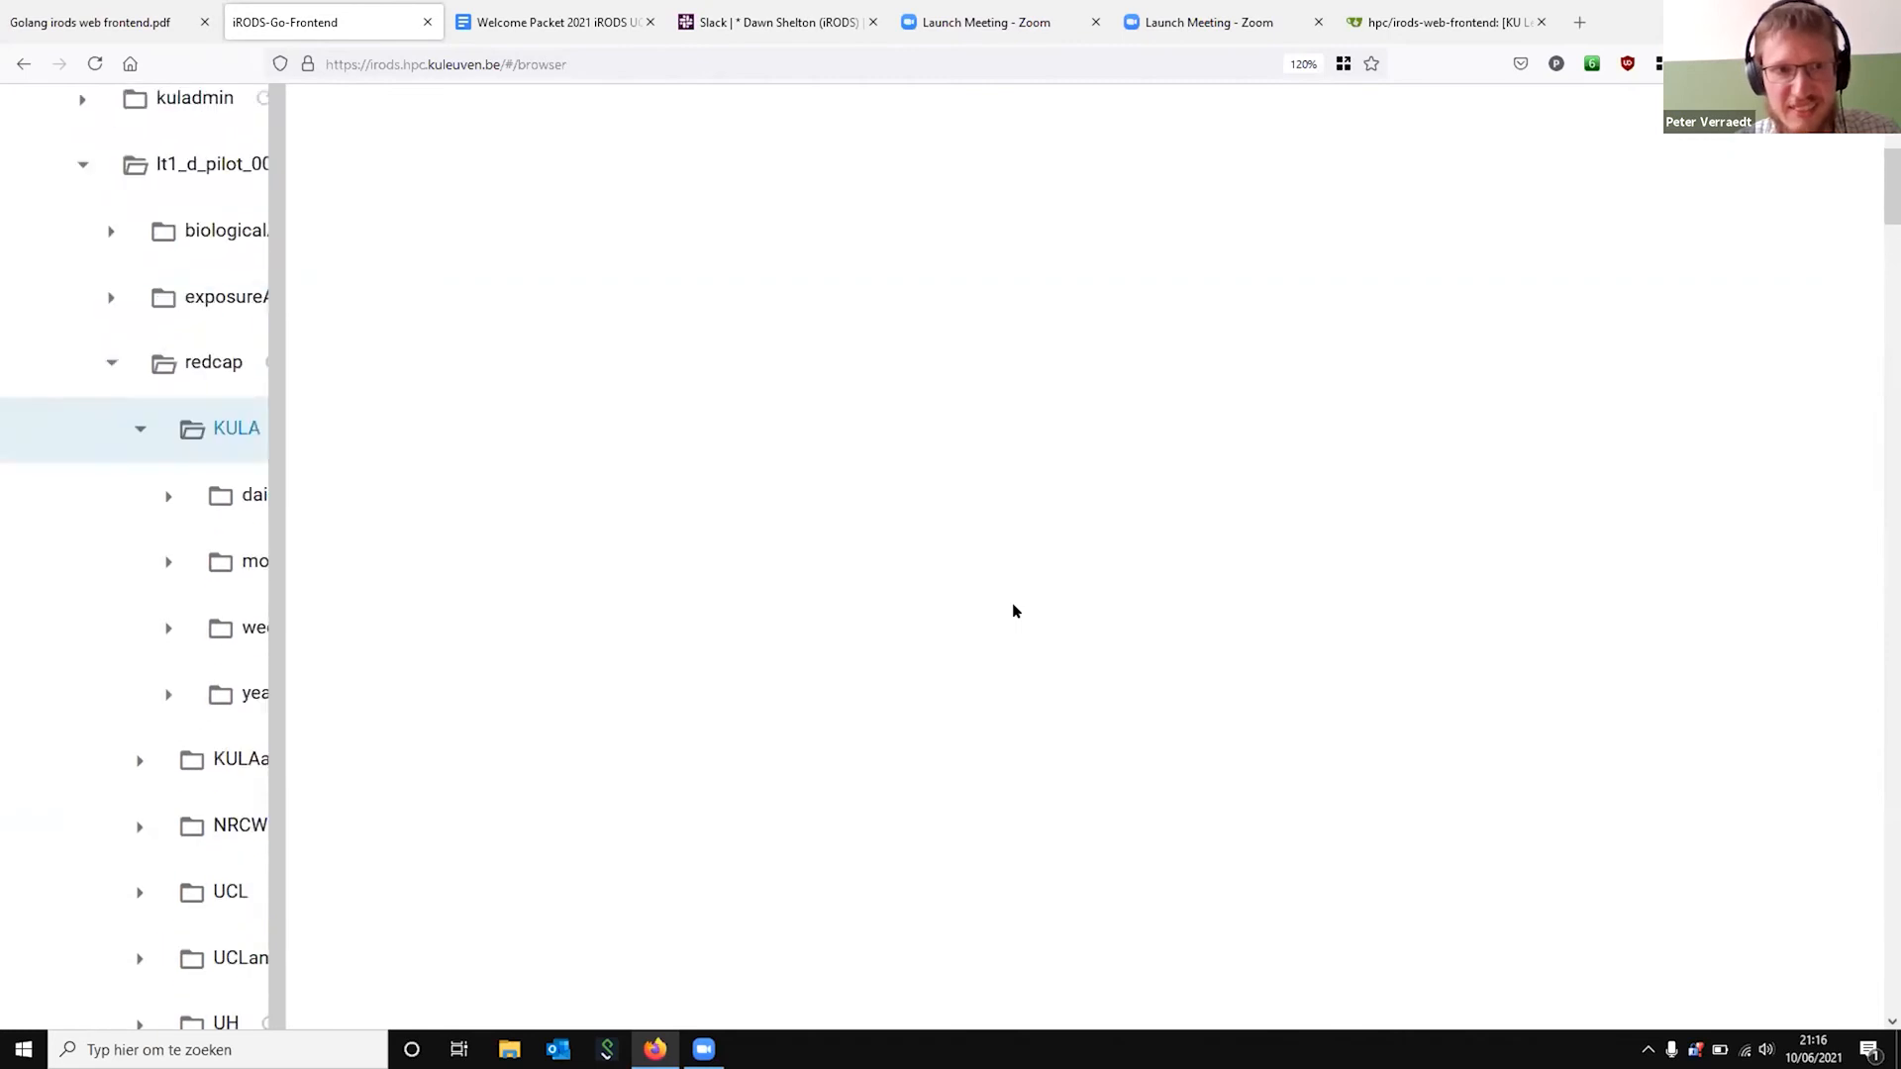
scroll("up", 3)
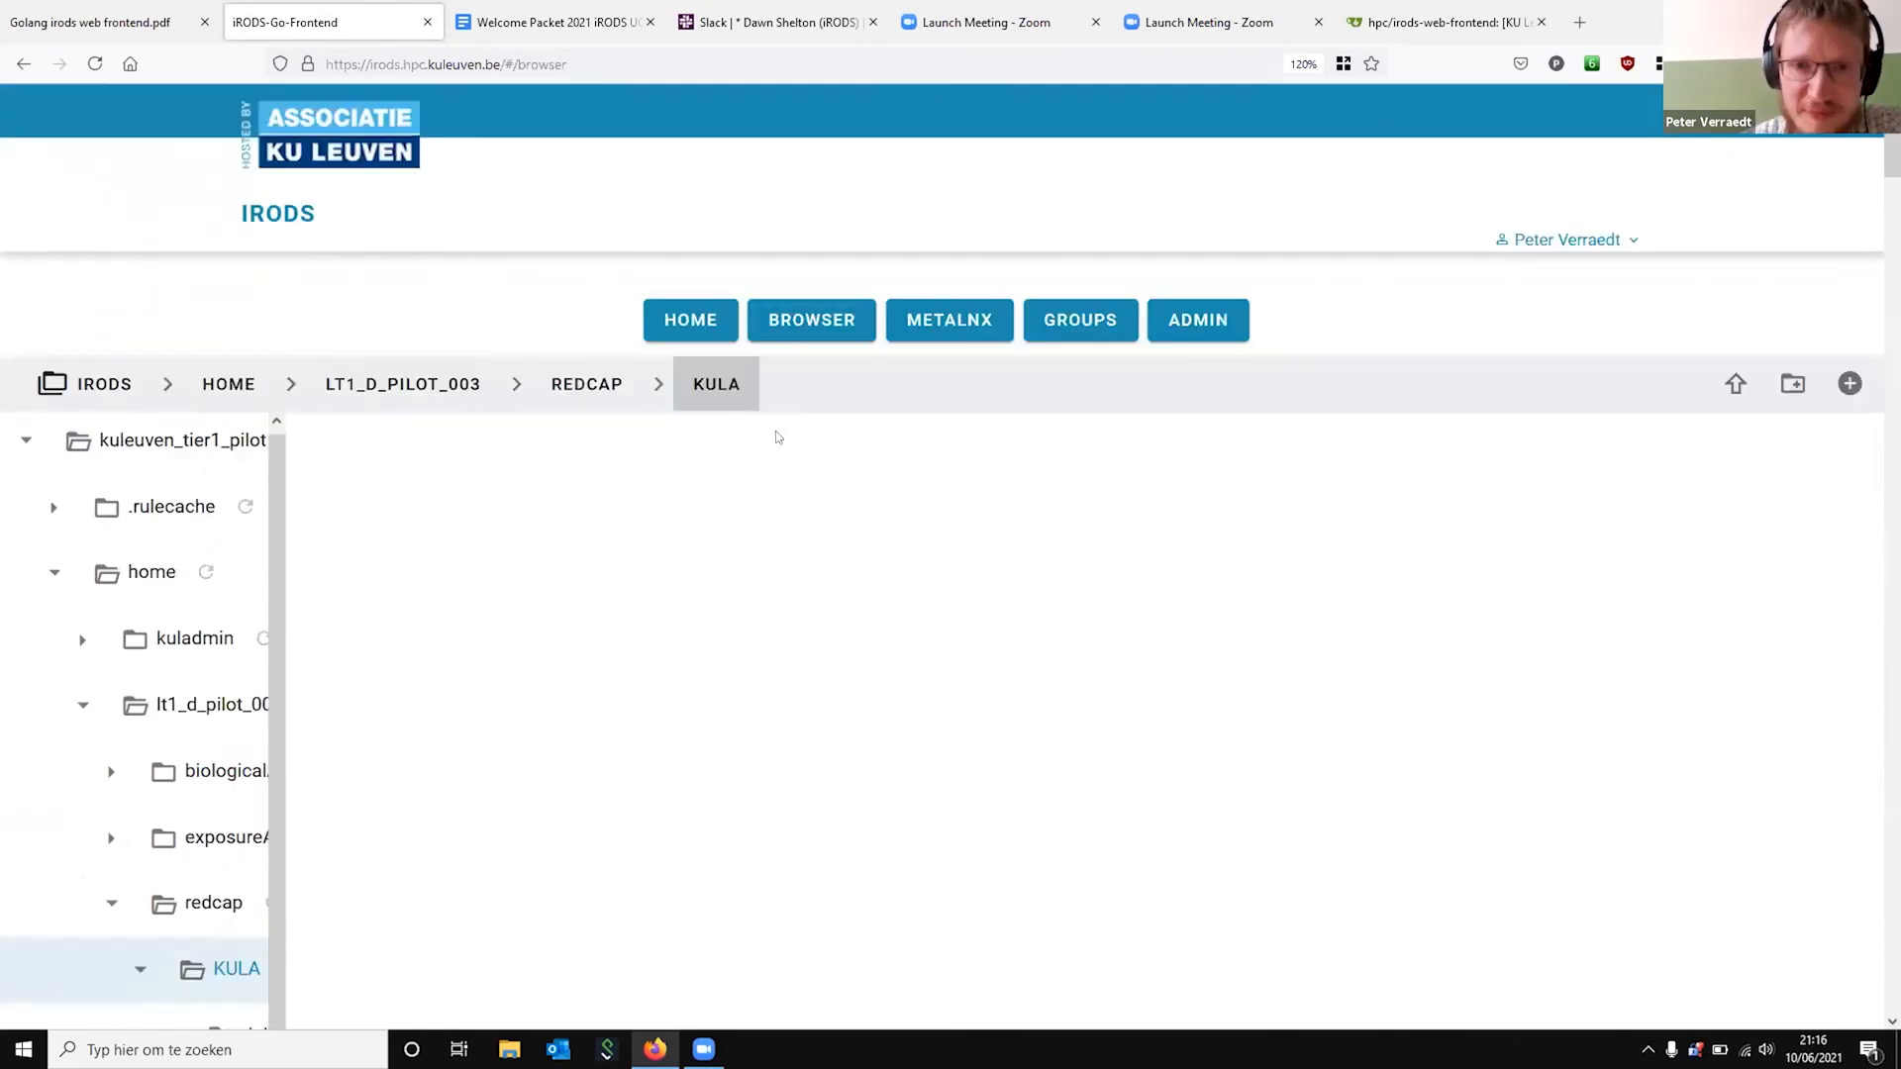
mouse_move(949, 319)
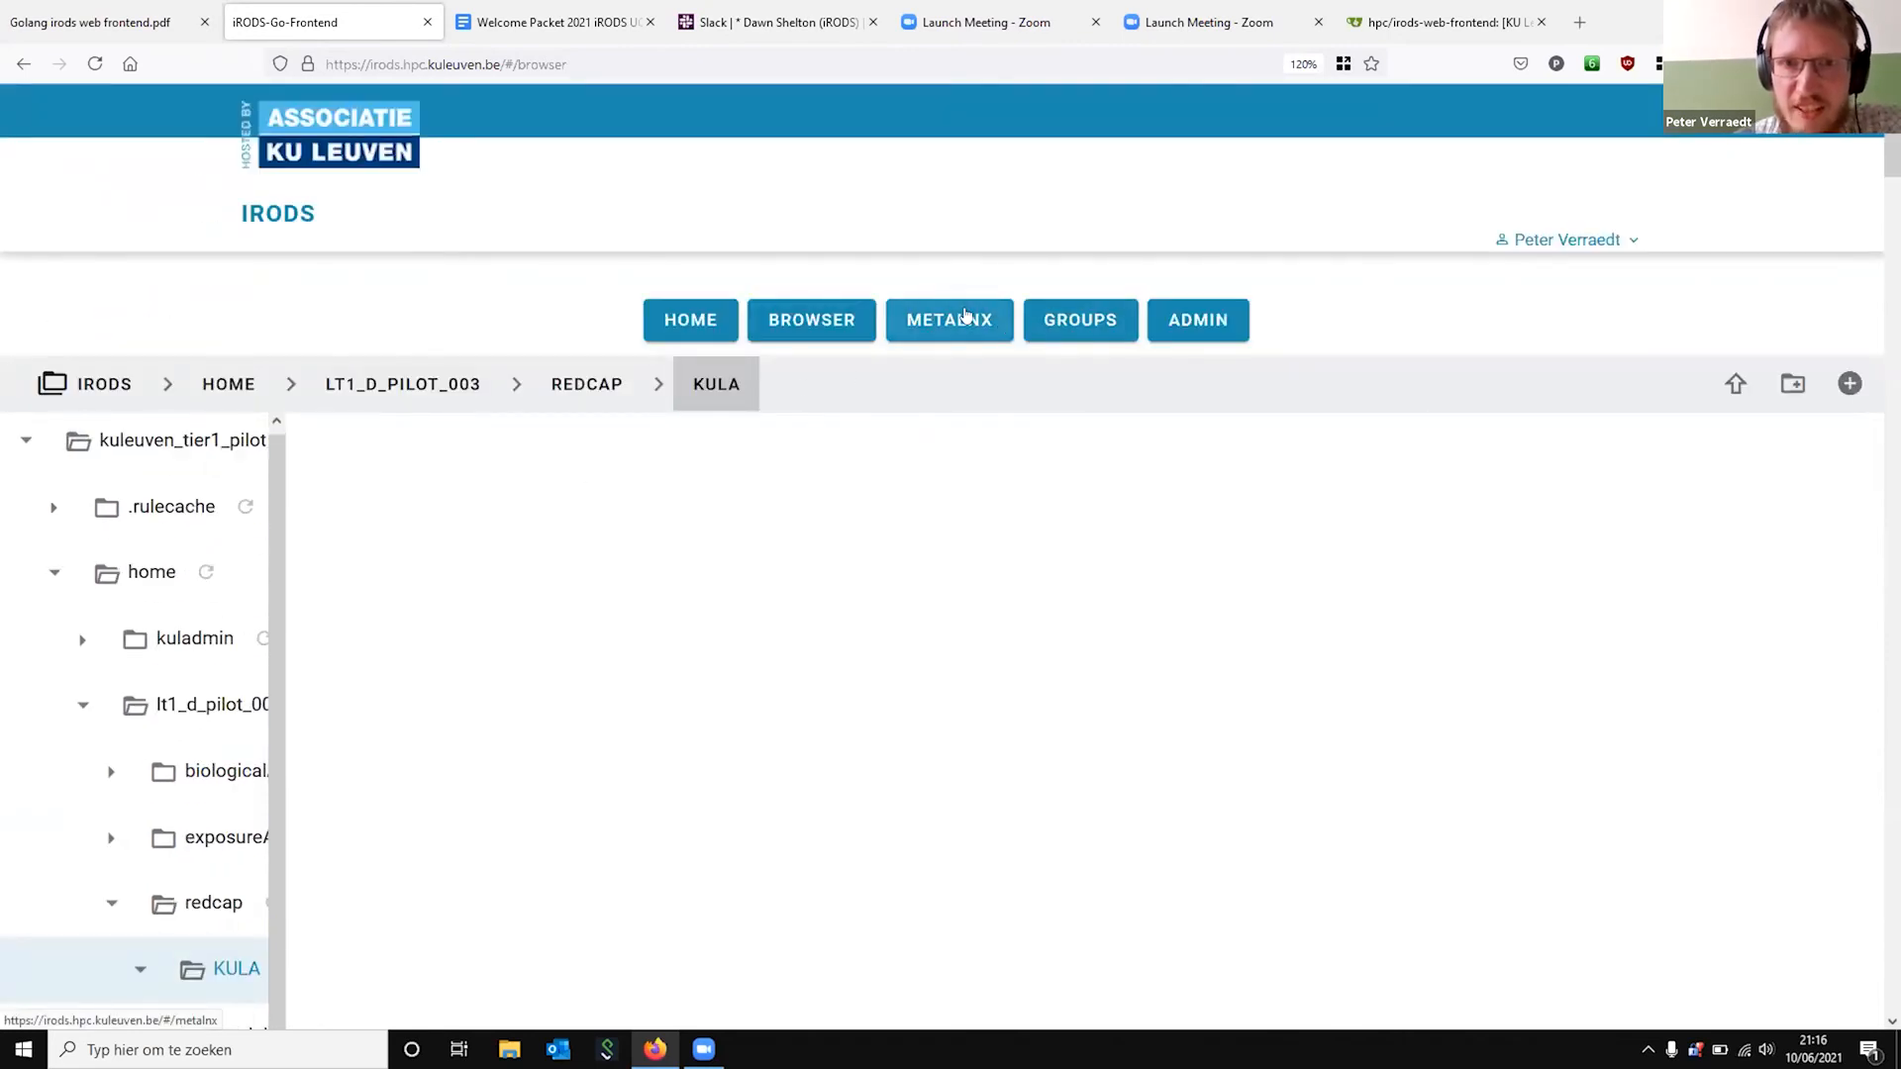
Open Metalnx through the portal's link to view the home collection, then log out of the portal
left_click(949, 319)
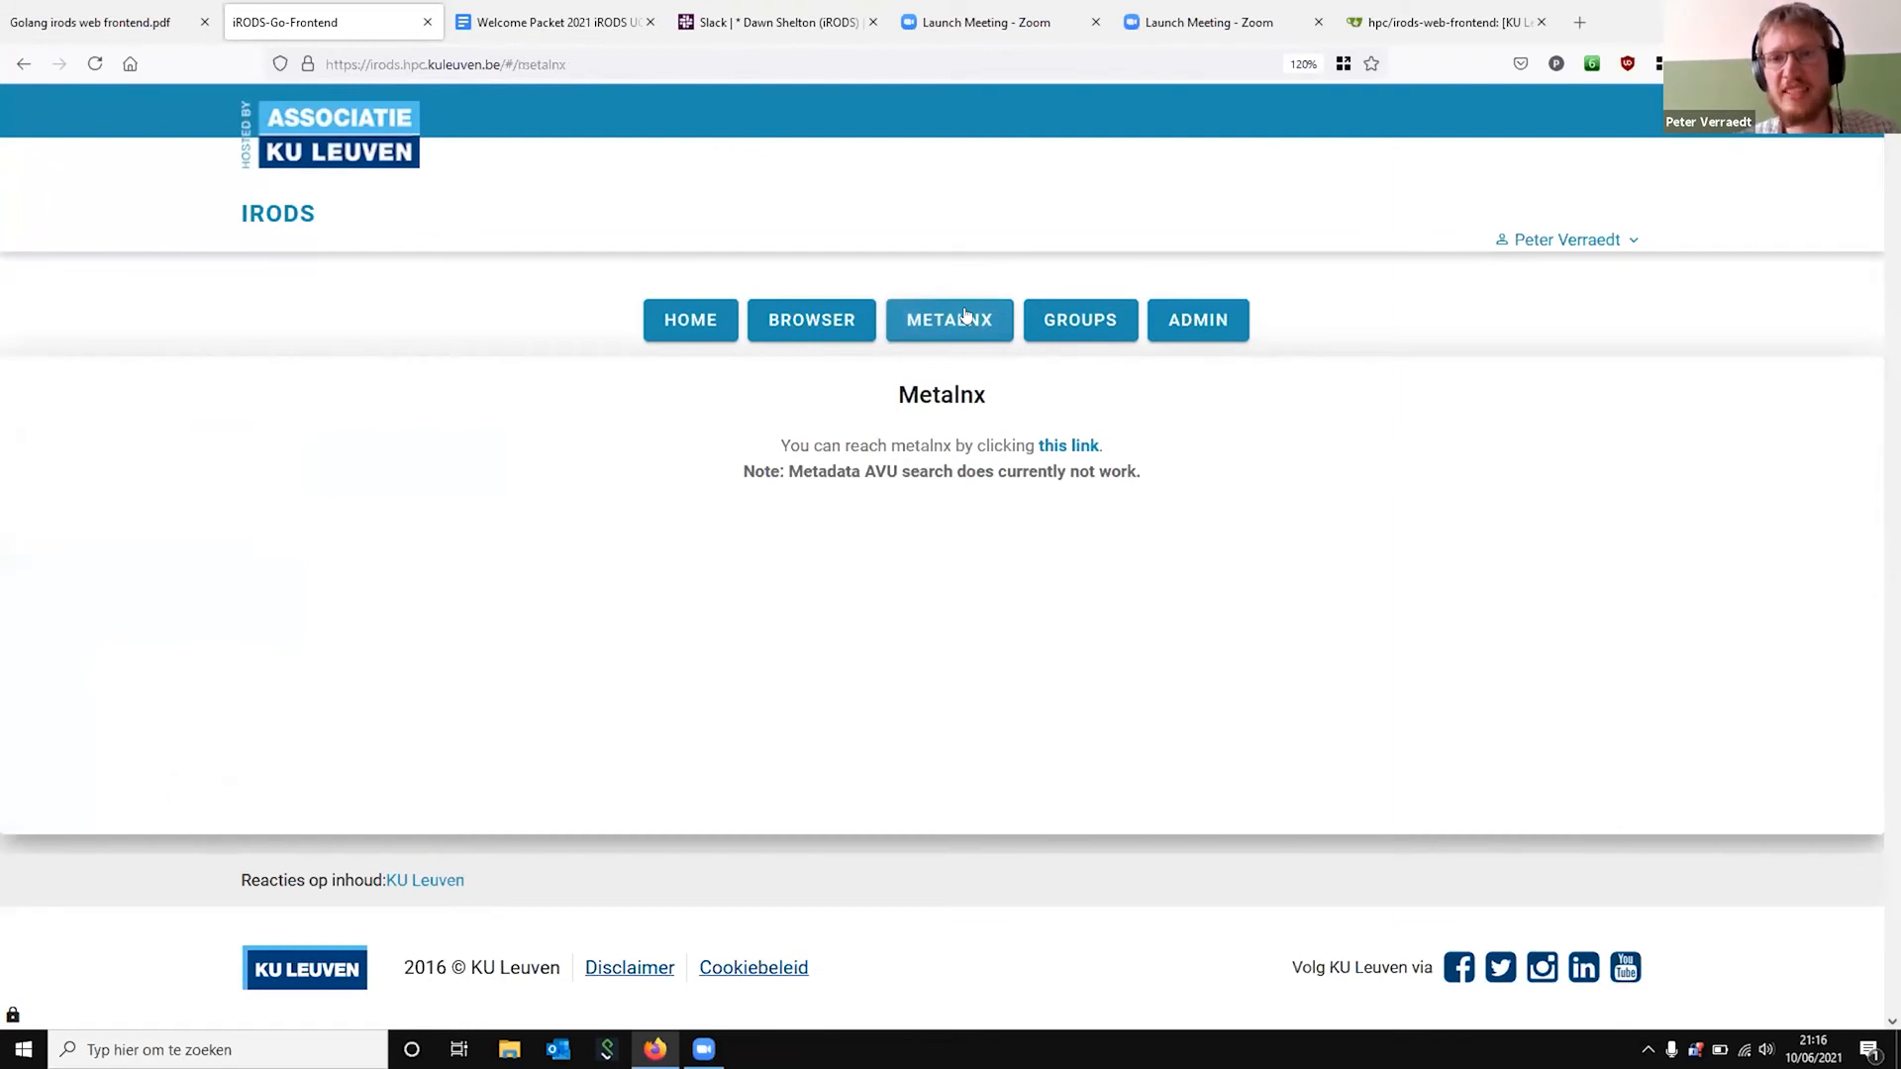
left_click(1067, 445)
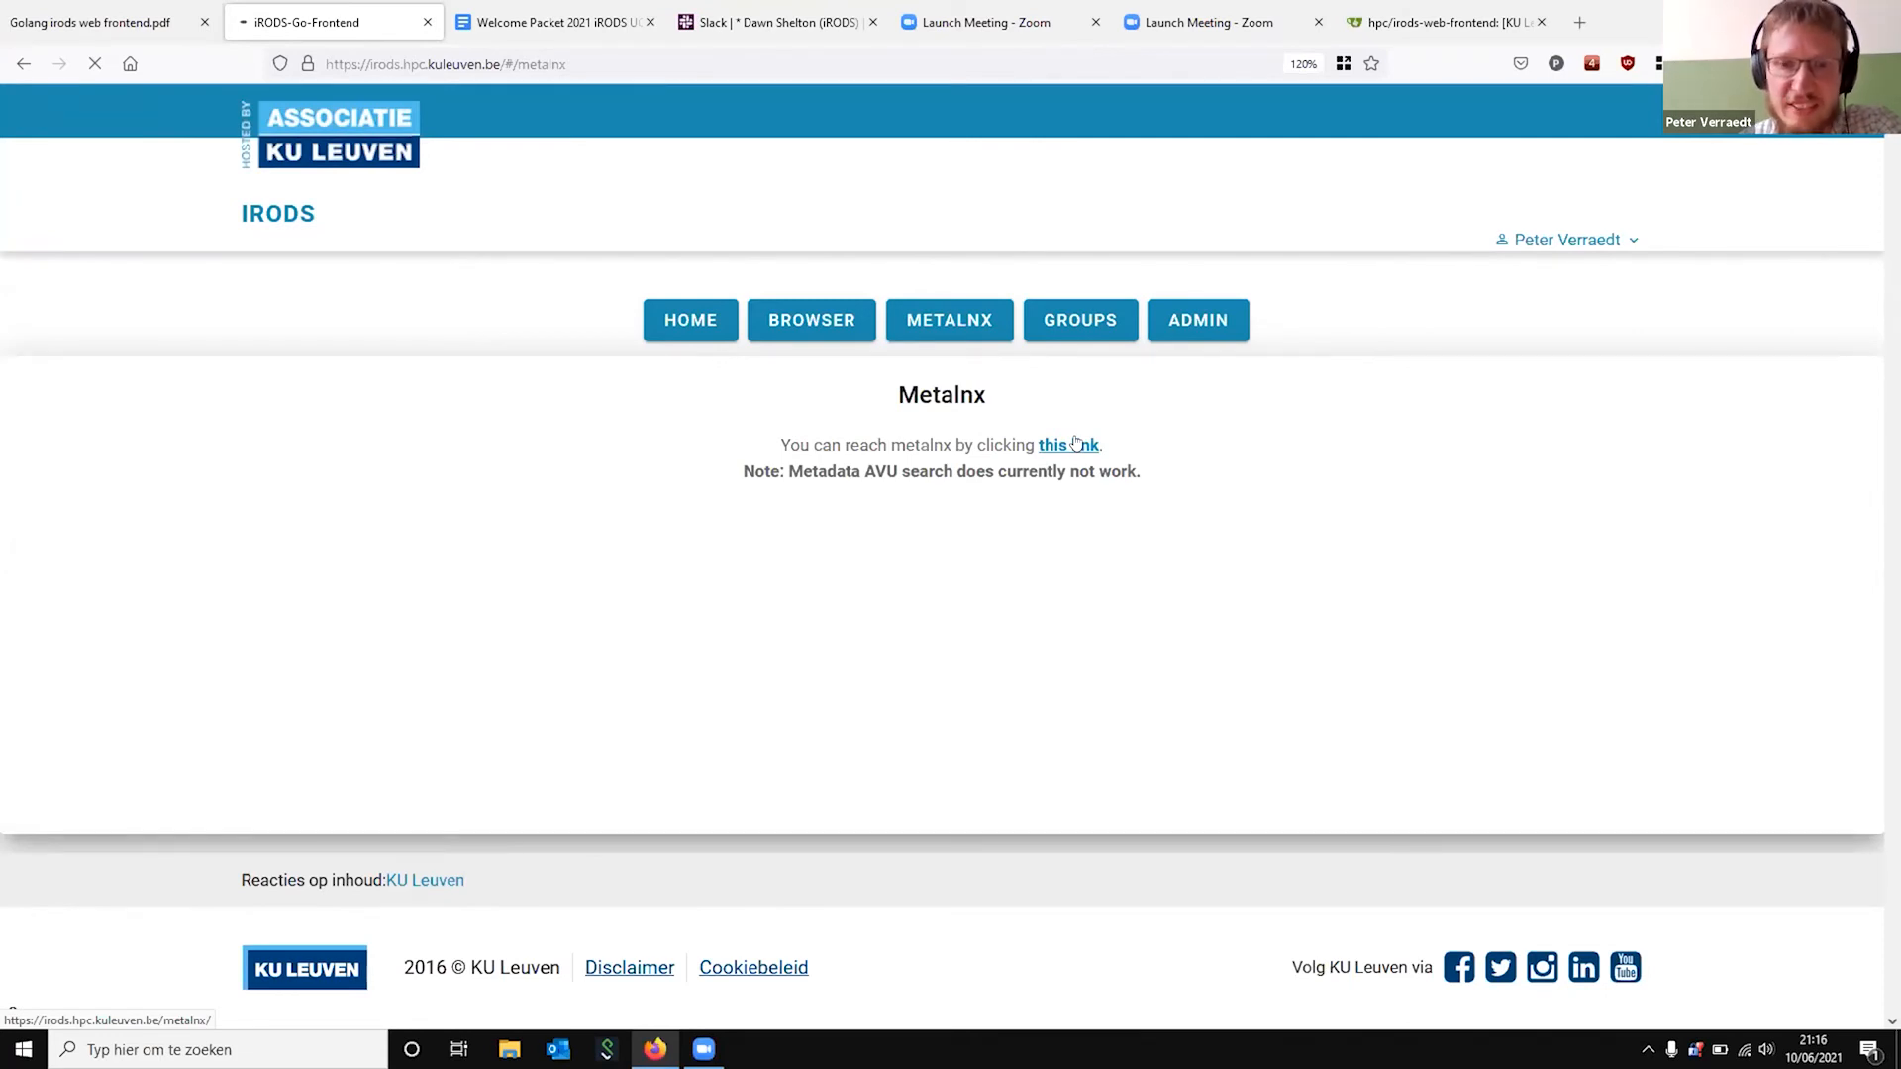
left_click(1069, 445)
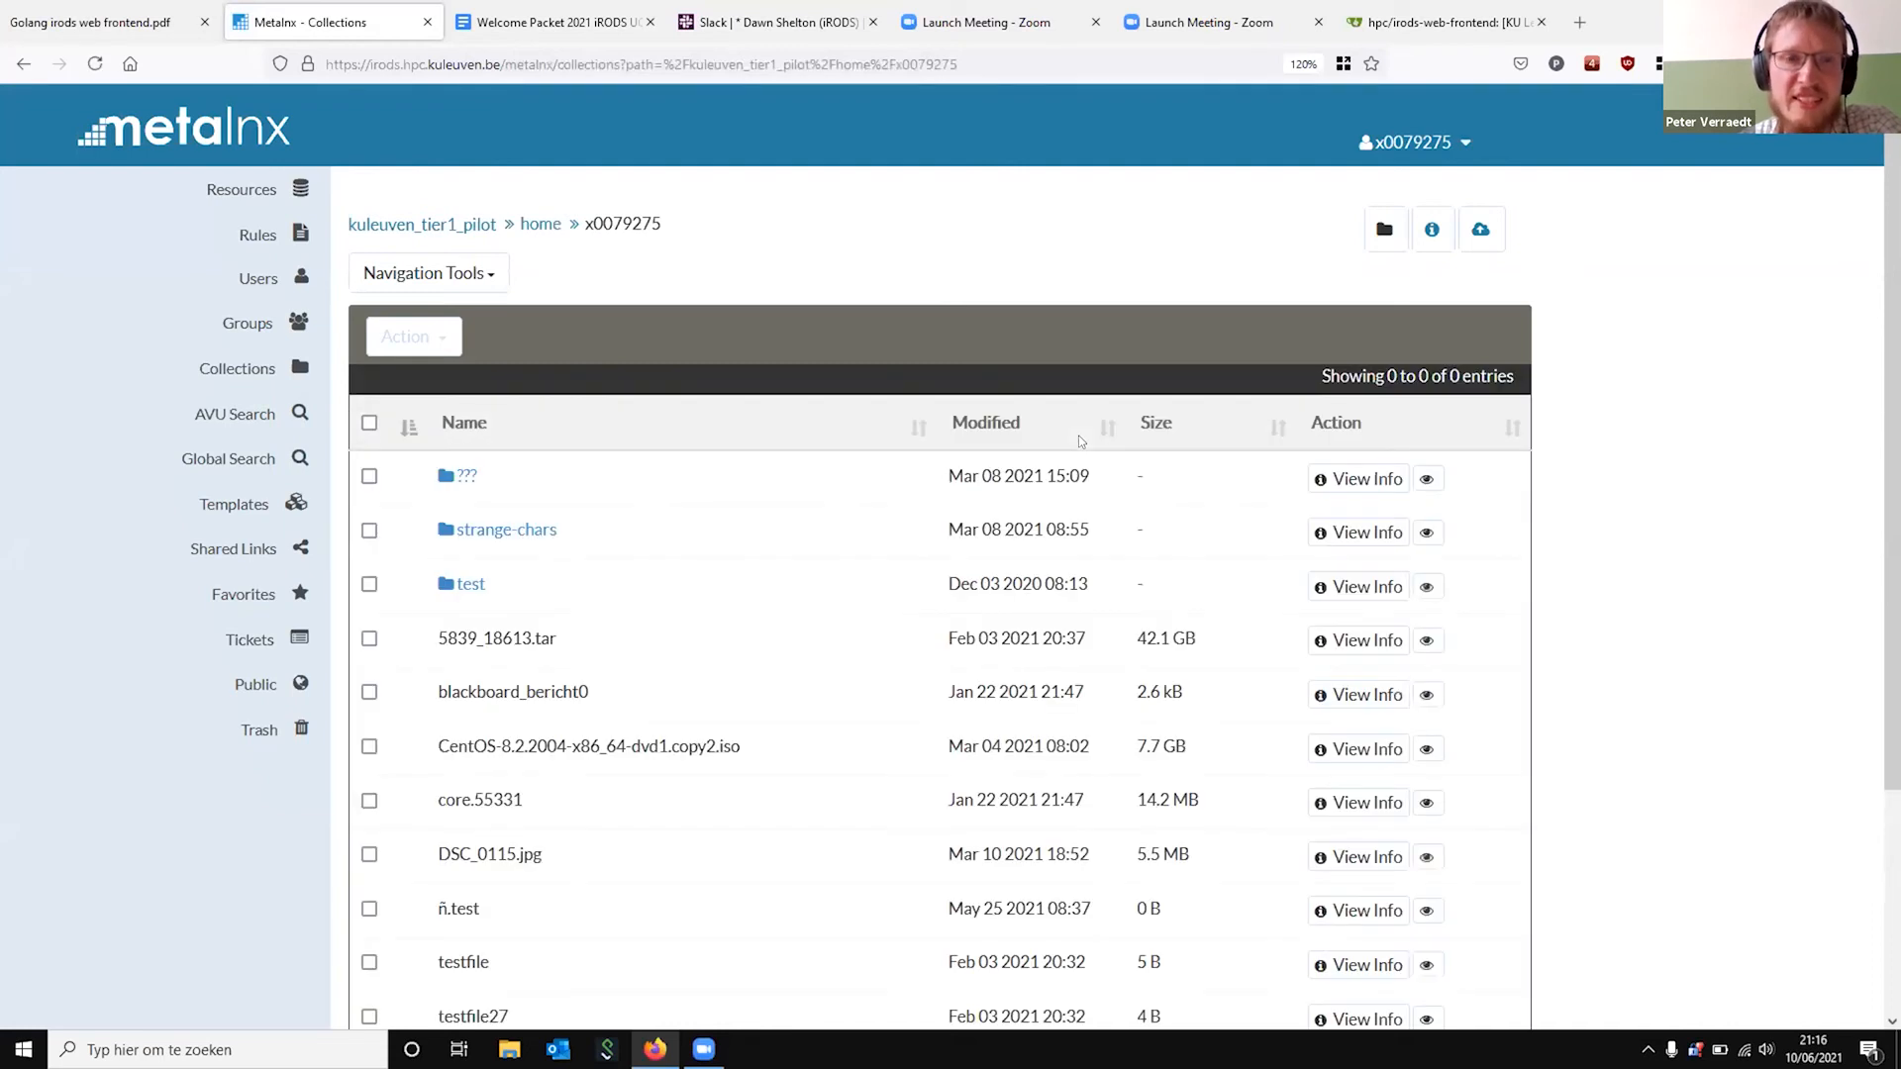
mouse_move(1066, 311)
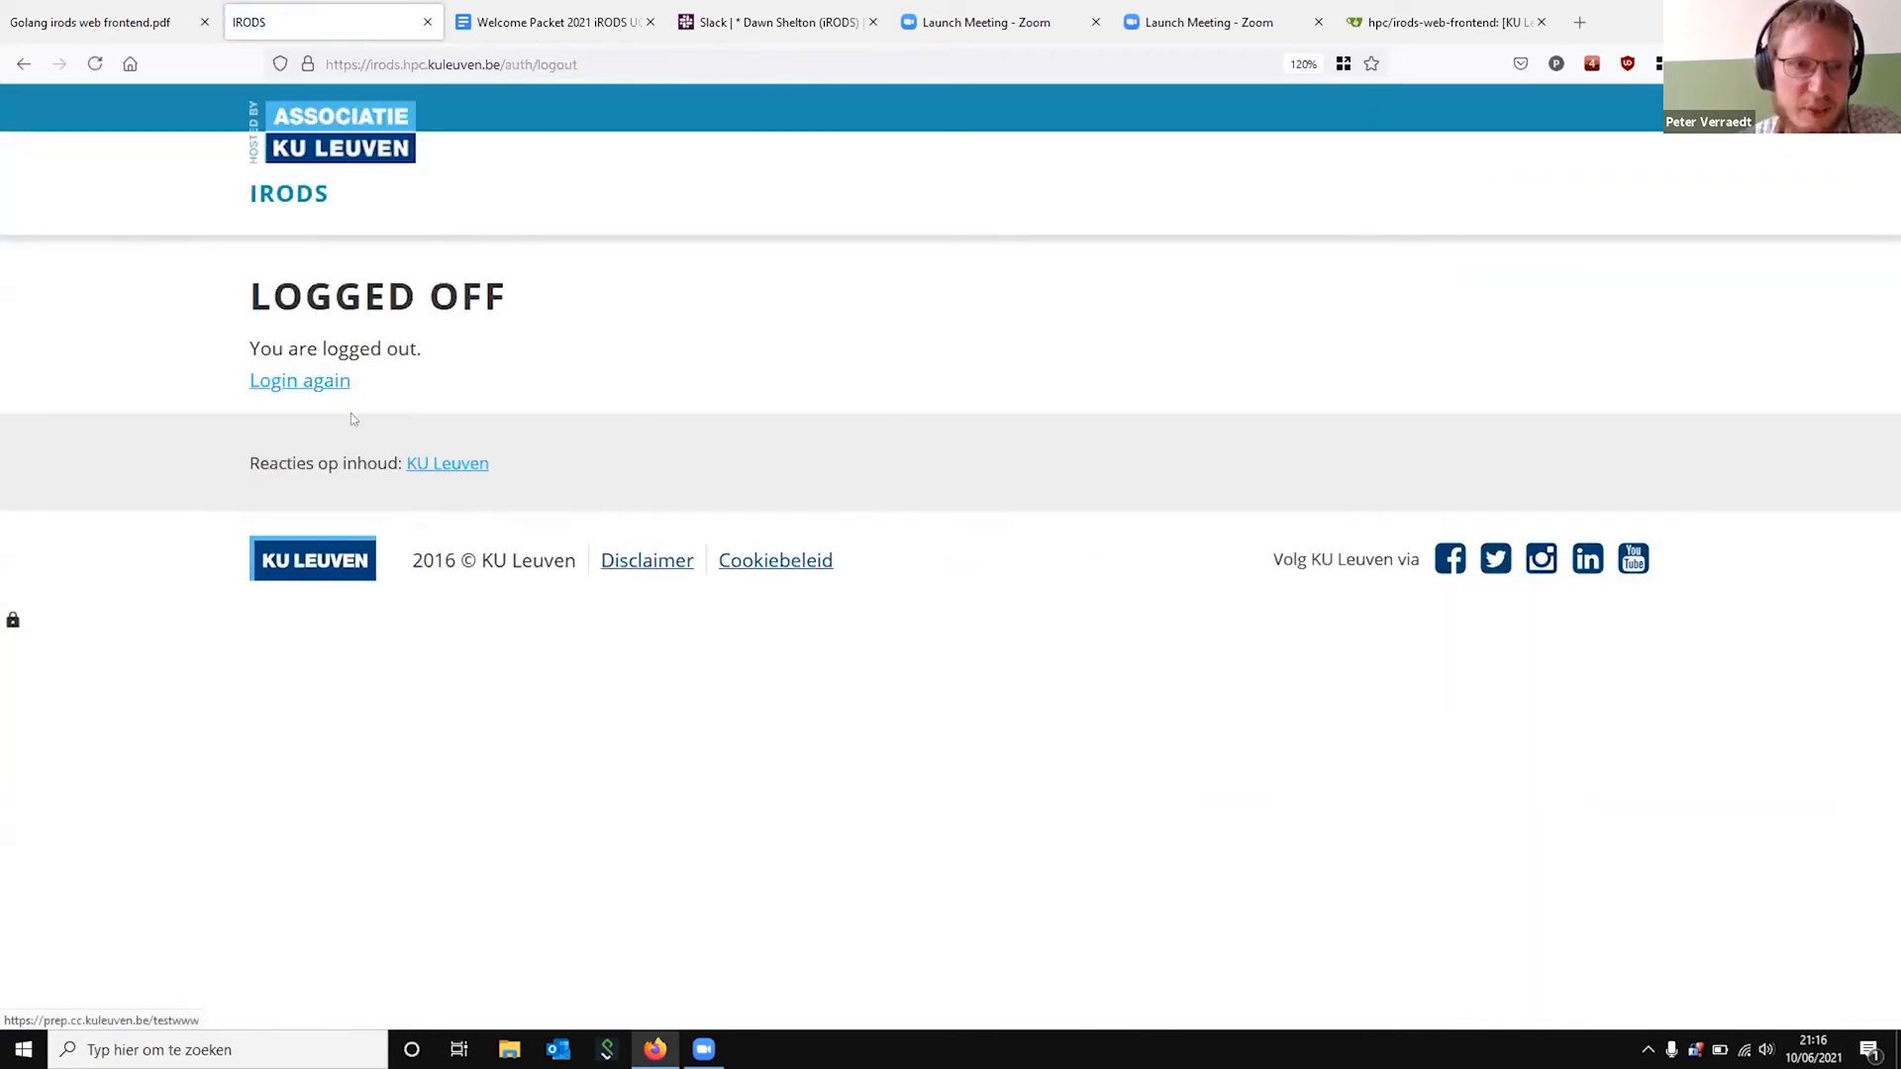
left_click(299, 380)
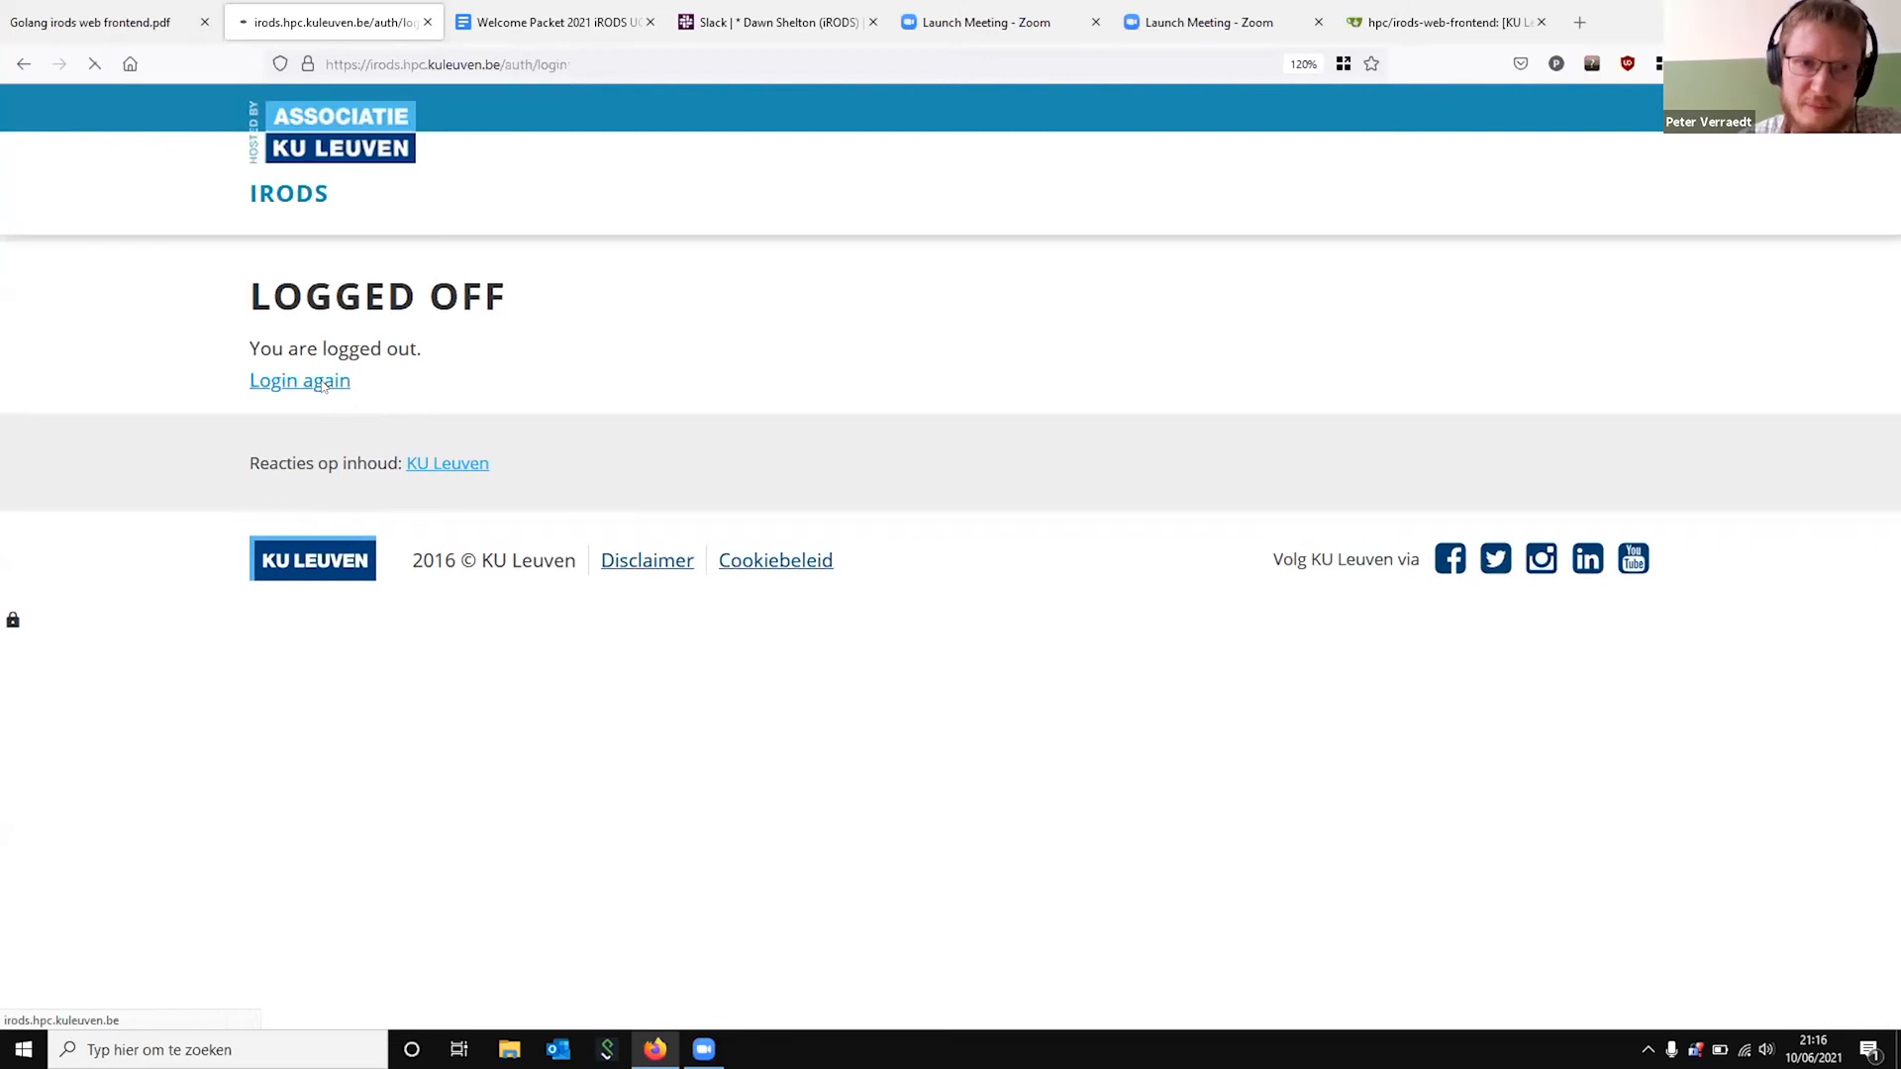
Log in again with the KU Leuven Administrative Account and go to the Groups panel
left_click(300, 380)
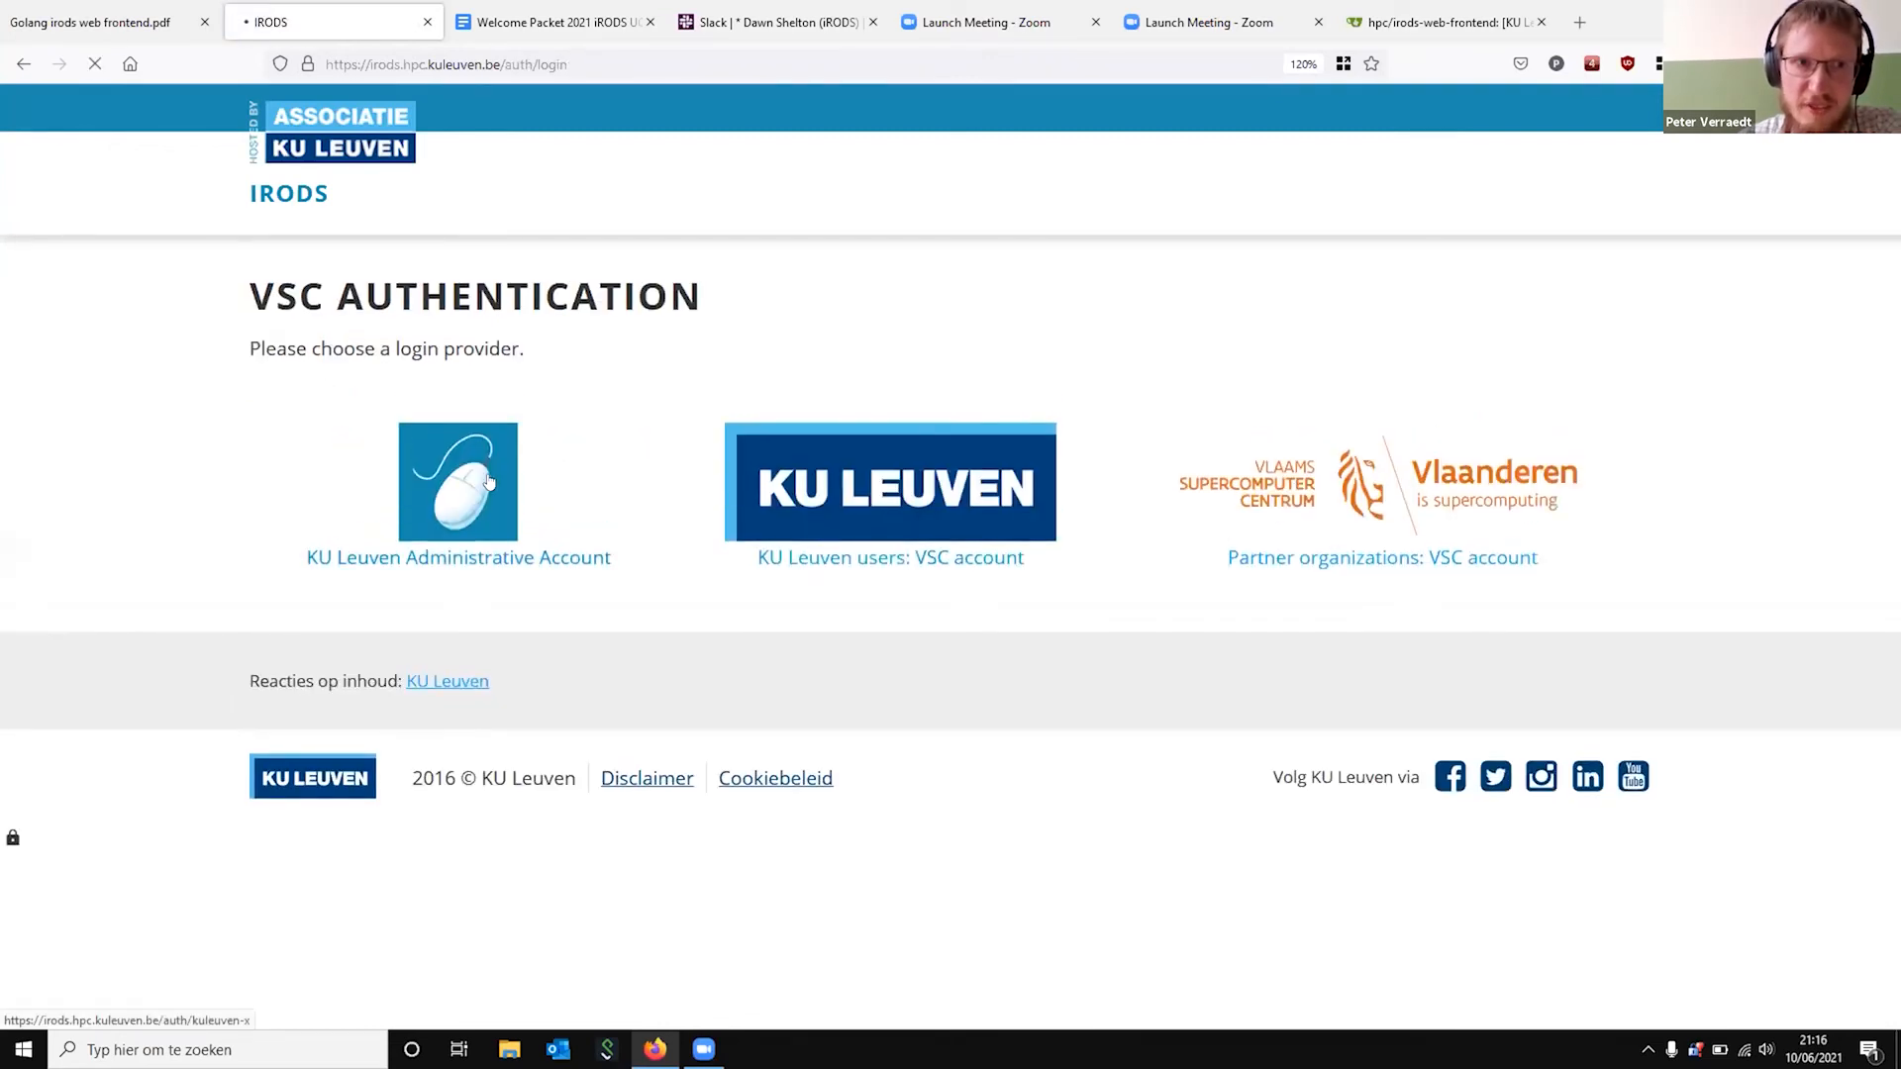
left_click(889, 482)
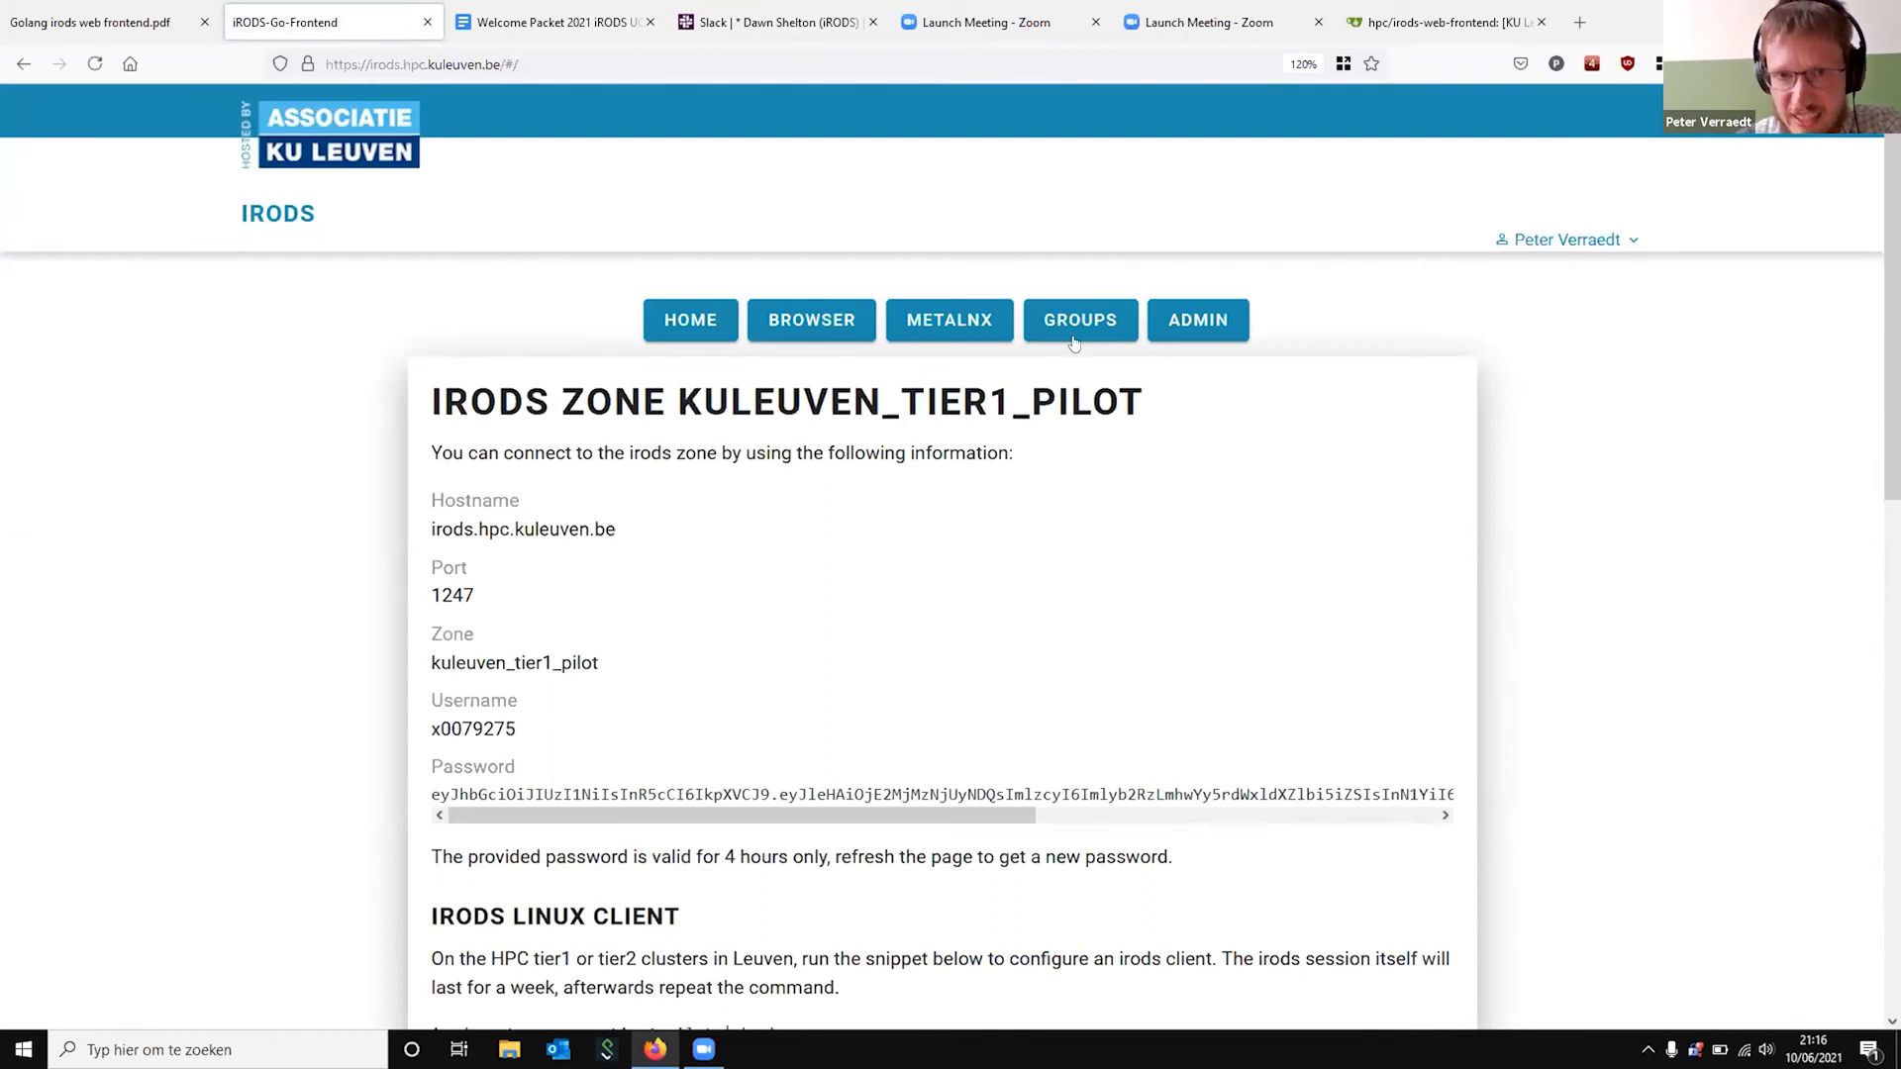
left_click(1077, 318)
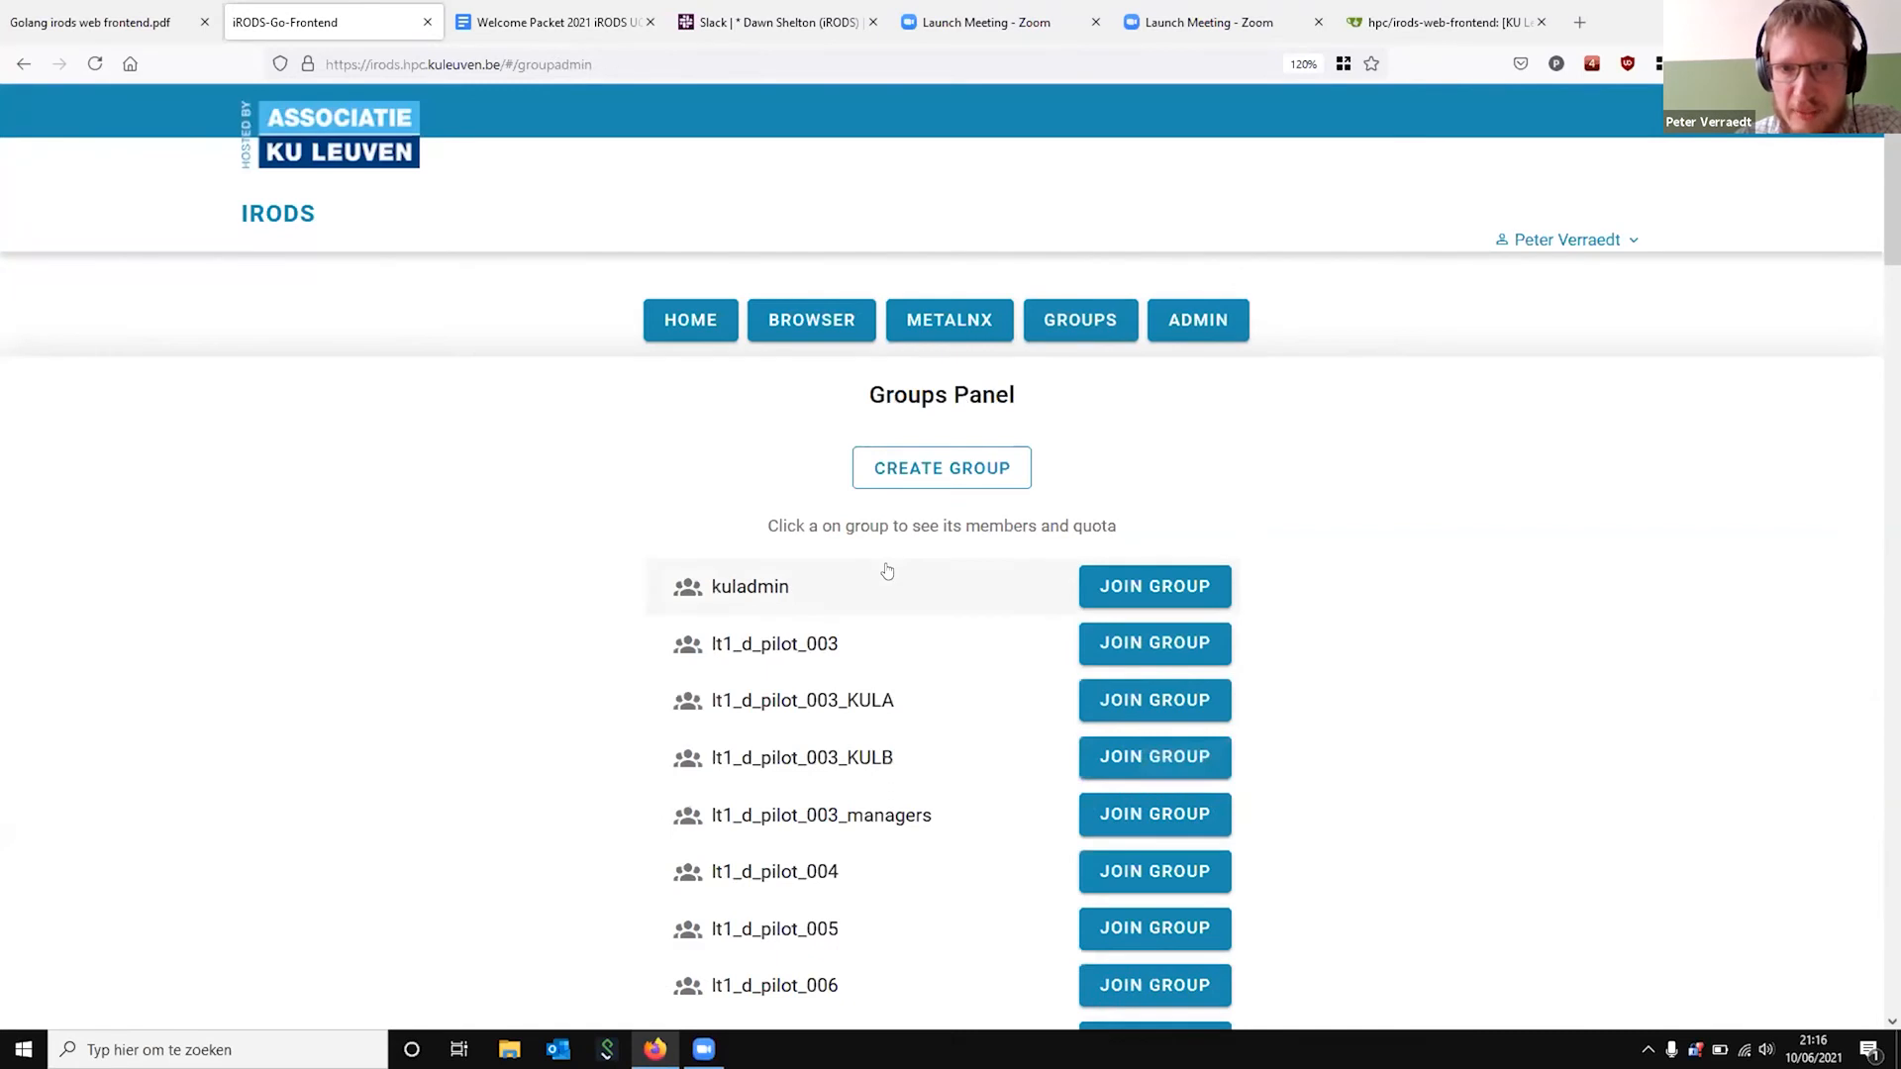
Scroll through the group list and start creating a new group
scroll("down", 3)
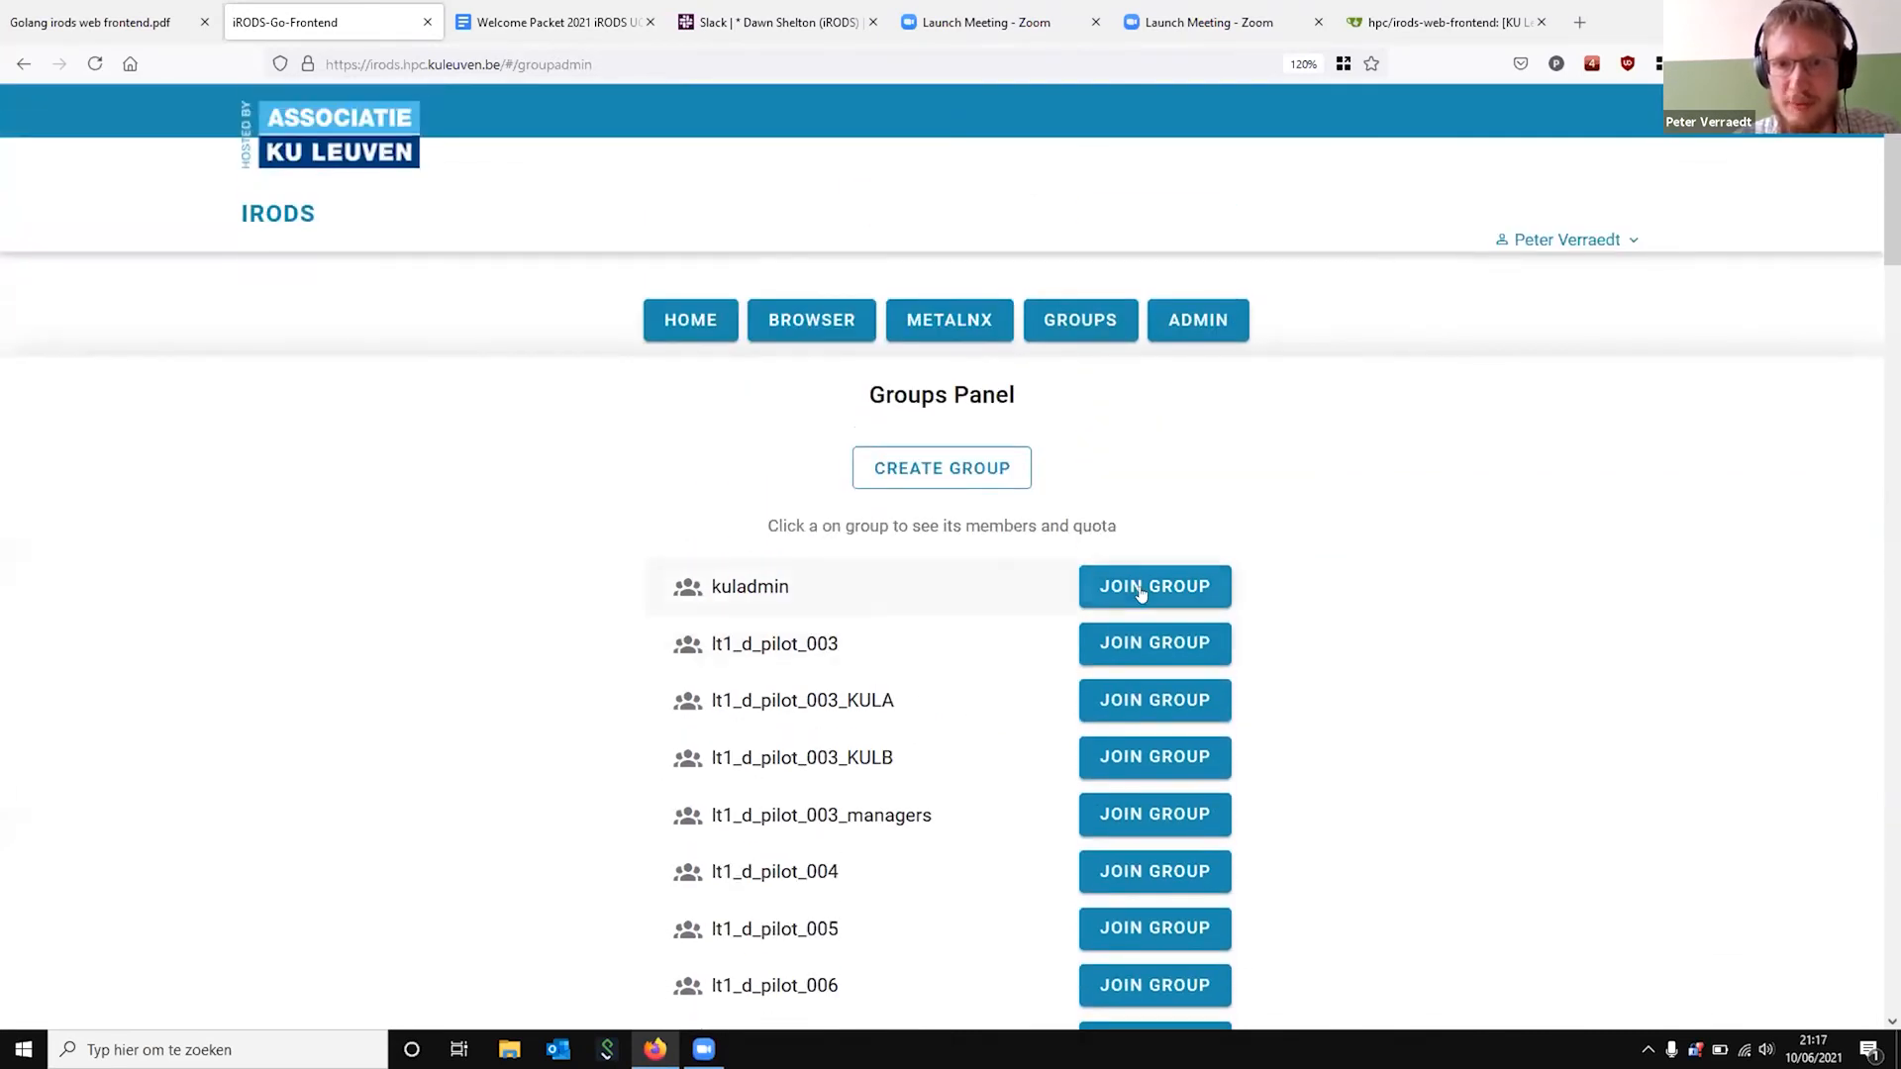
mouse_move(981, 711)
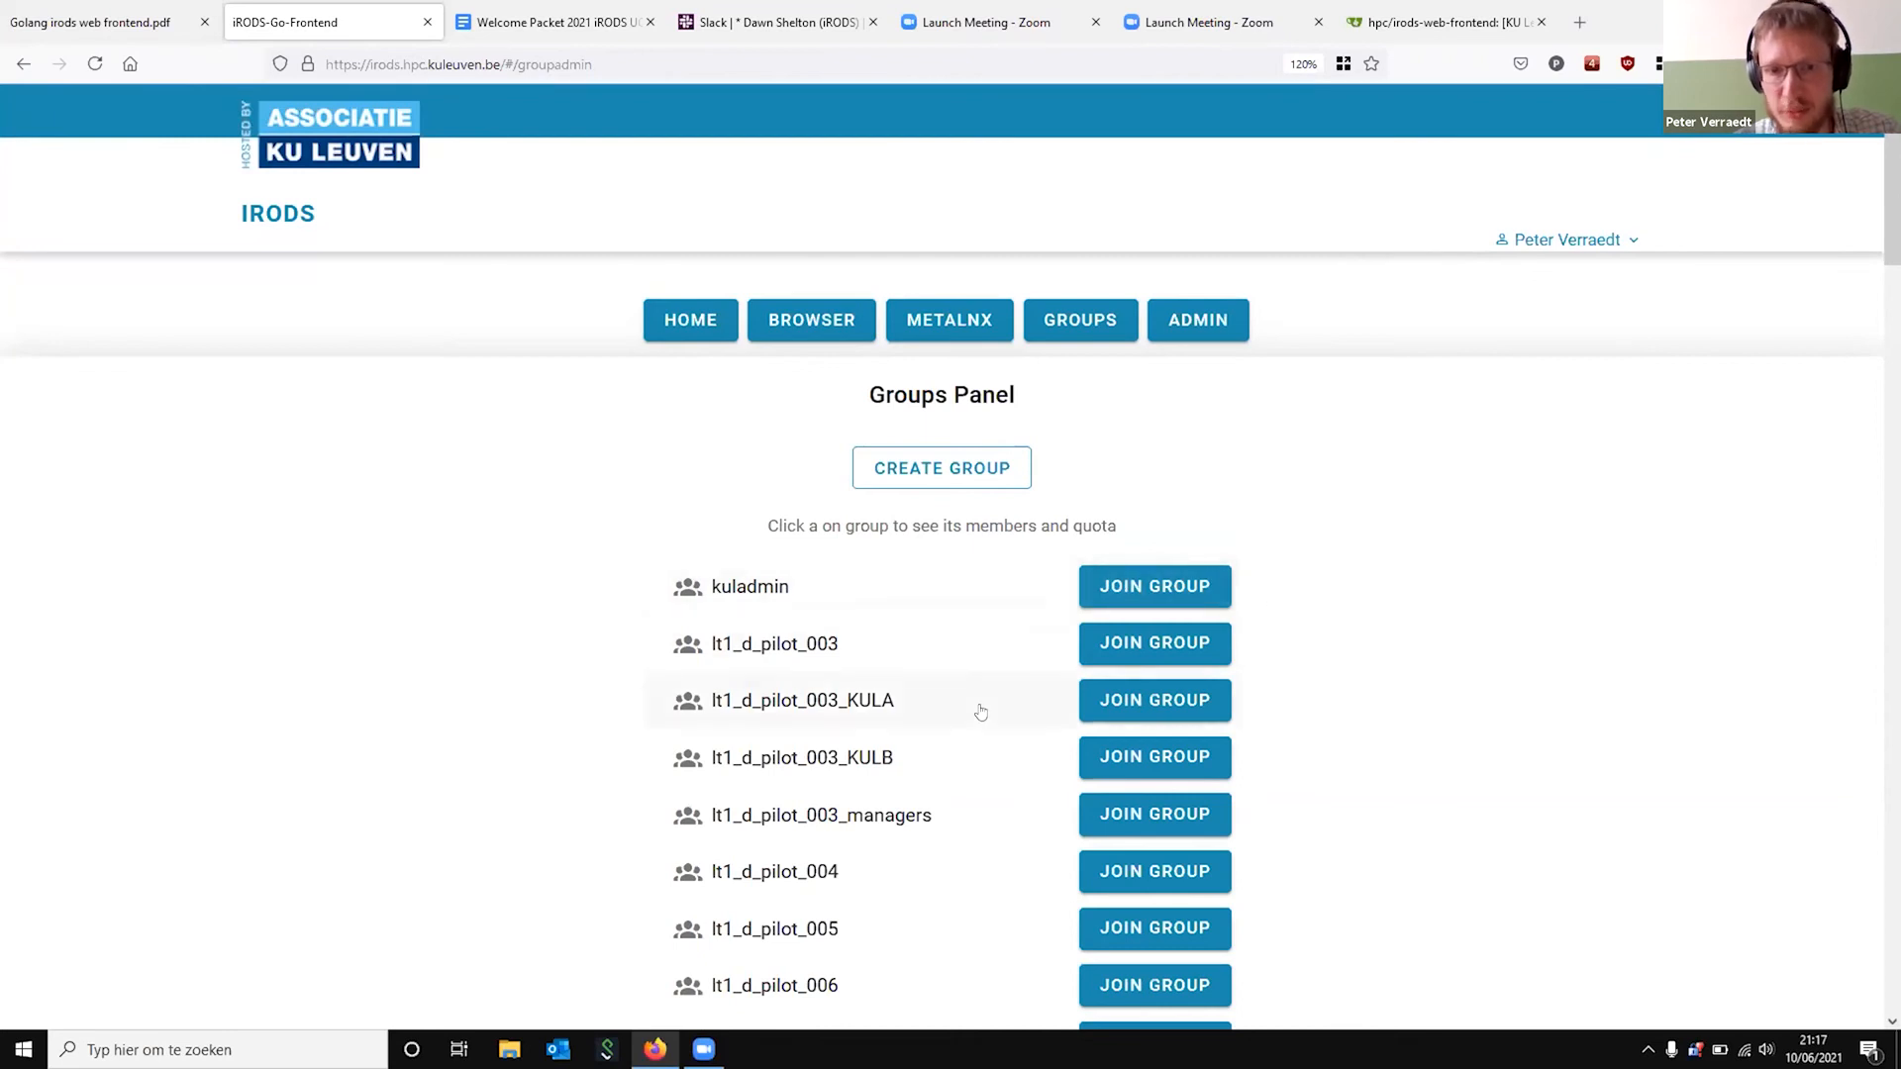
scroll("down", 3)
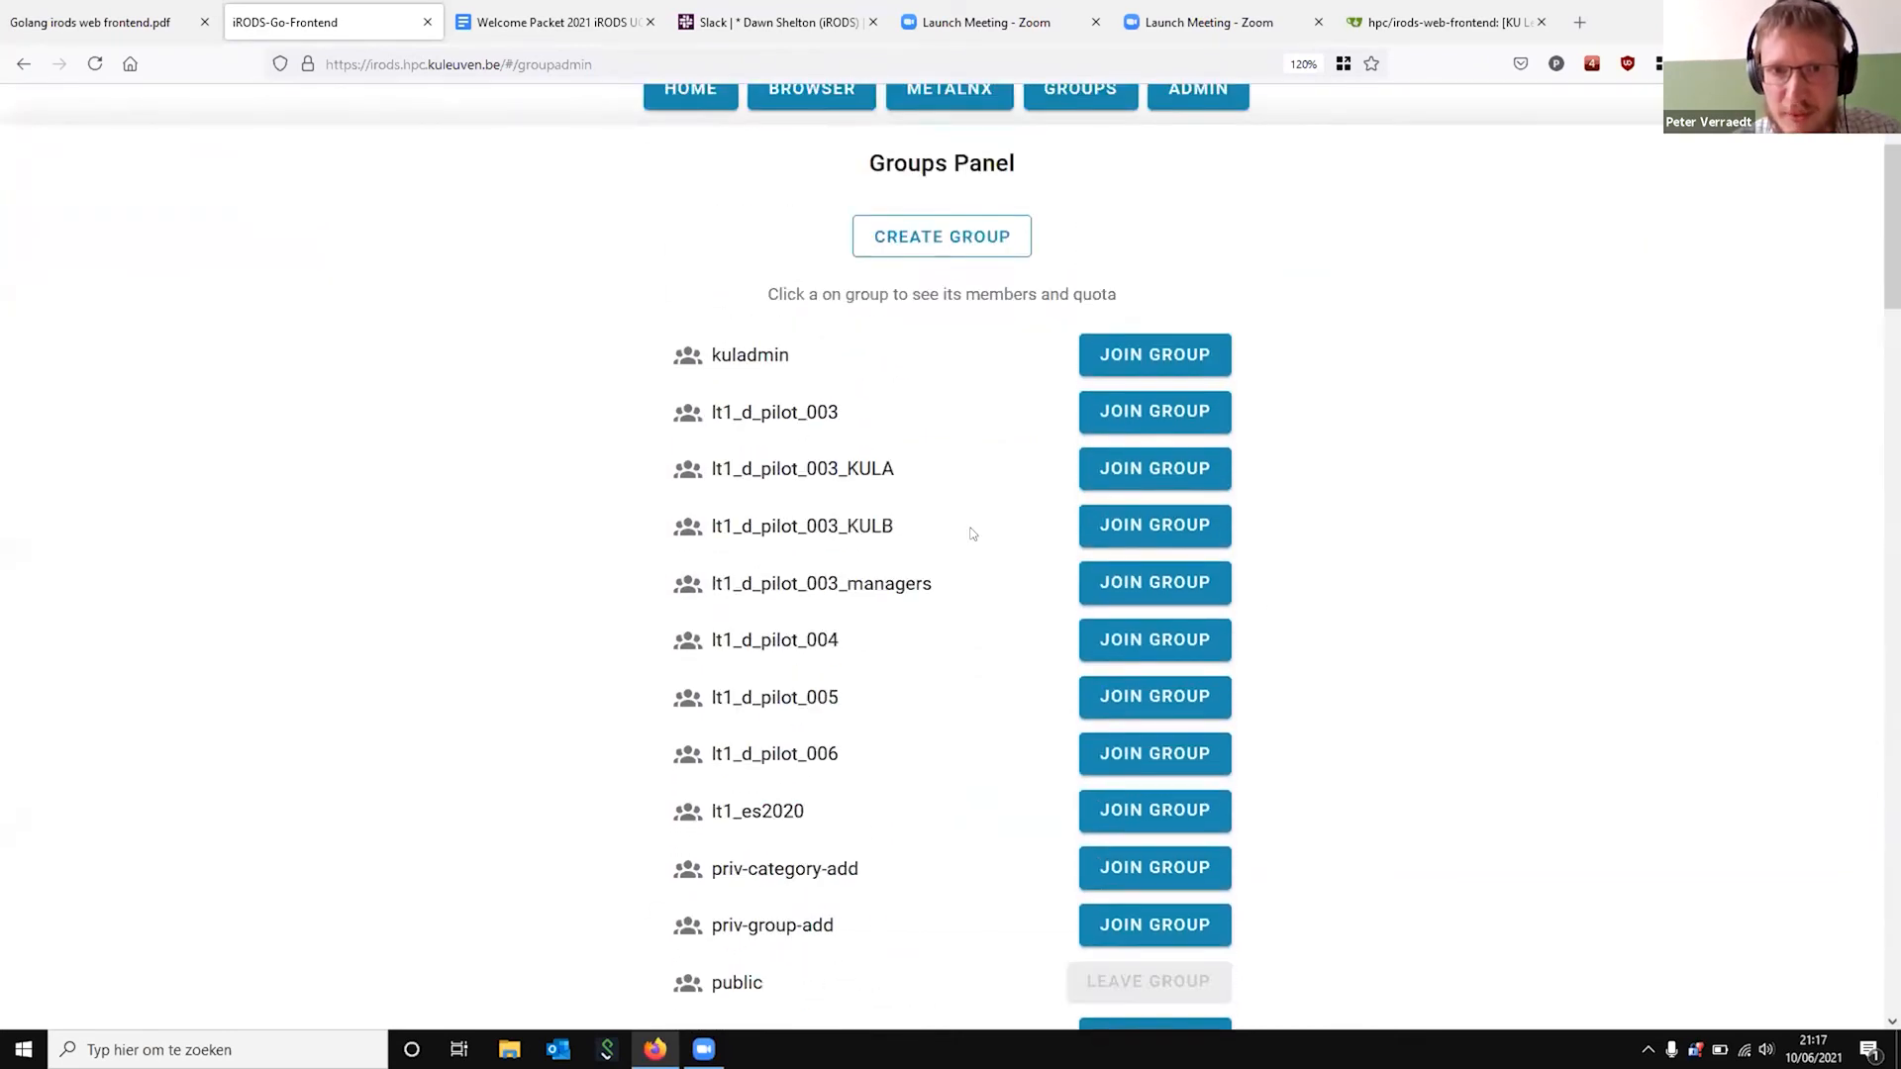
scroll("up", 3)
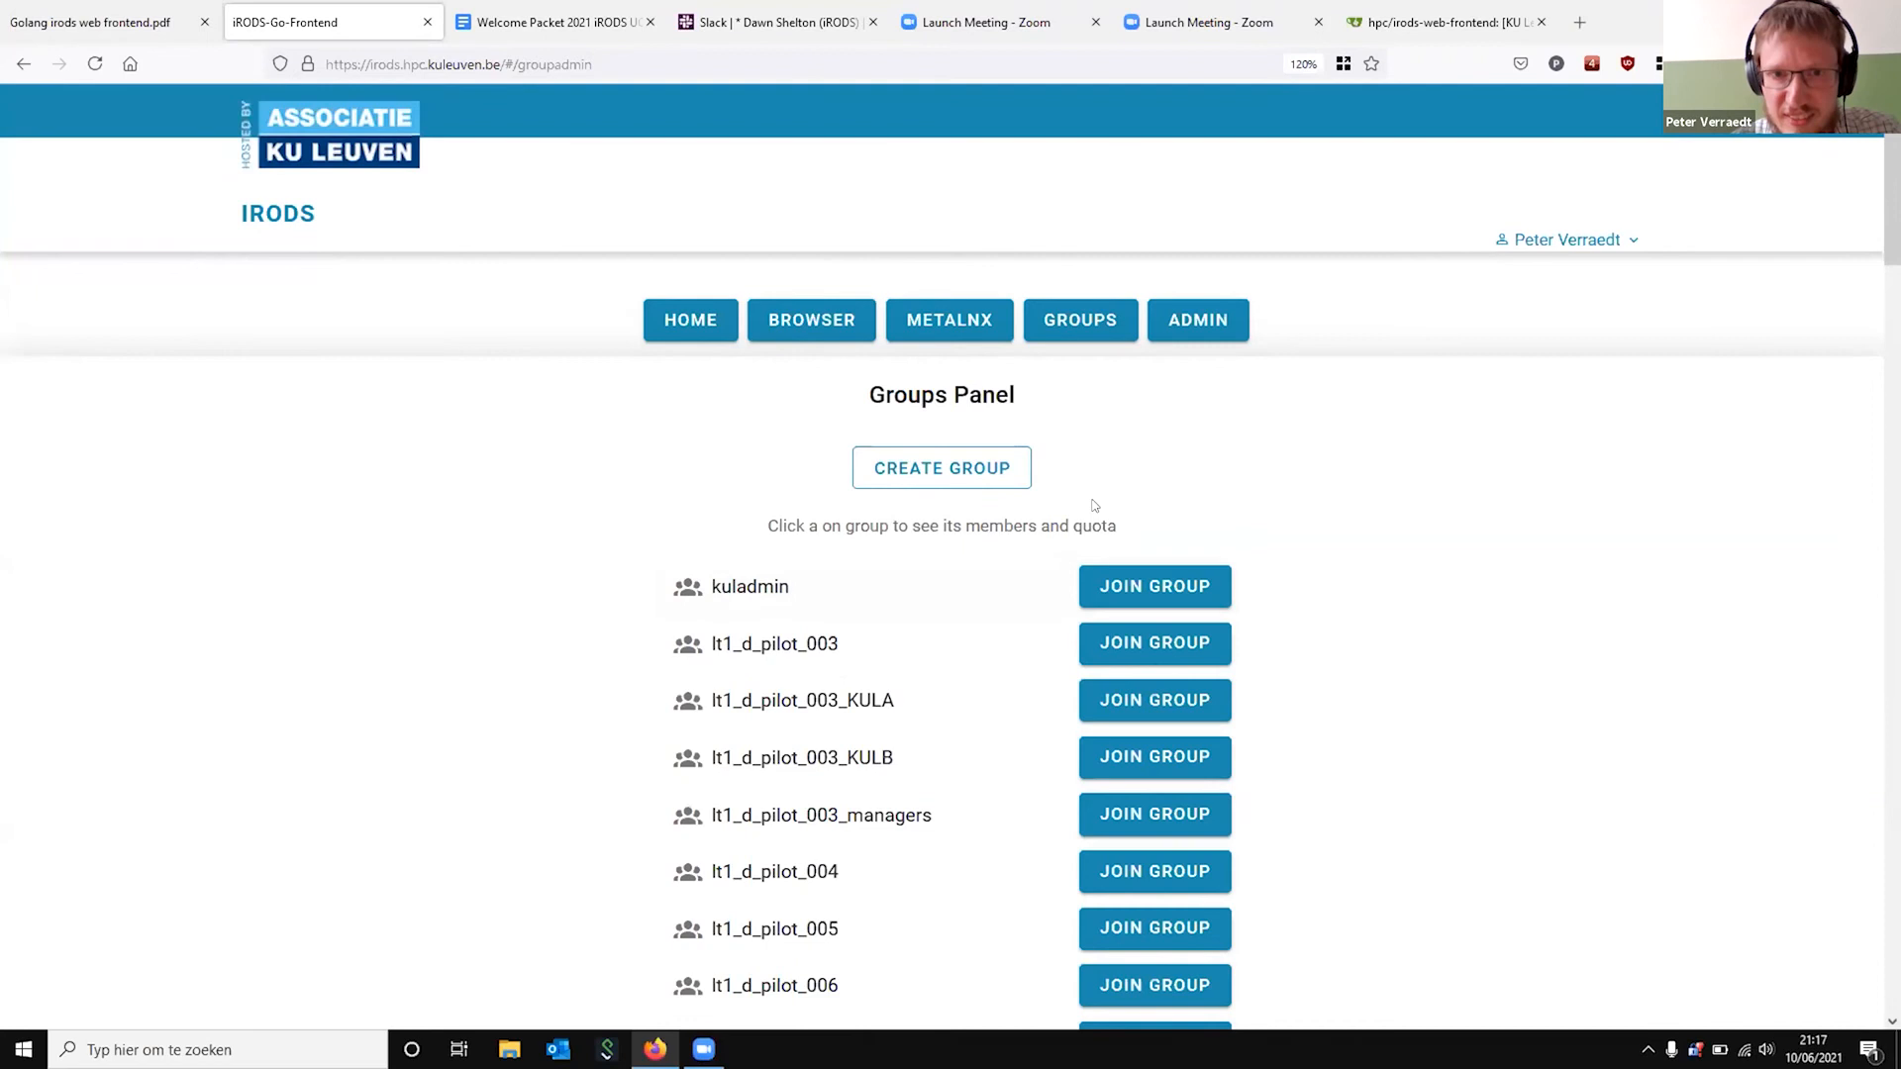
left_click(941, 468)
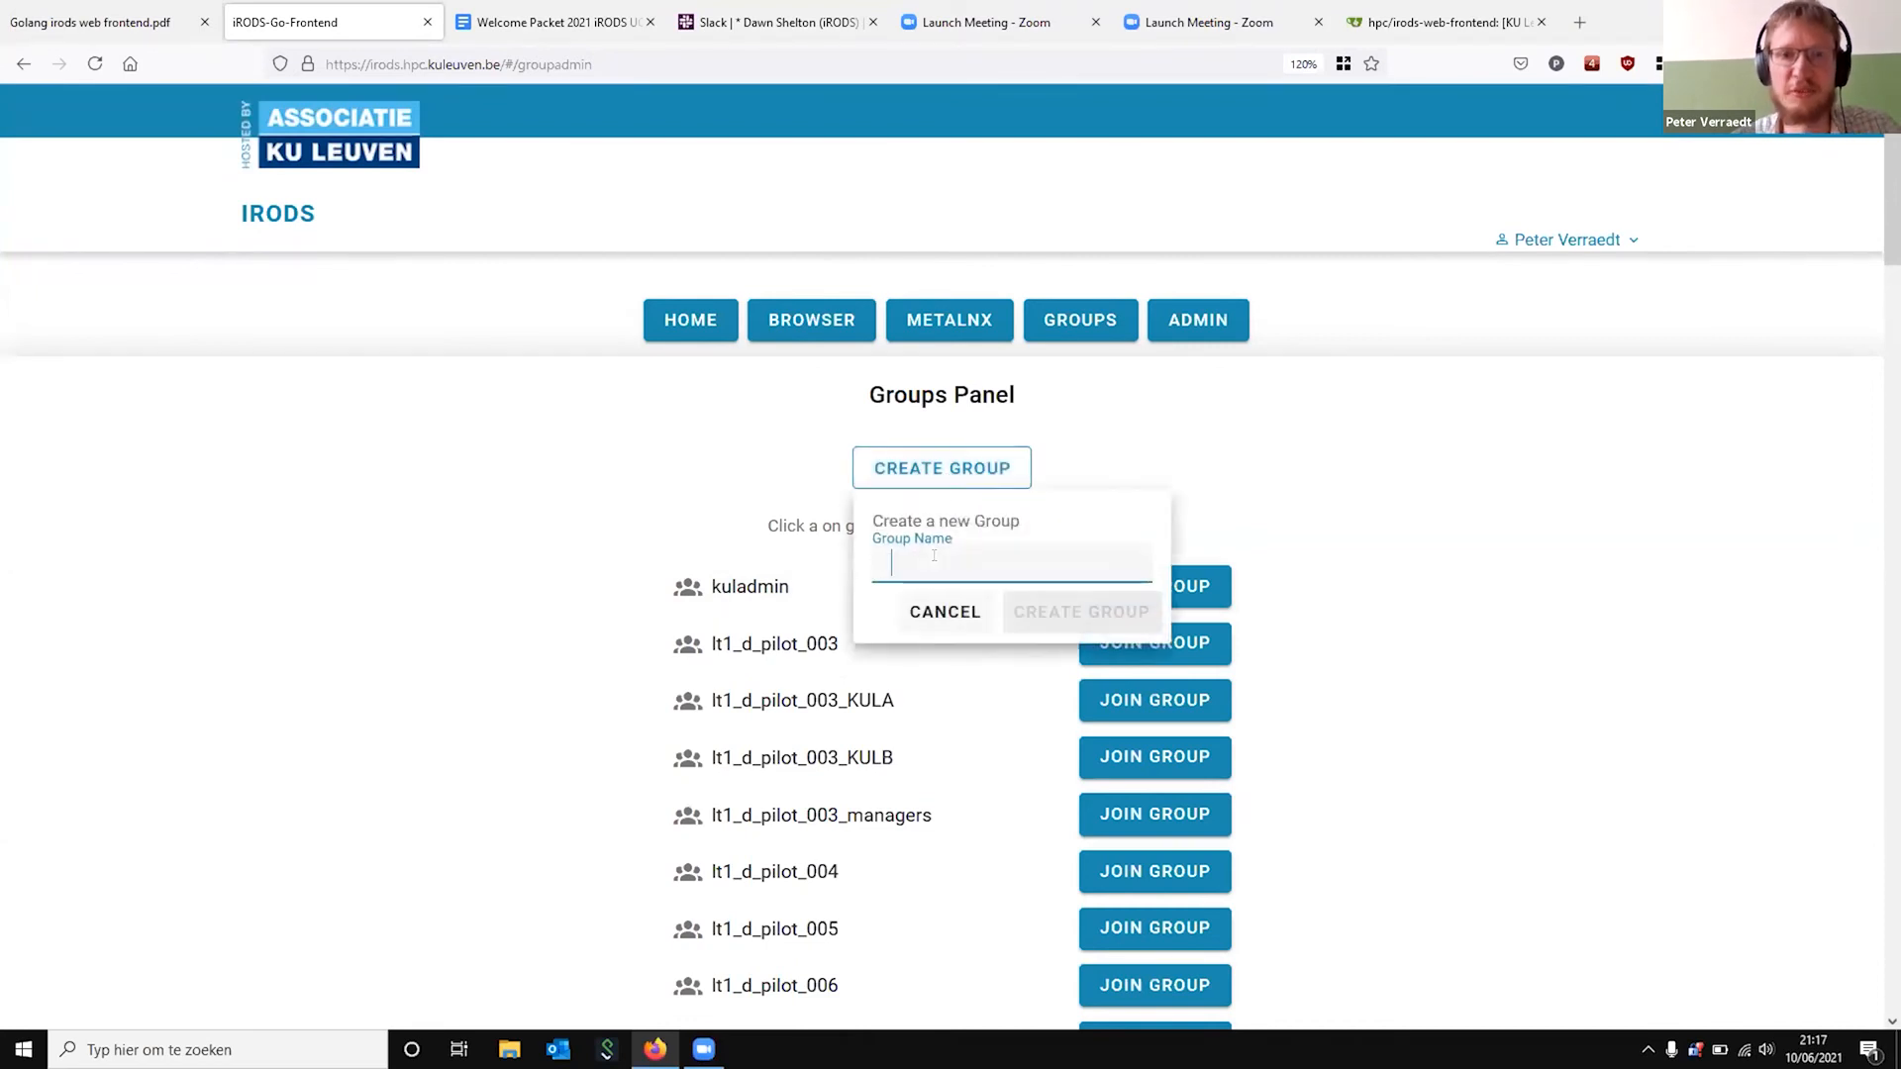
Create the group 'testgroup' and review its member list
type("testgroup")
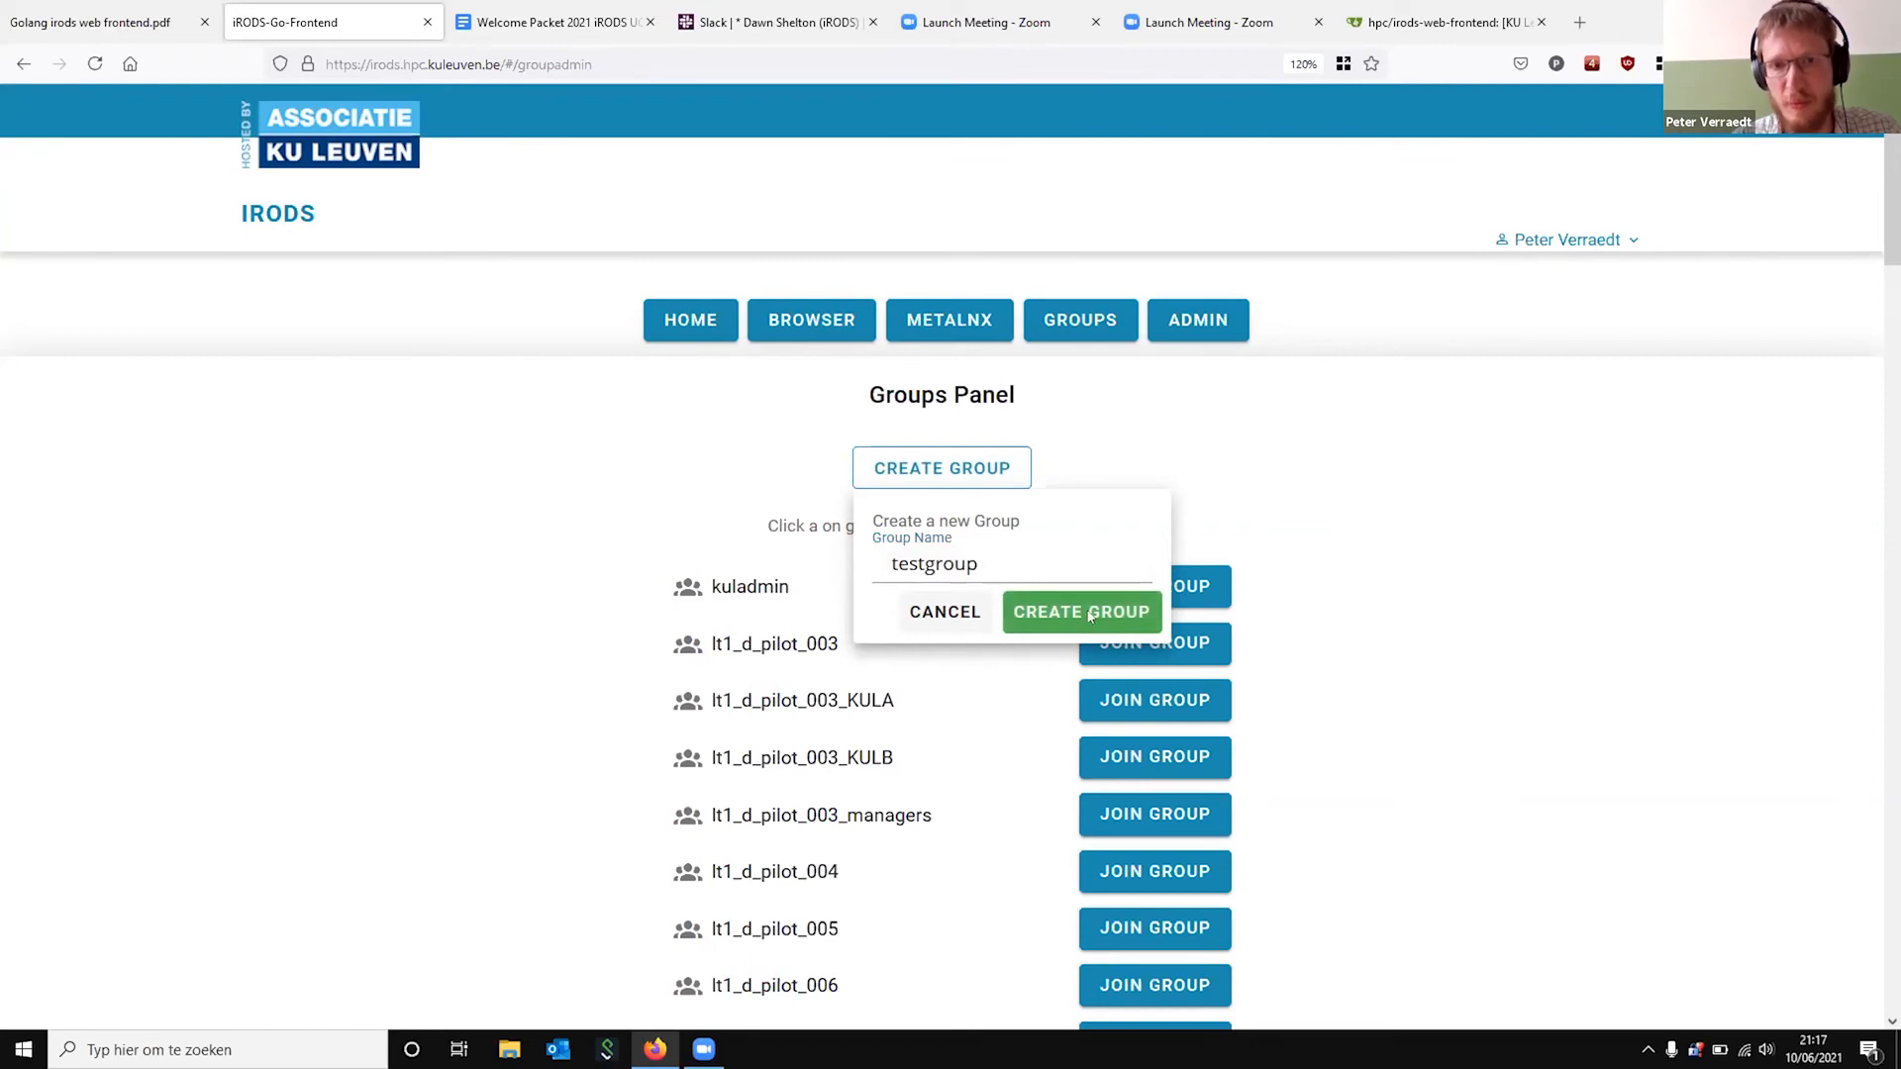
left_click(1081, 612)
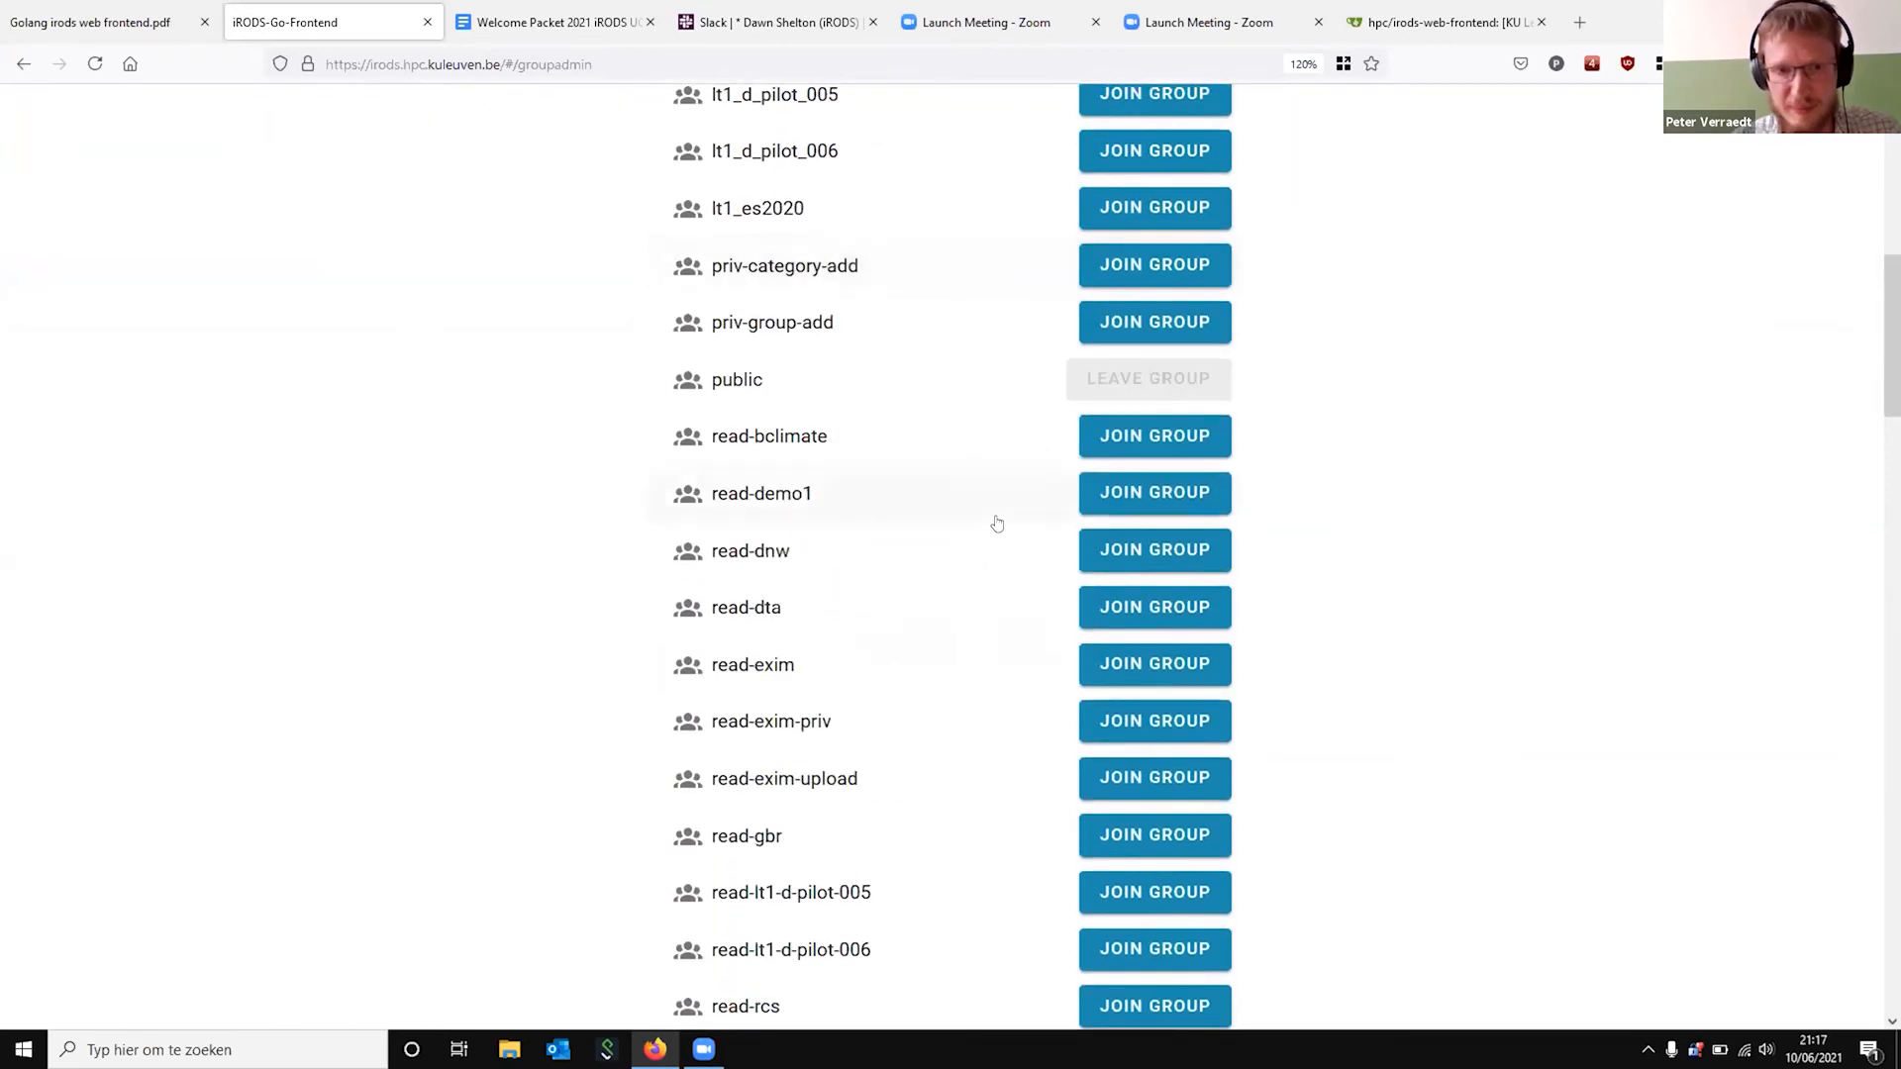
scroll("down", 3)
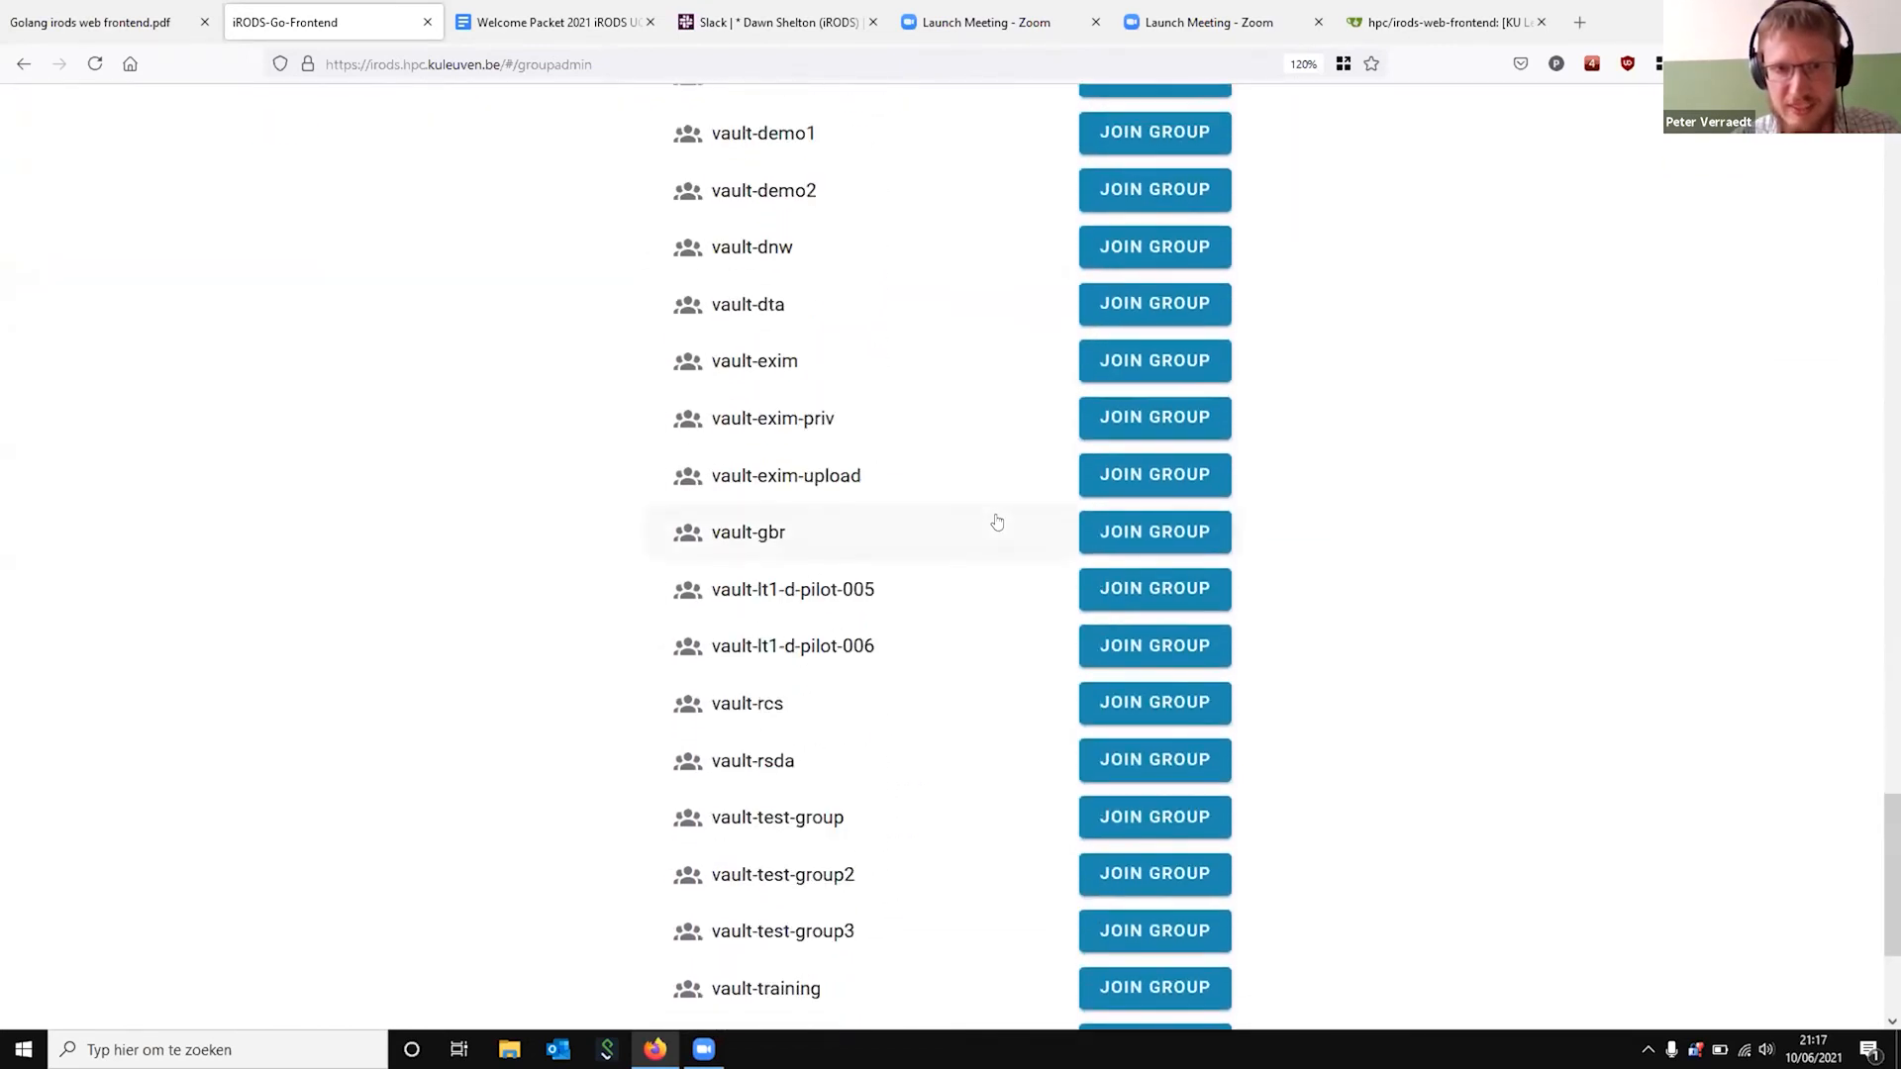
mouse_move(867, 530)
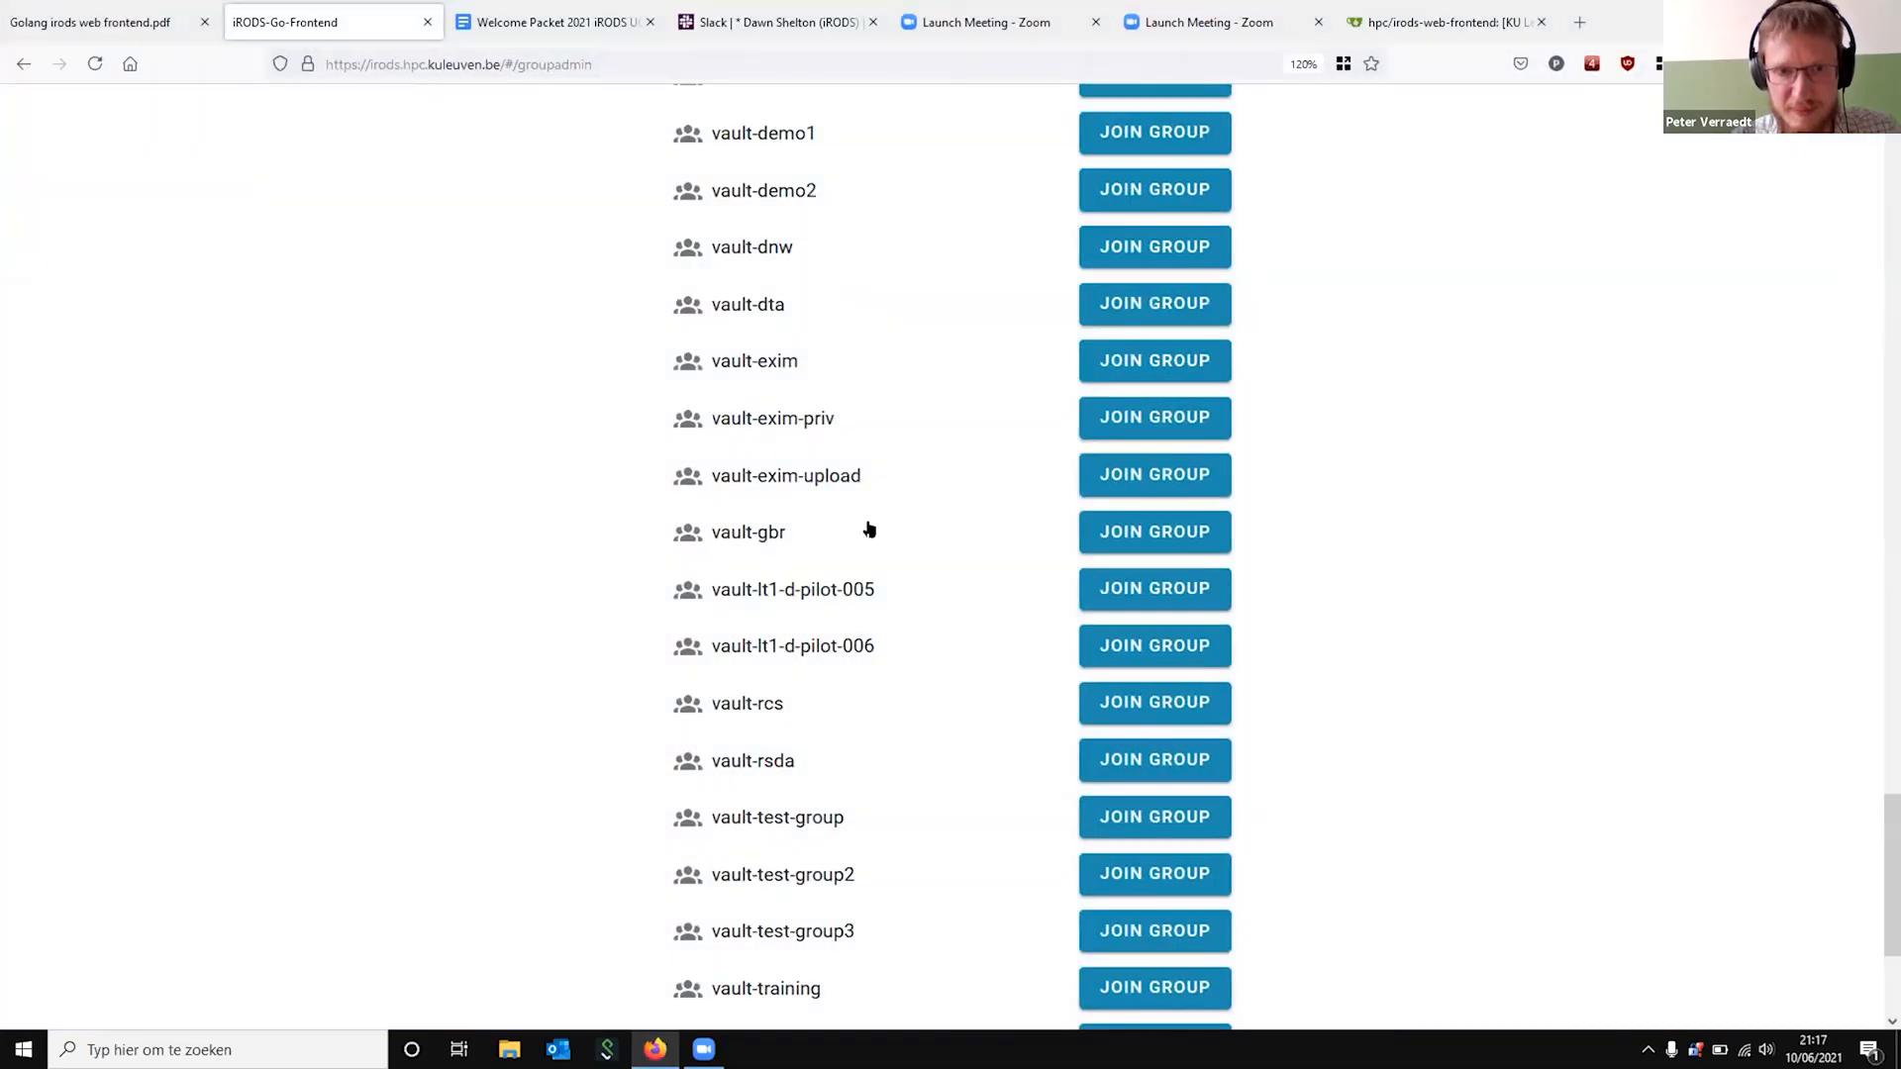
scroll("up", 3)
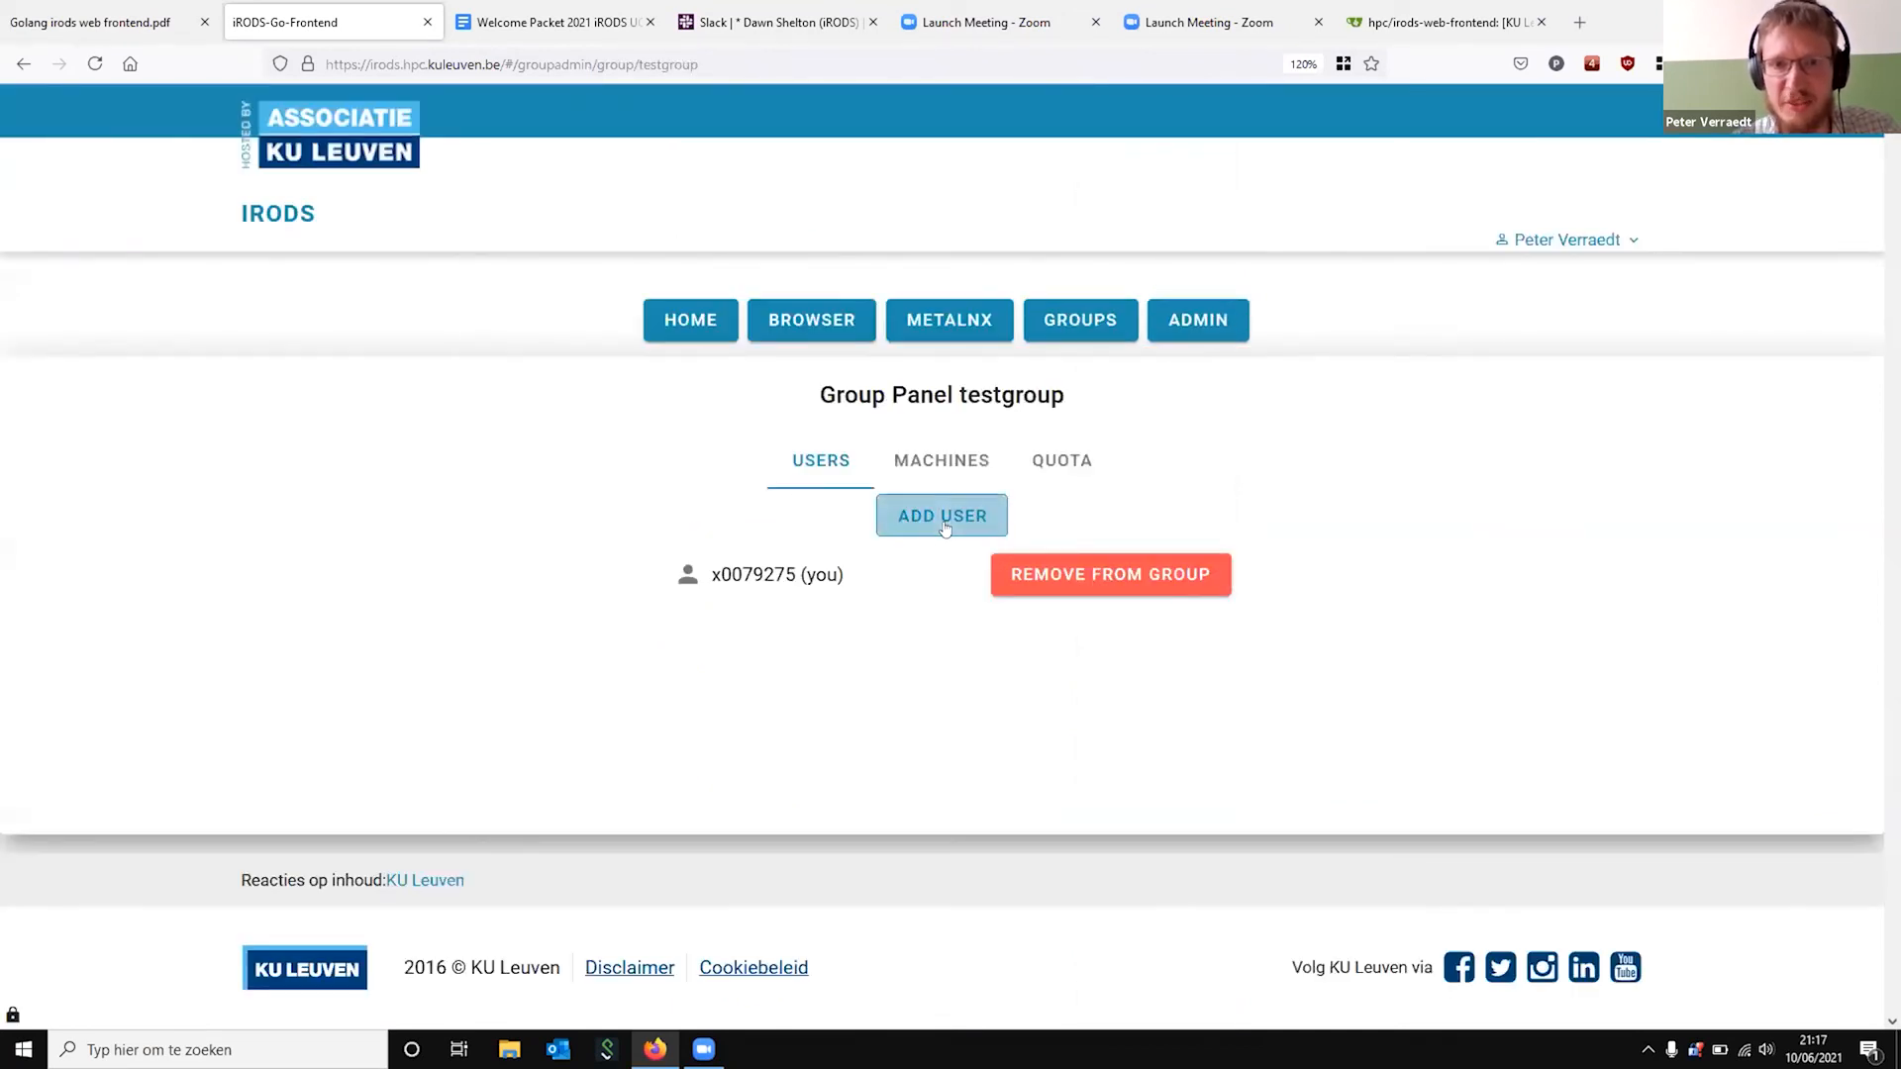
Add existing user rods to testgroup, then remove rods from the group again
left_click(941, 515)
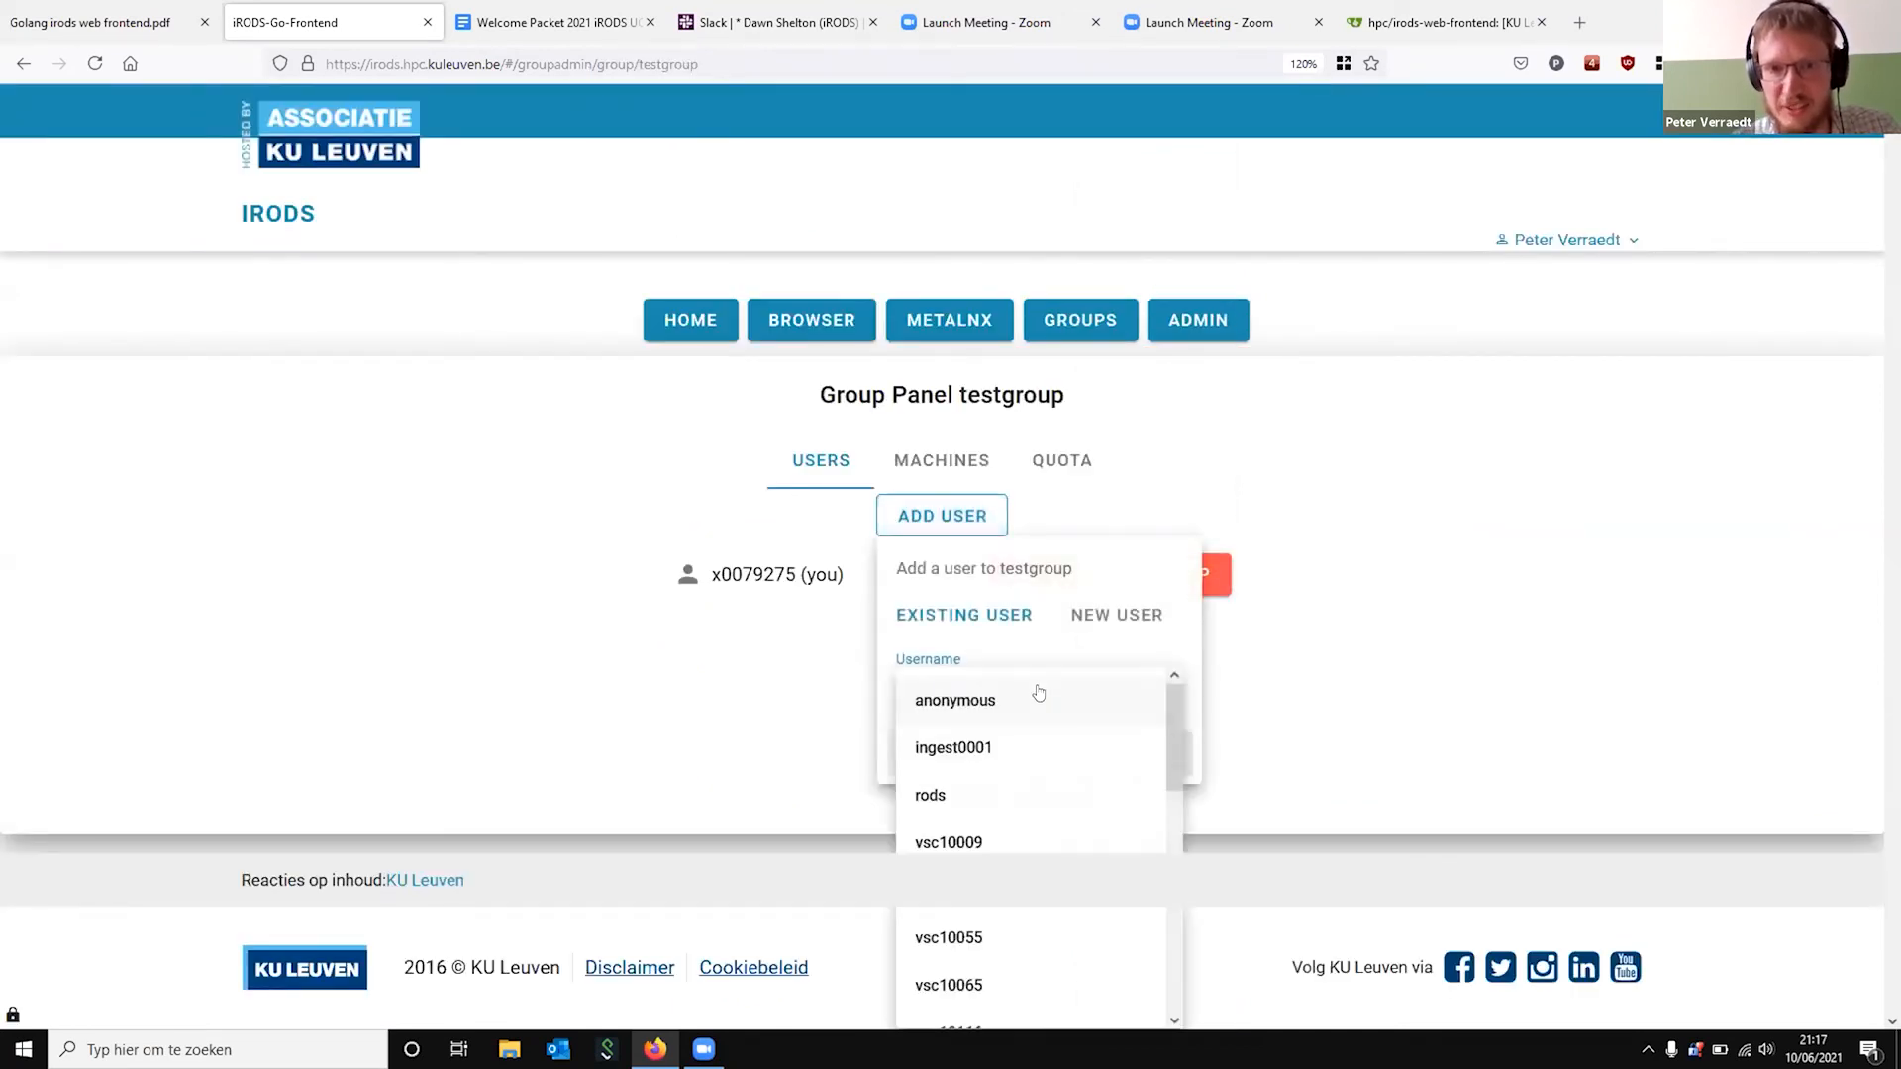
left_click(931, 796)
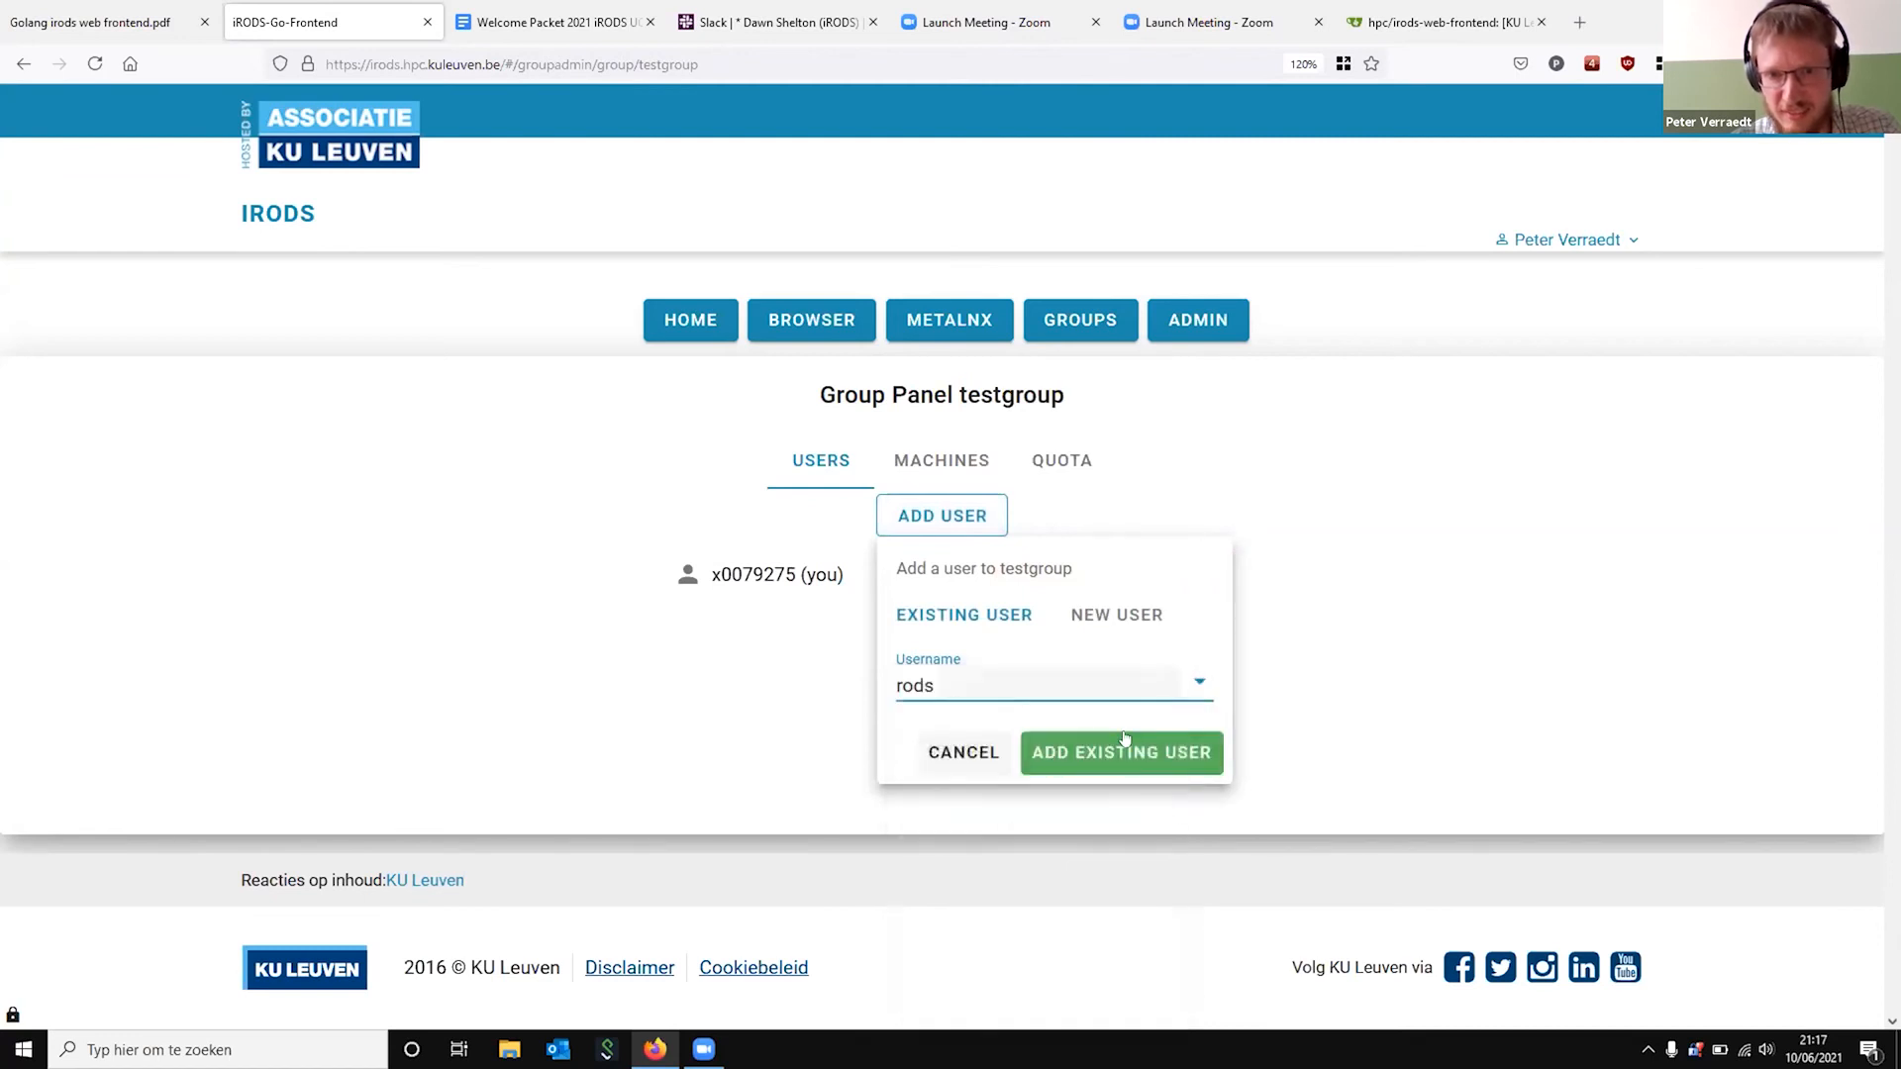
left_click(1121, 752)
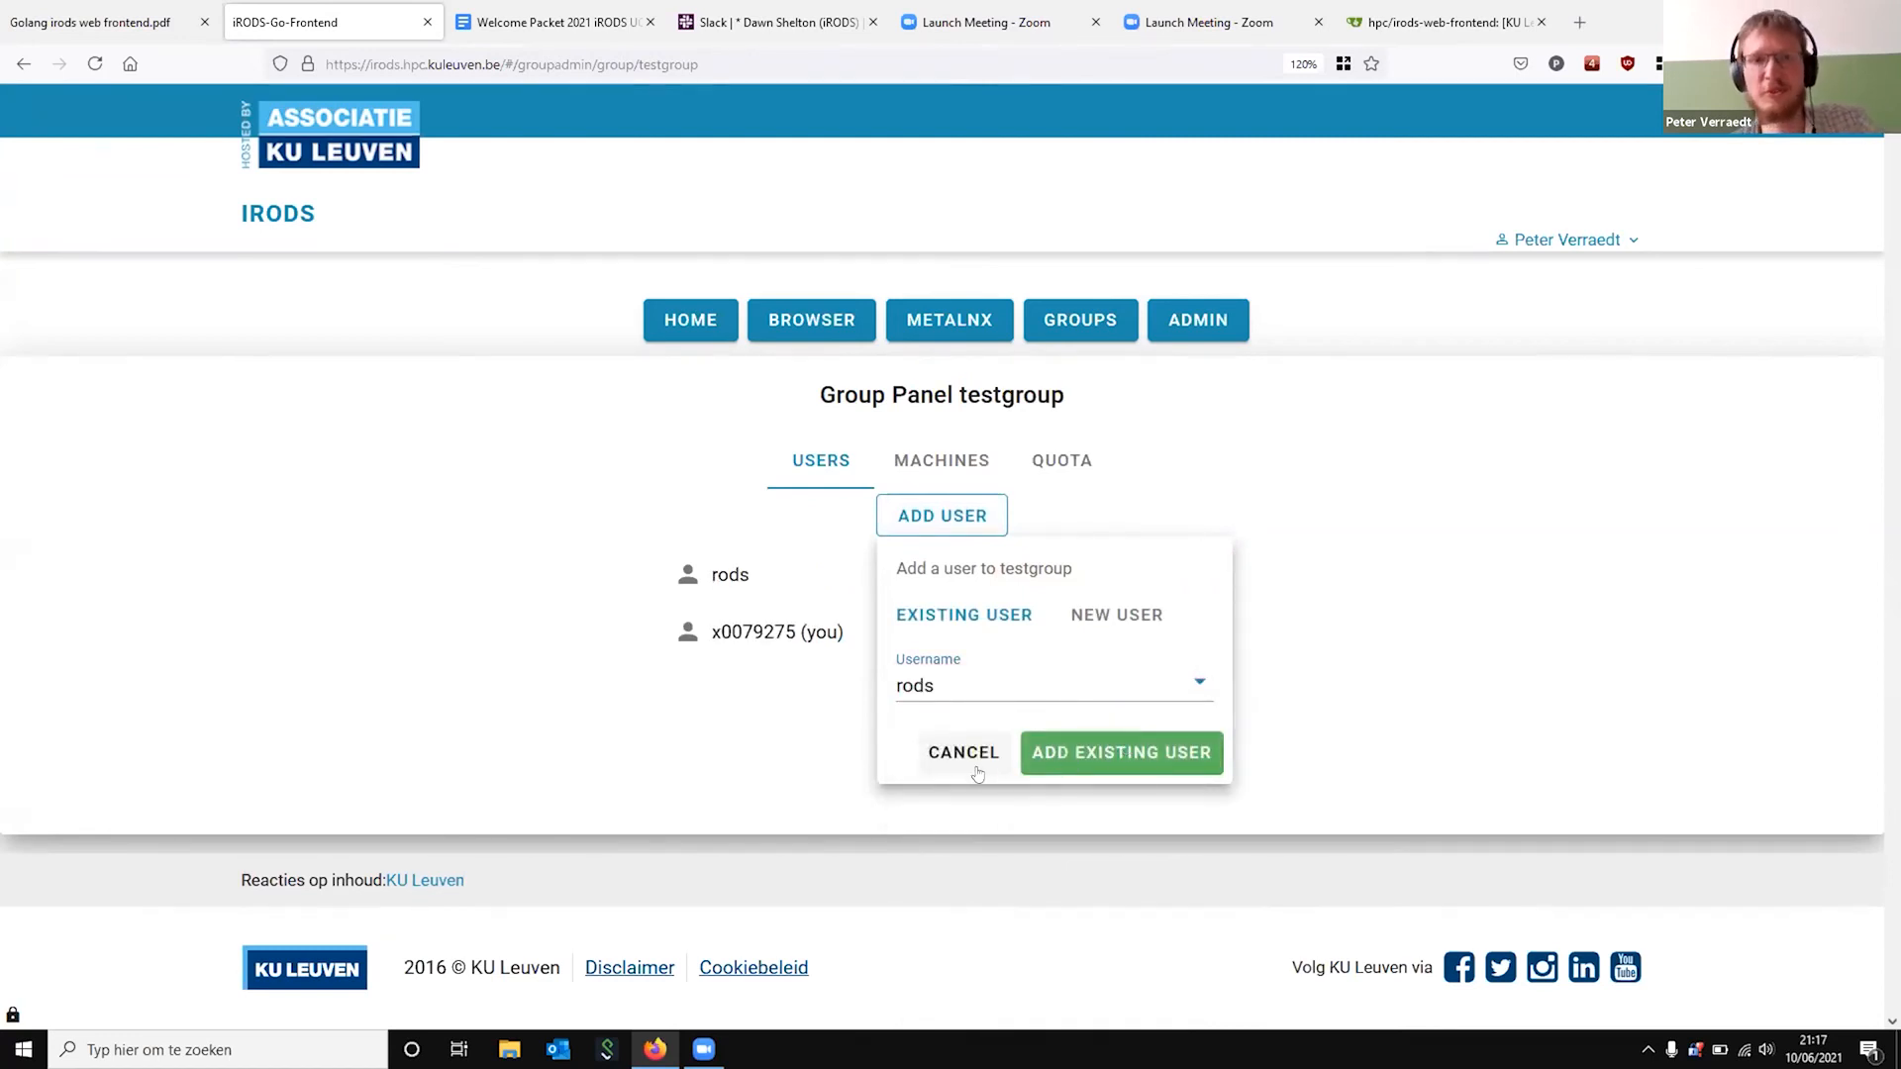
left_click(962, 752)
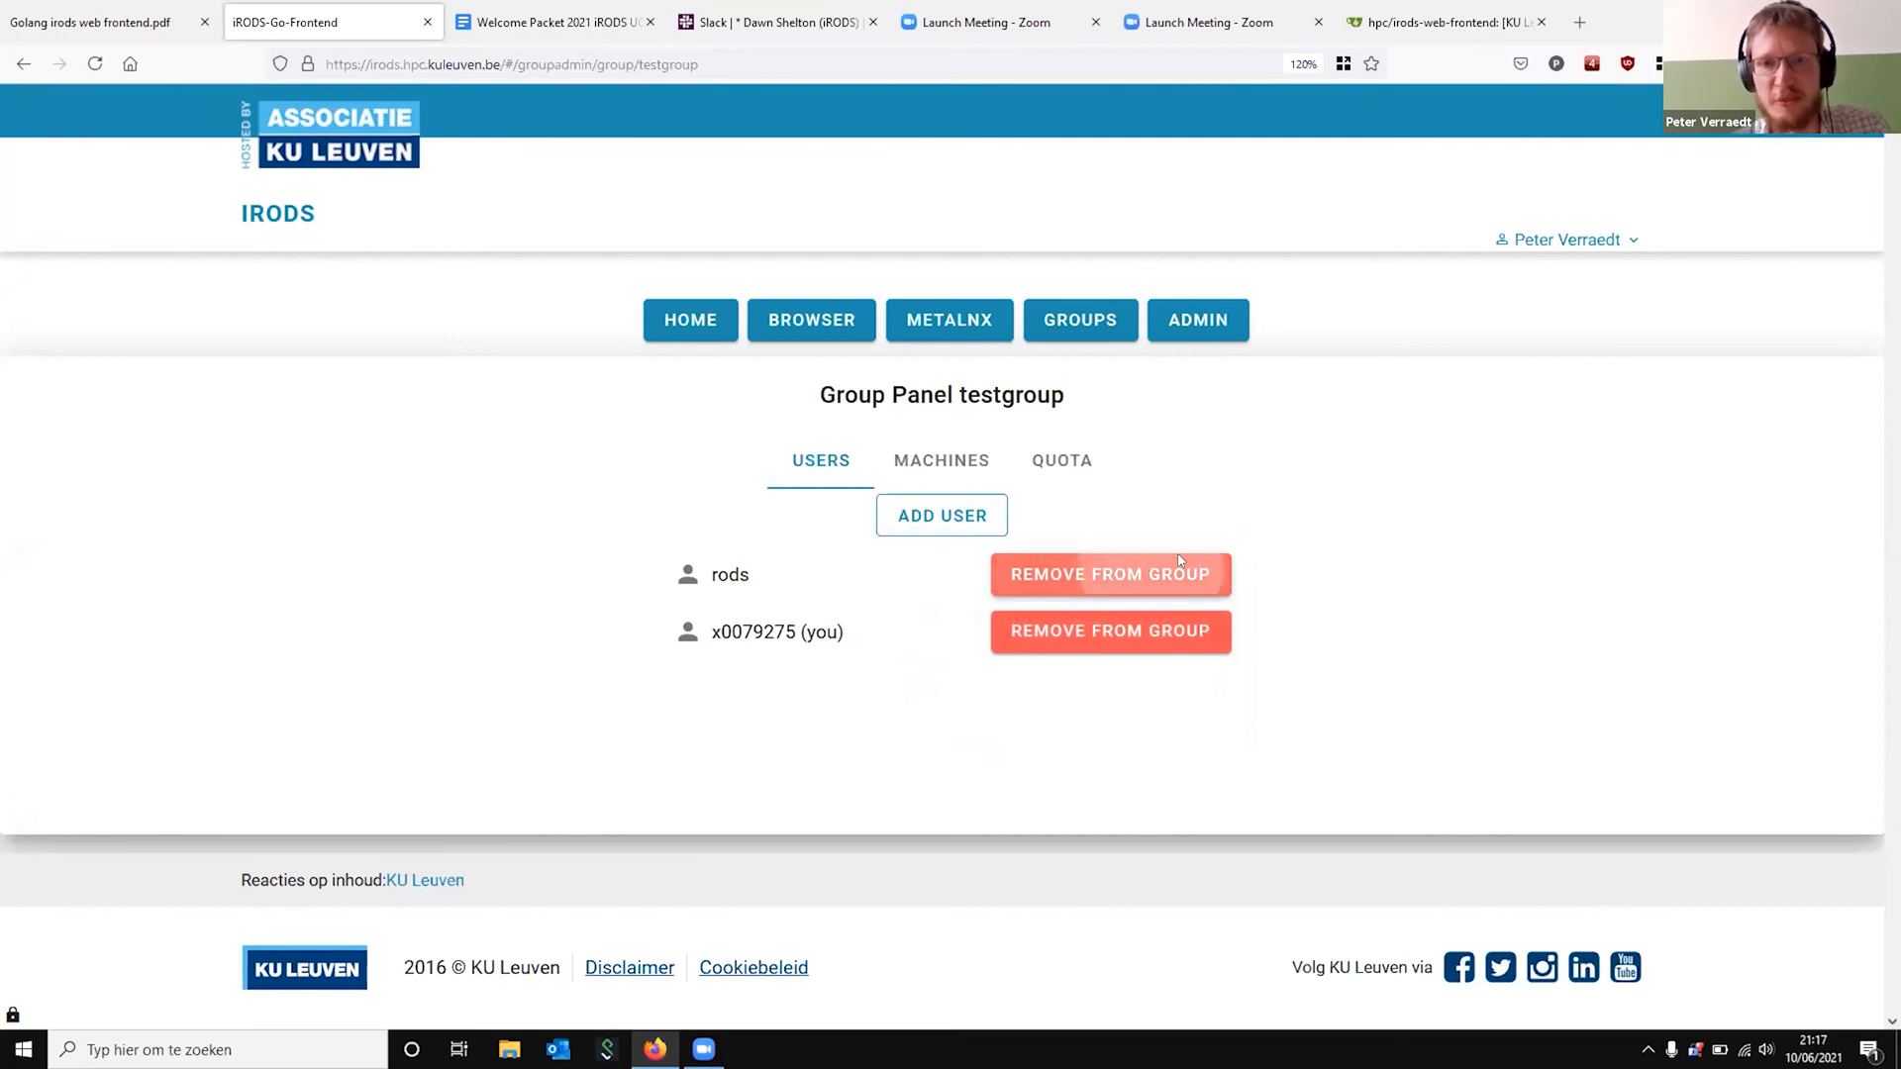
left_click(1107, 575)
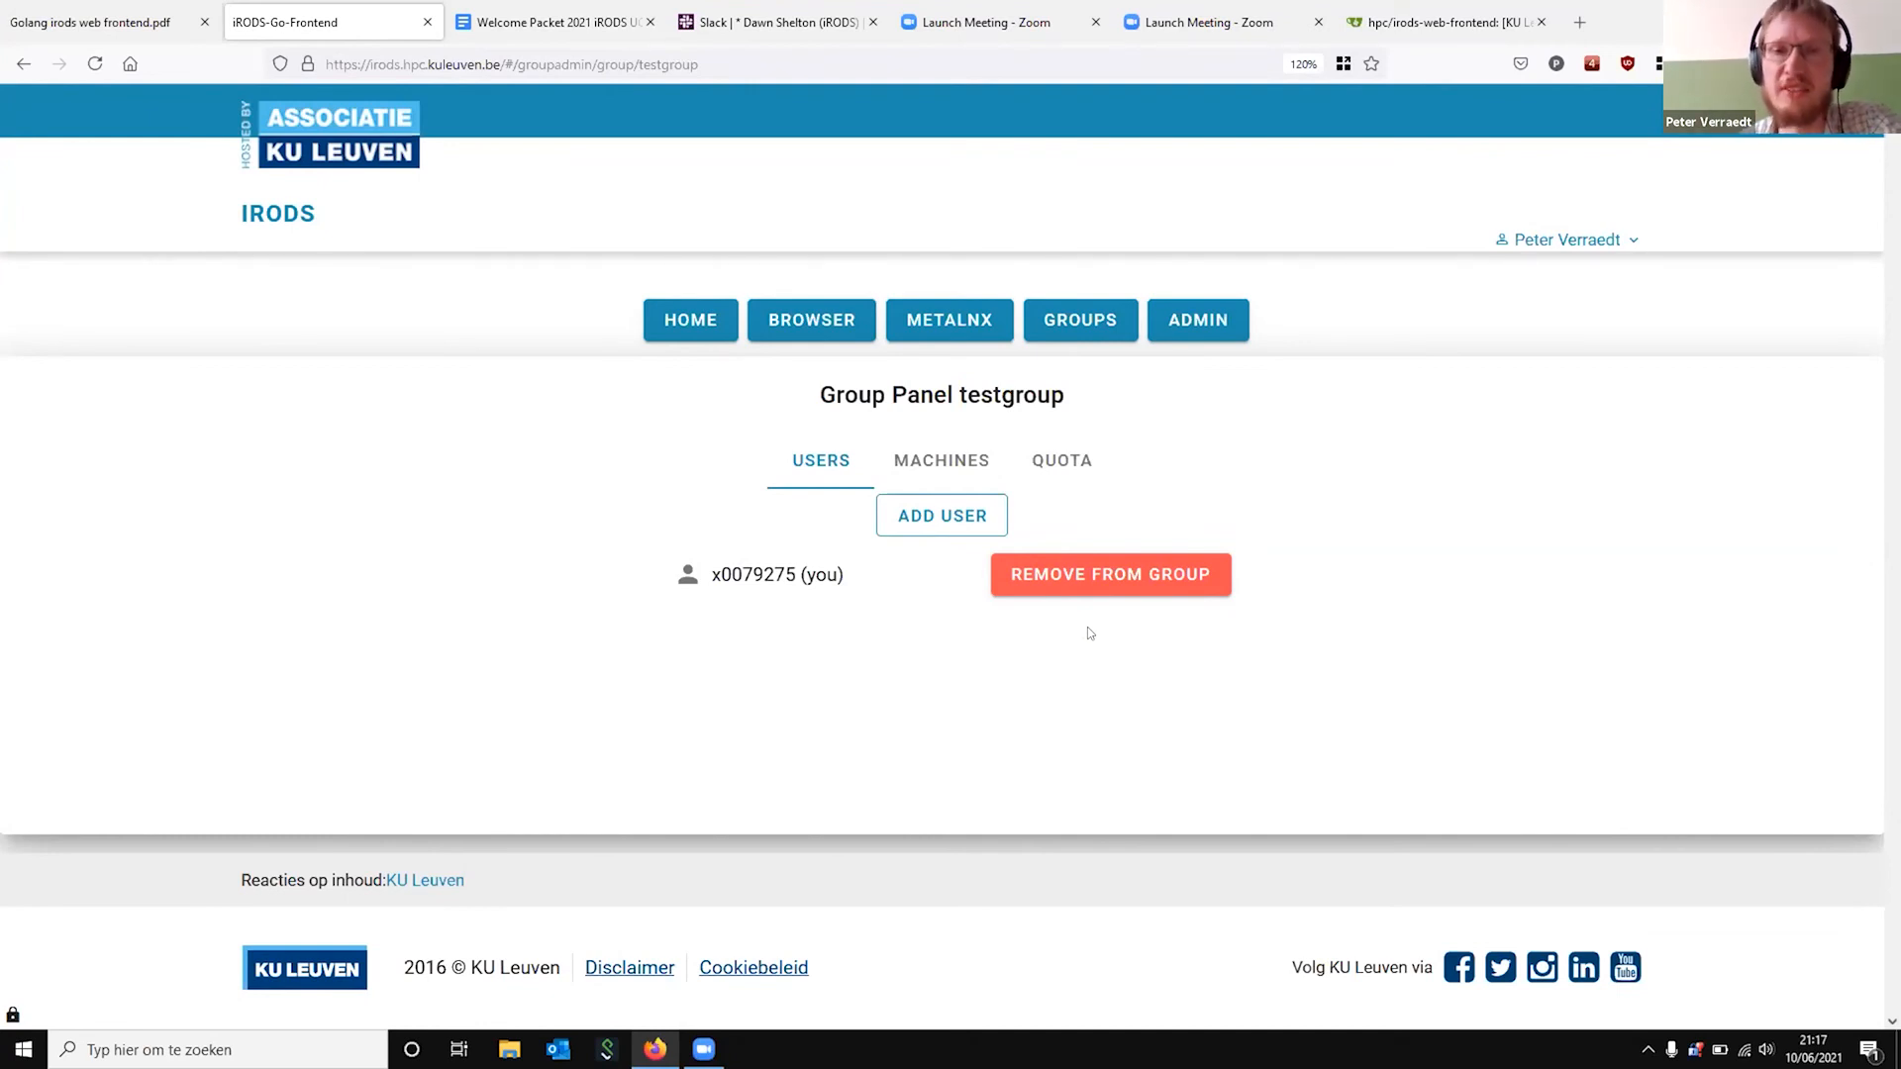
mouse_move(1197, 318)
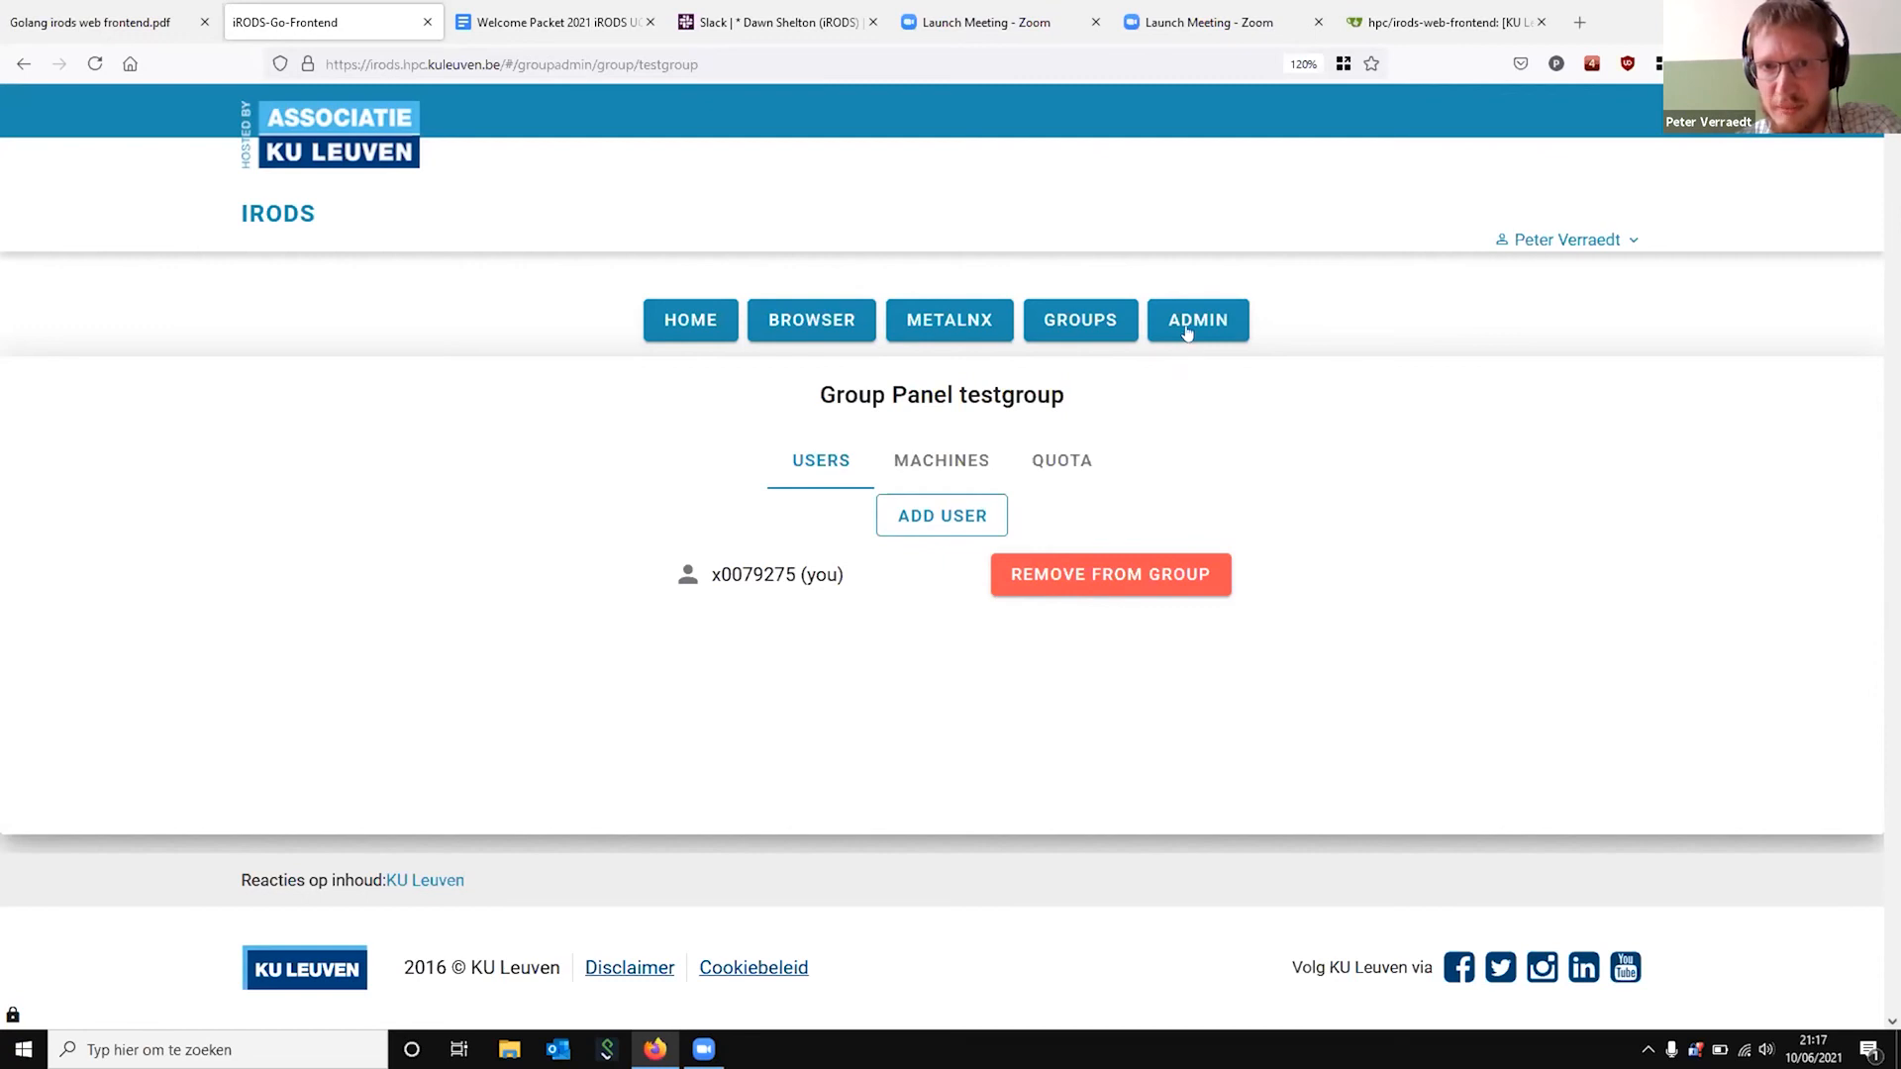
mouse_move(1180, 354)
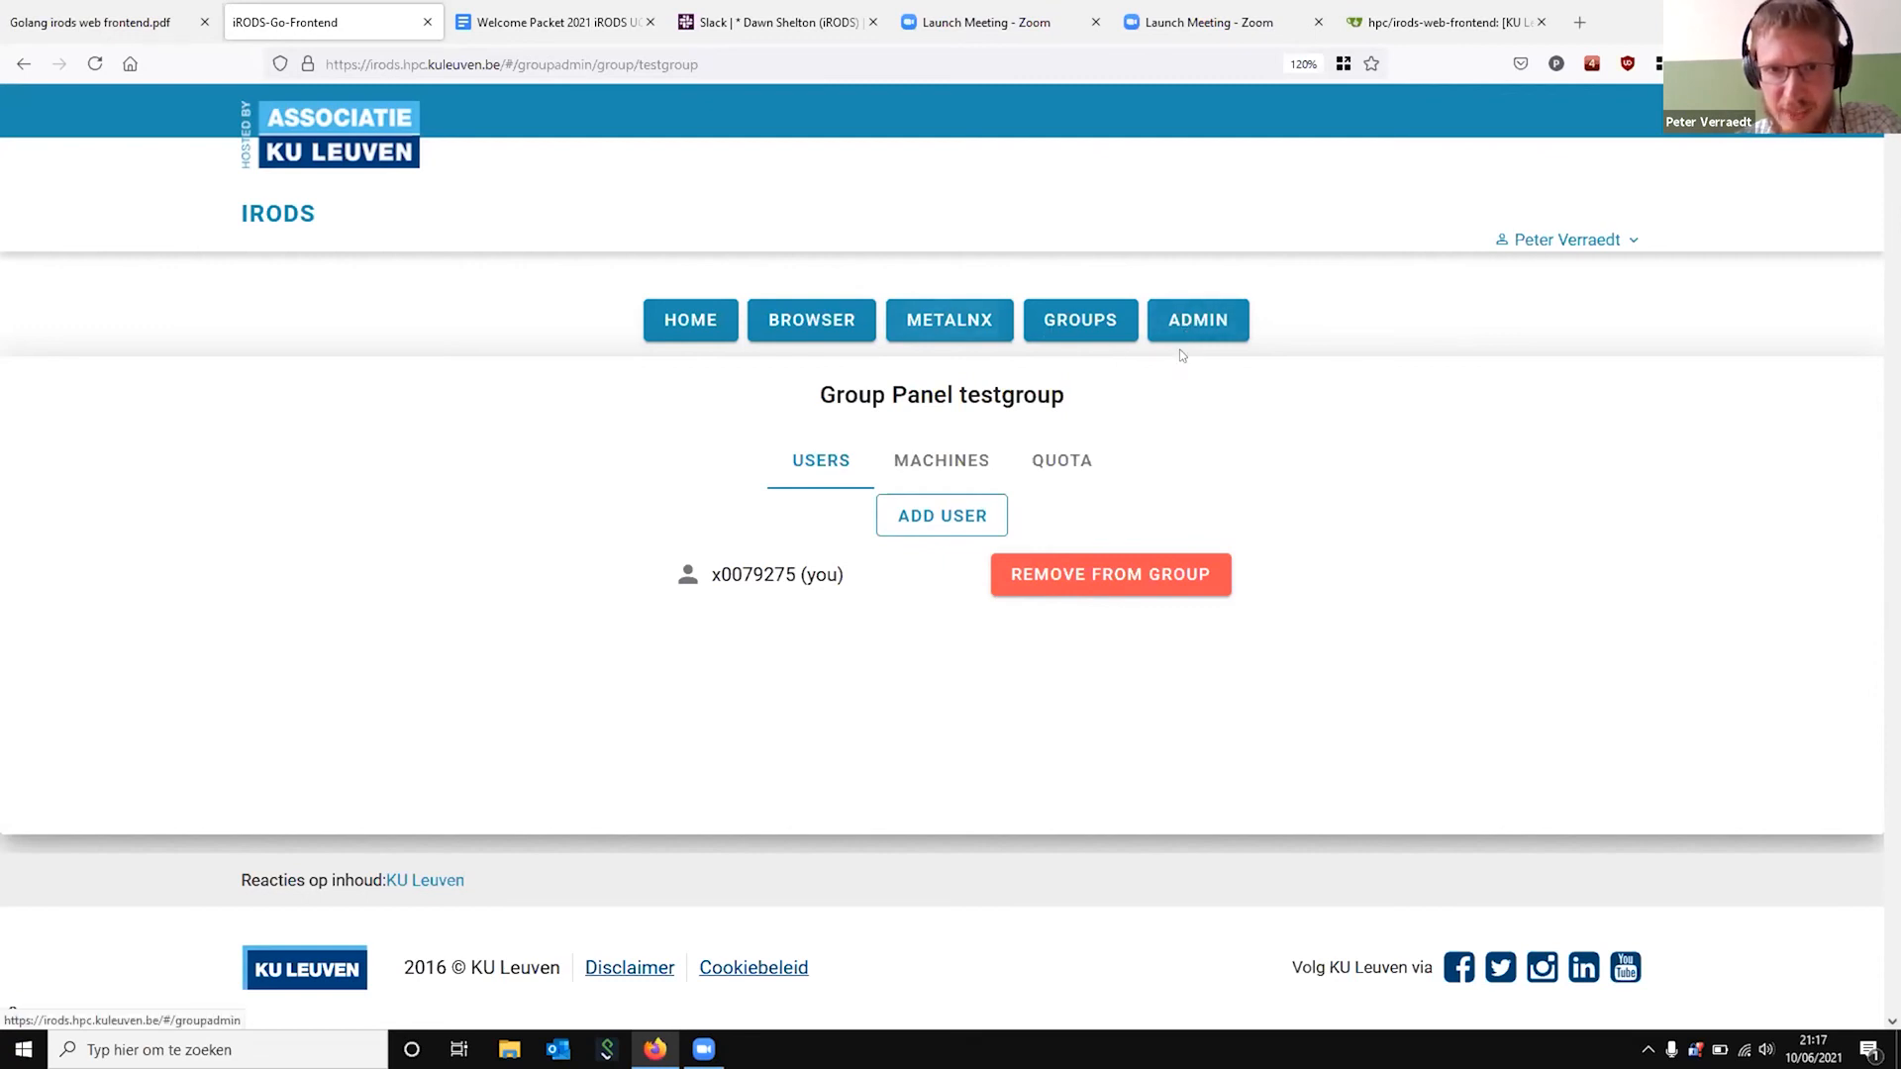
View the Administrator Panel's users, administrators and groups lists, then return to the home page
left_click(1196, 321)
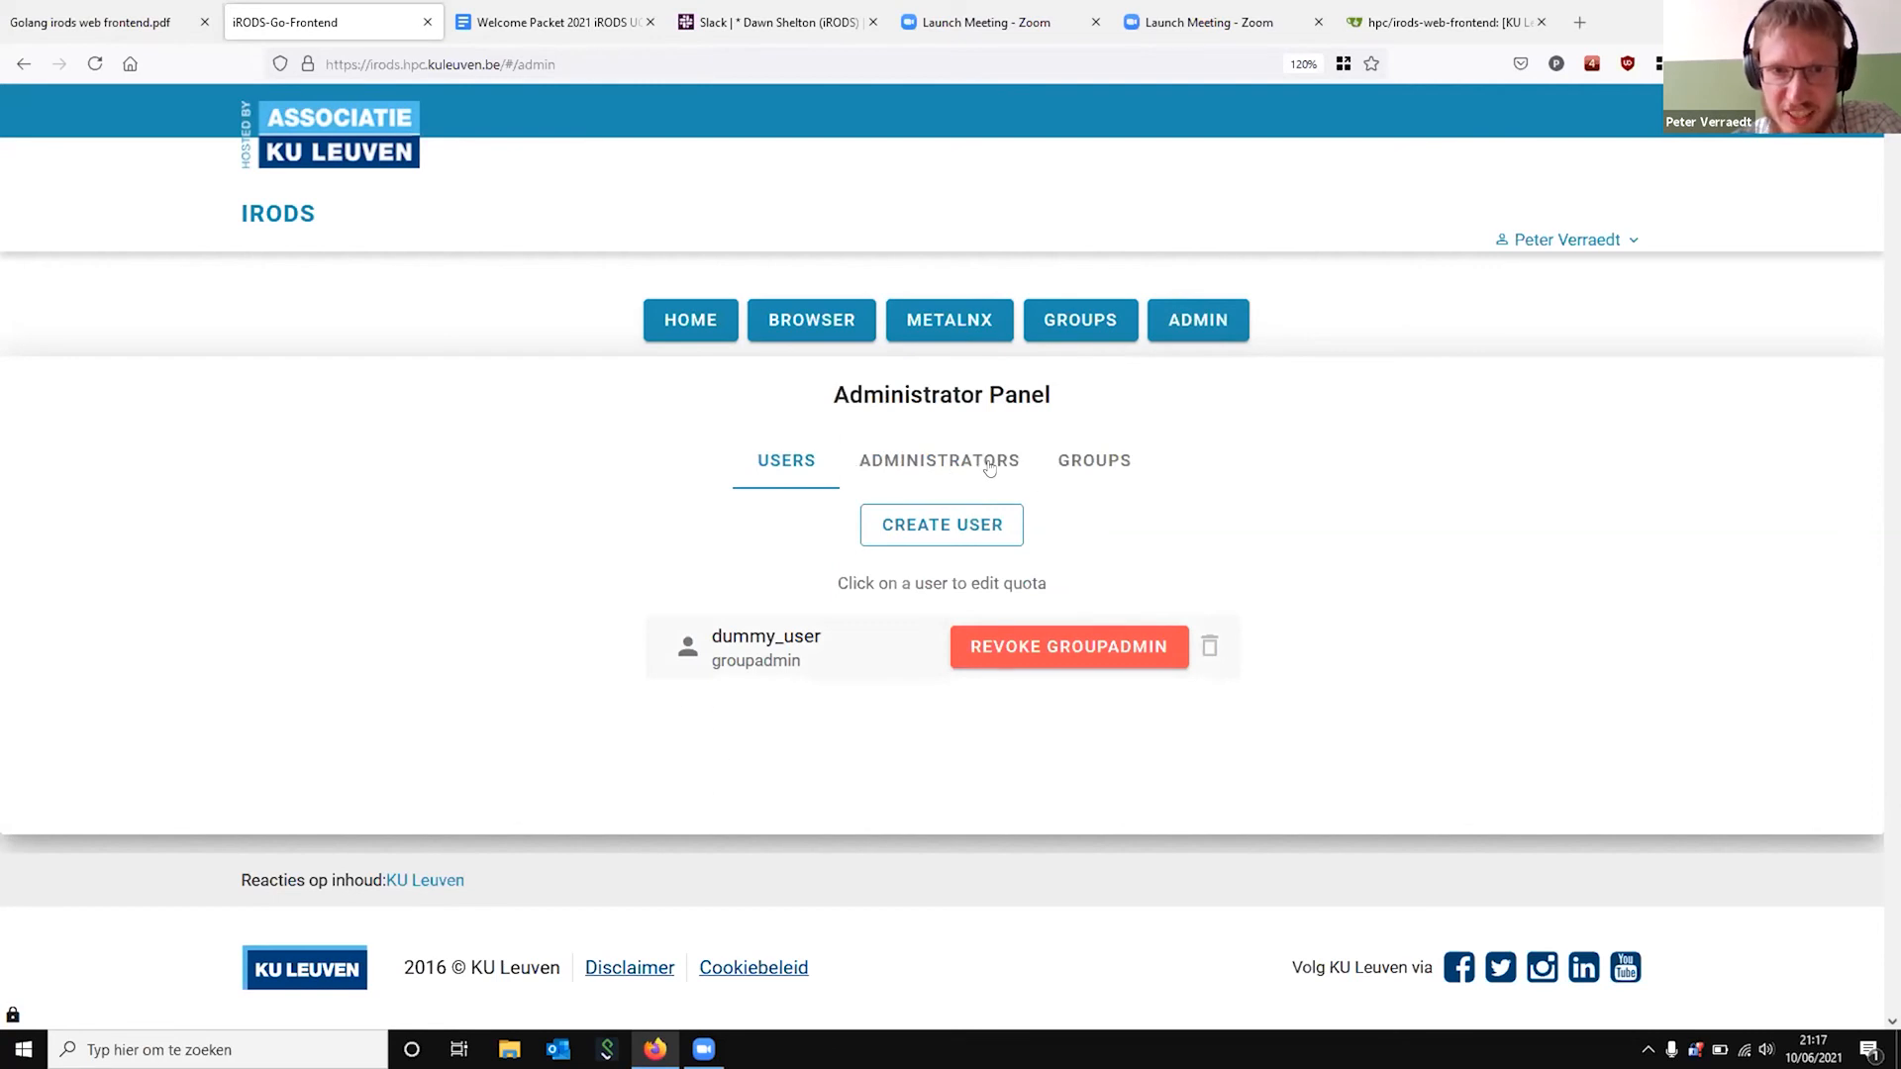
left_click(939, 461)
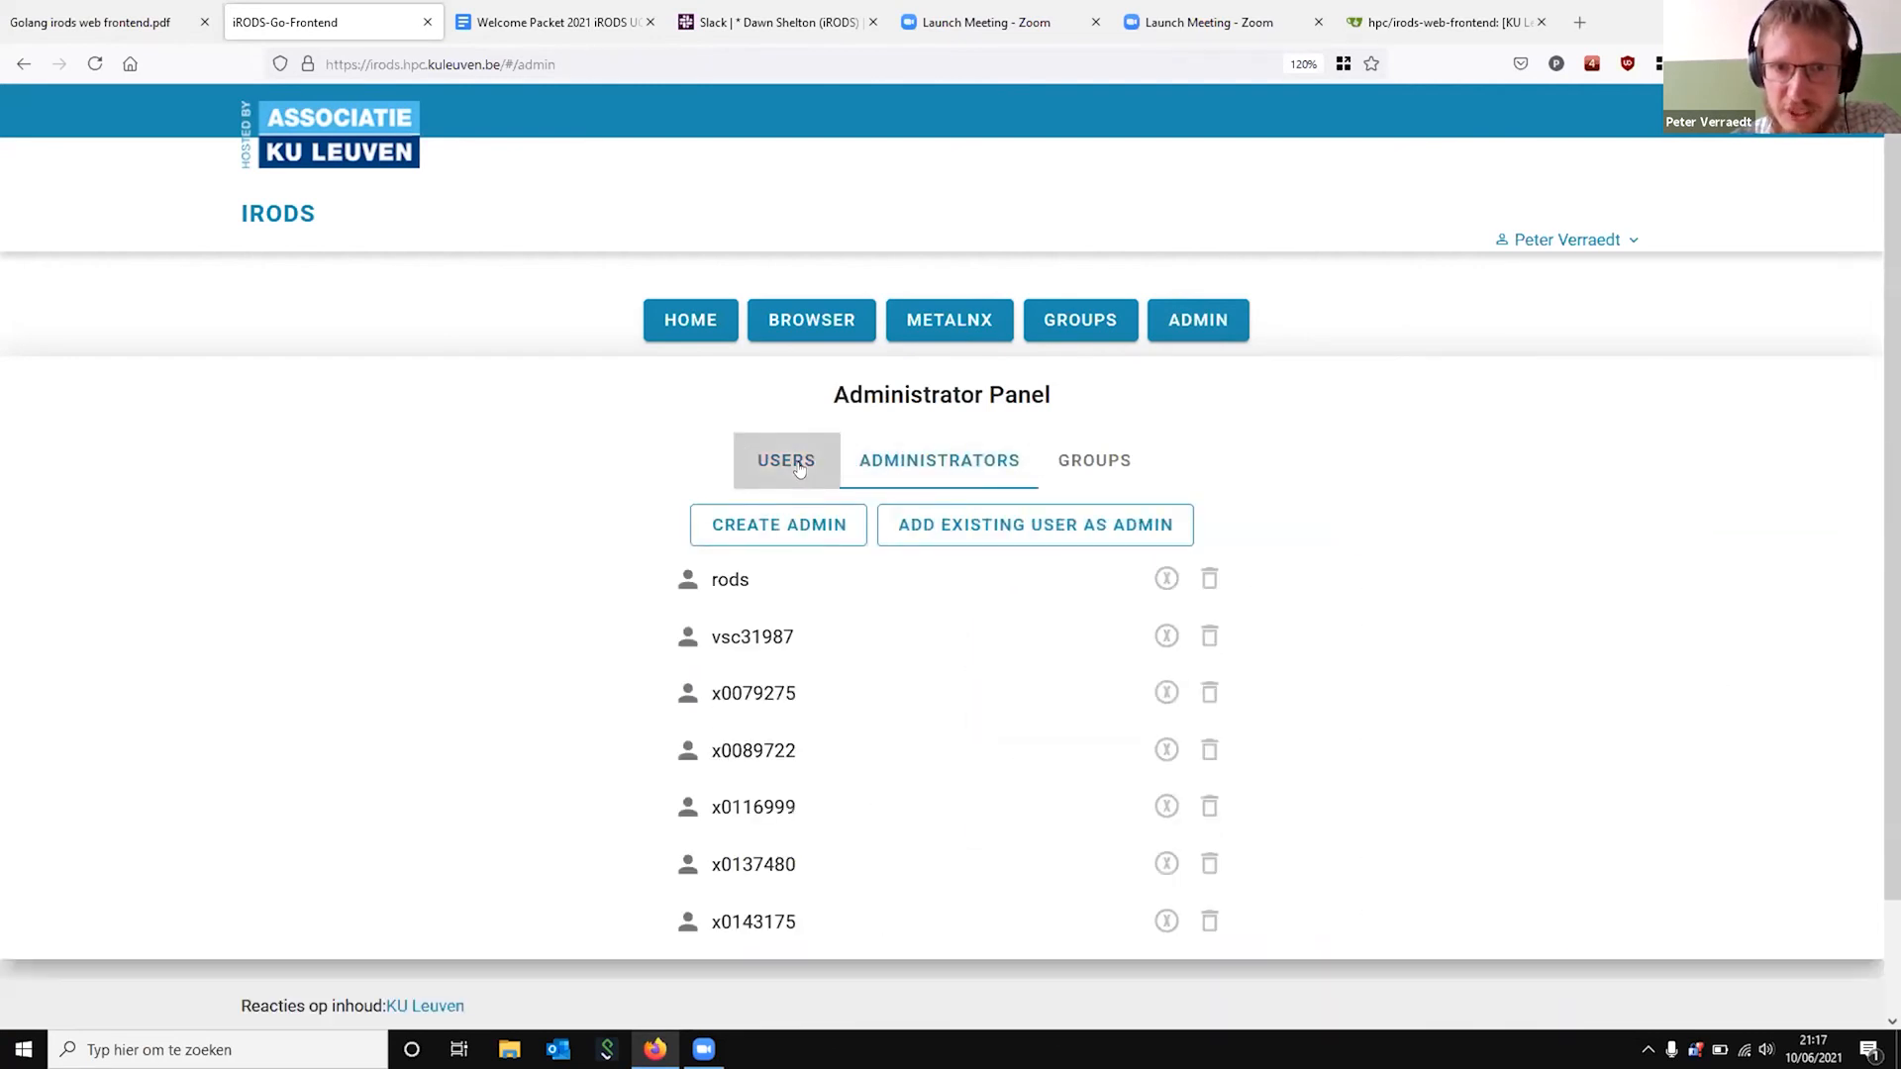
left_click(939, 459)
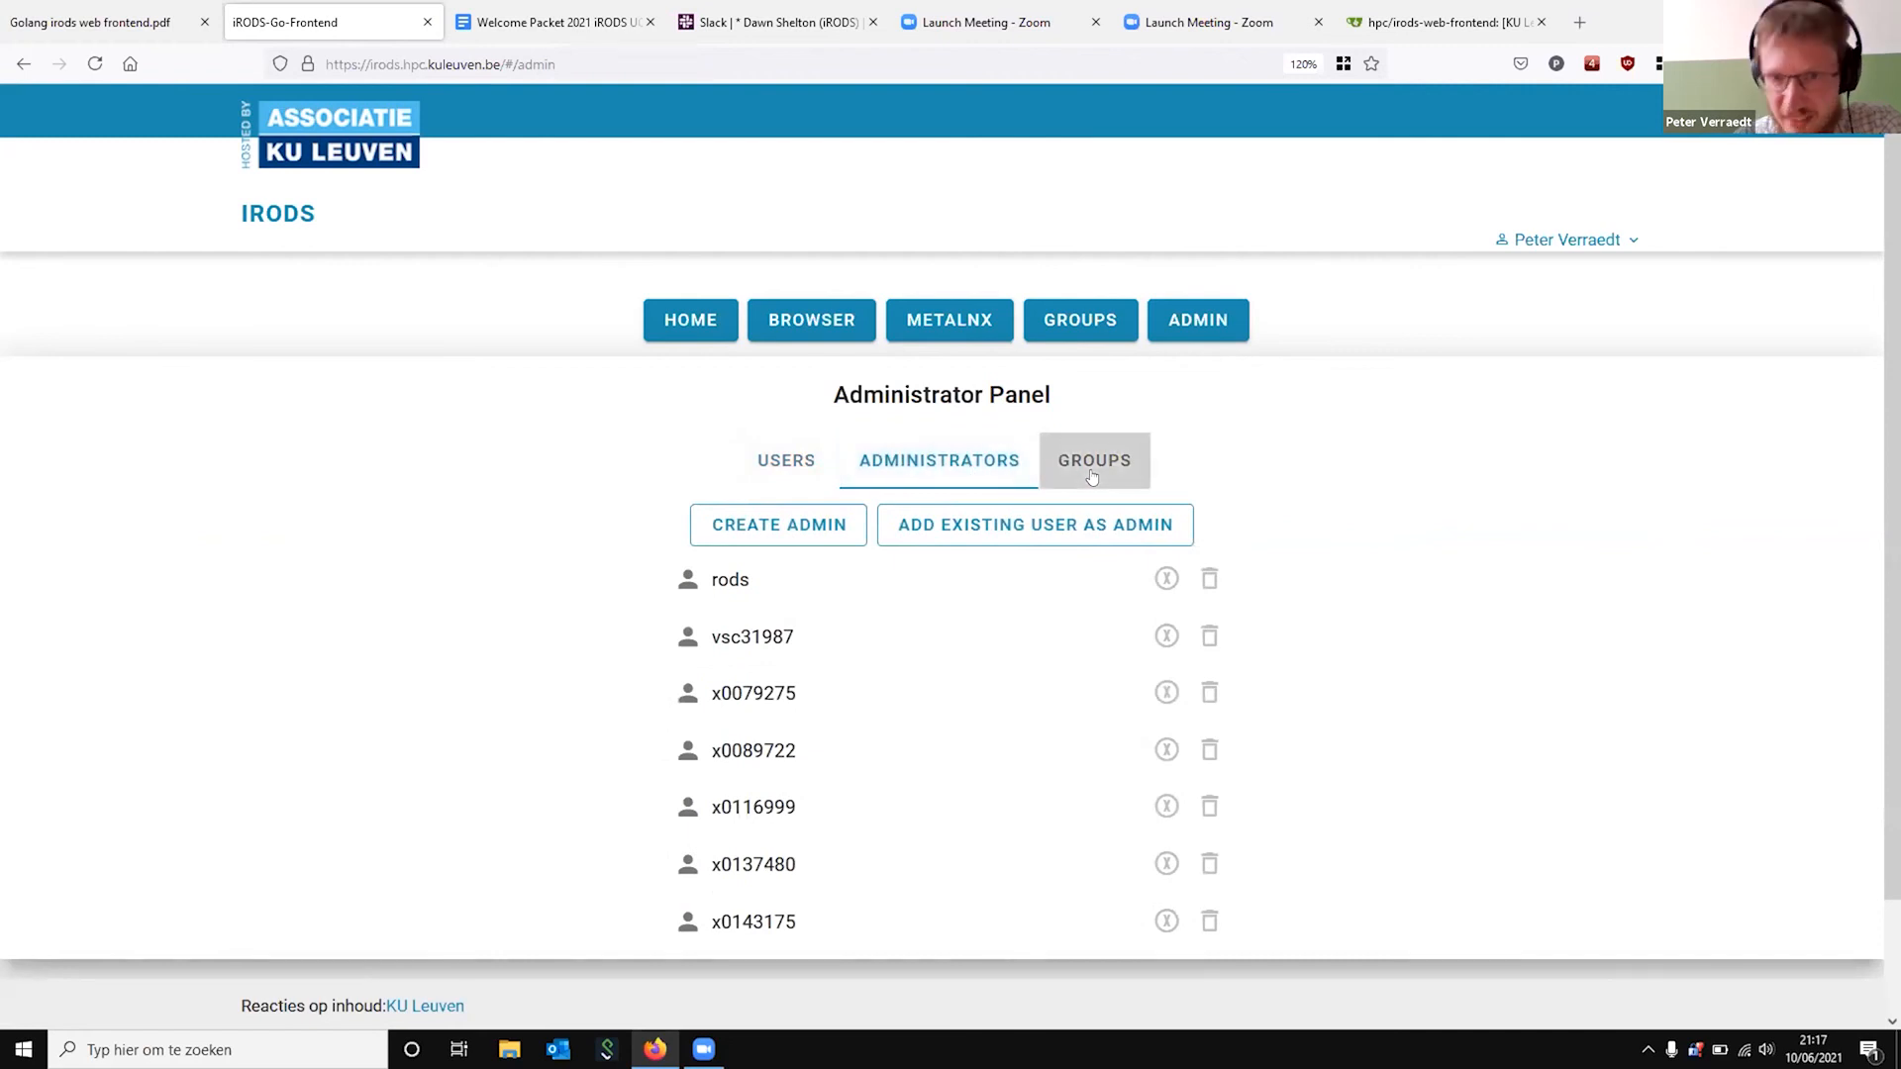
left_click(1093, 460)
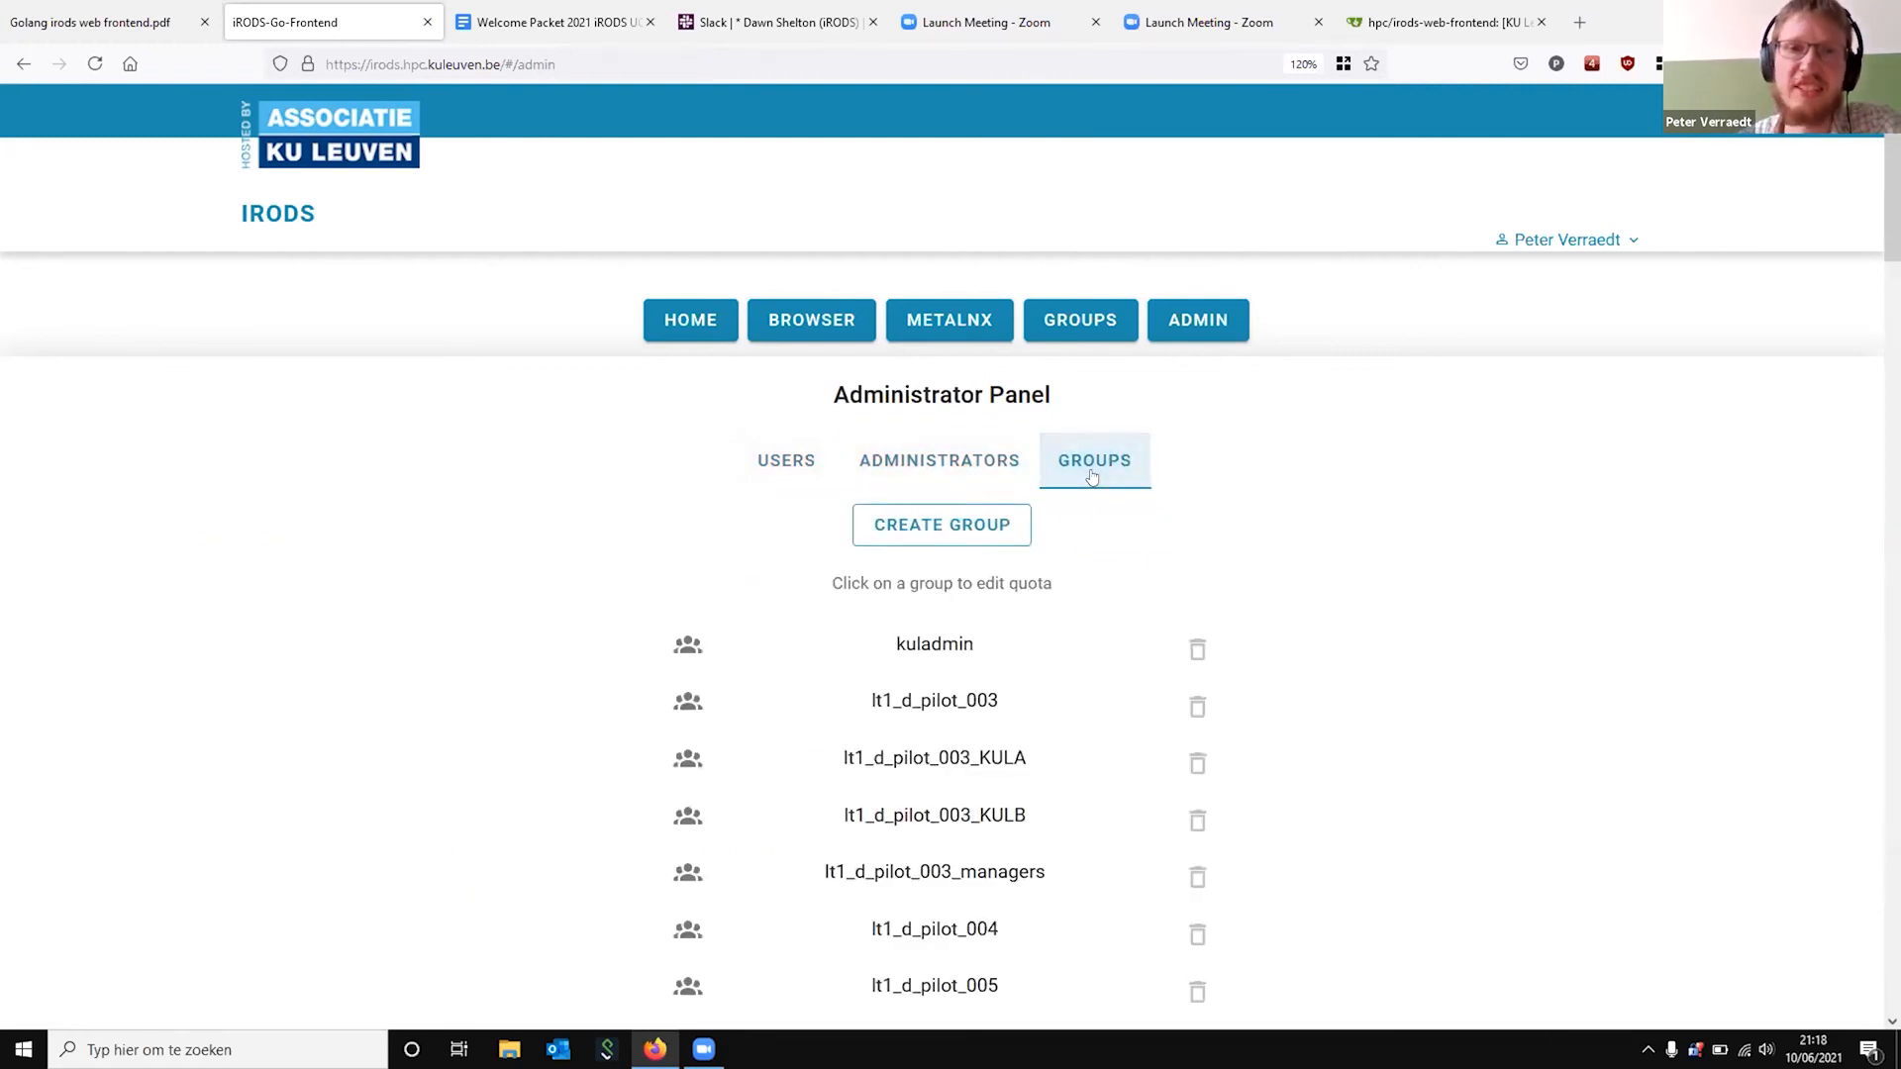
mouse_move(786, 460)
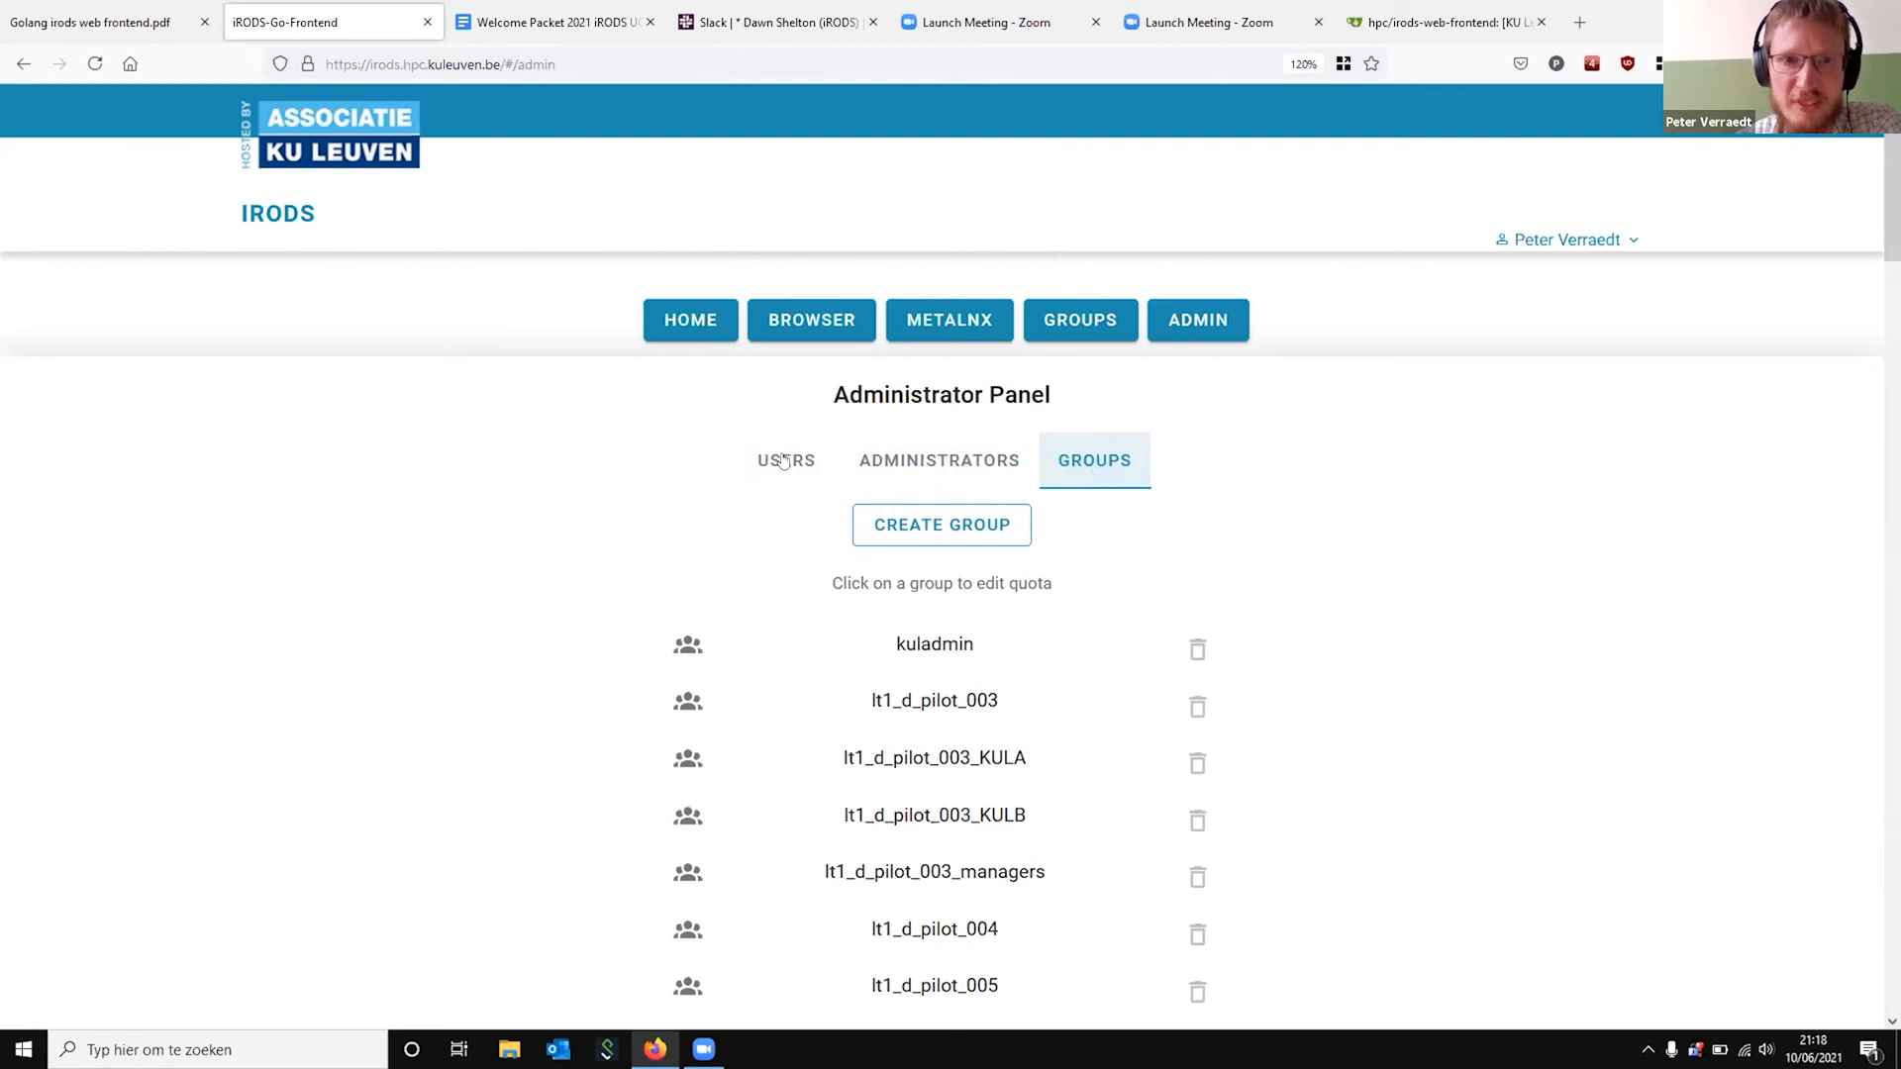
left_click(689, 321)
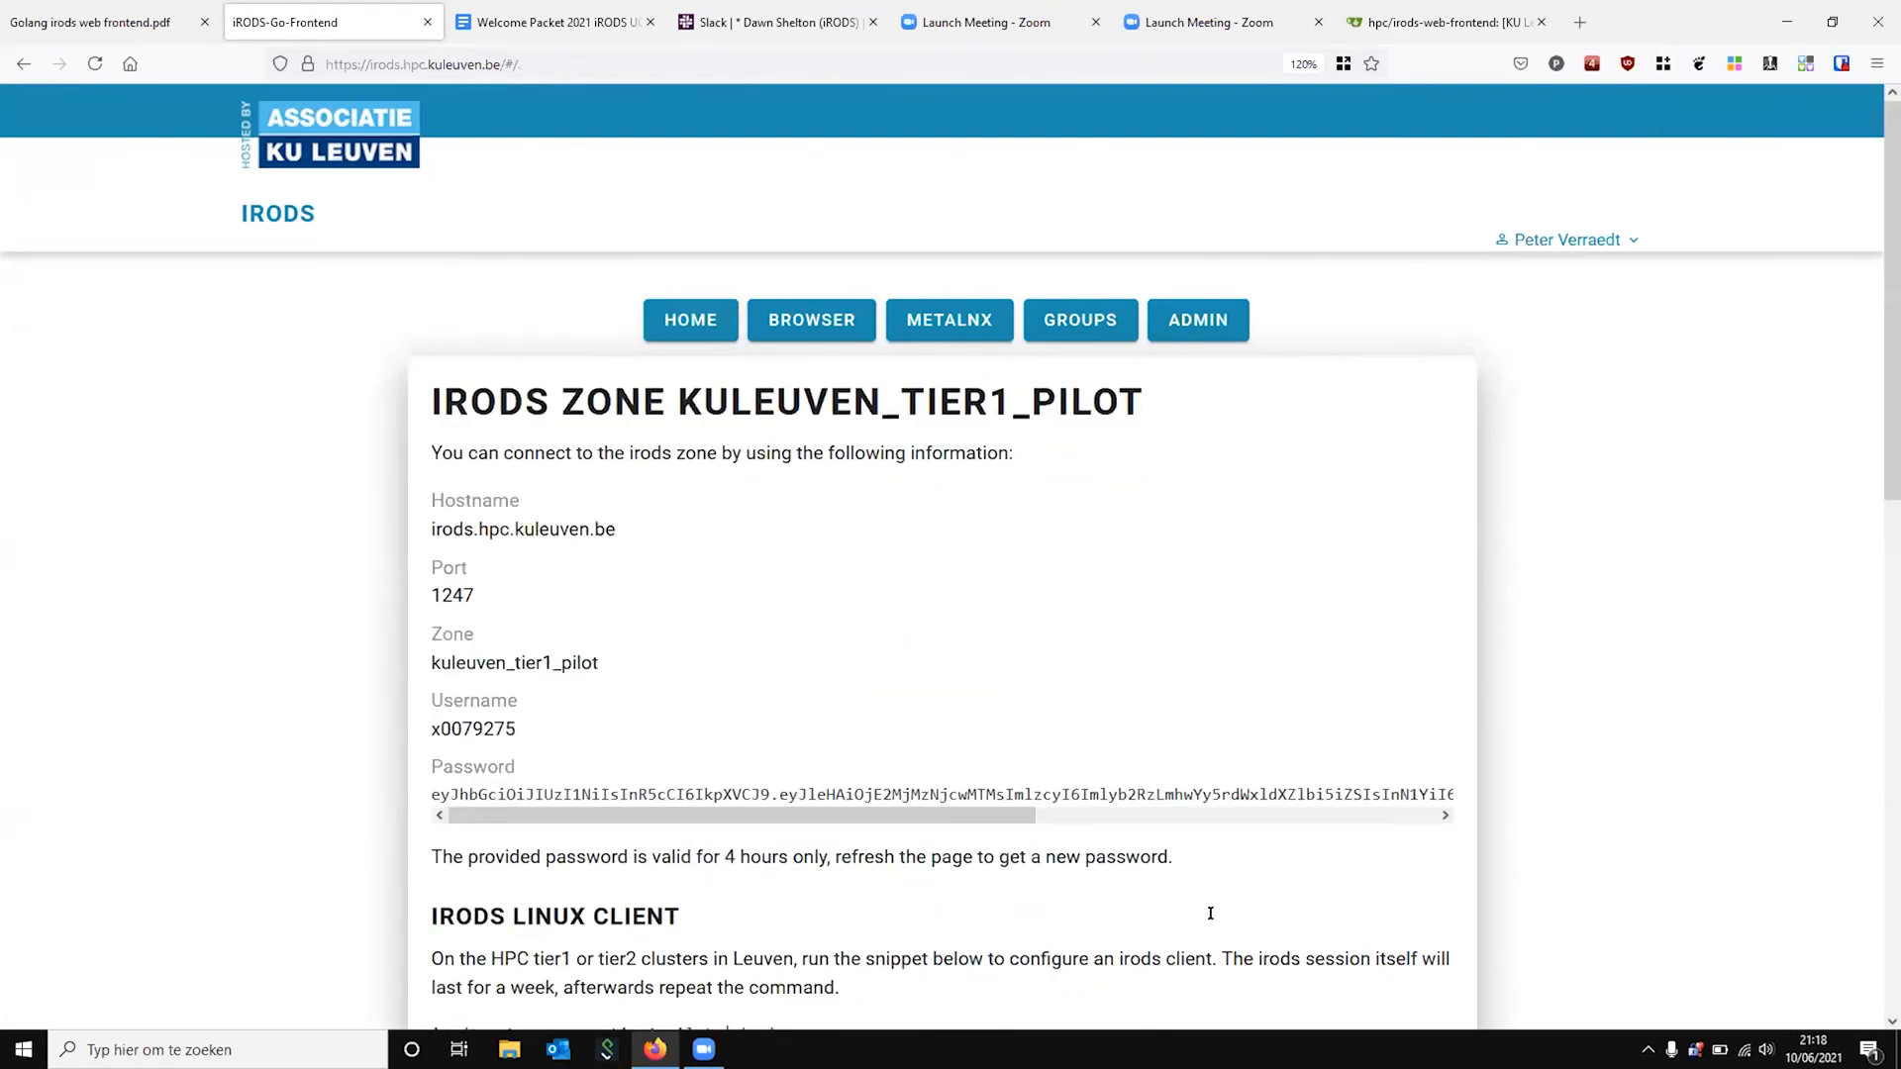
Switch from the slides tab back to the portal and log out to the logged-off page
left_click(91, 22)
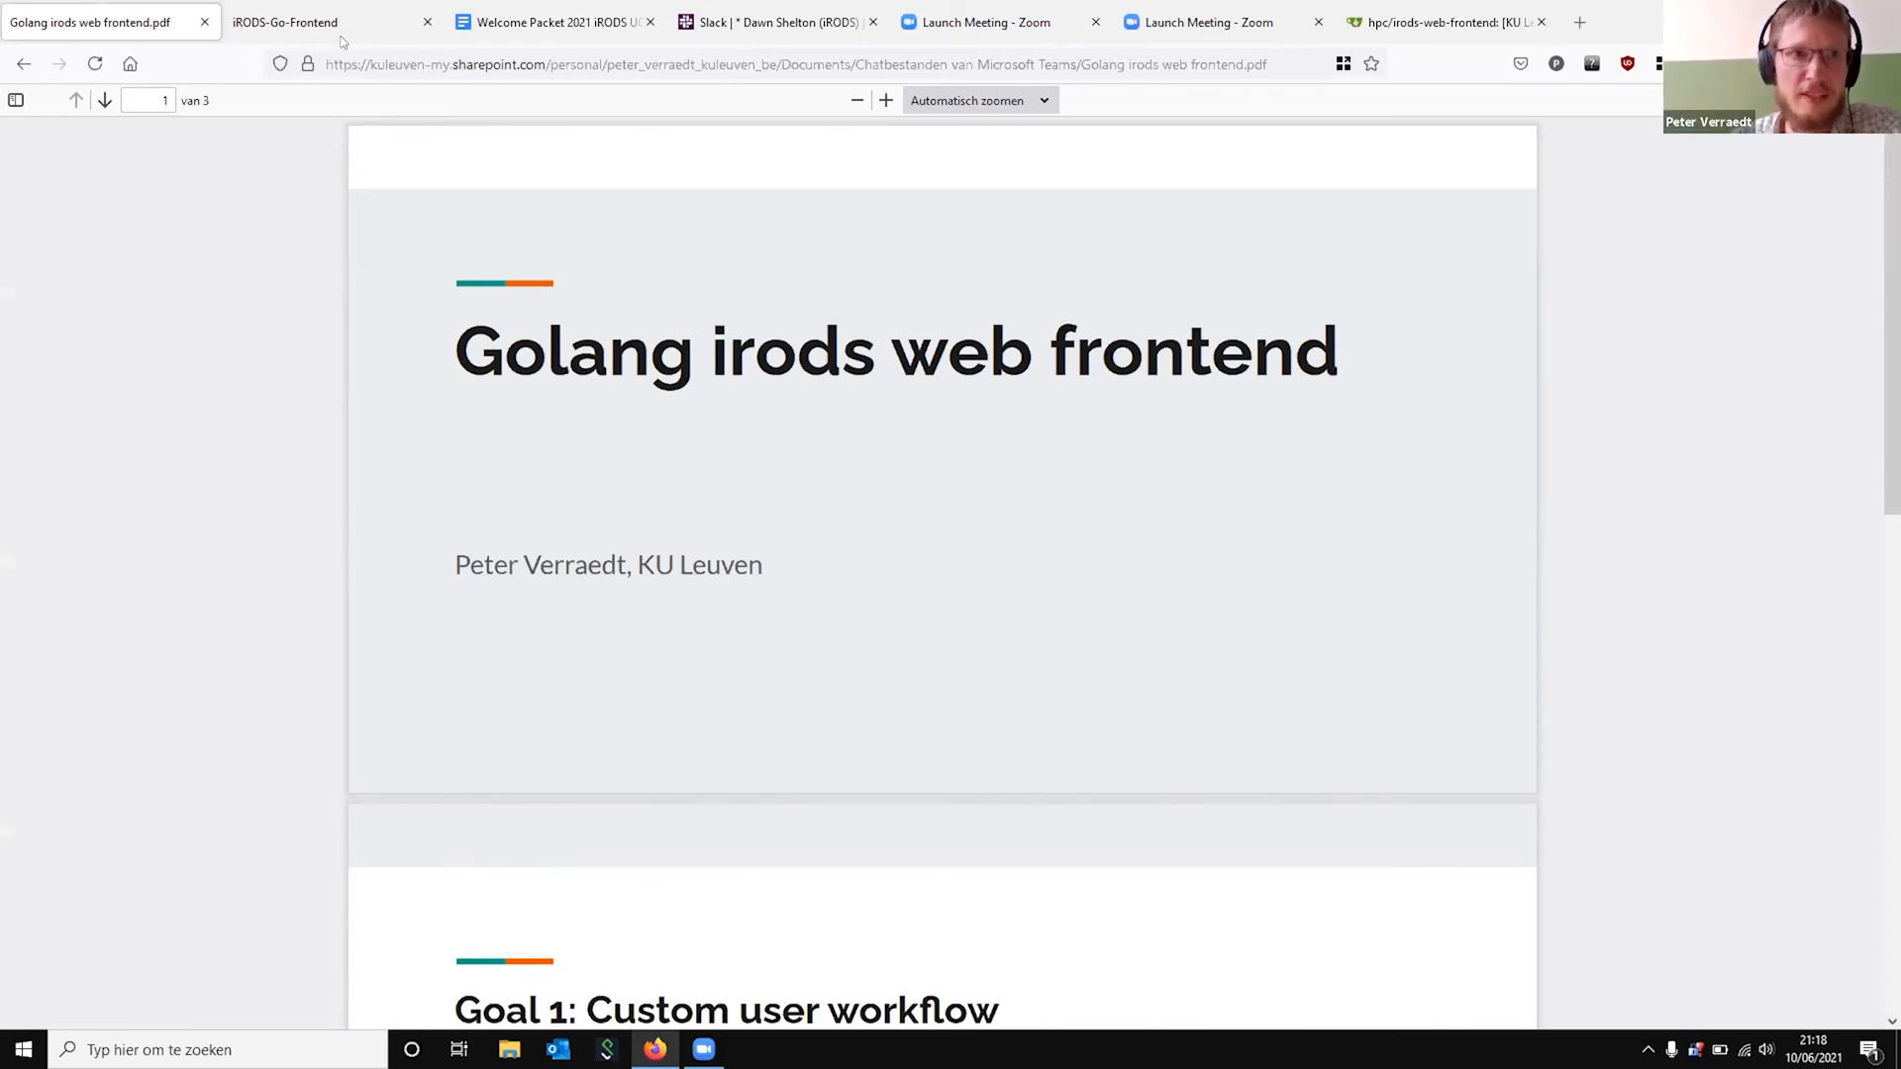
left_click(285, 22)
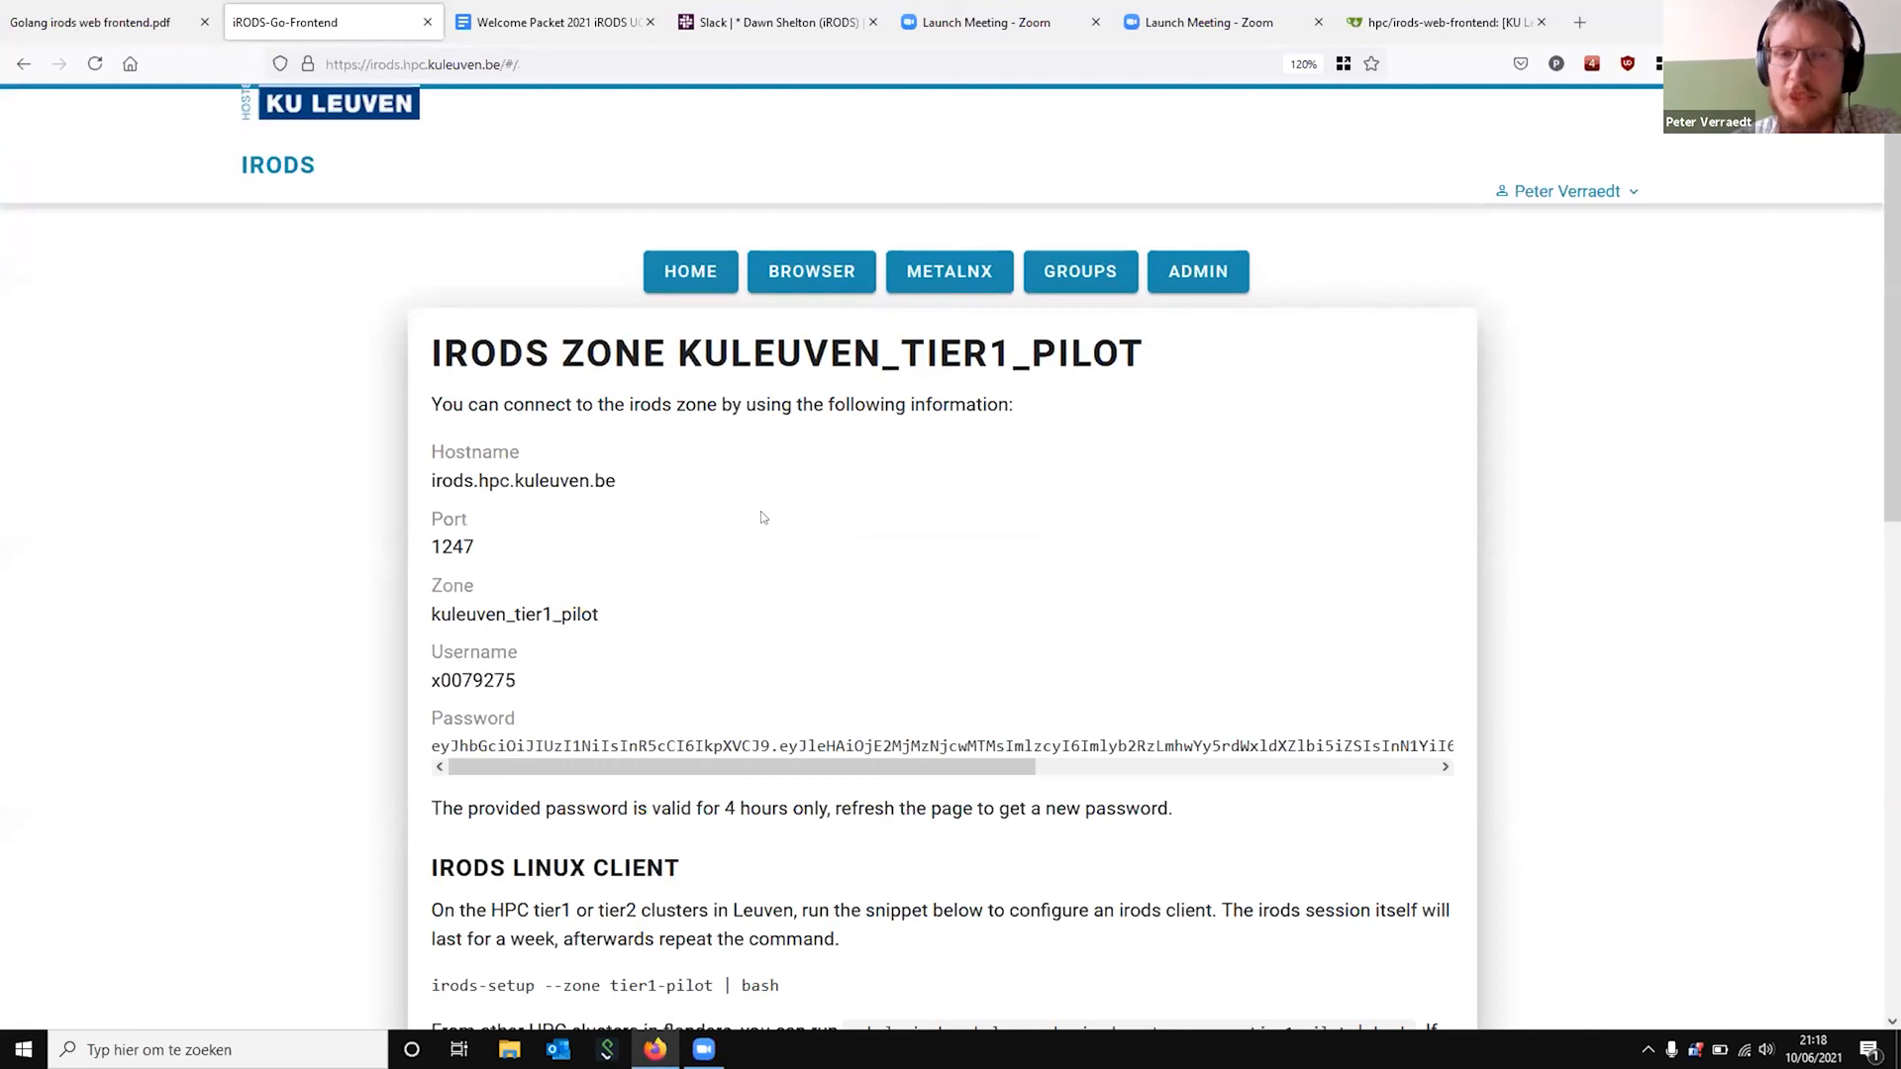
scroll("up", 3)
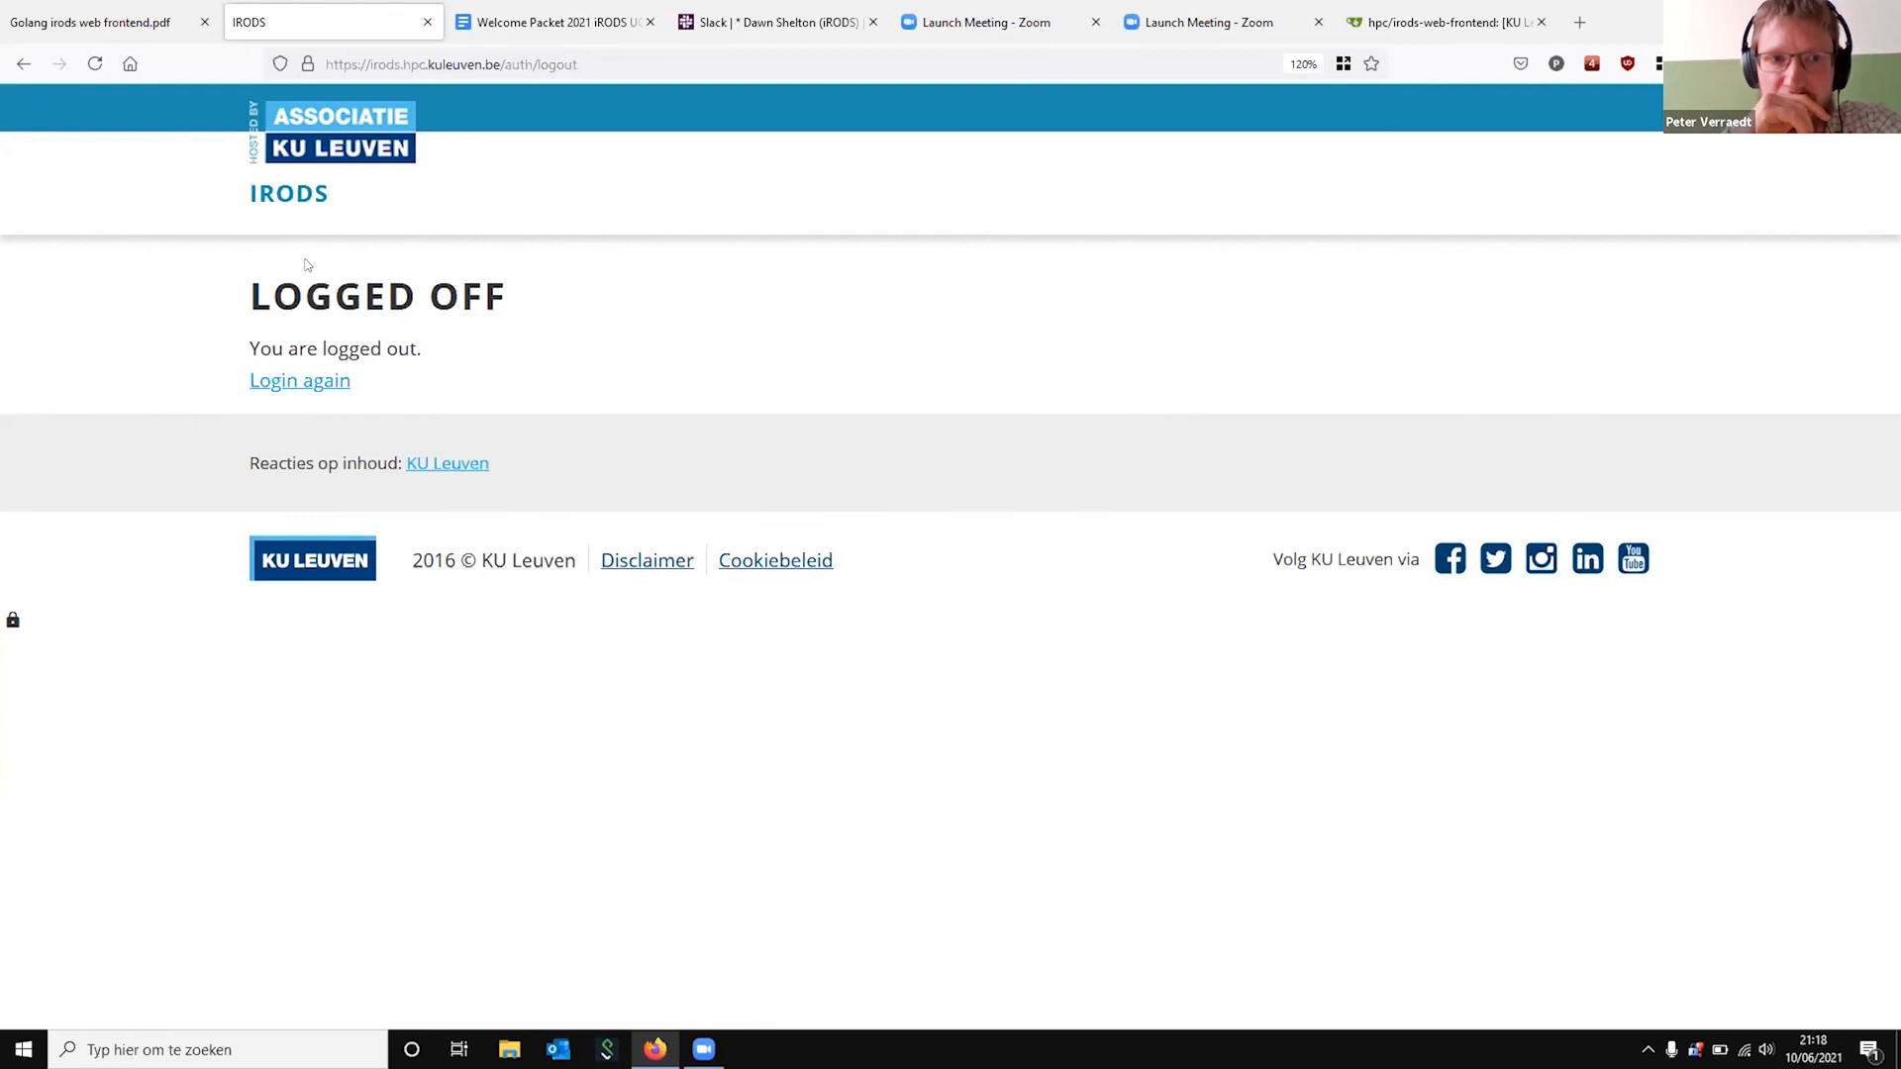
mouse_move(414, 365)
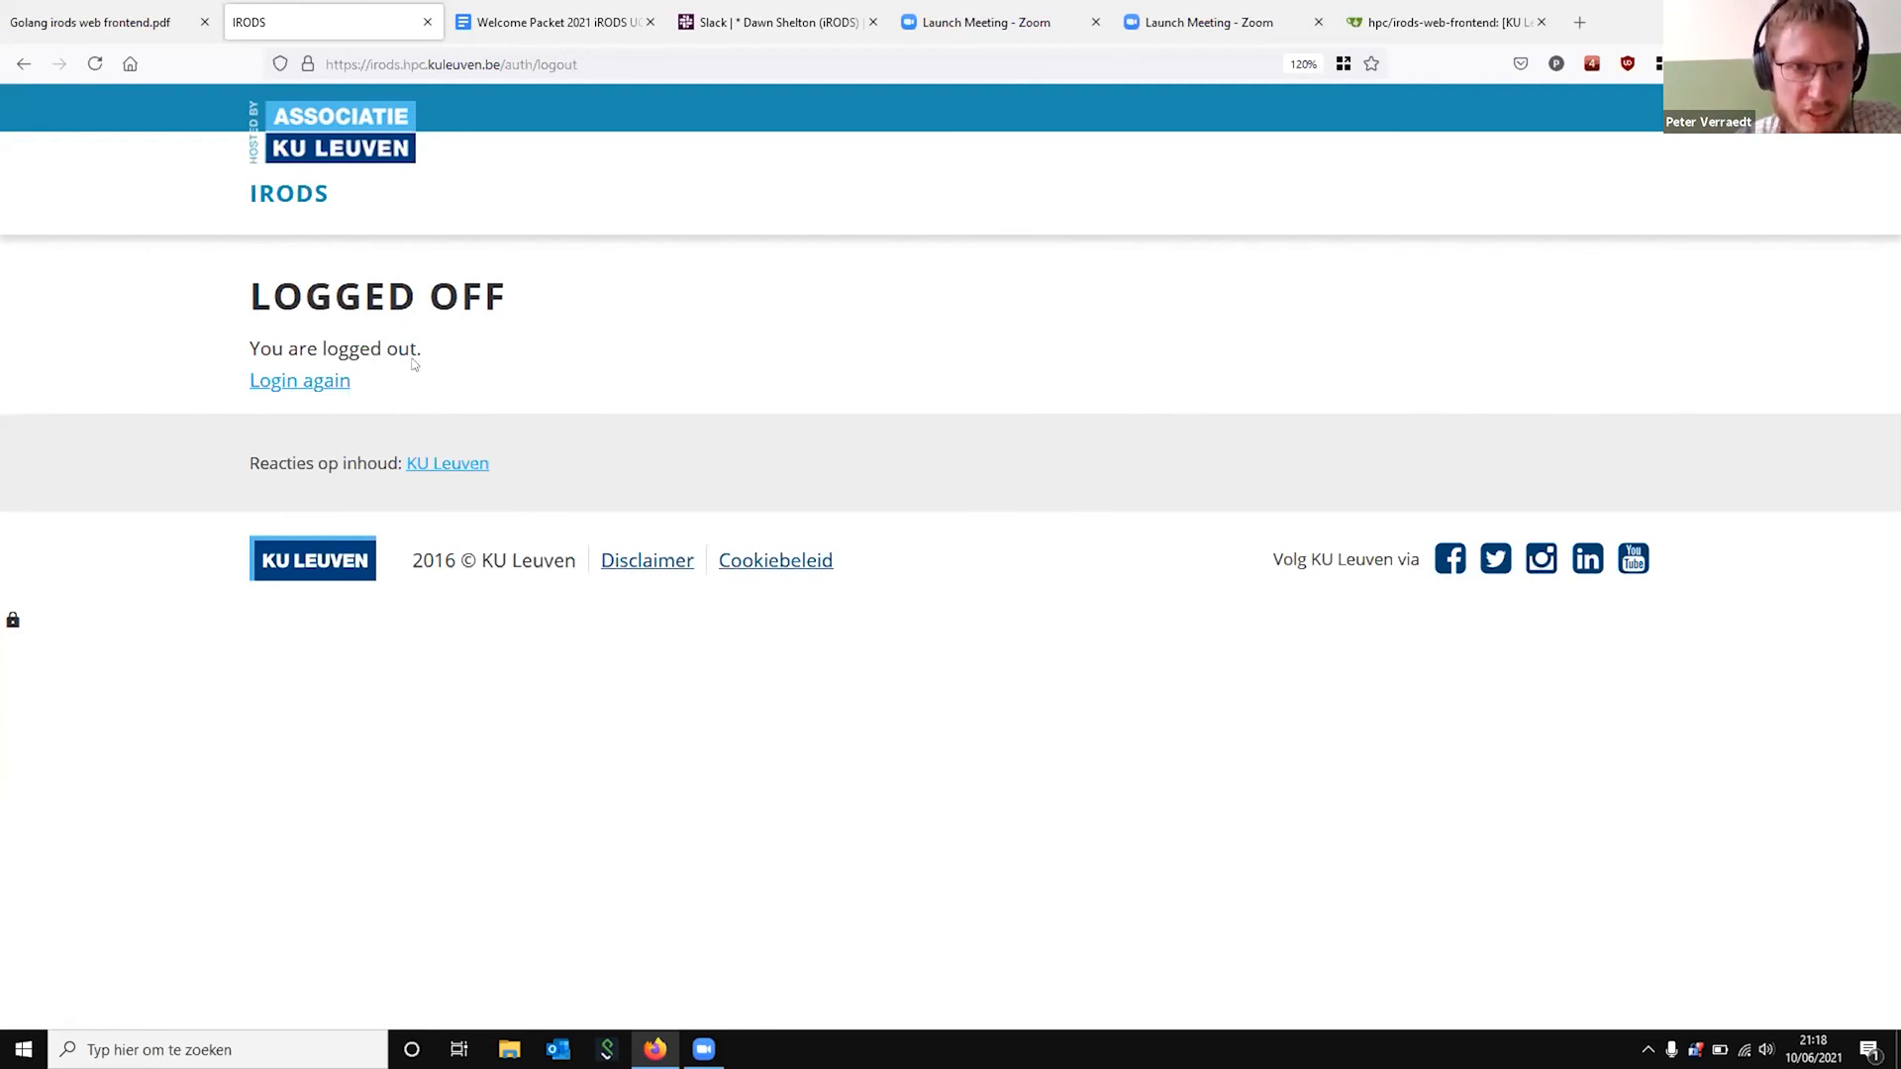
mouse_move(443, 356)
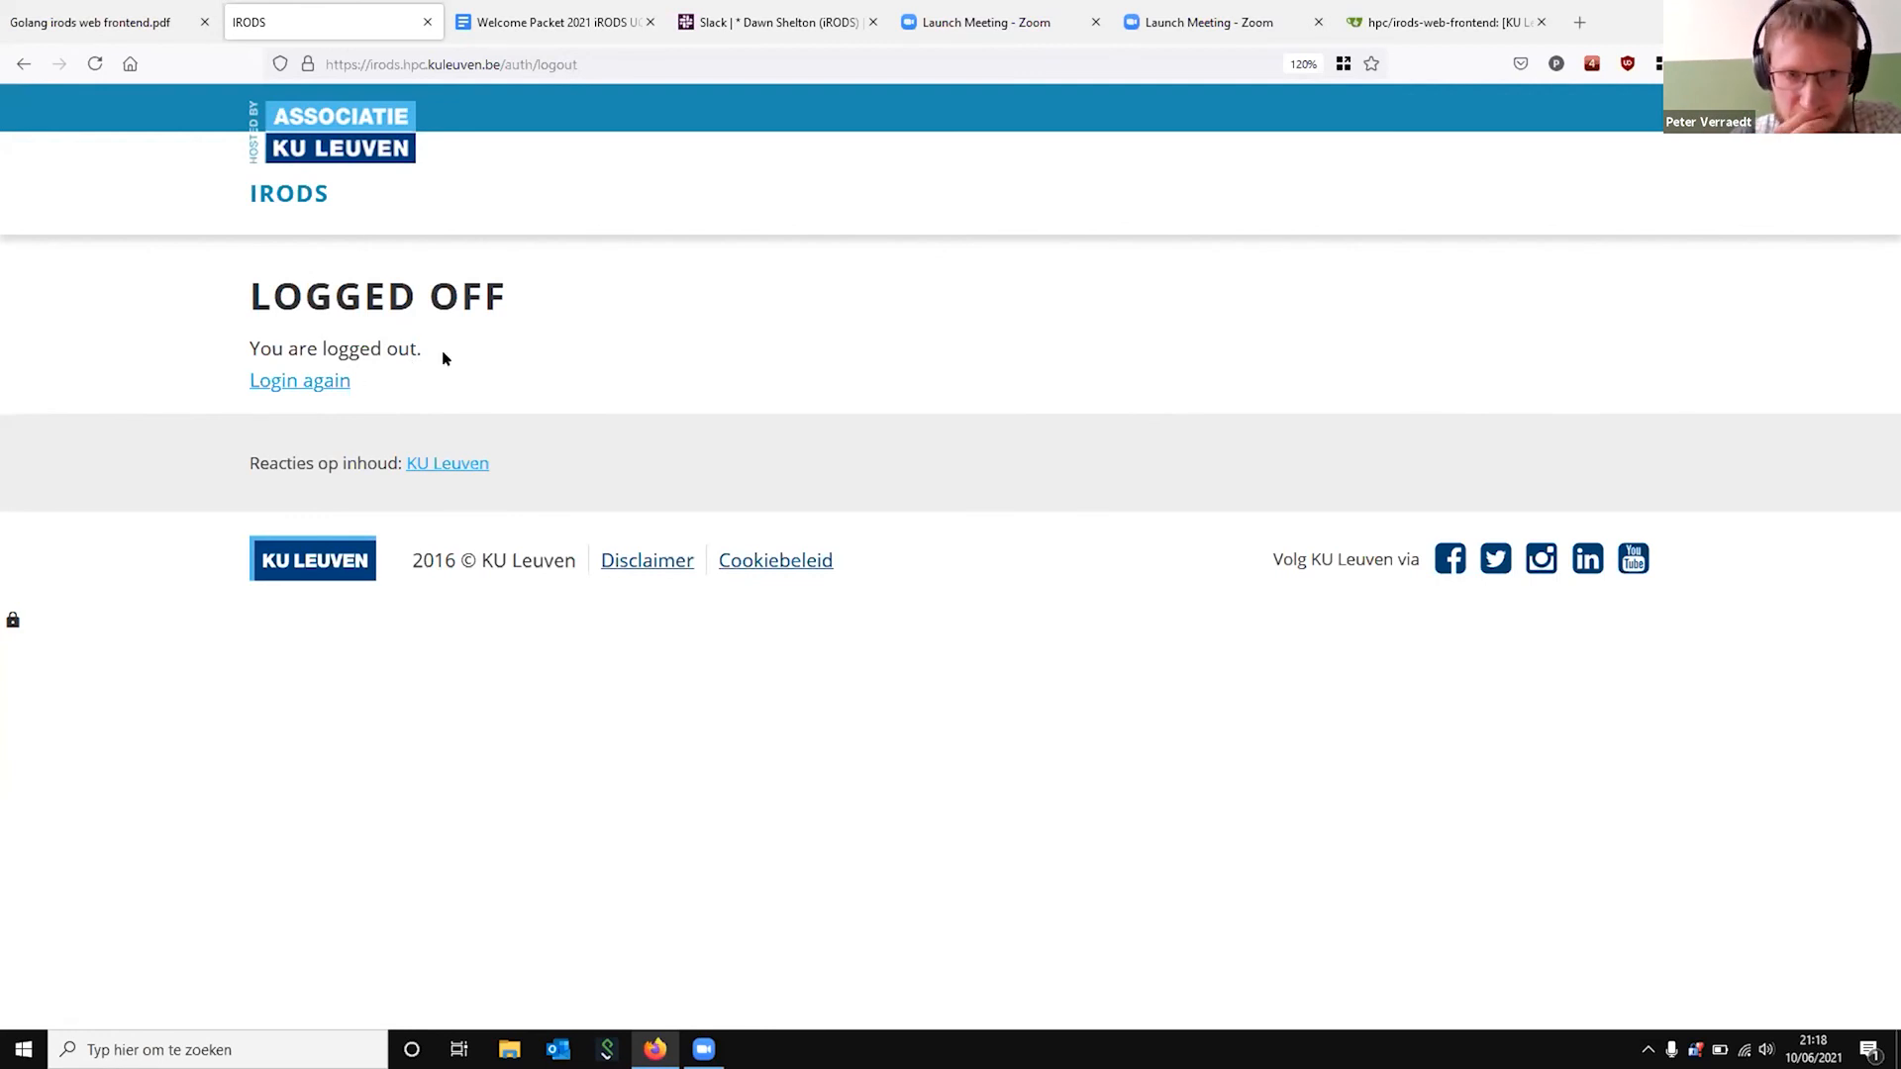
mouse_move(299, 380)
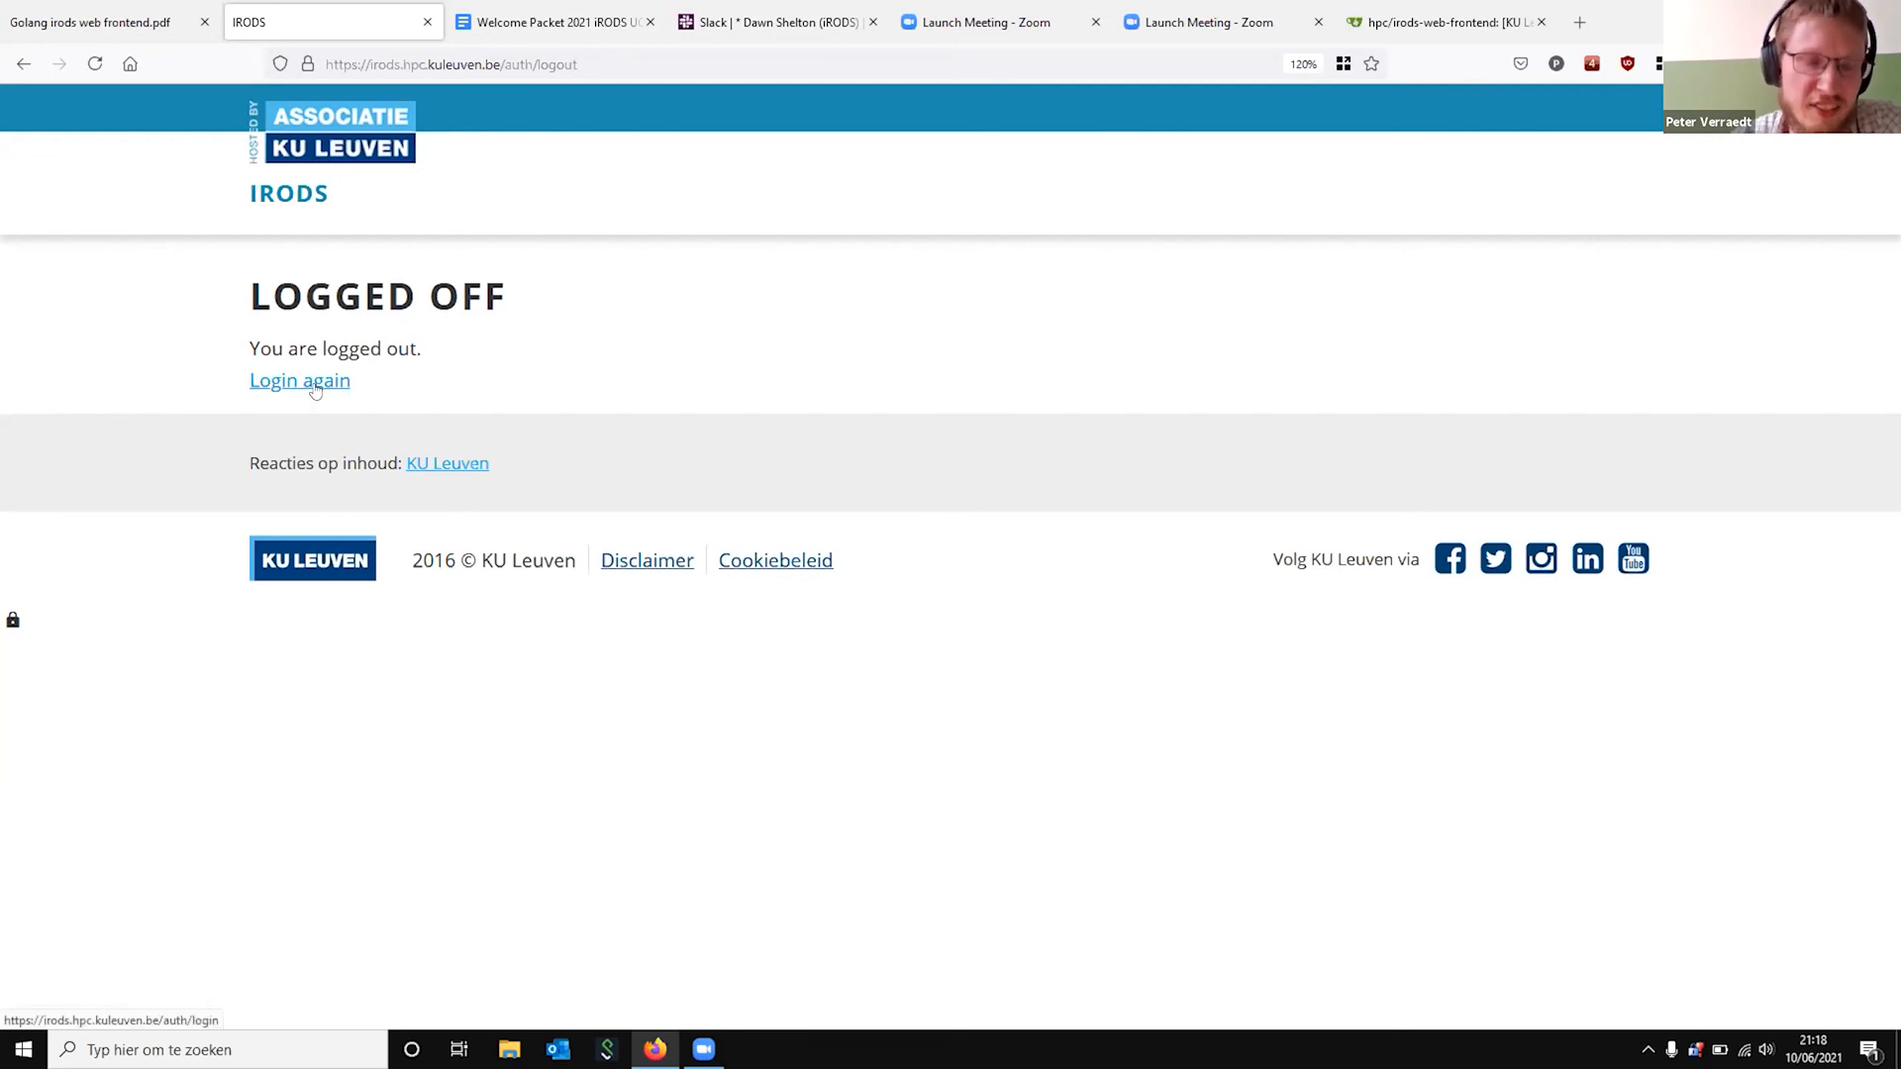
Follow 'Login again' to reach the VSC Authentication page offering three login providers
left_click(299, 381)
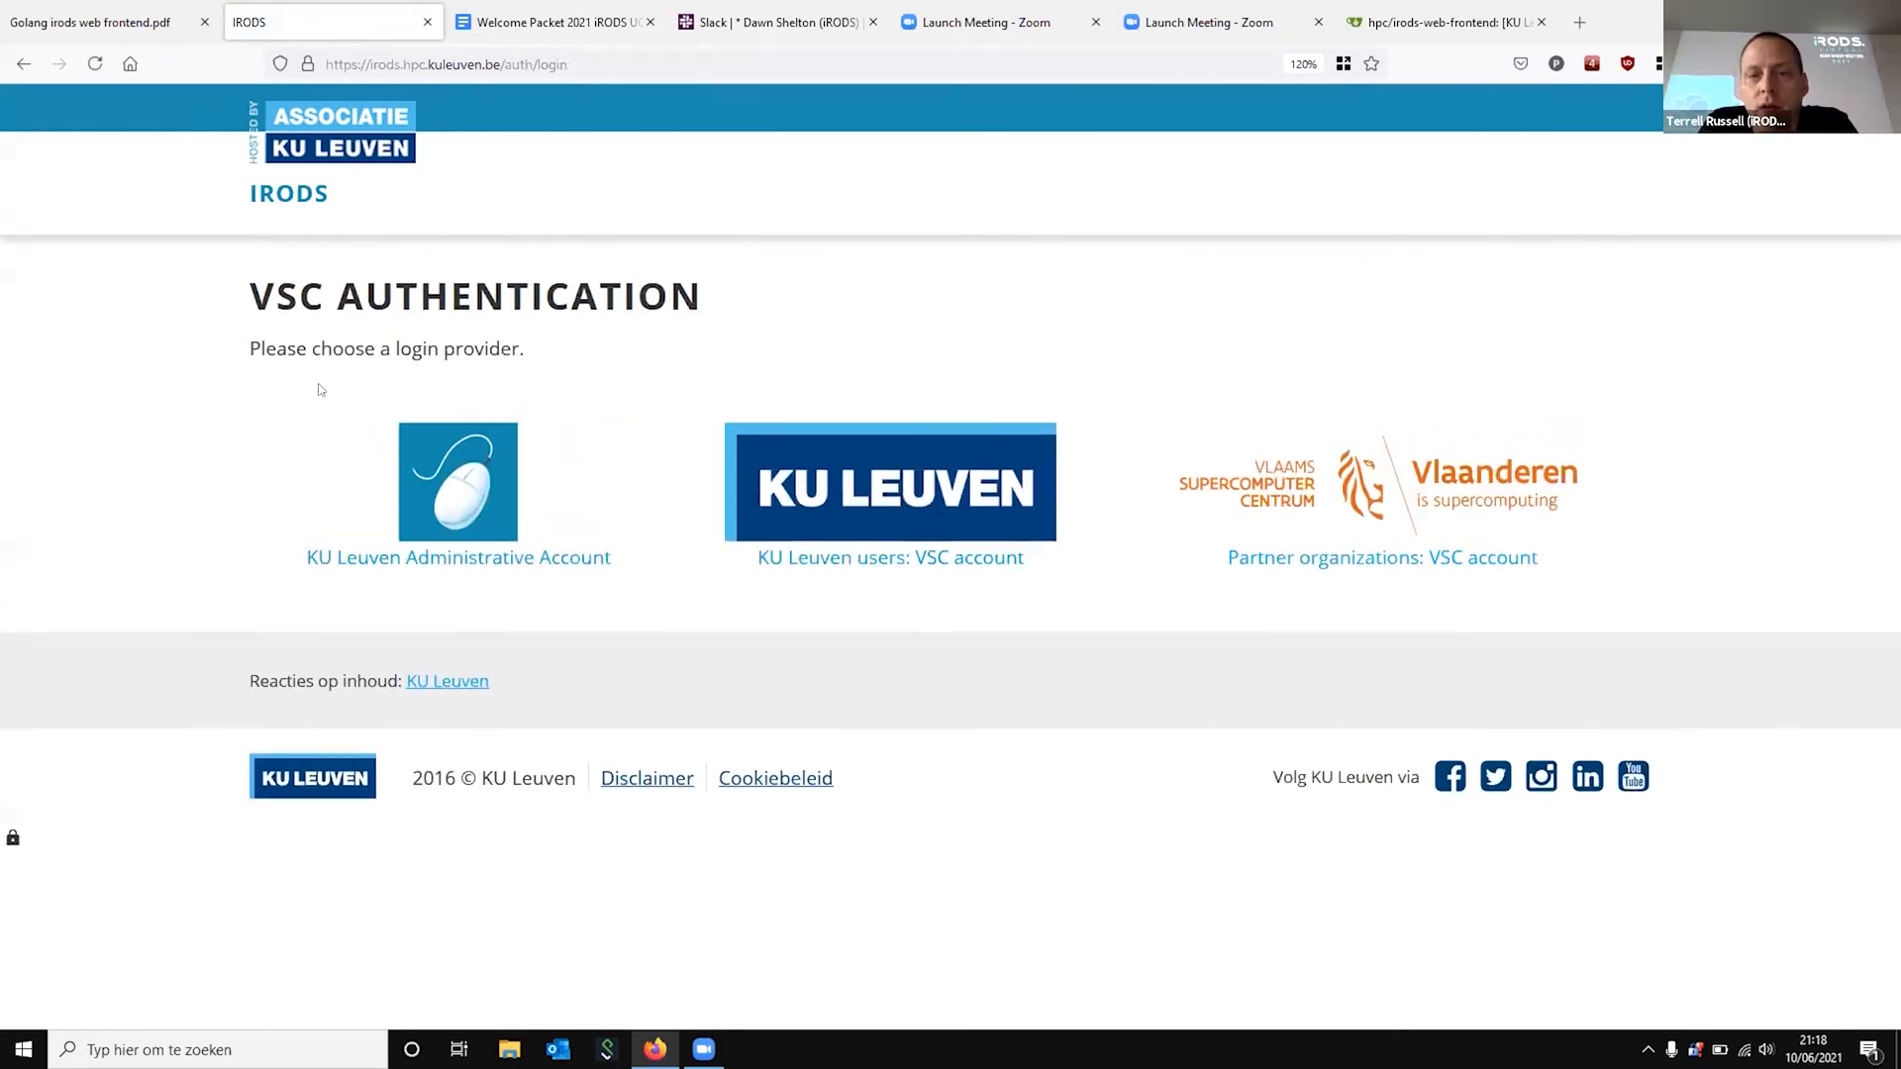
mouse_move(457, 469)
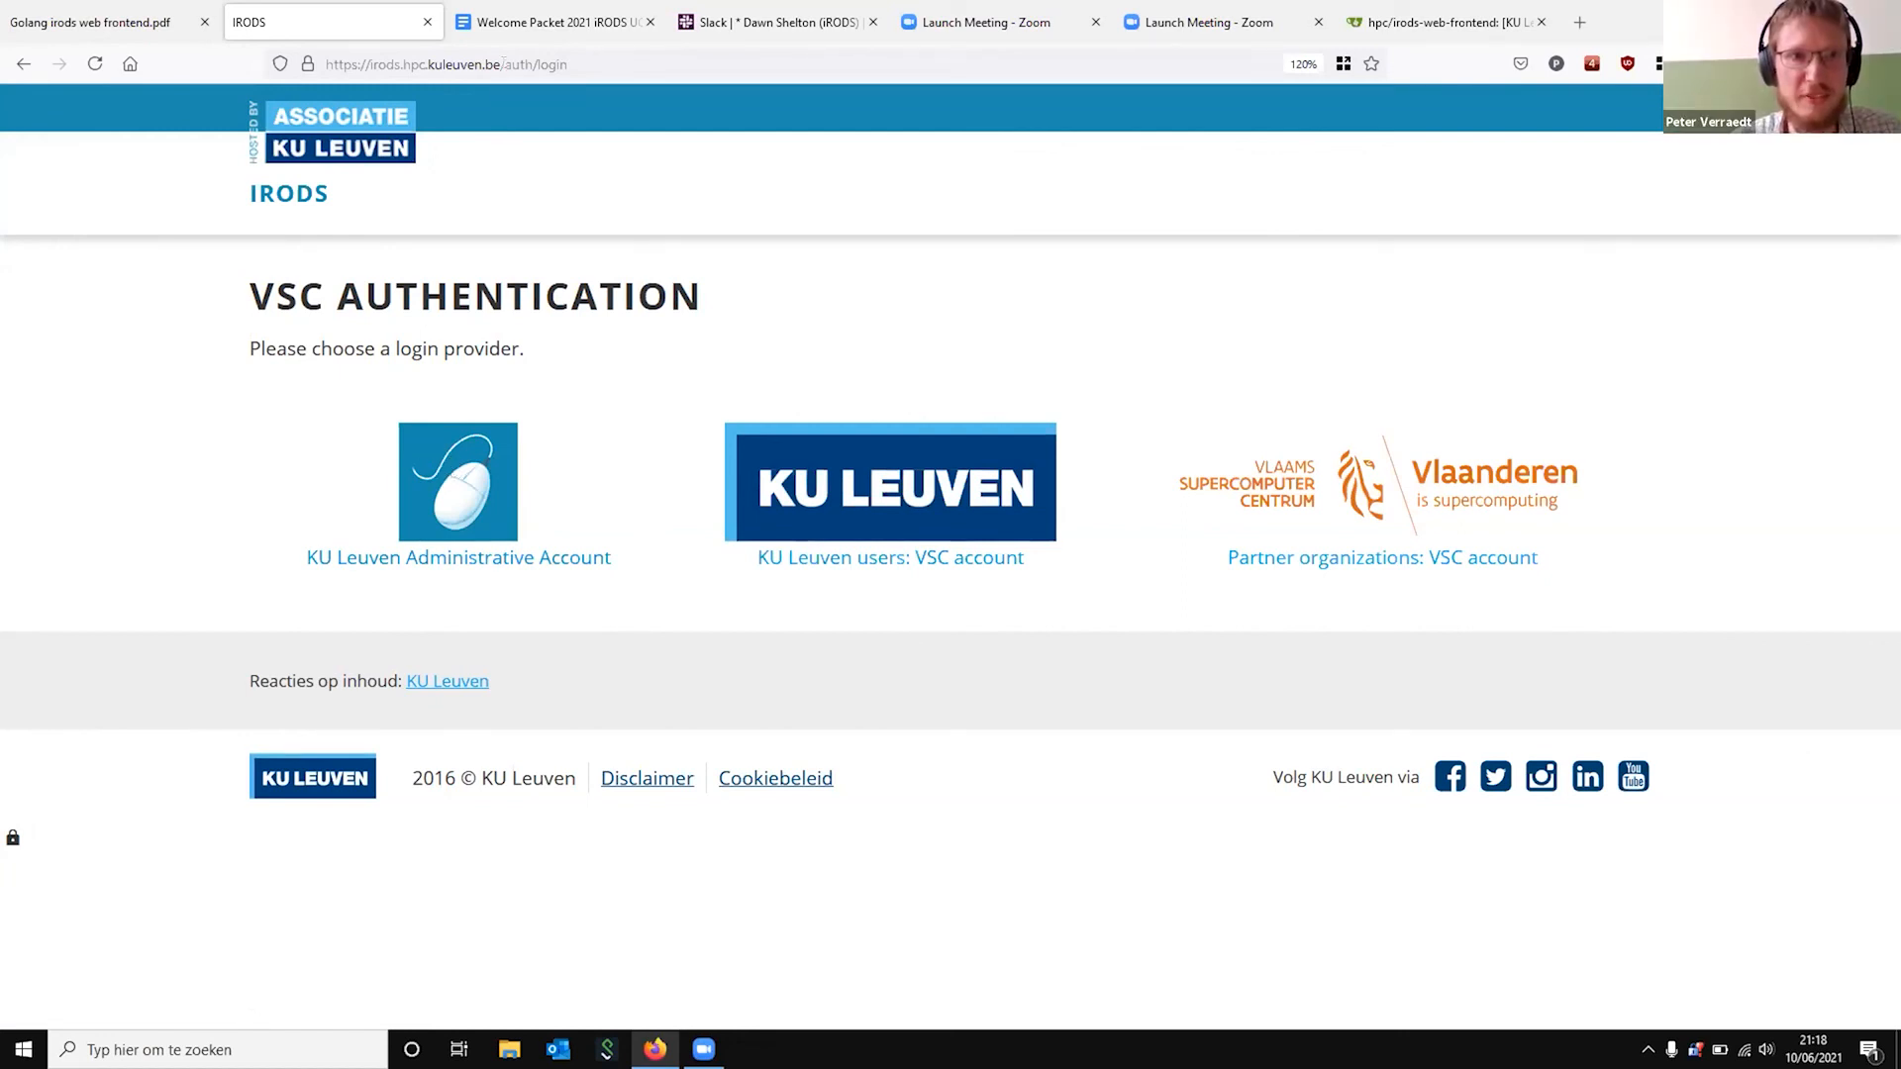
type("https://irods.hpc.kuleuven.be/metalnx/login/")
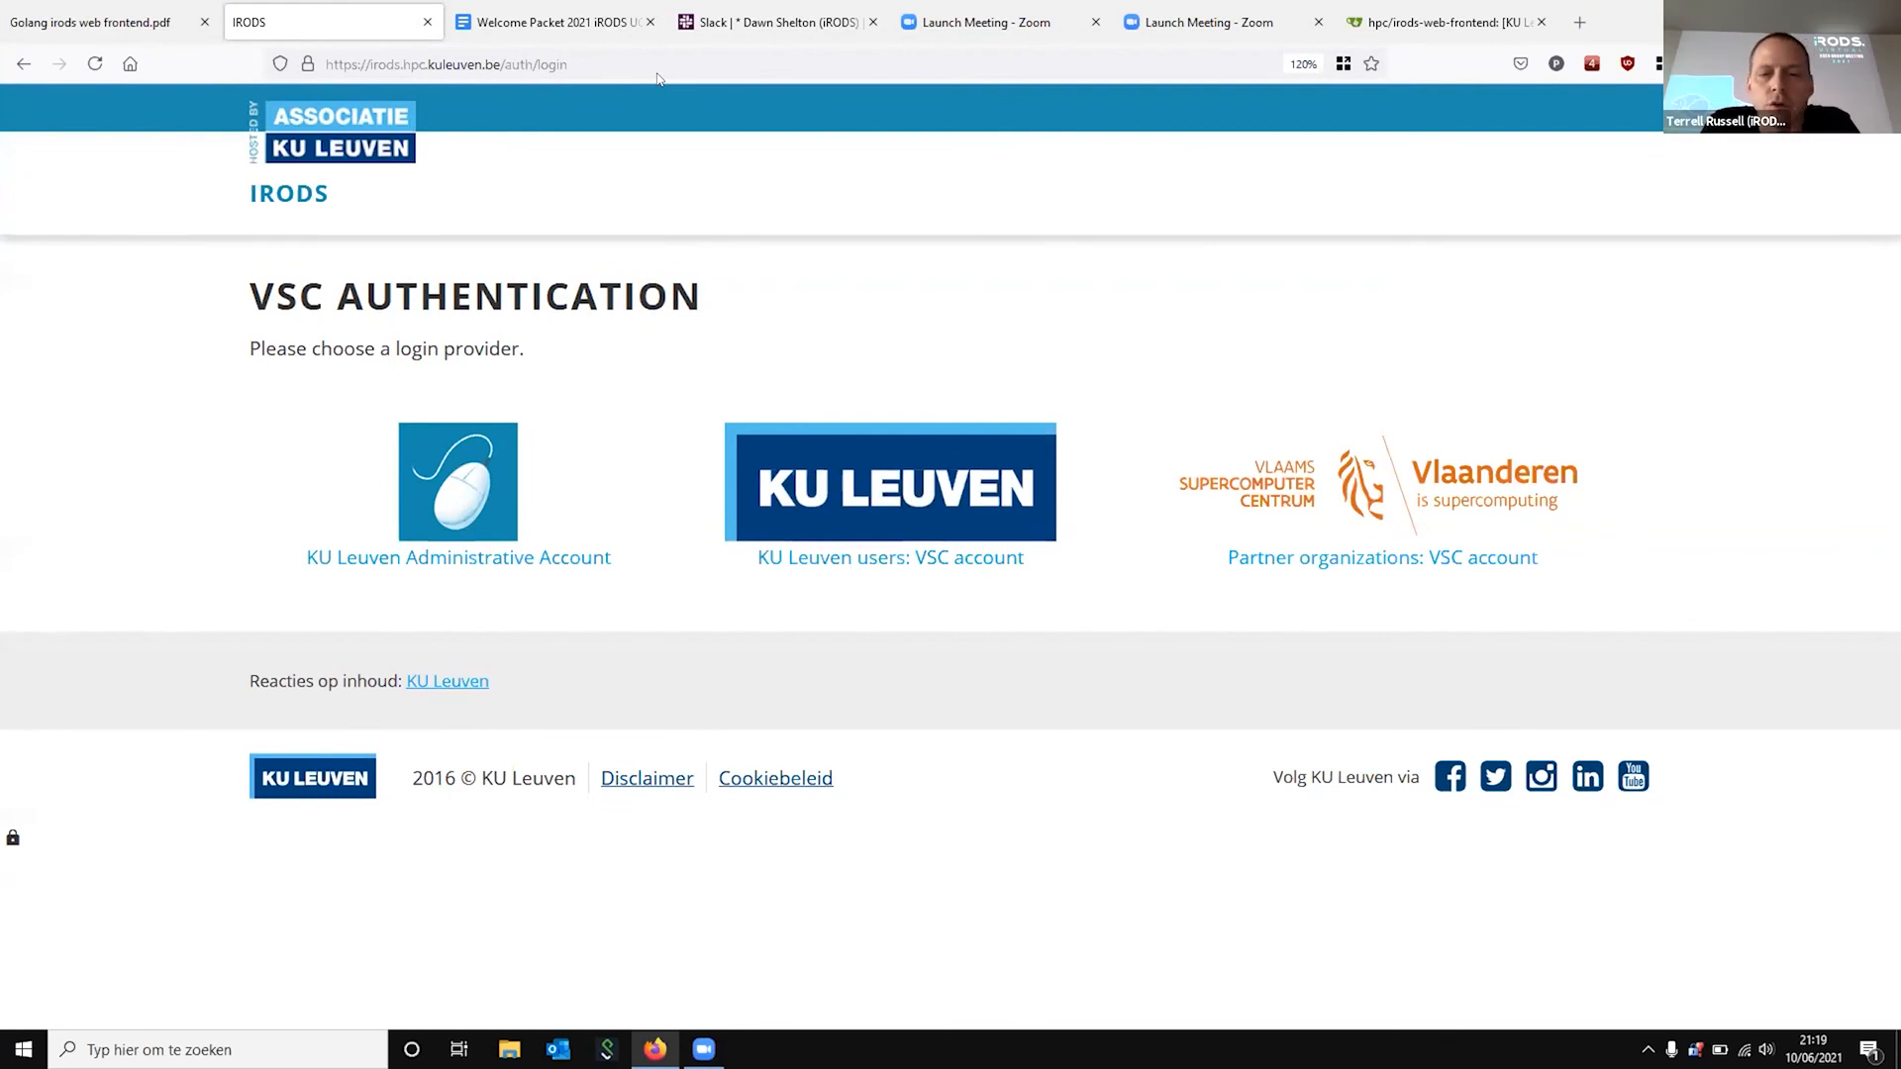
mouse_move(594, 422)
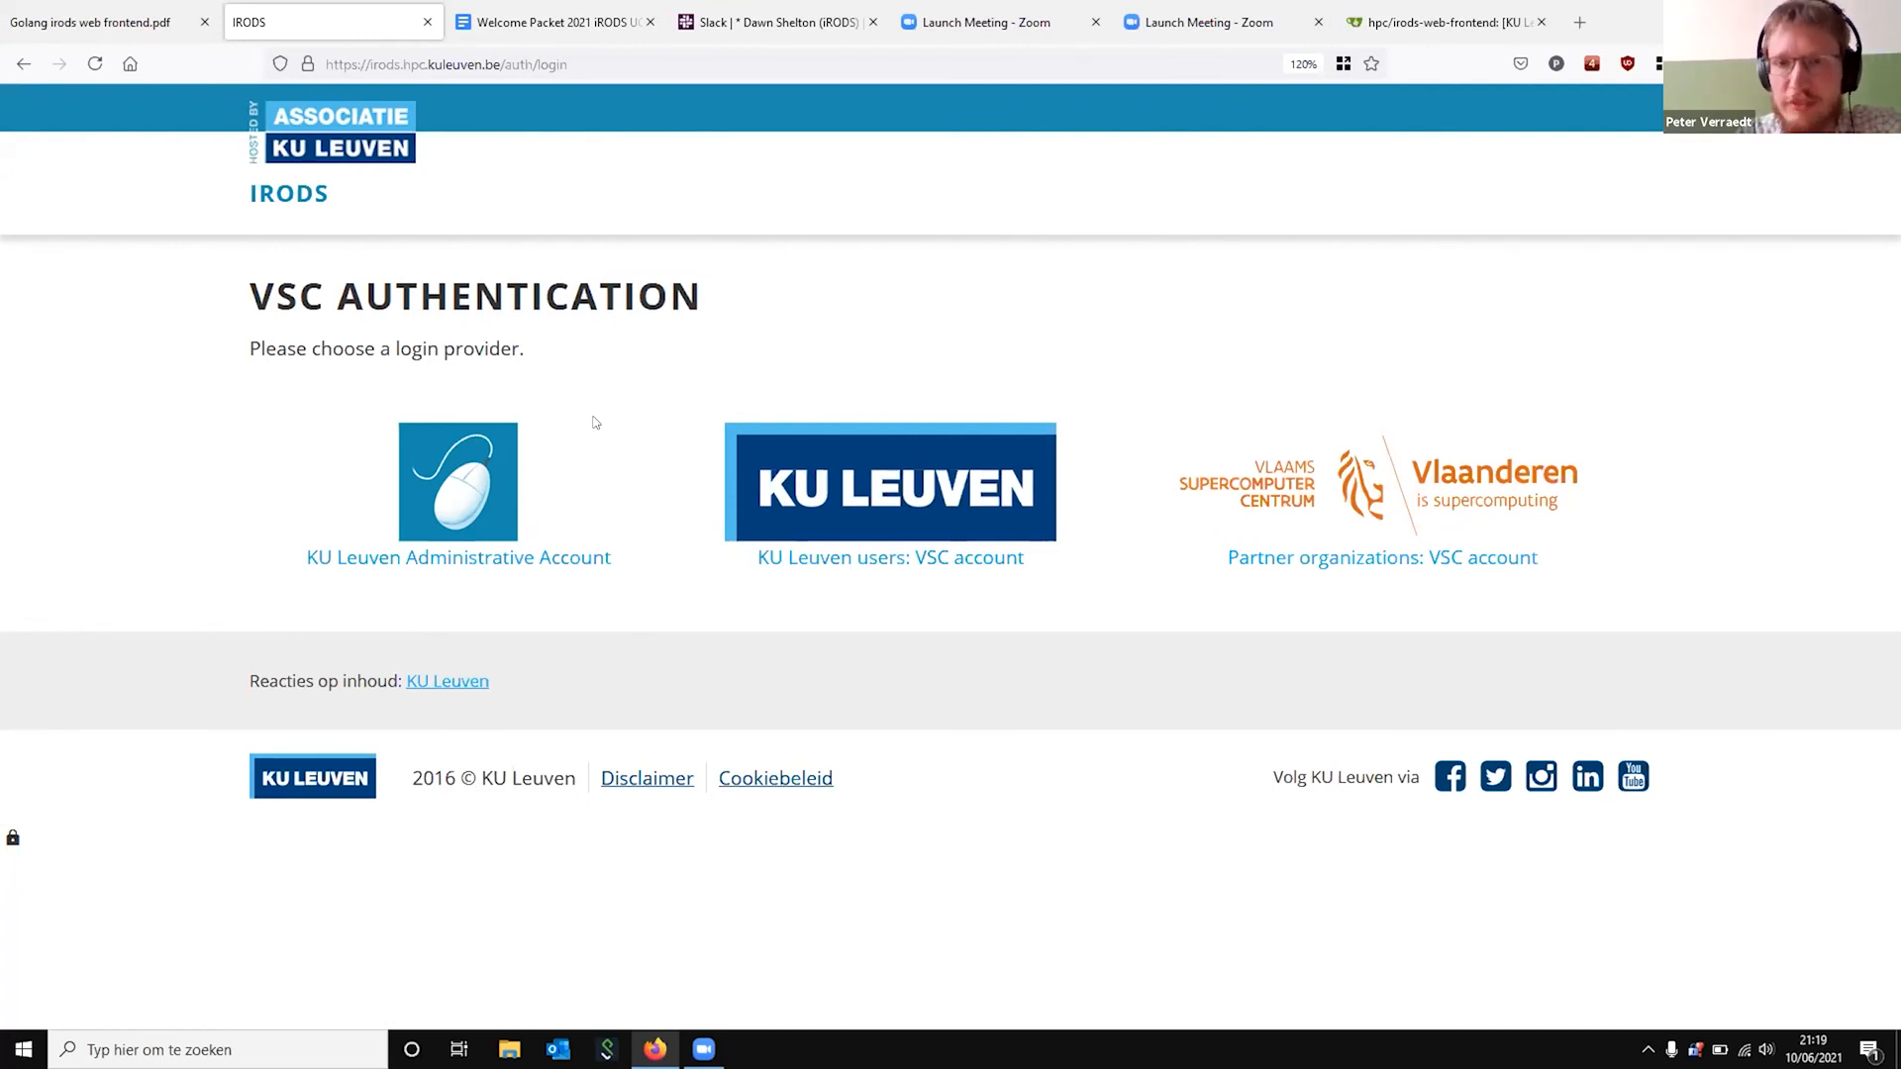
mouse_move(381, 548)
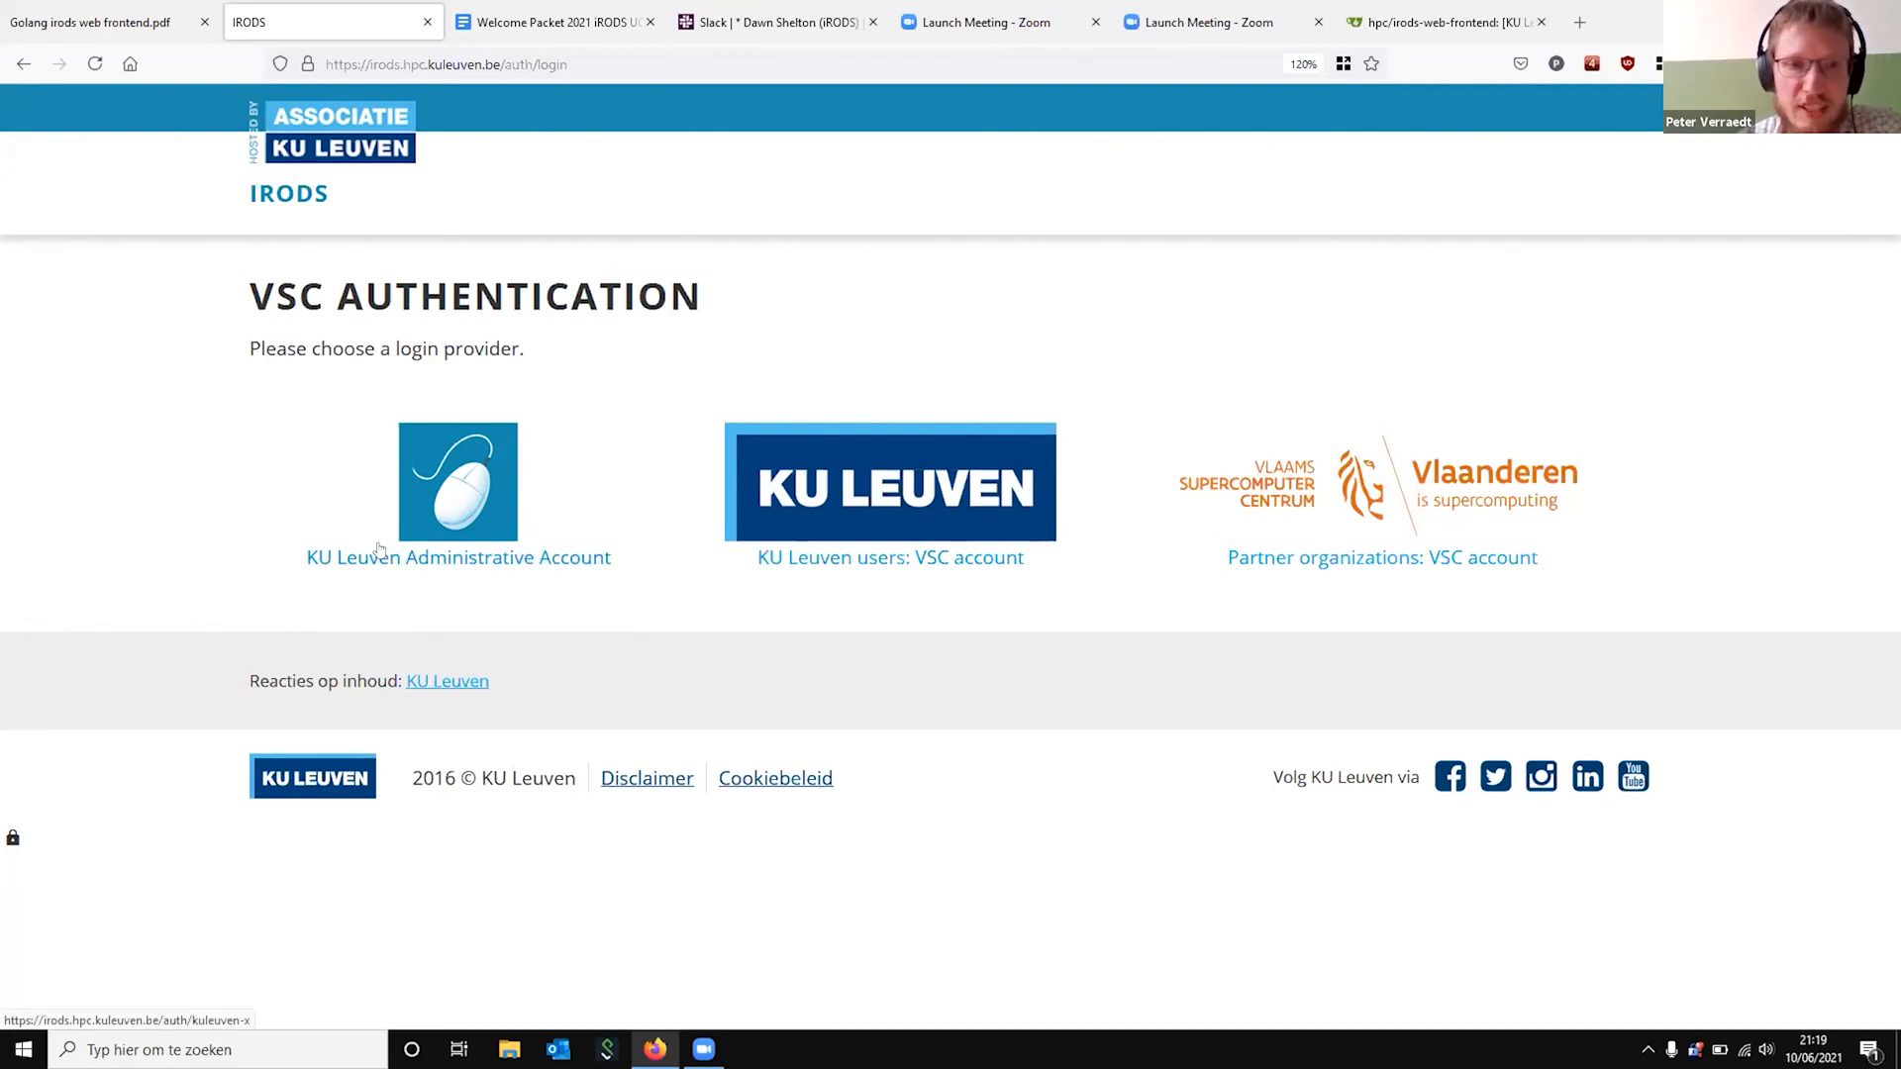
mouse_move(442, 515)
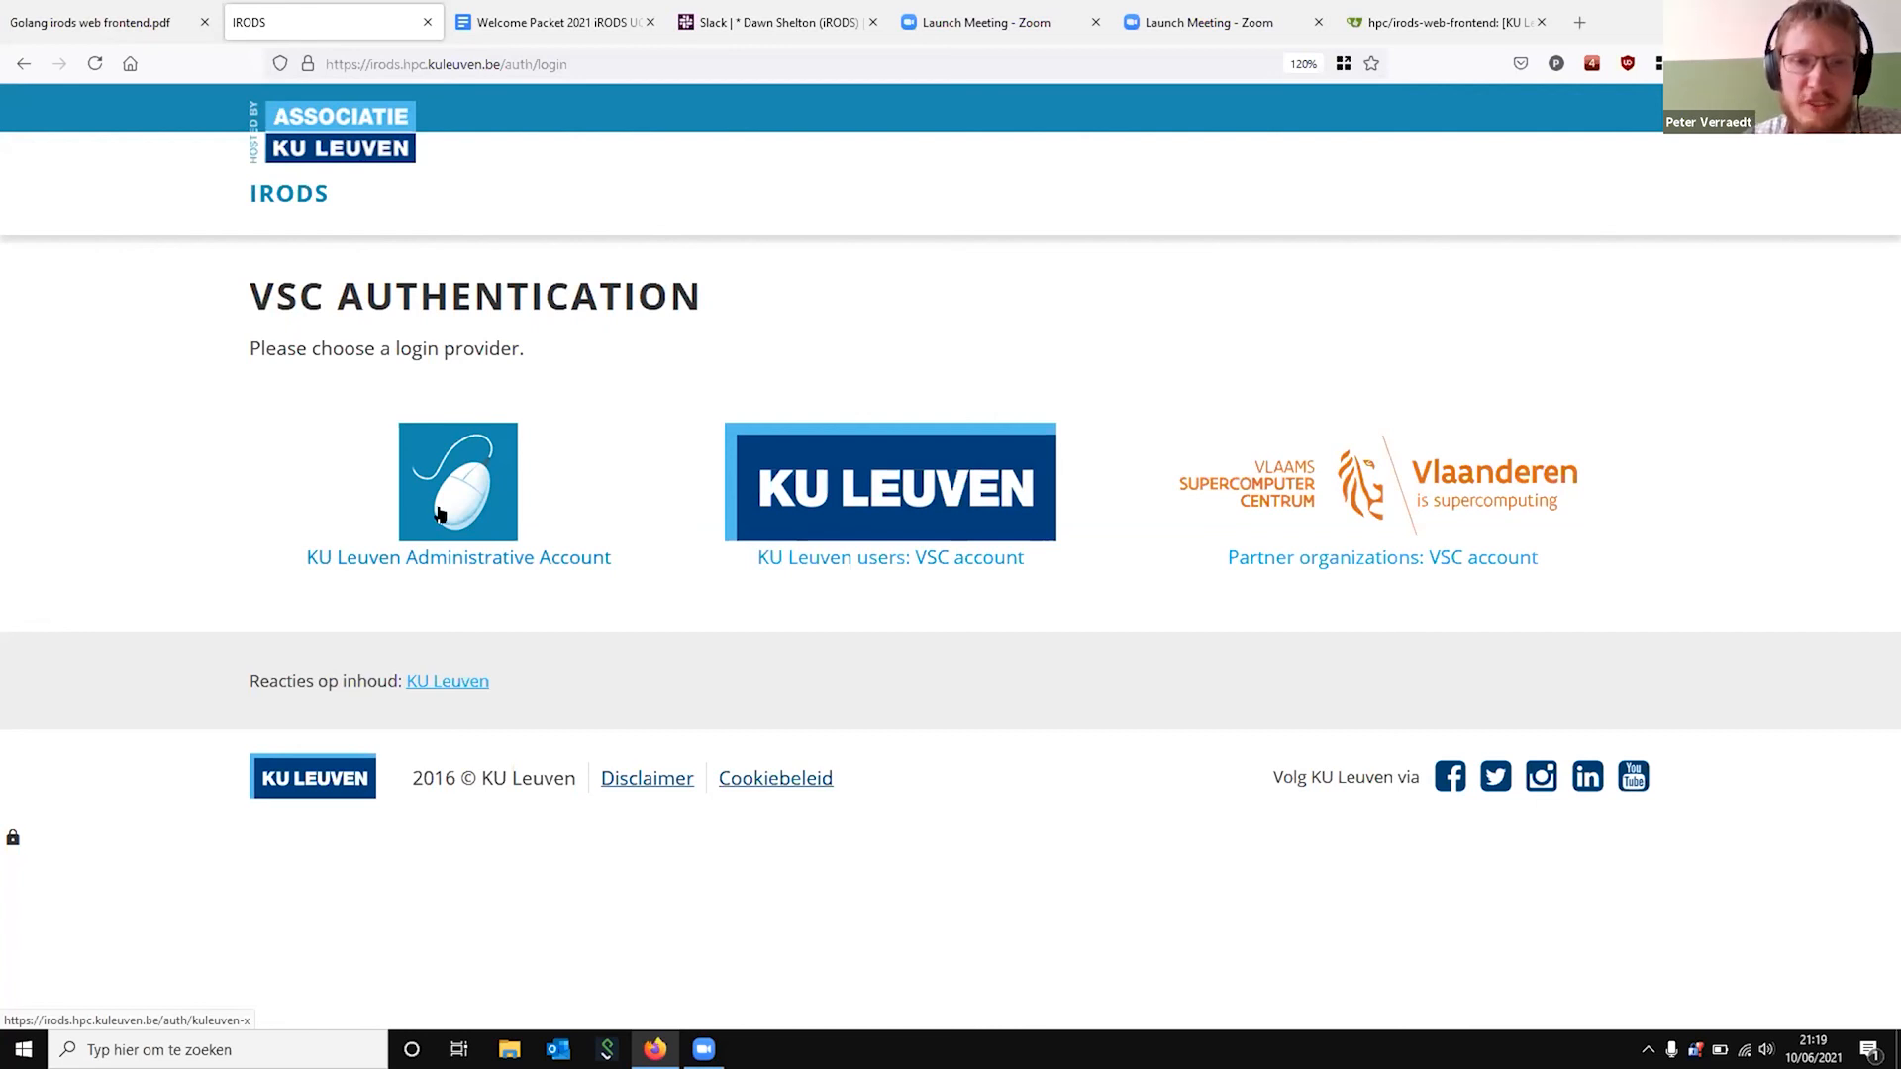
mouse_move(1273, 479)
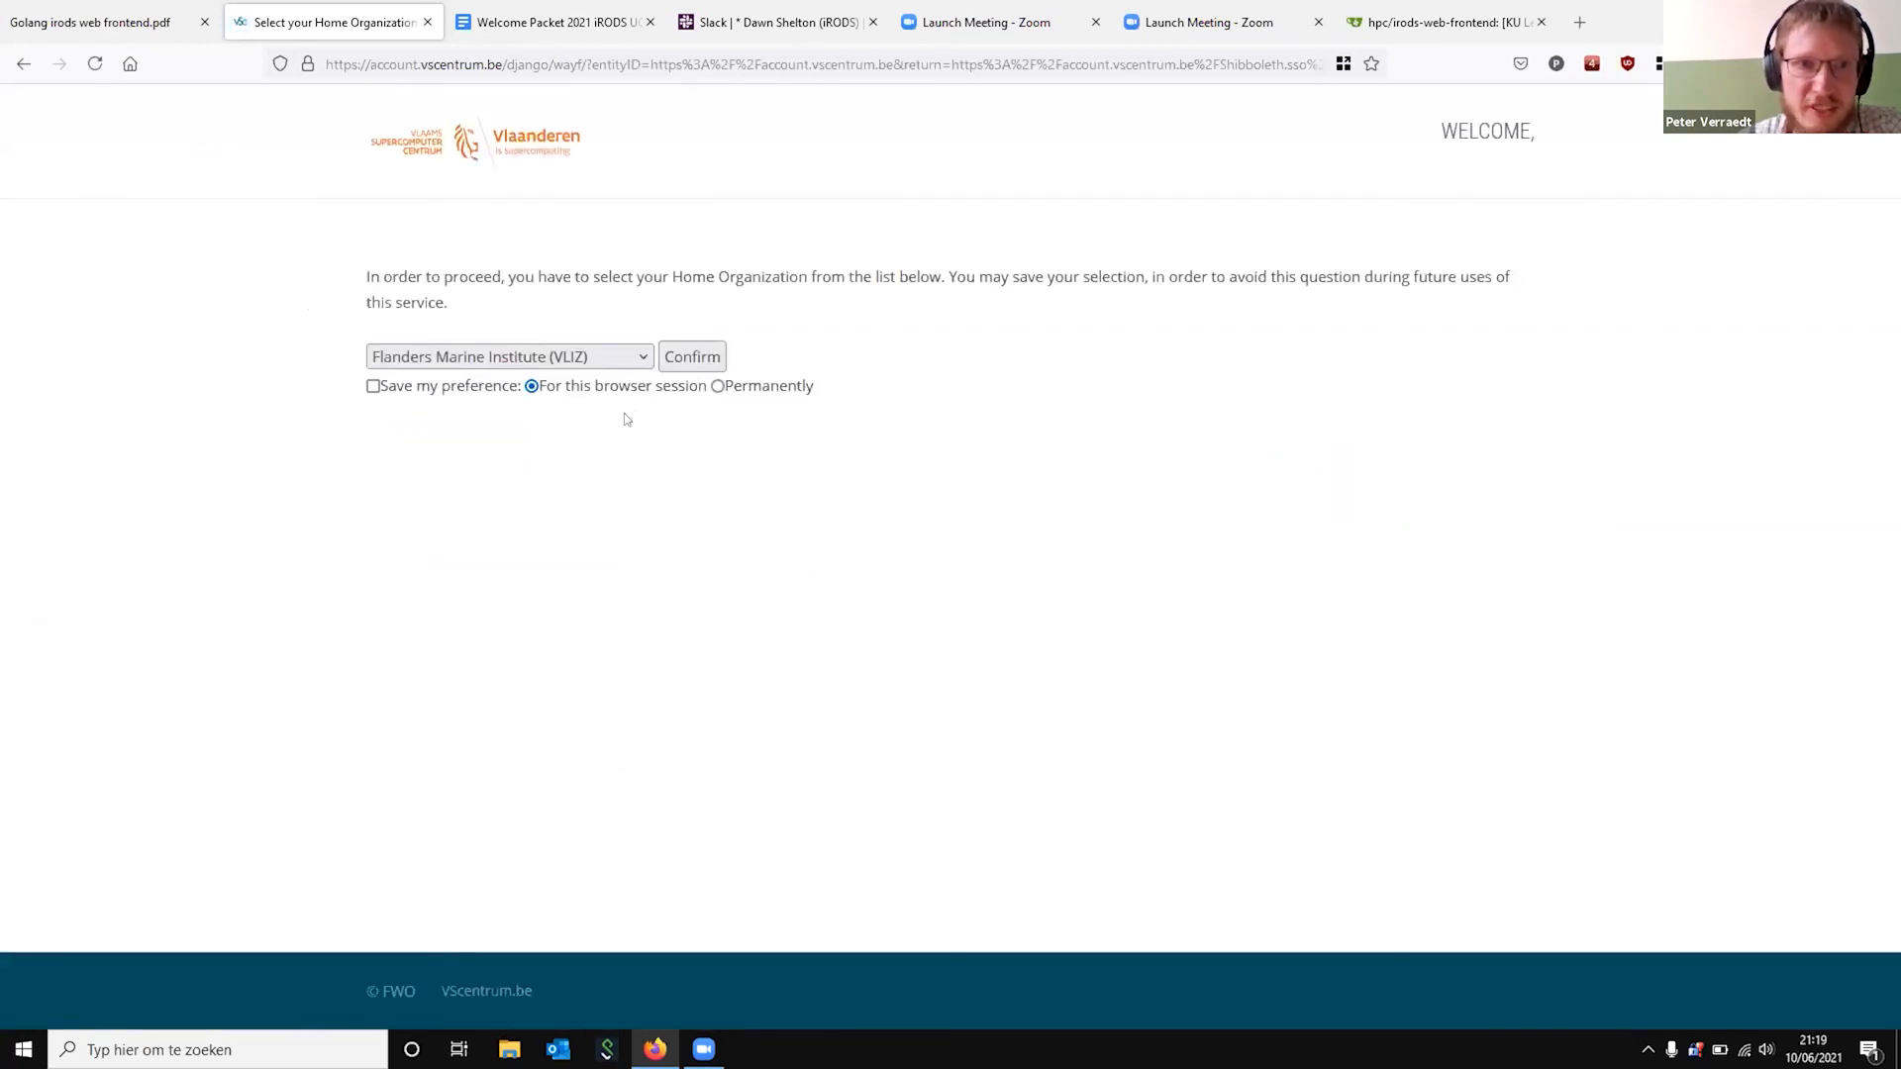
Choose Hasselt University as home organization and confirm to reach the UHasselt login page
left_click(509, 354)
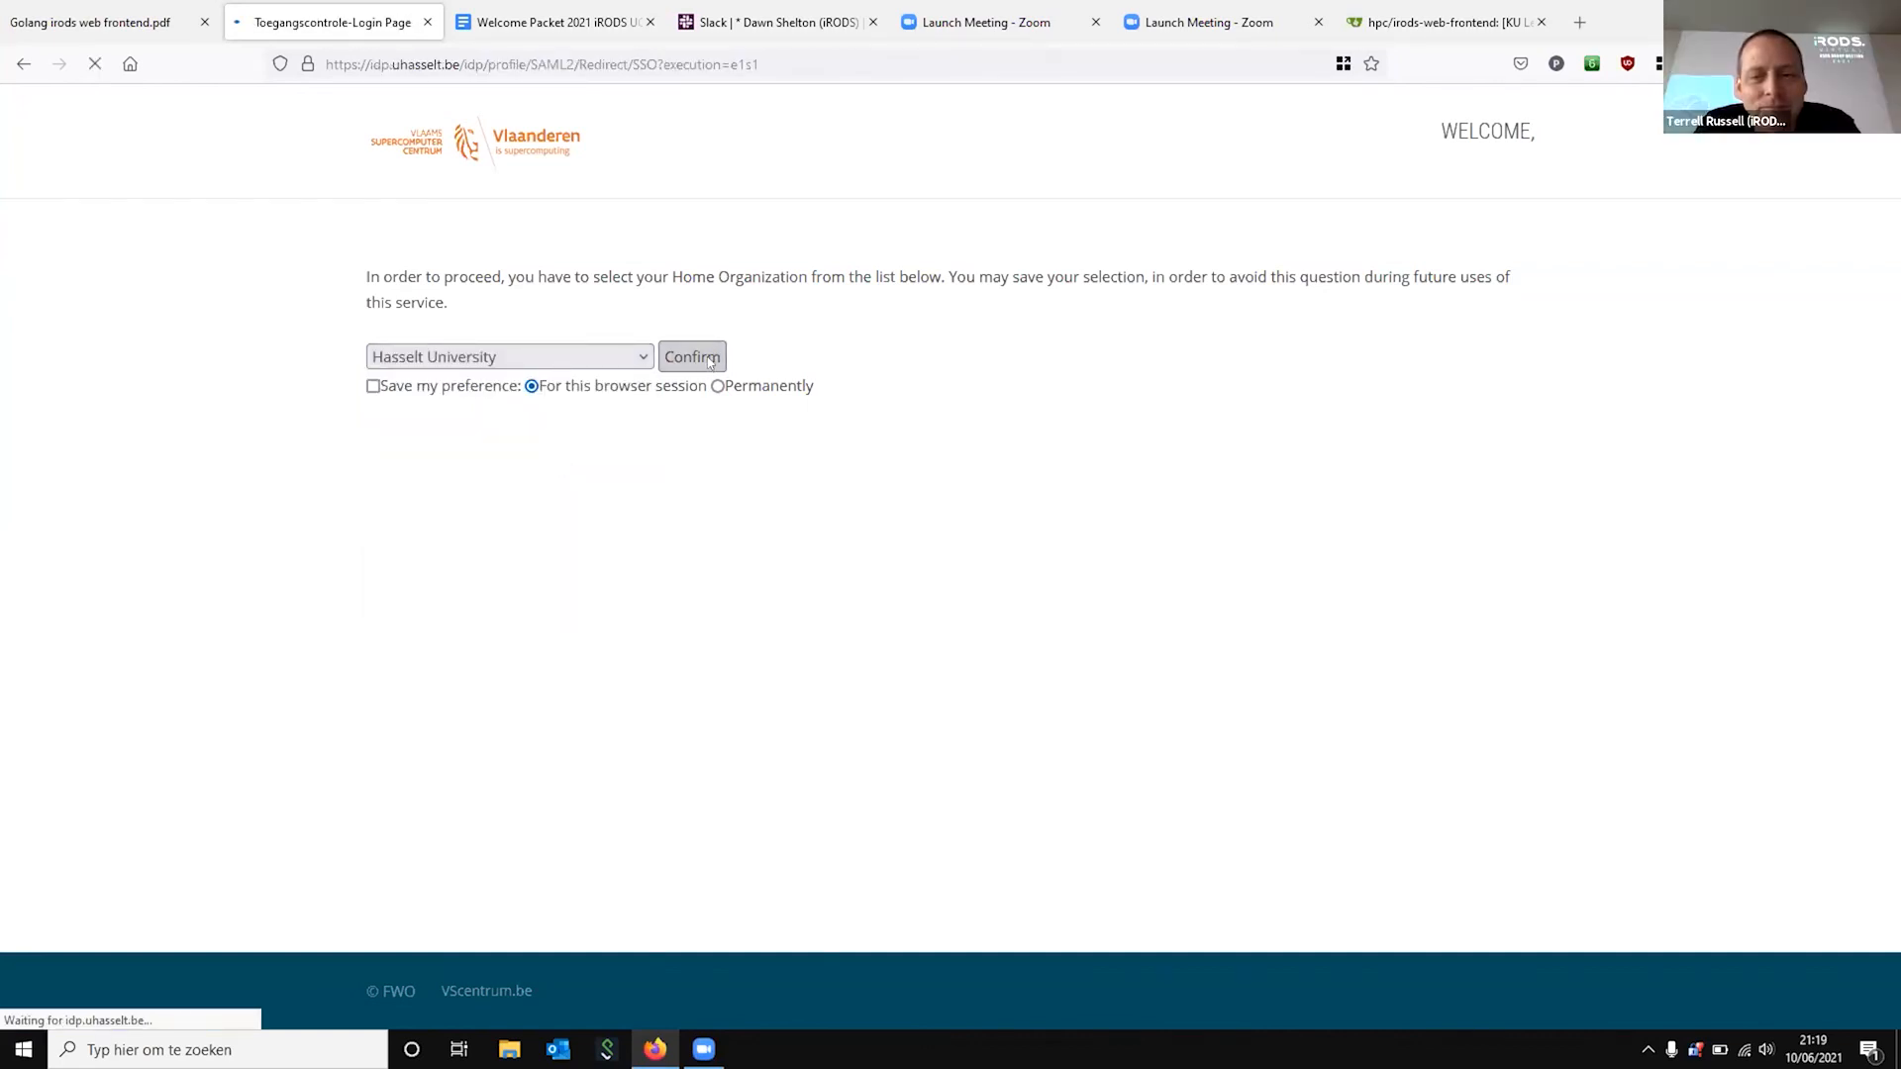
left_click(691, 357)
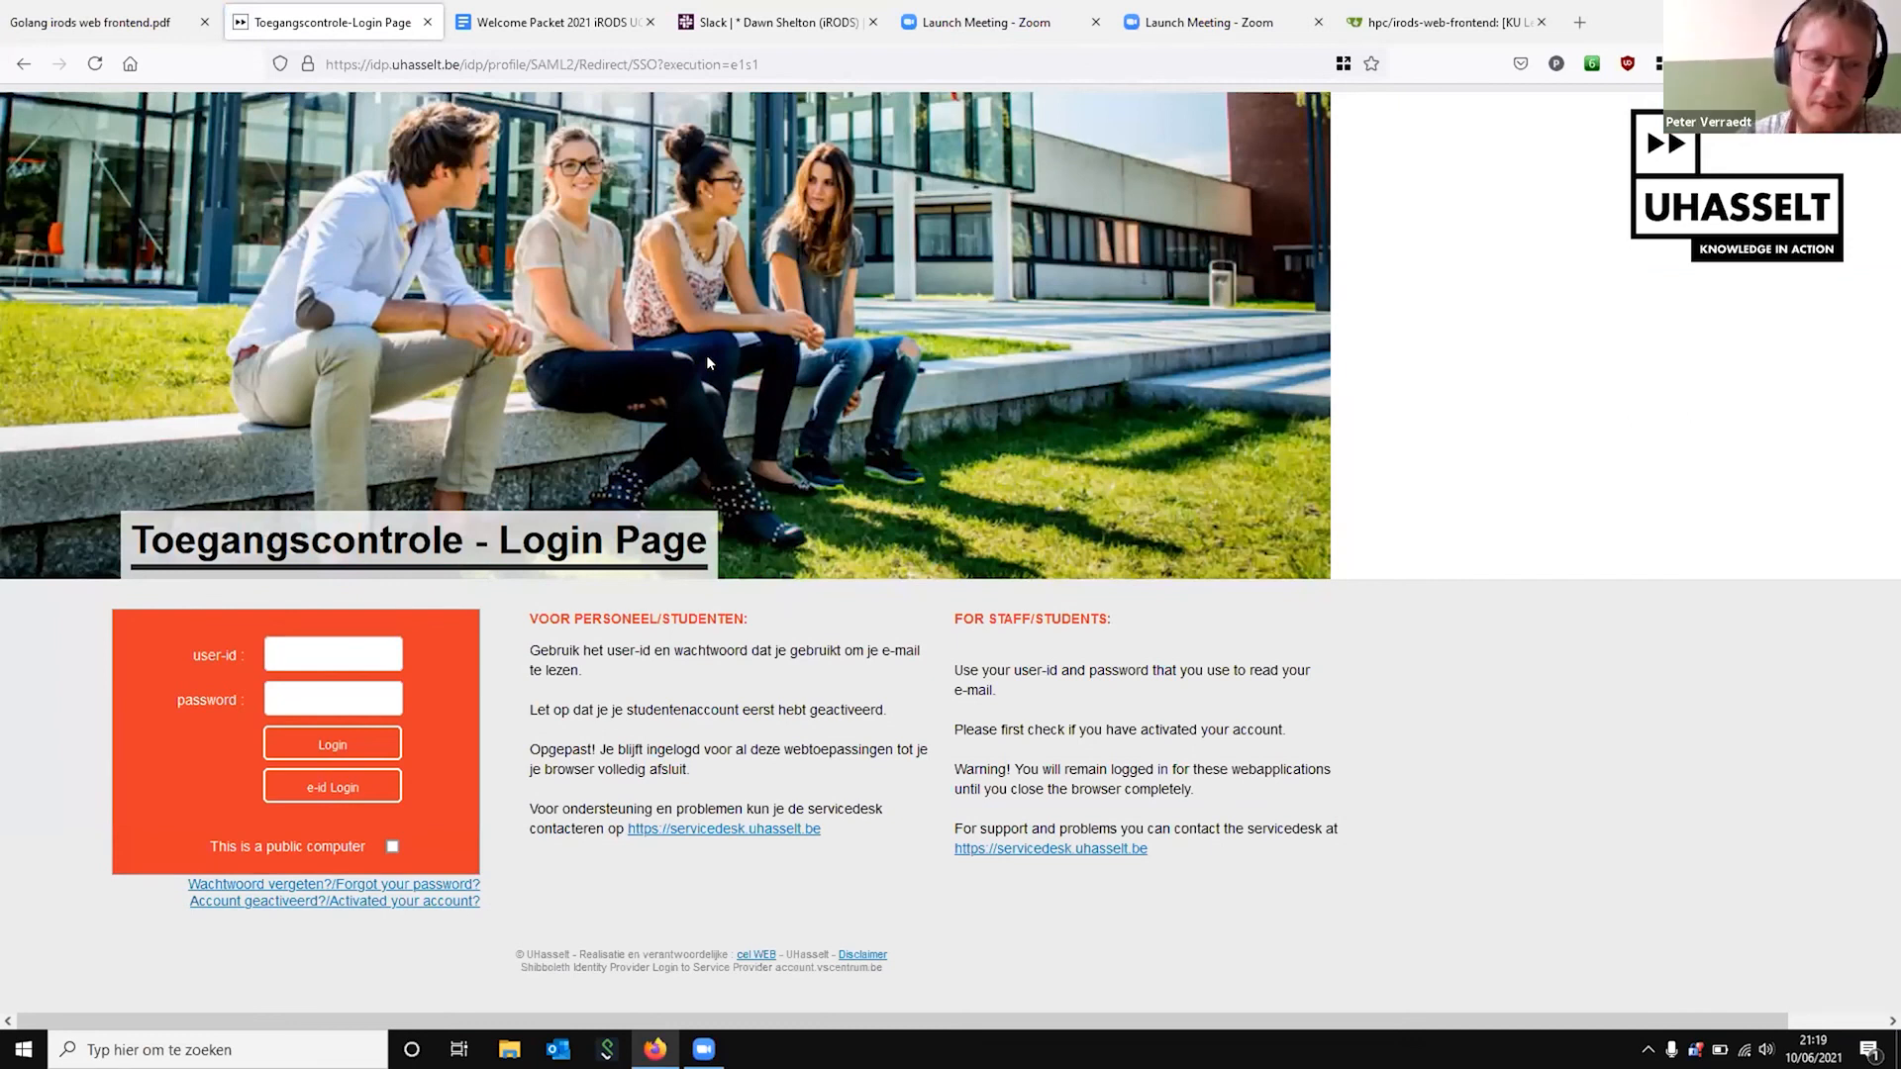